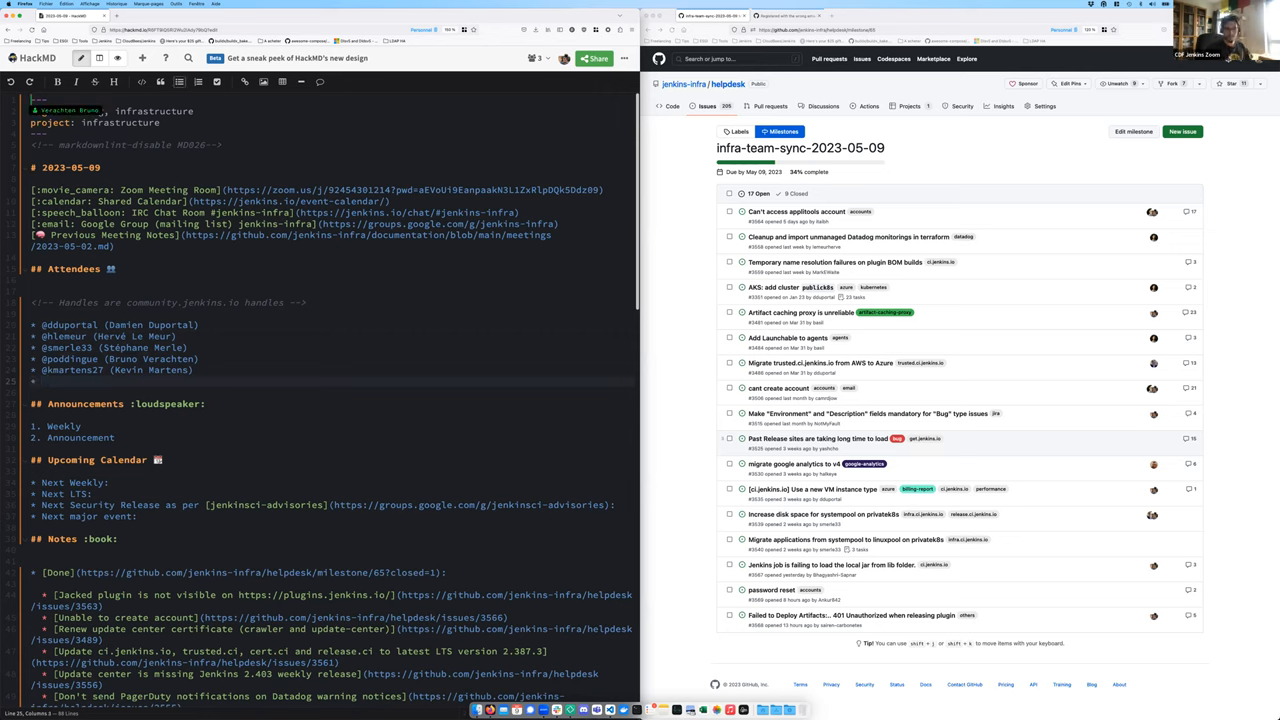
type("Saa")
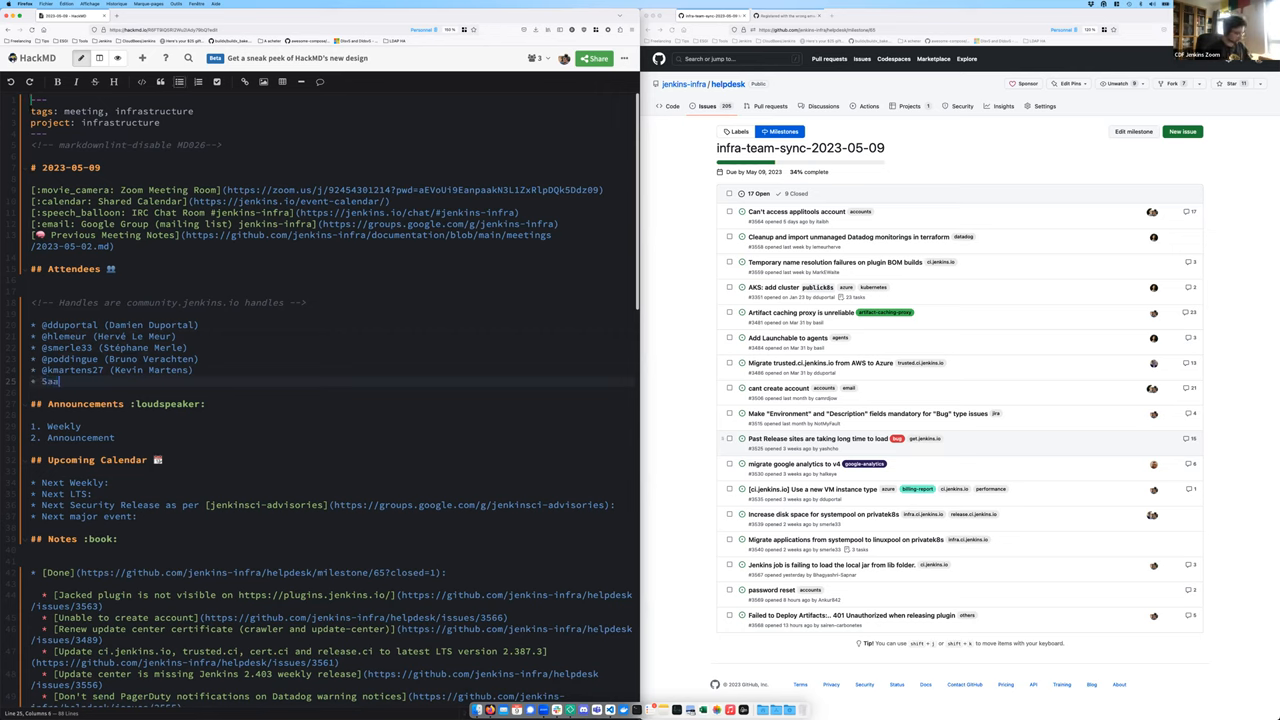
type("rth")
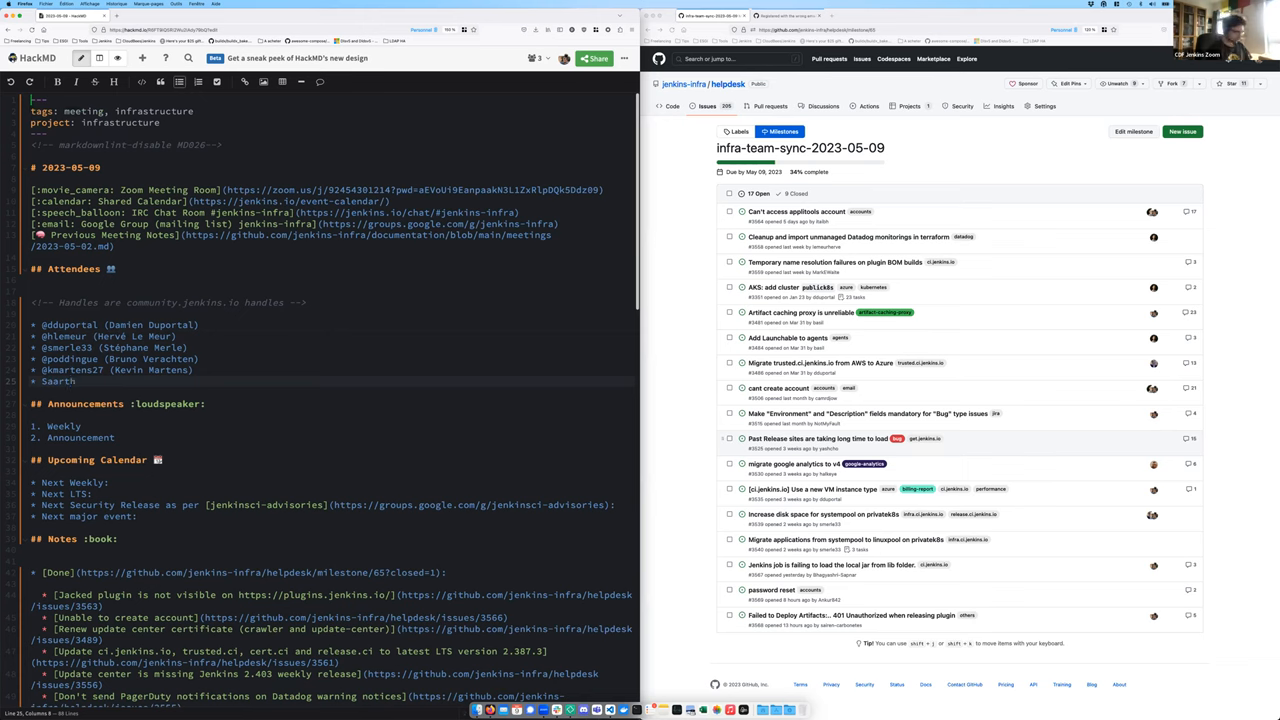
type("ak")
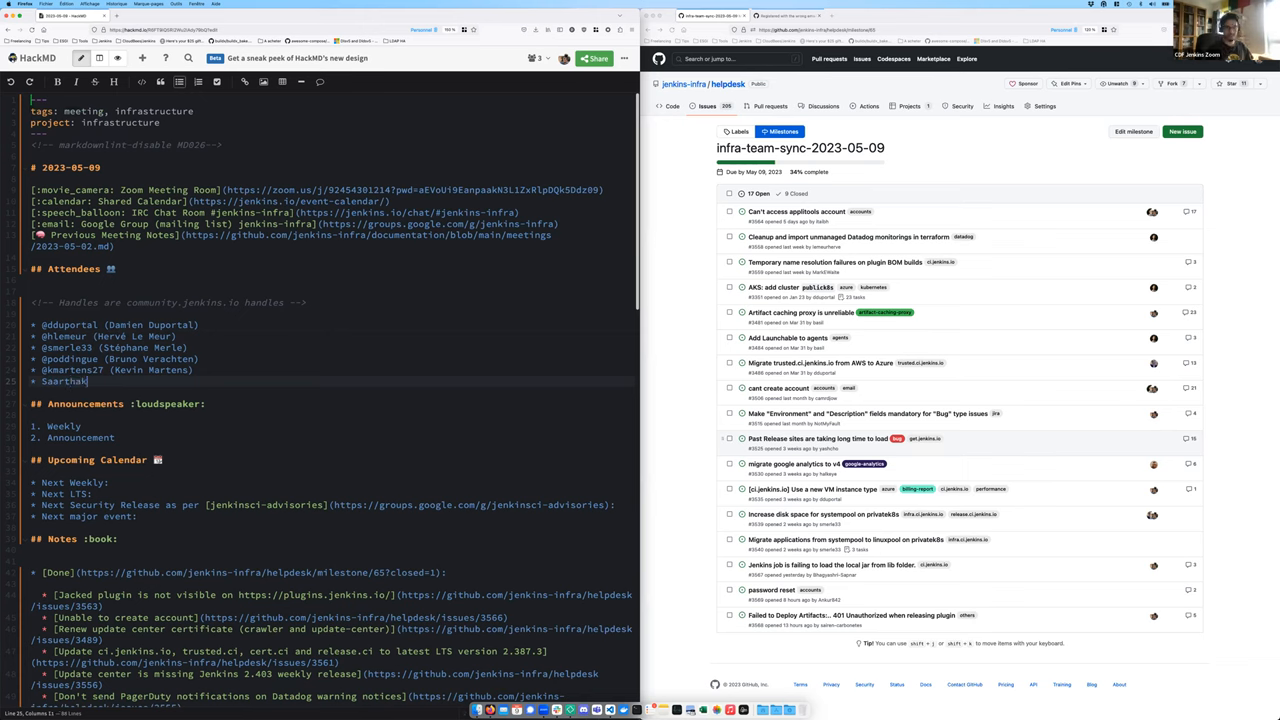
type("Maini")
left_click(332, 426)
type(":")
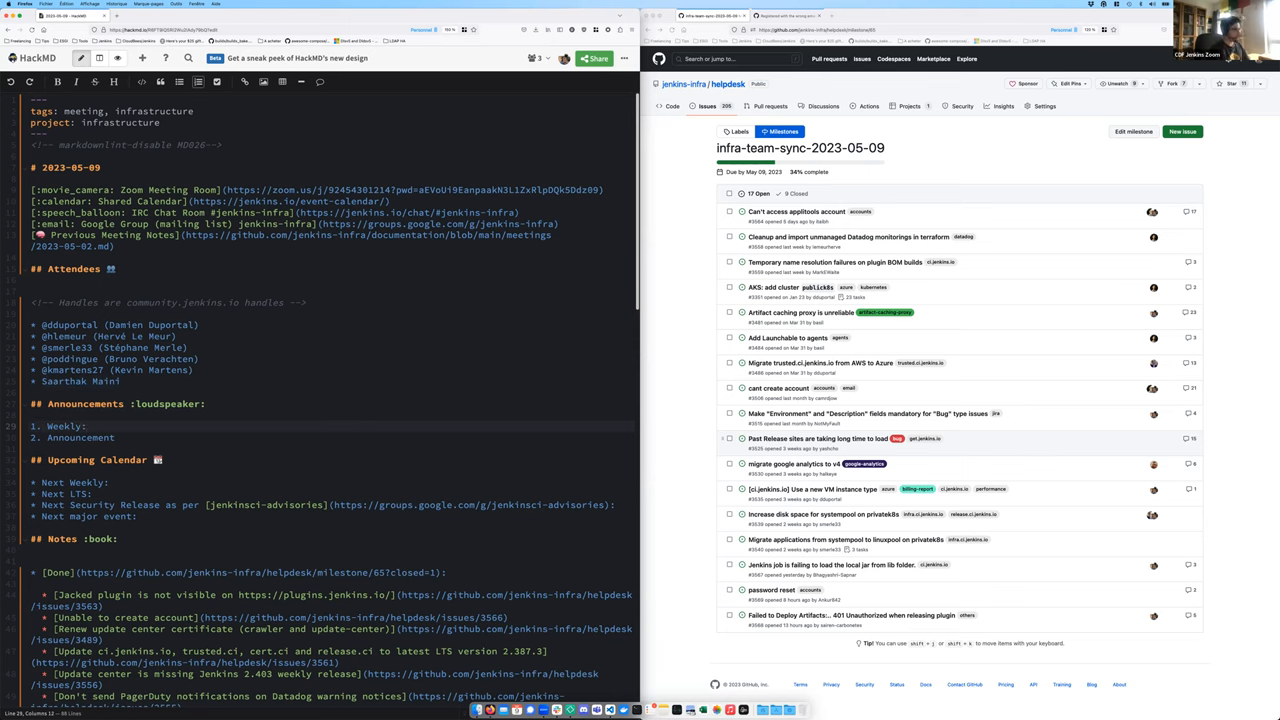
Write announcement '2.404 is out' with a release-checklist sub-bullet
type("2")
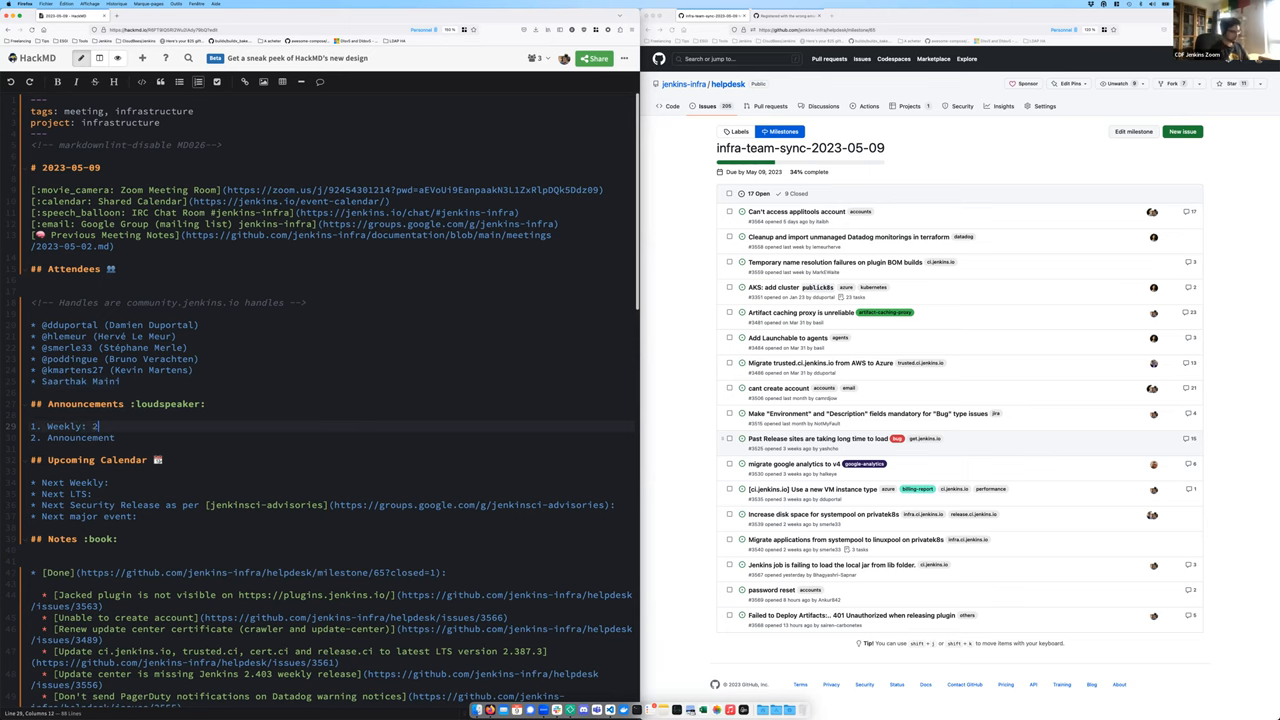
type(".404 1")
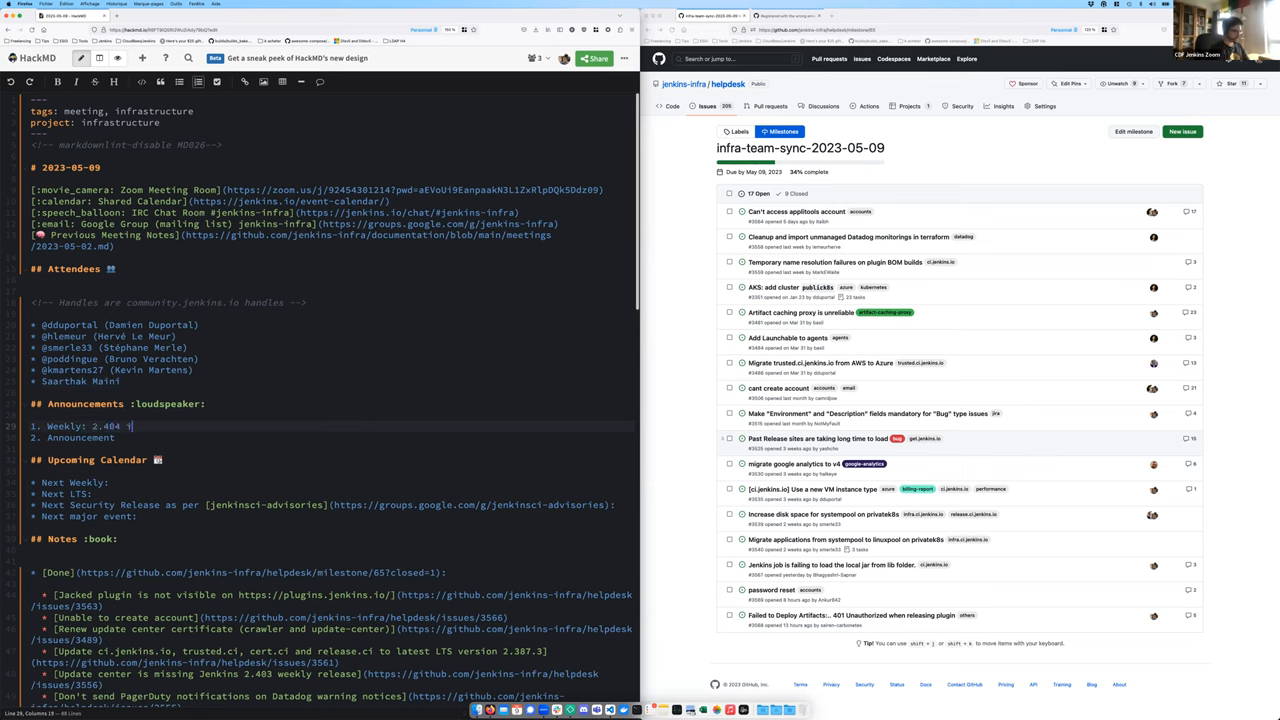
type("s out ()")
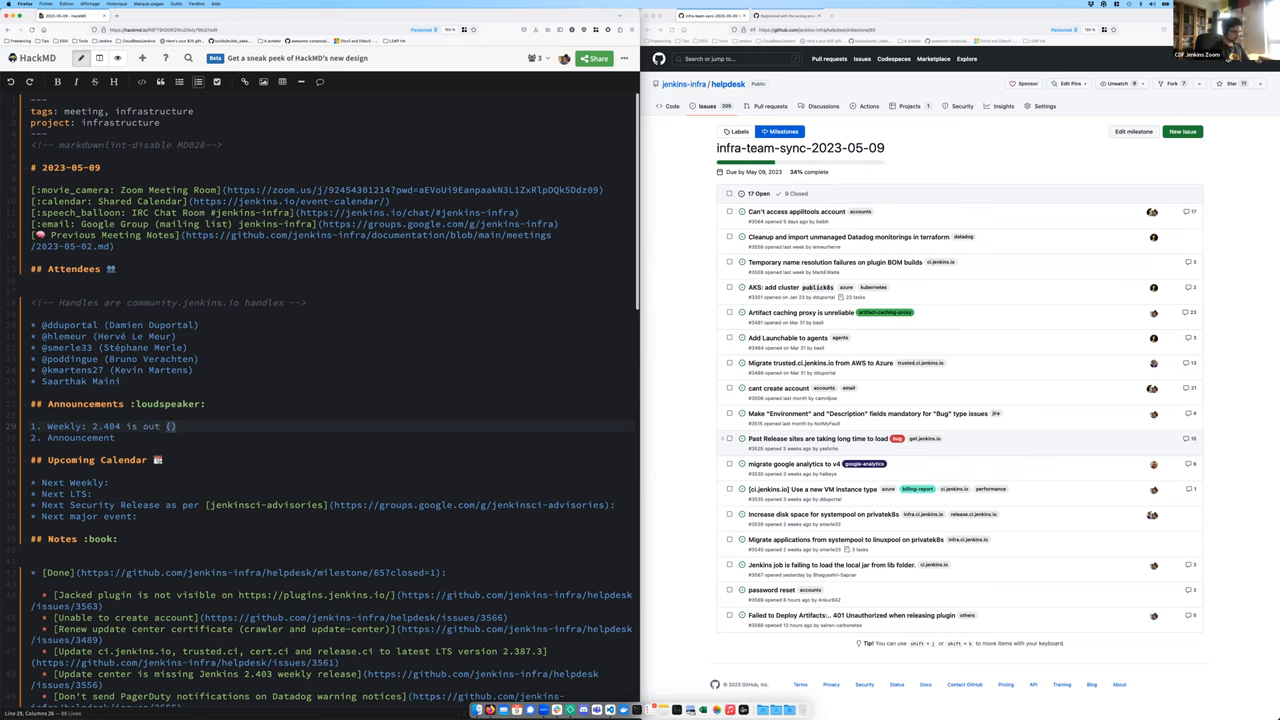
type("(release, package and Docker image")
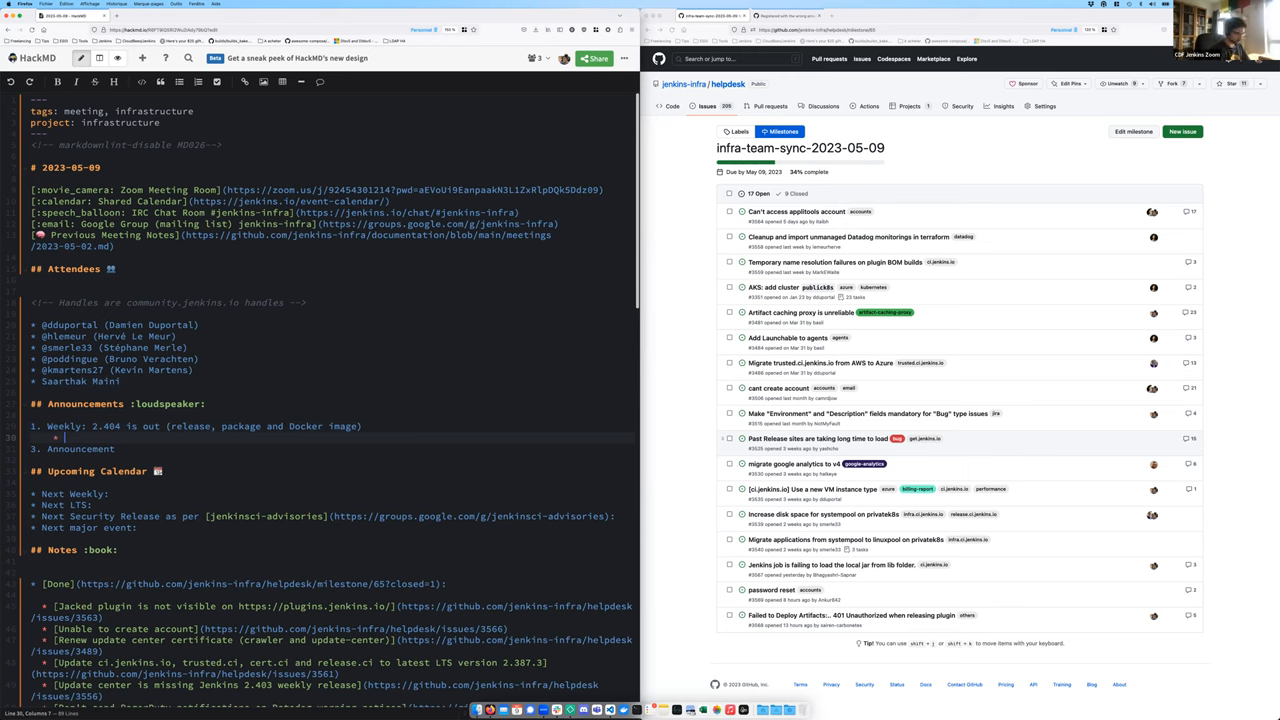
type("Release checklist to be finished (changelog, doc, etc.")
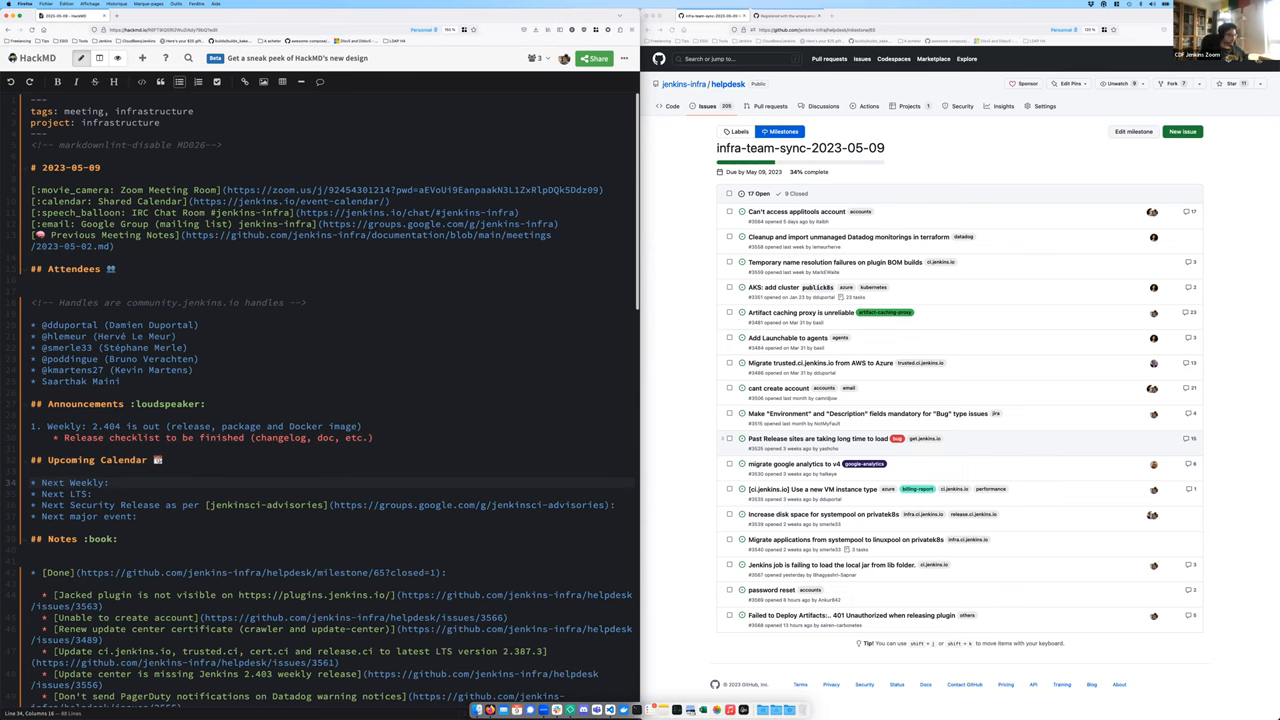
Fill Next Weekly with '2.405, 16 of May 2023' and select the jenkinsci-advisories link
type("2.405,")
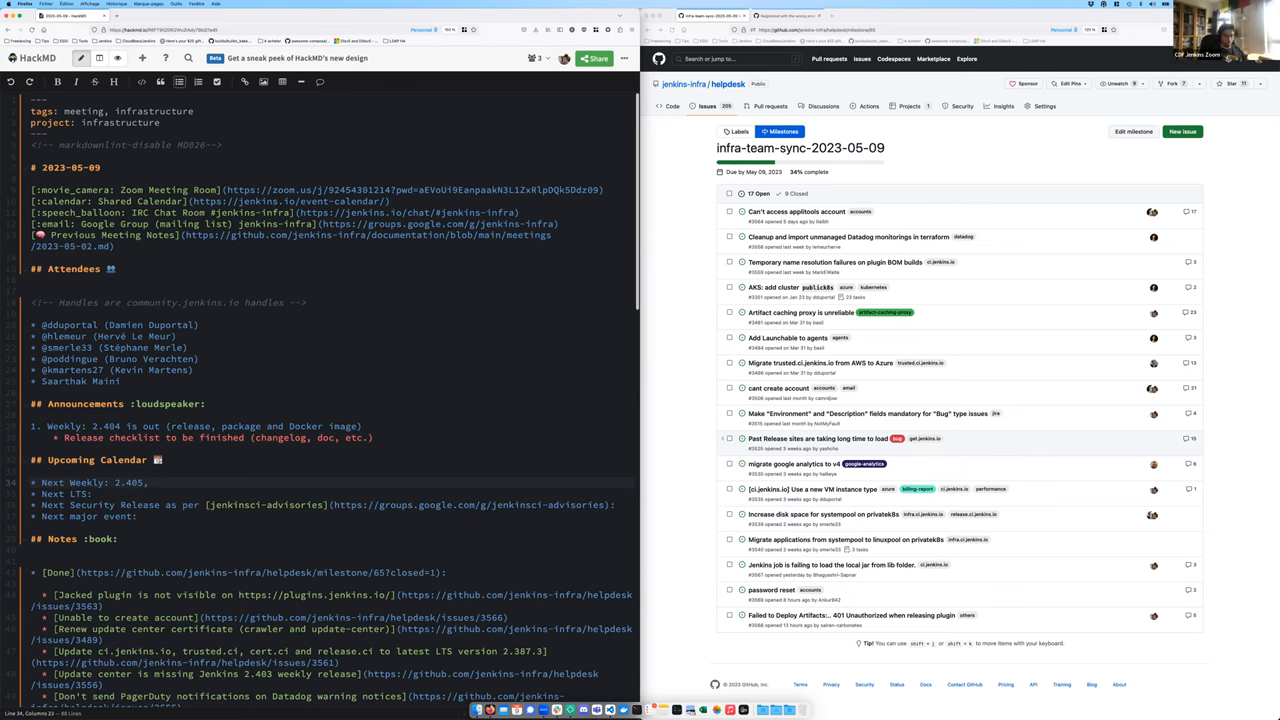
type("1")
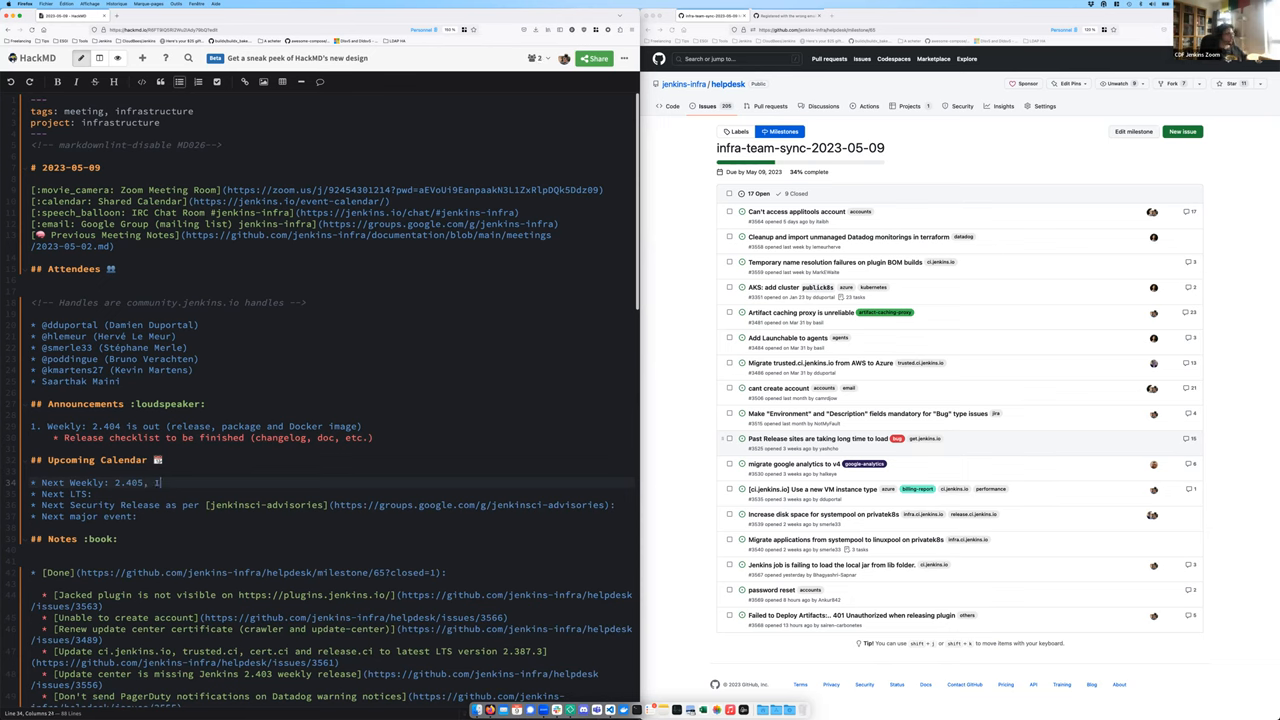
type("6 of")
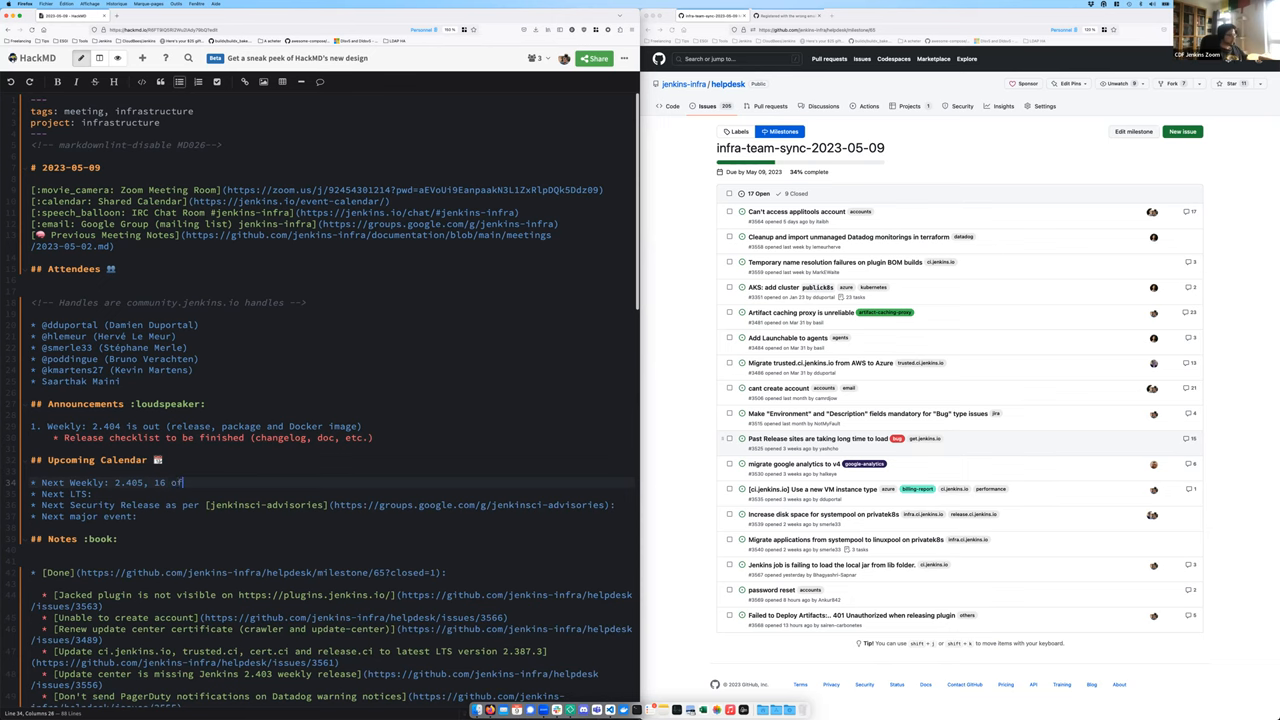
type("May")
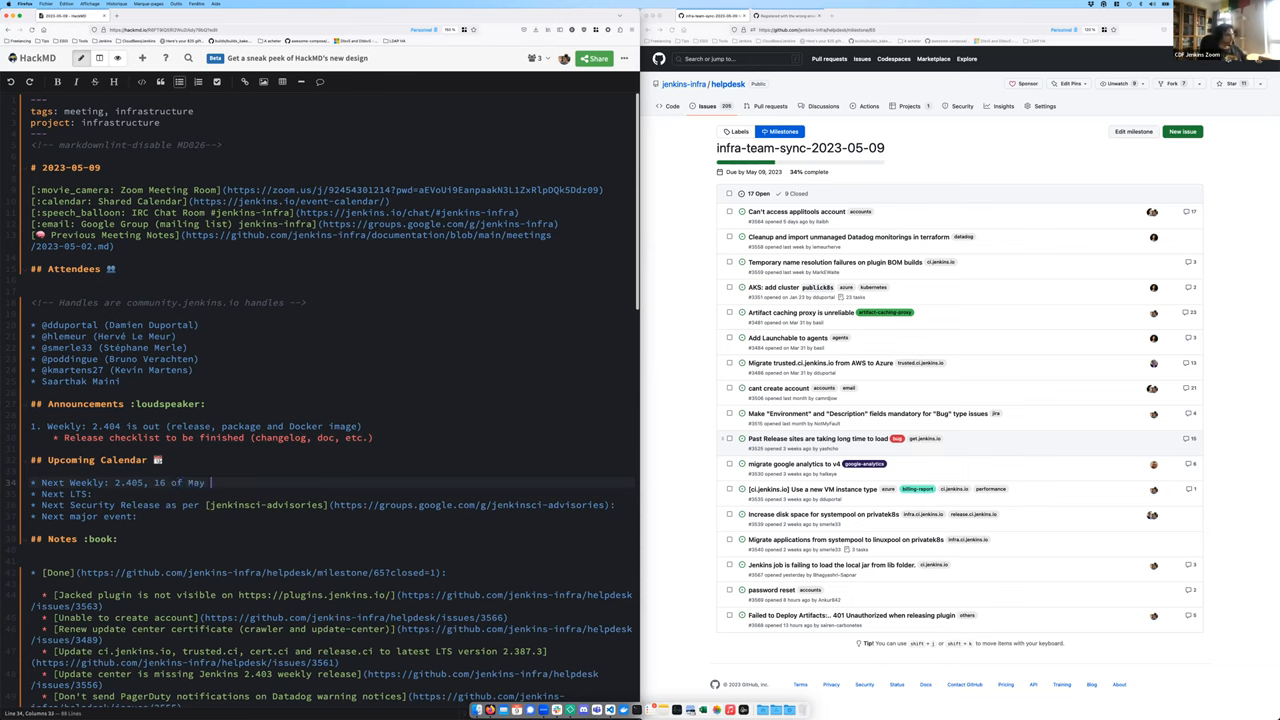
type("2023")
left_click(333, 494)
type(" N.A.")
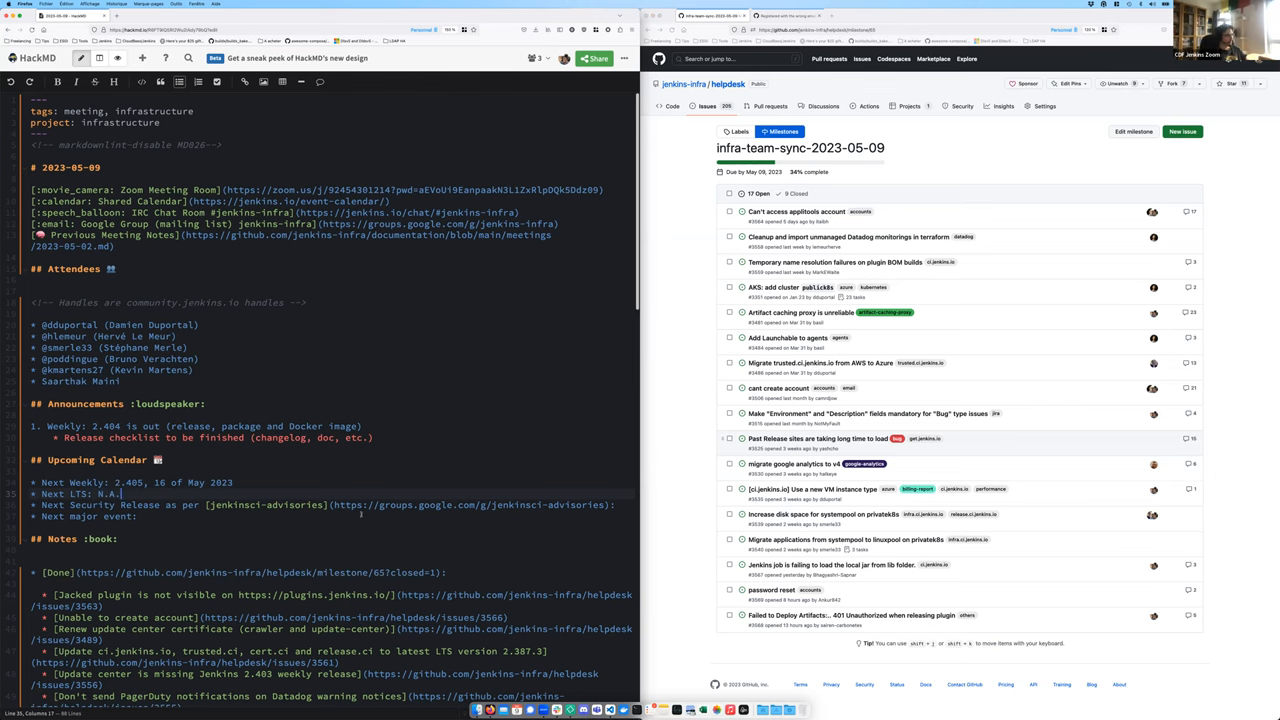
double_click(372, 504)
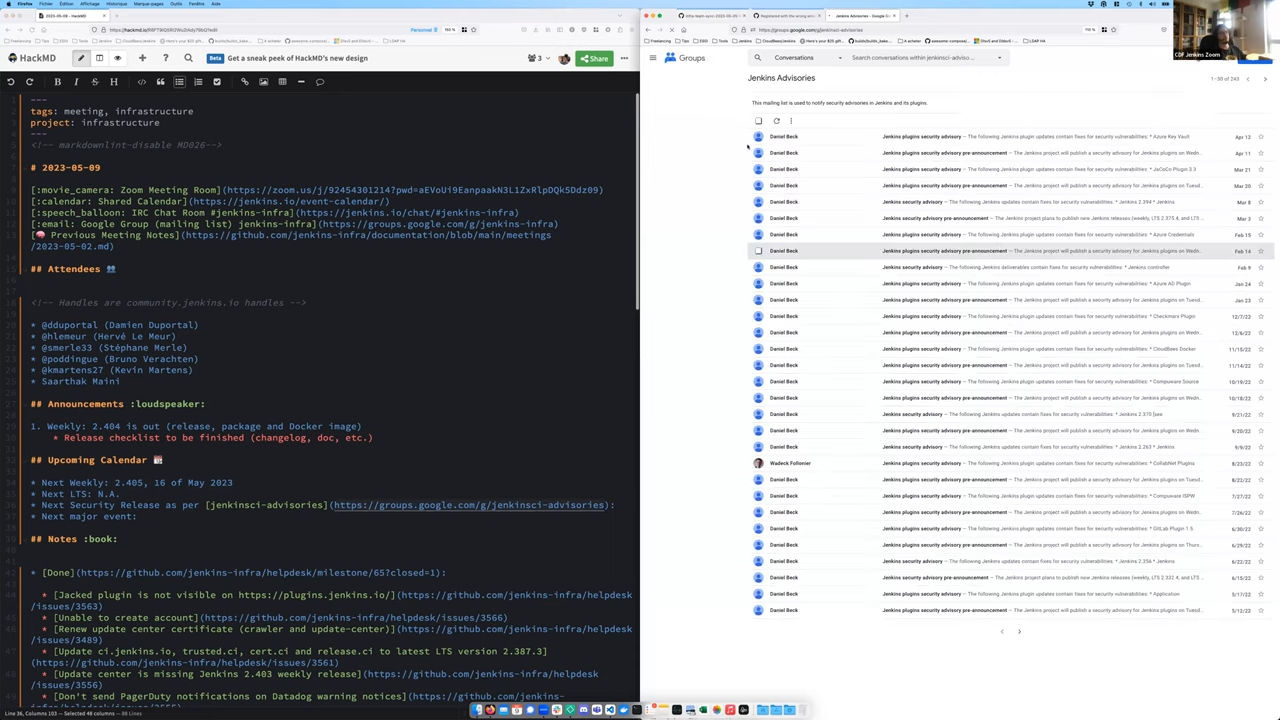
Focus the Jenkins Advisories Google Group page and browse its advisory conversations
left_click(653, 57)
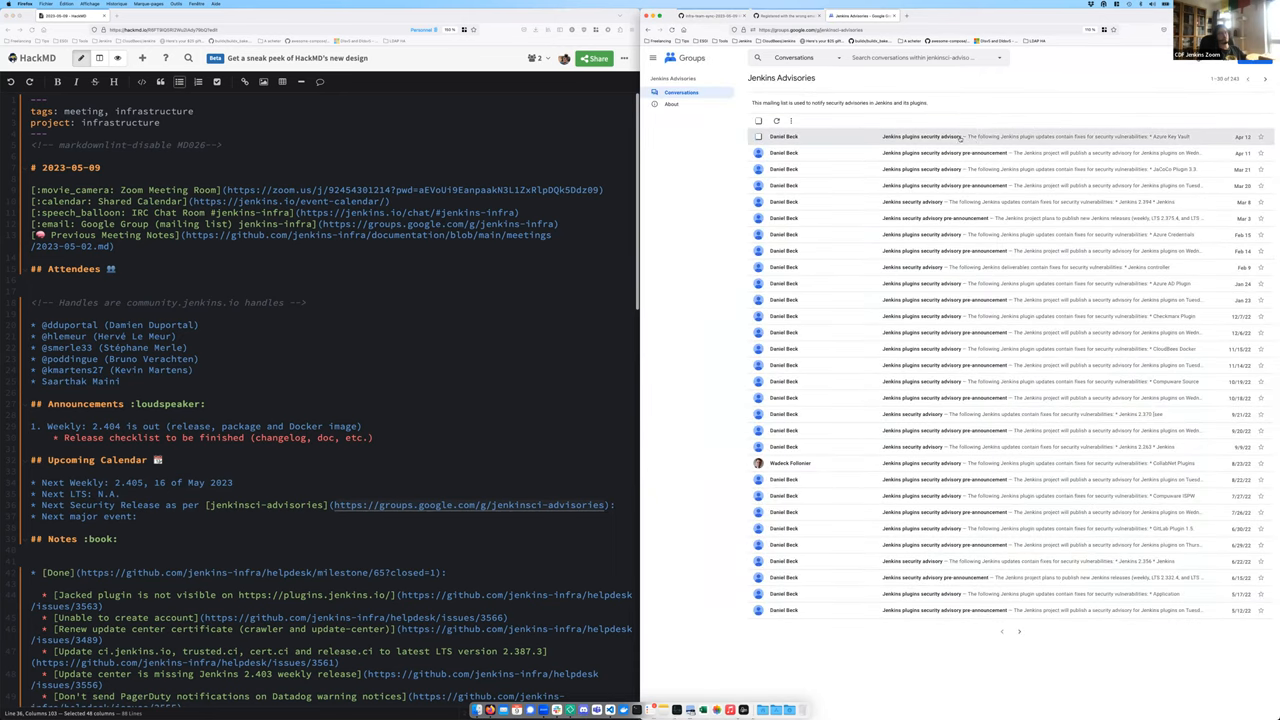
left_click(945, 136)
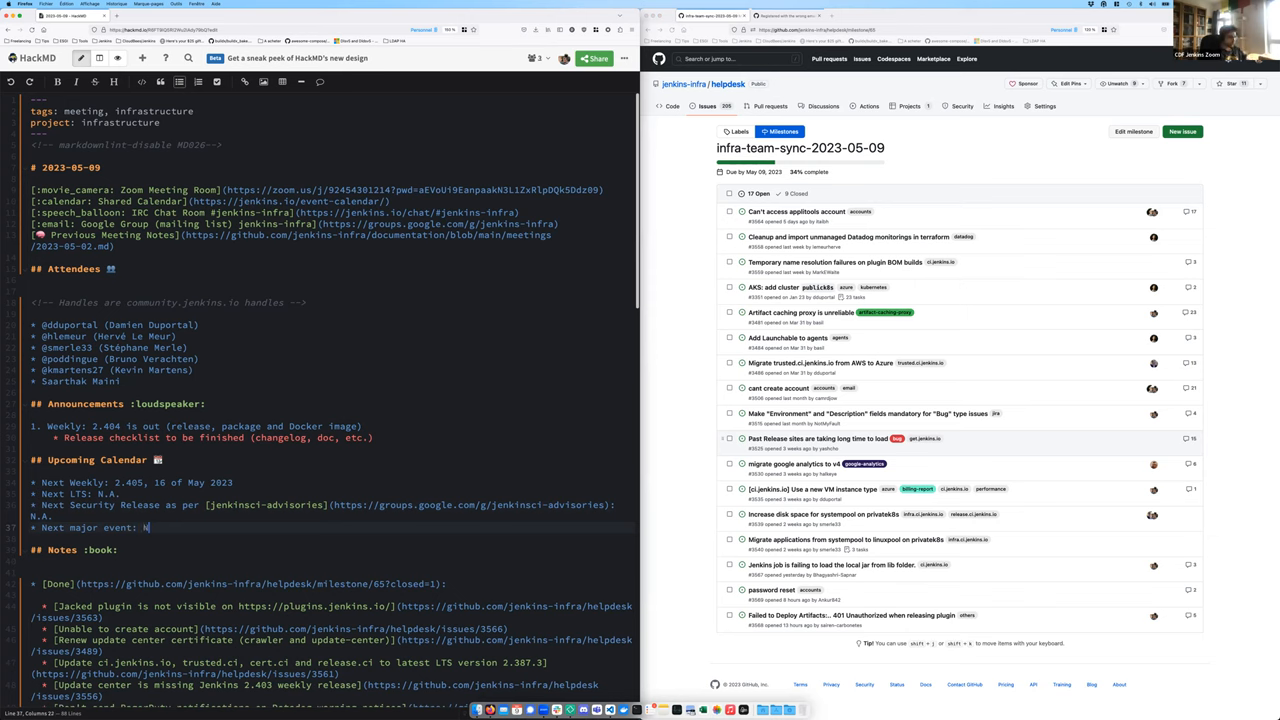
Enter N.A. for next major event and change Next LTS to '2.346.1, 22 June 2023'
type("N.A.")
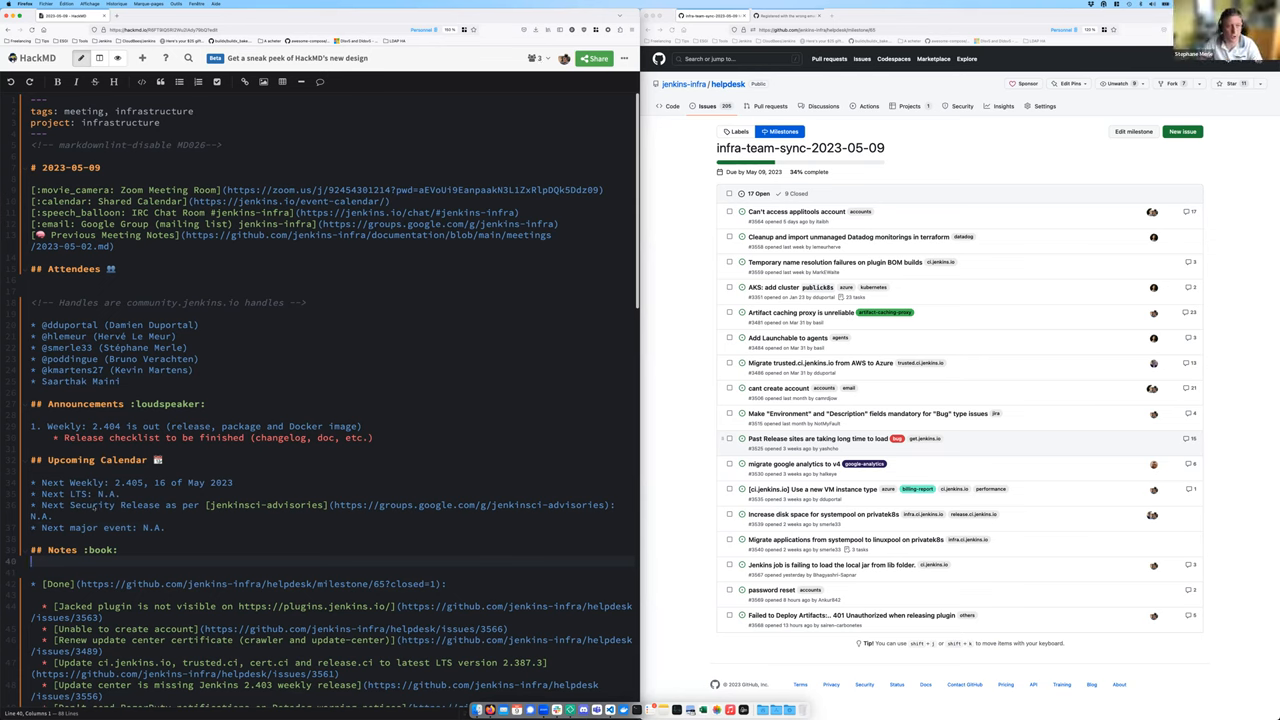
double_click(108, 494)
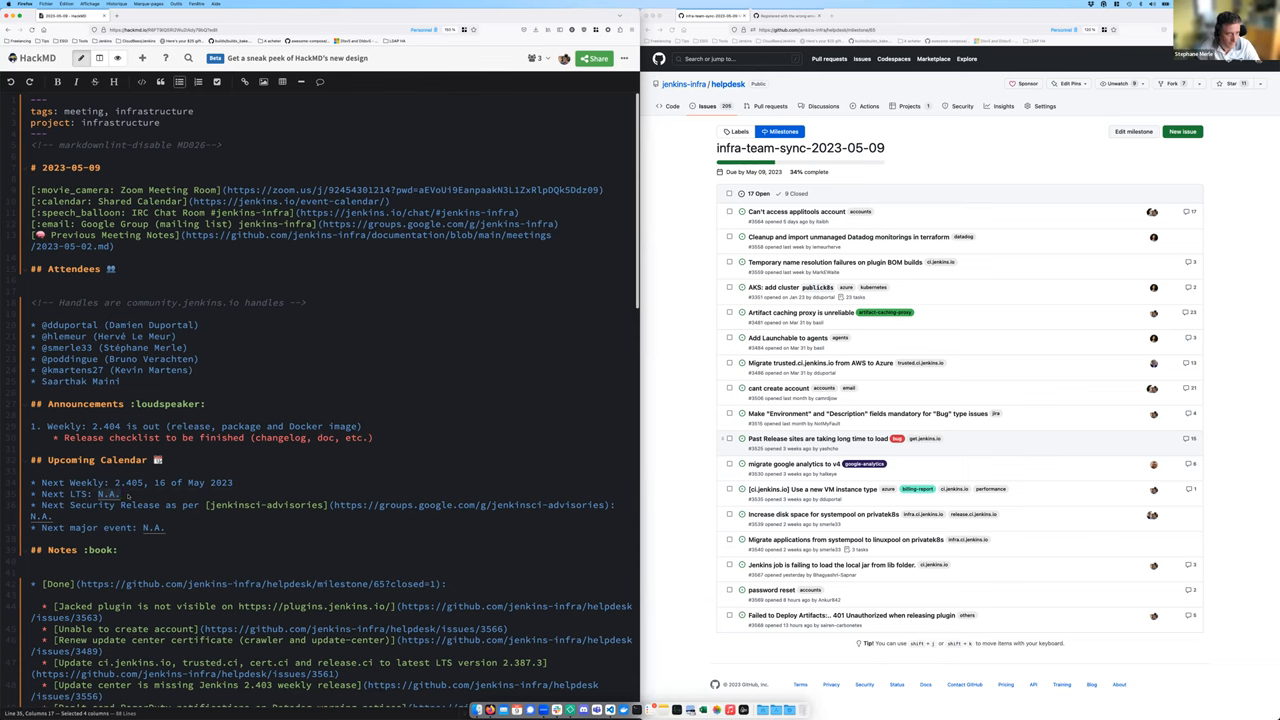
type("22 June 2023")
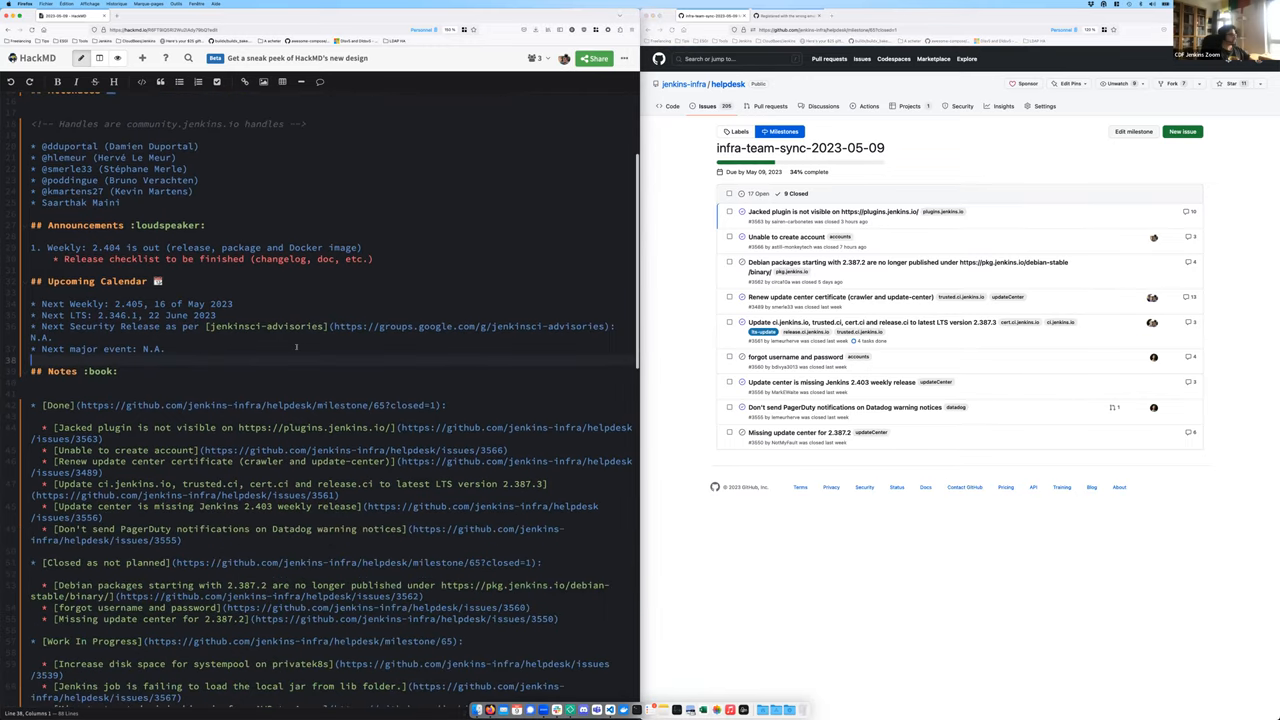
Scroll down to the Notes section's Done list
scroll("down", 3)
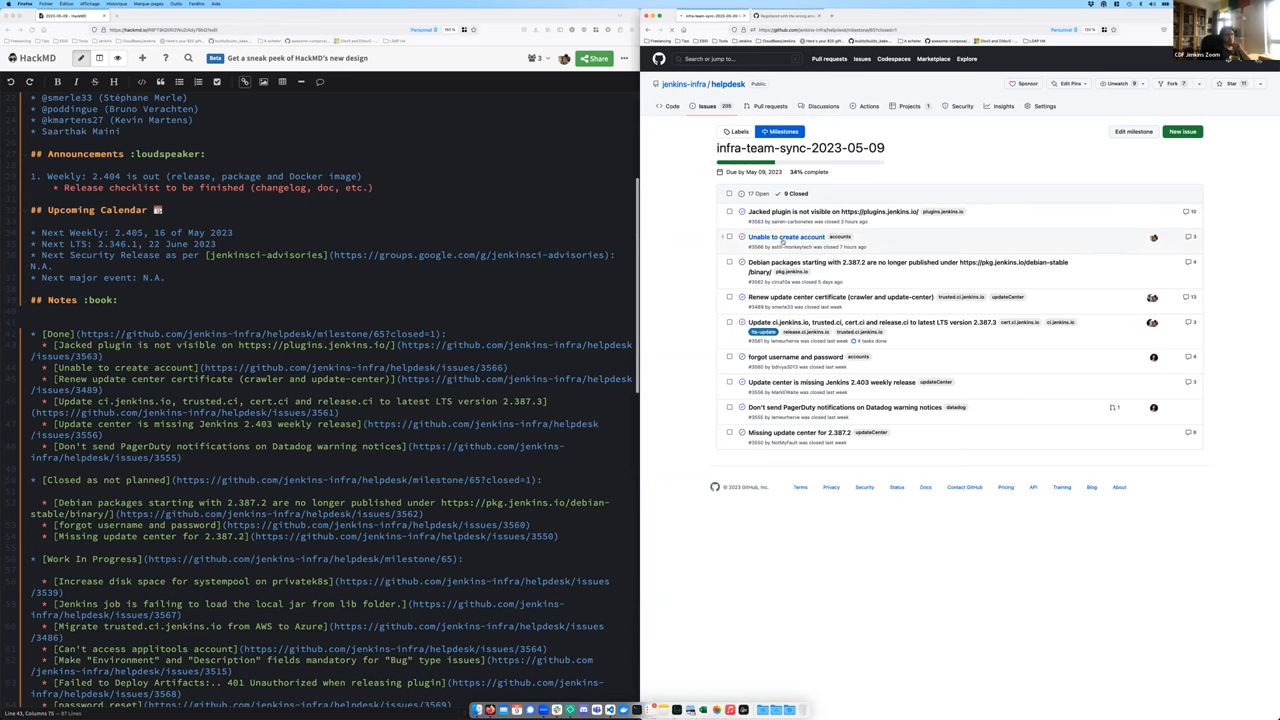
left_click(786, 237)
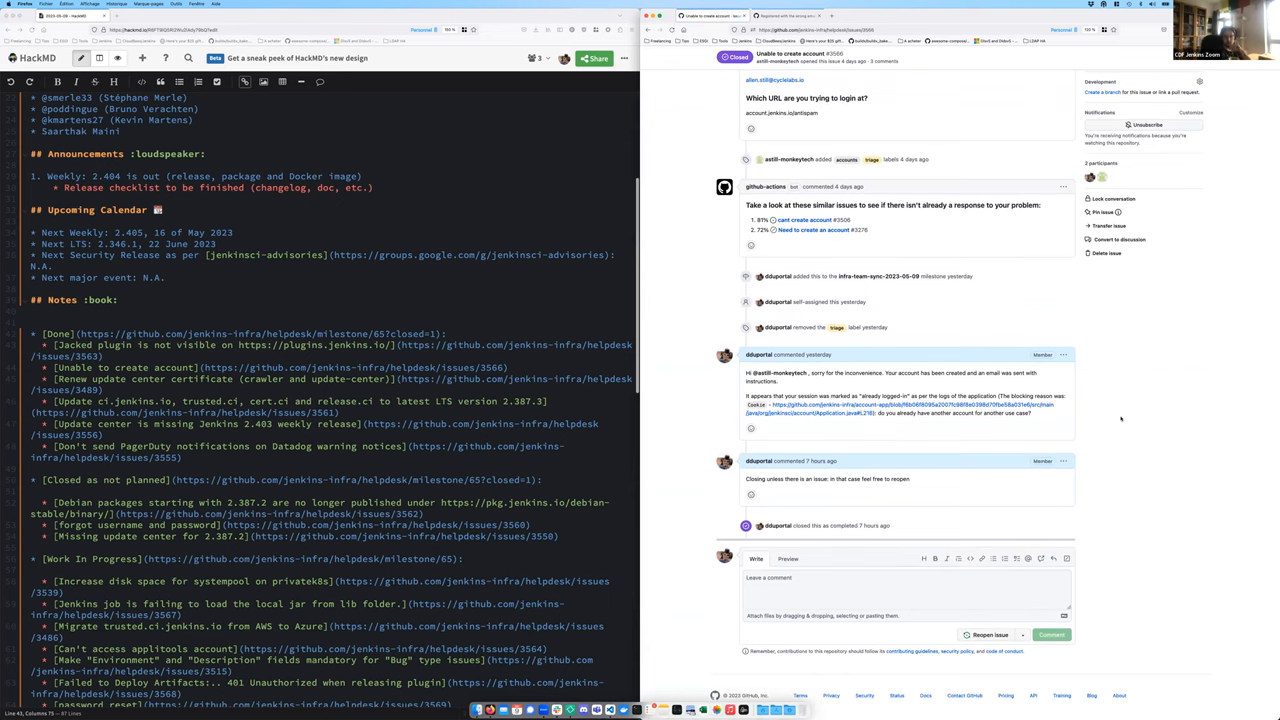
mouse_move(878, 420)
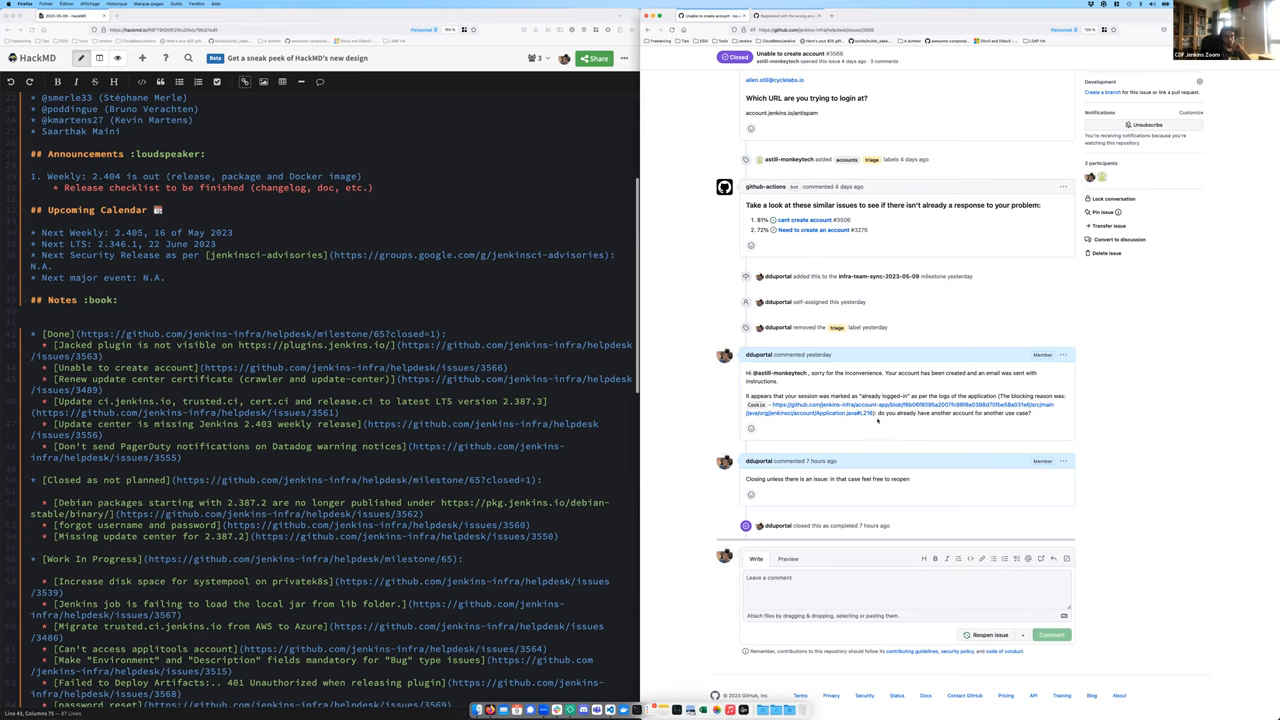
mouse_move(688, 407)
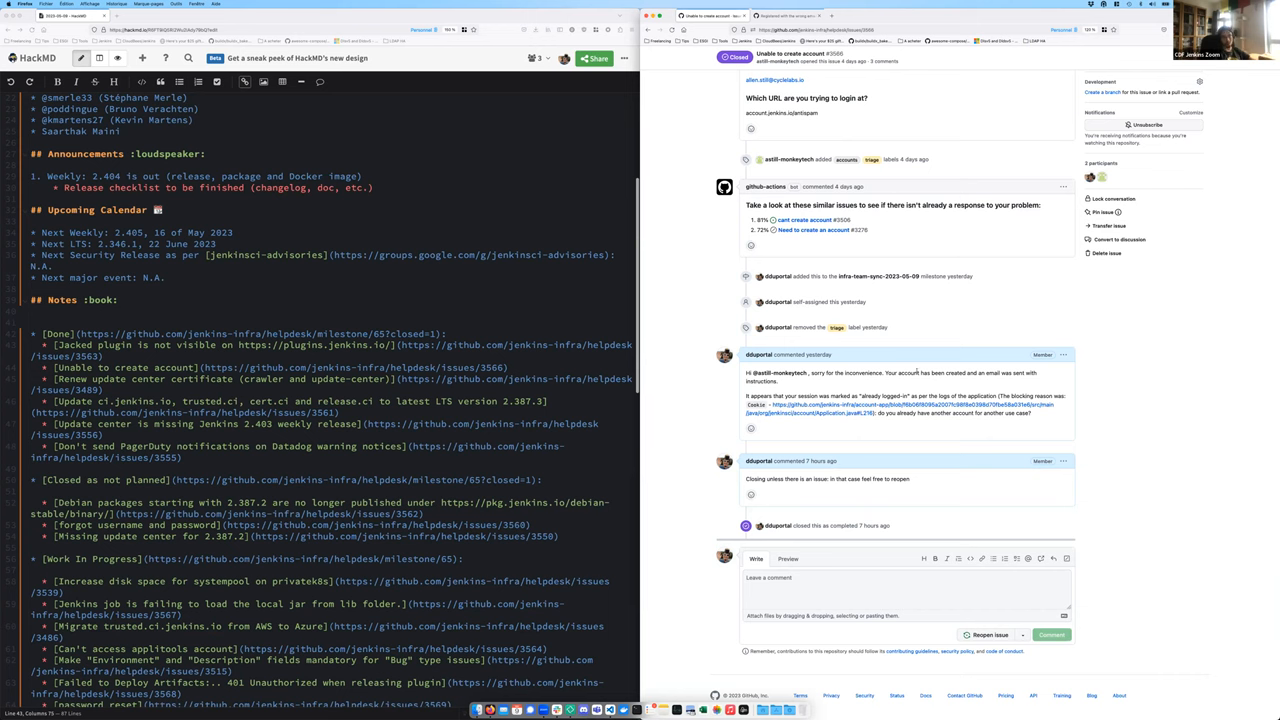
mouse_move(672, 277)
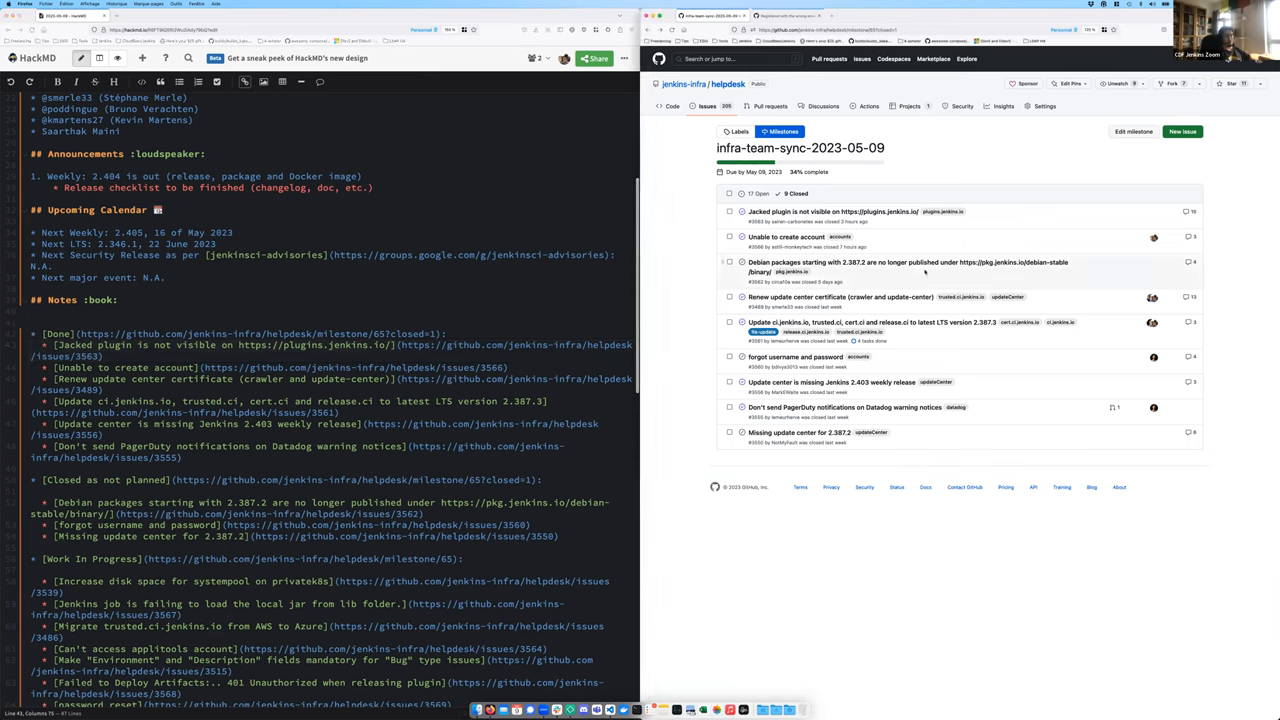
right_click(920, 262)
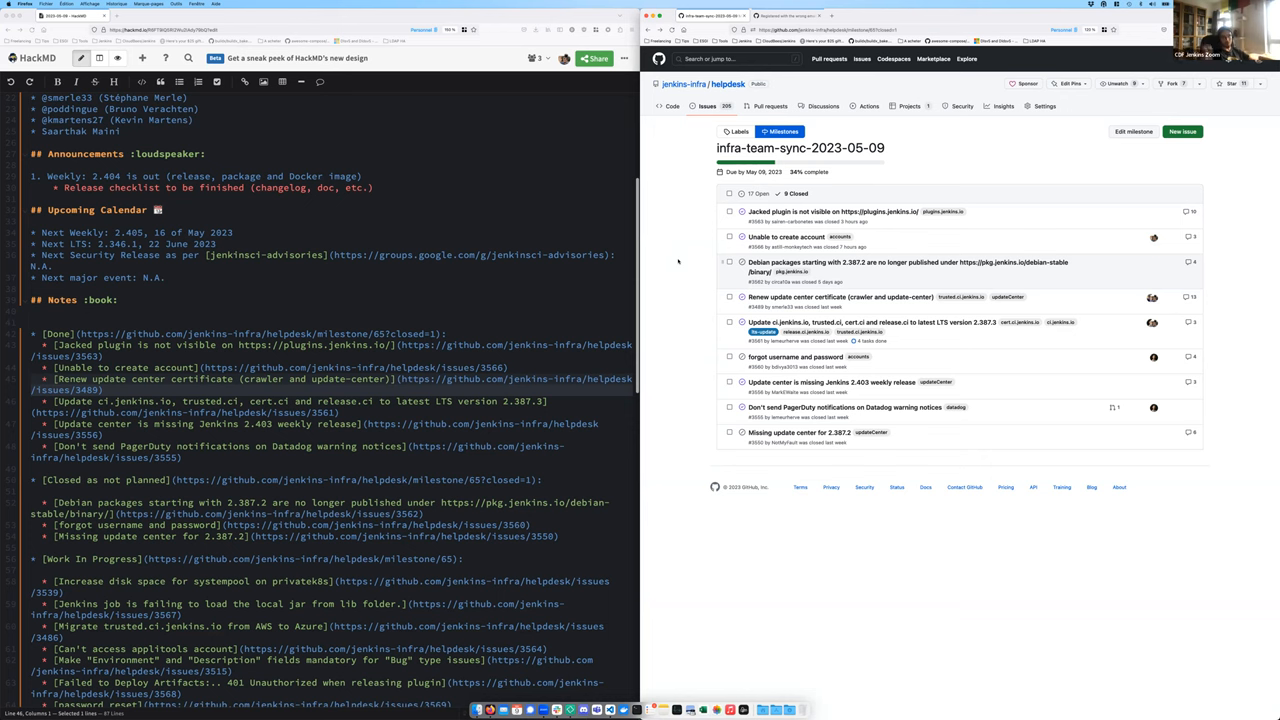
mouse_move(797, 290)
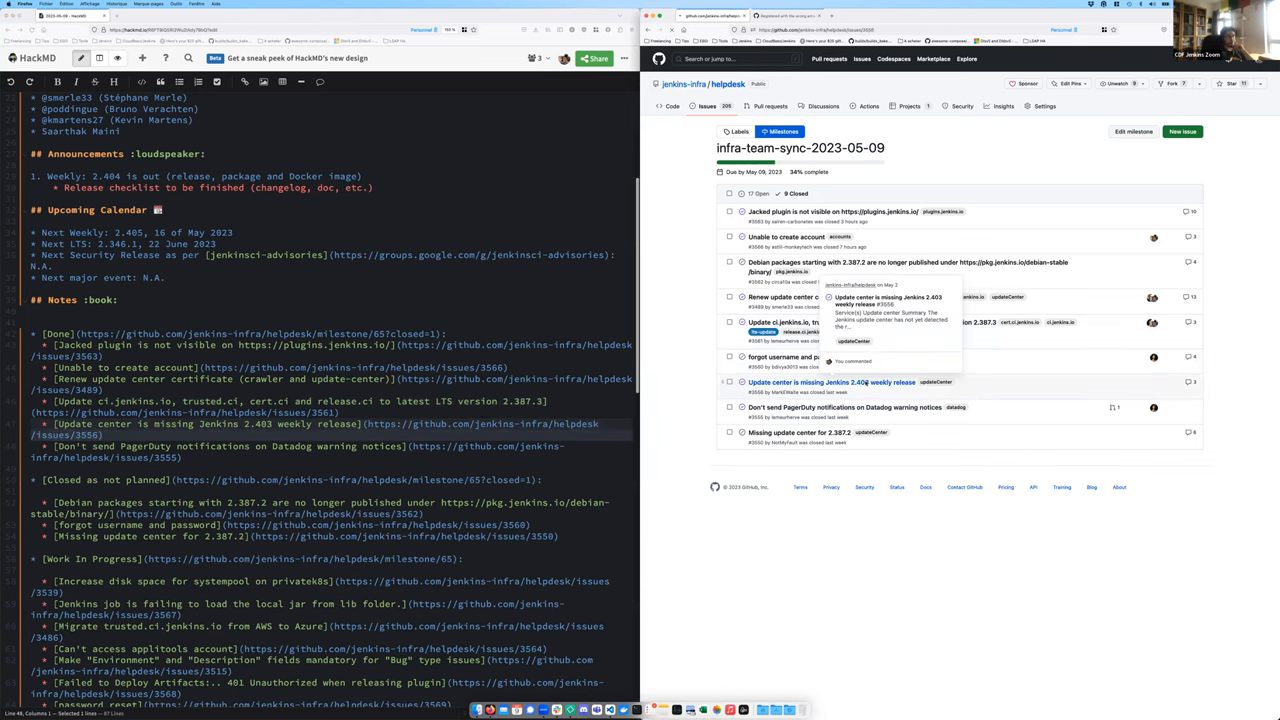
left_click(830, 382)
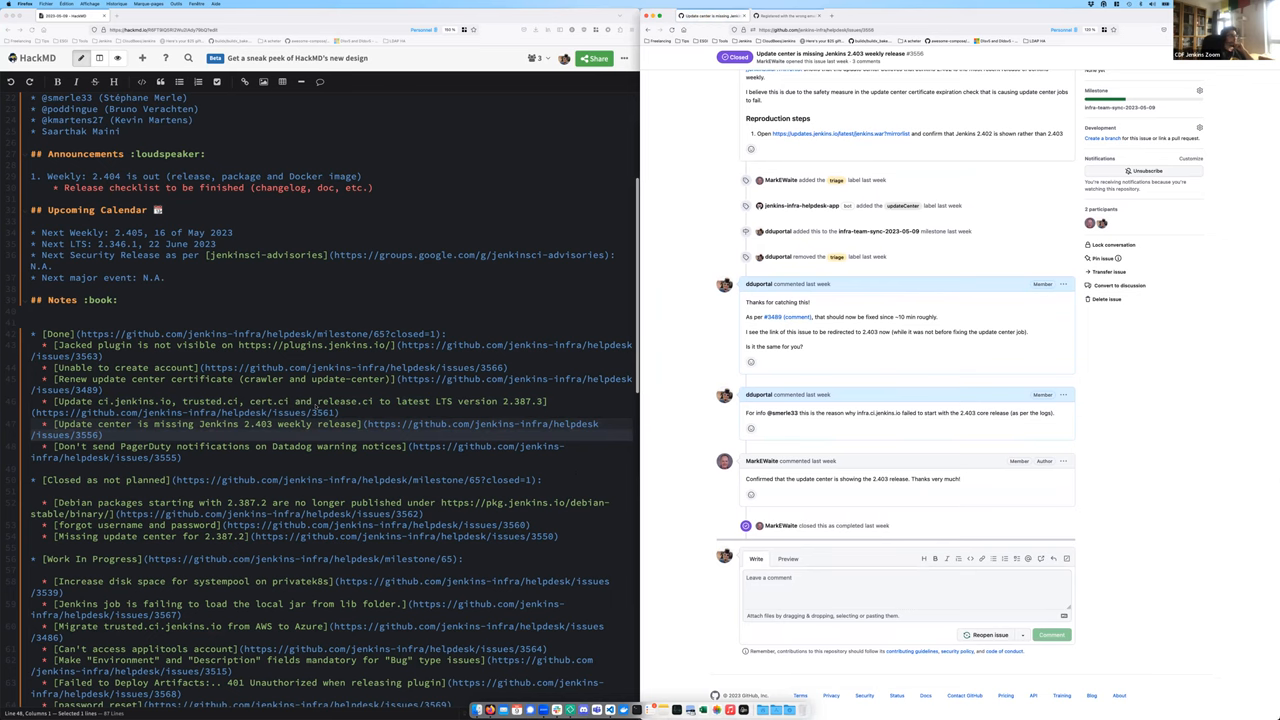
scroll("up", 3)
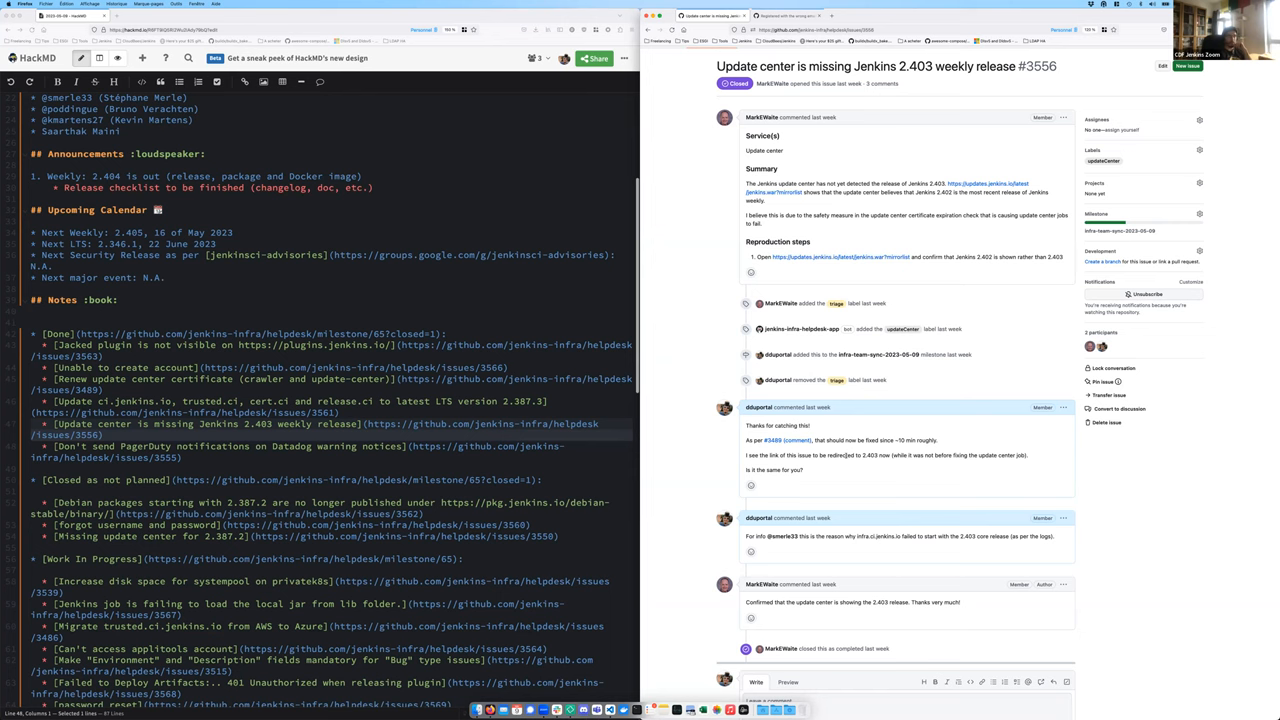
mouse_move(678, 228)
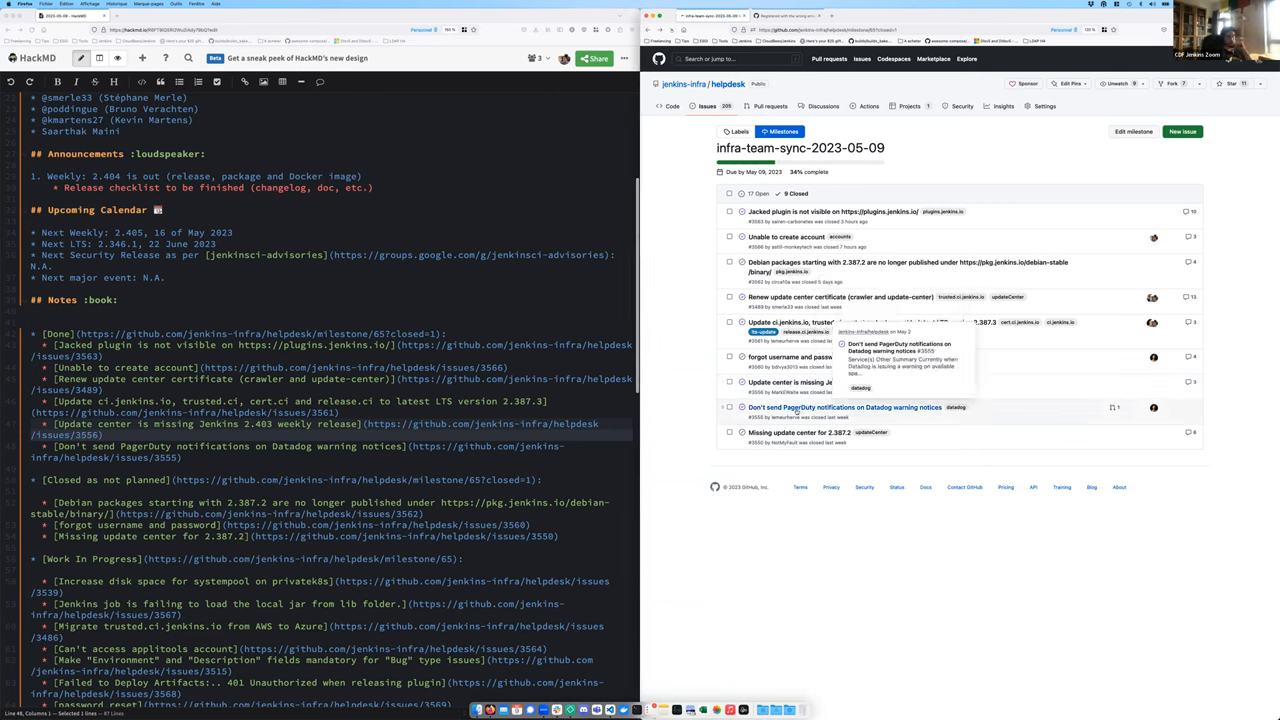
left_click(843, 407)
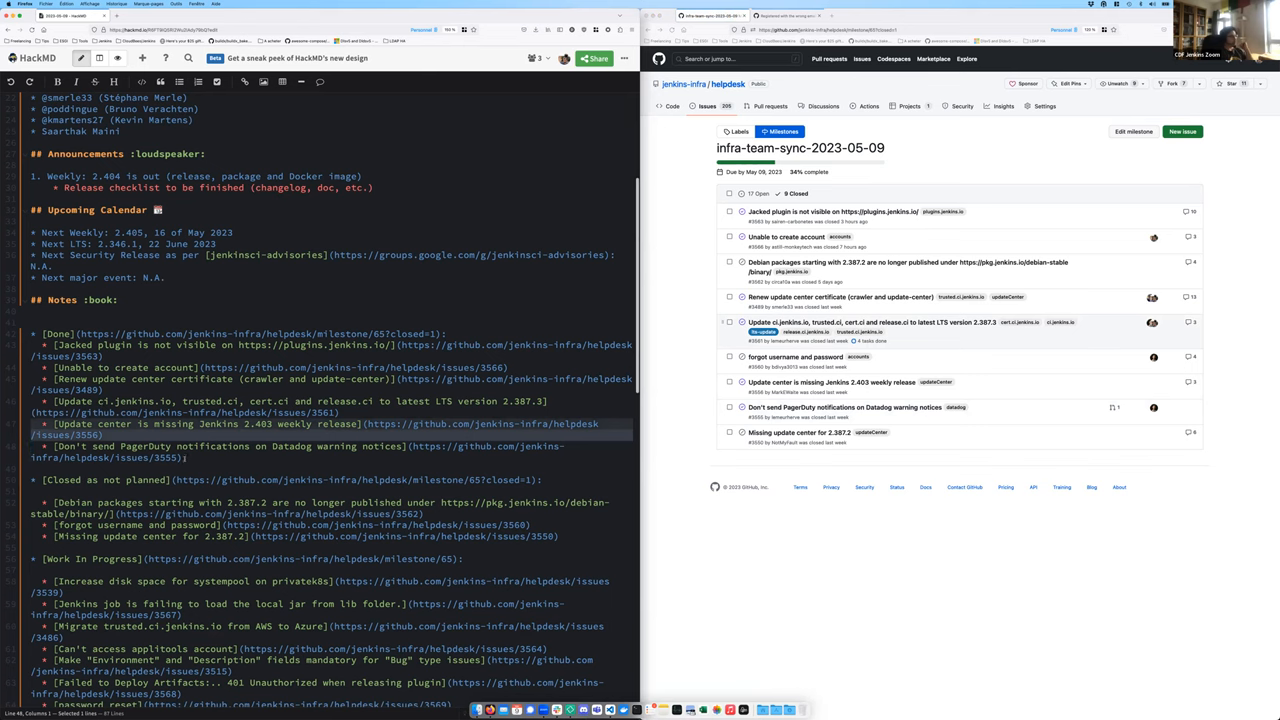
scroll("down", 3)
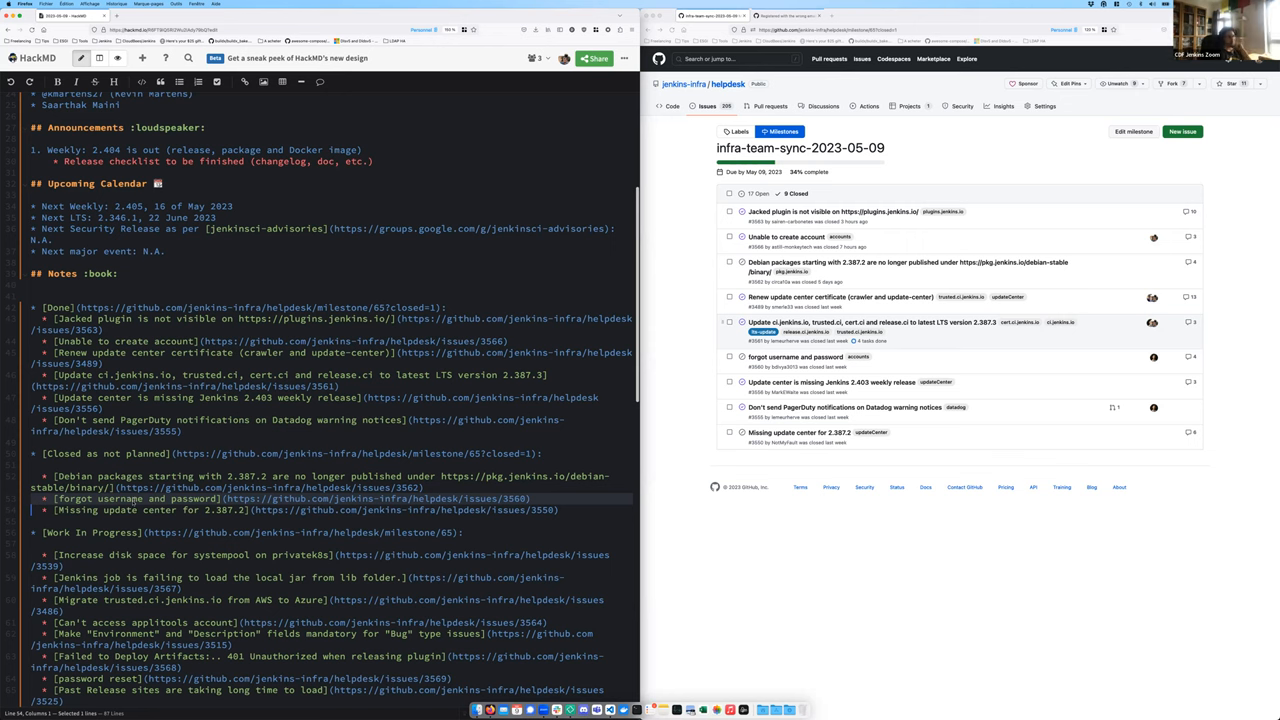
left_click(133, 510)
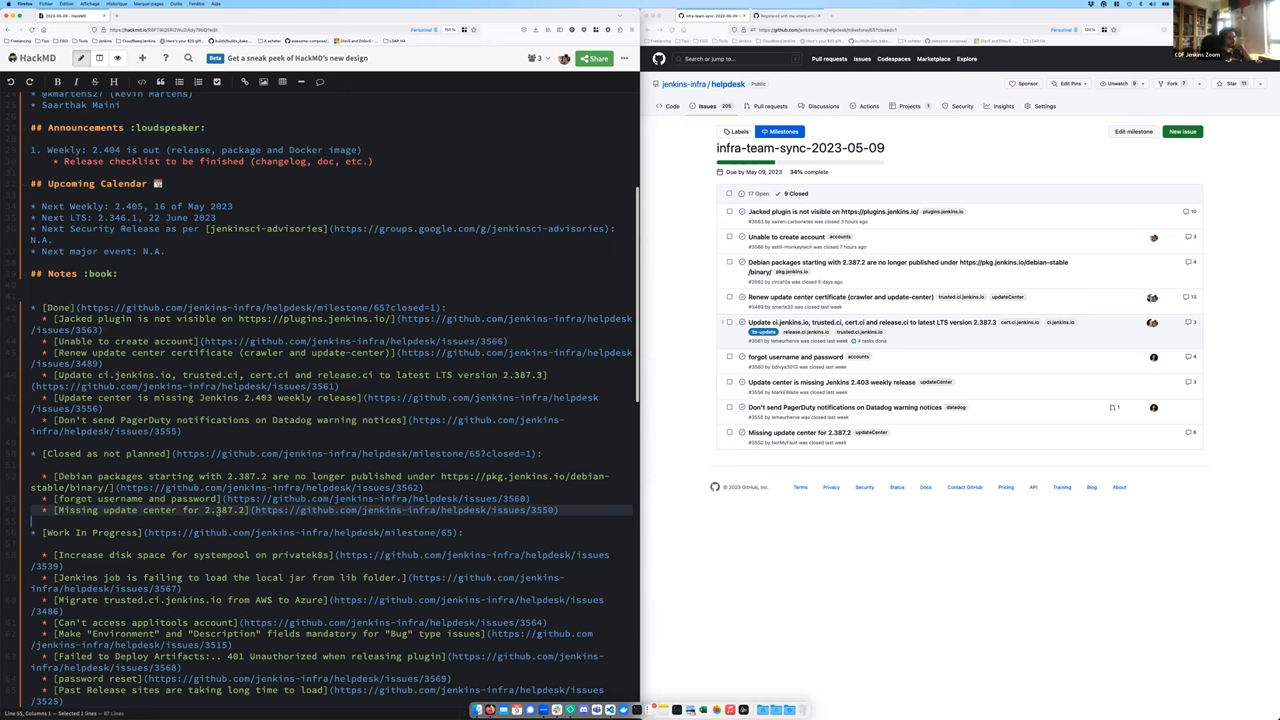
mouse_move(656, 298)
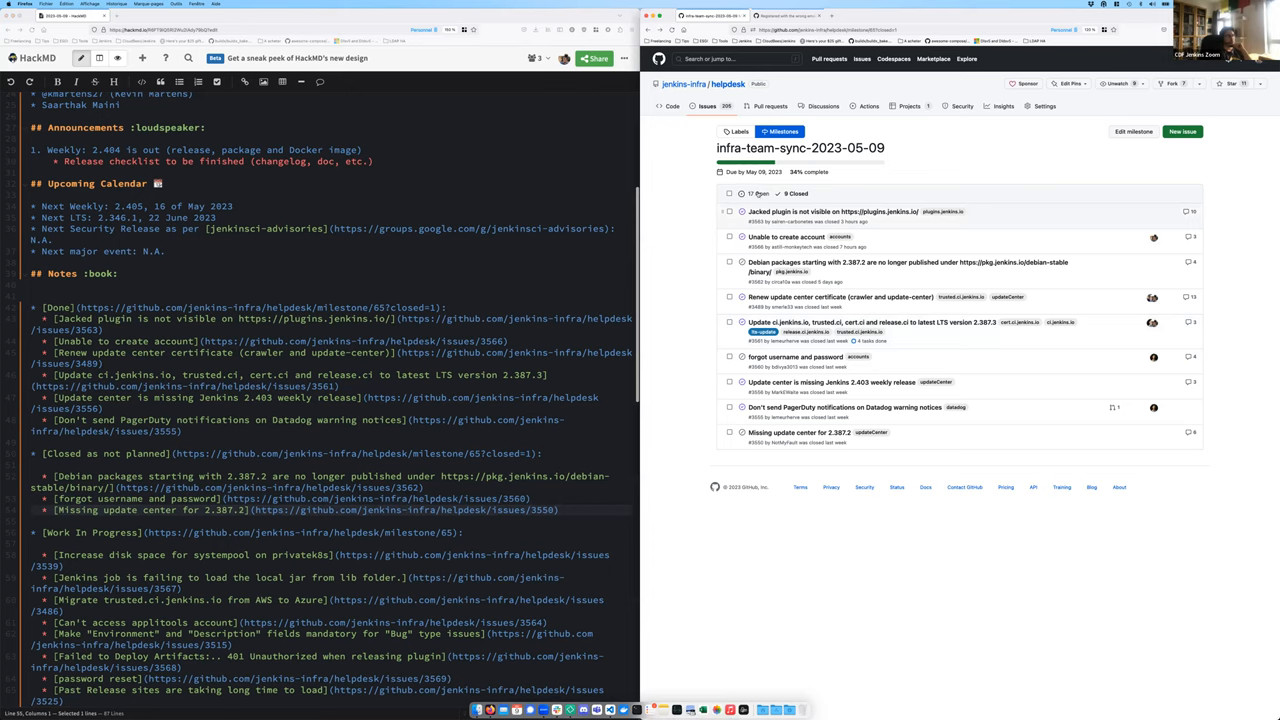
Show the GitHub milestone's 17 open issues and scroll through them
left_click(758, 193)
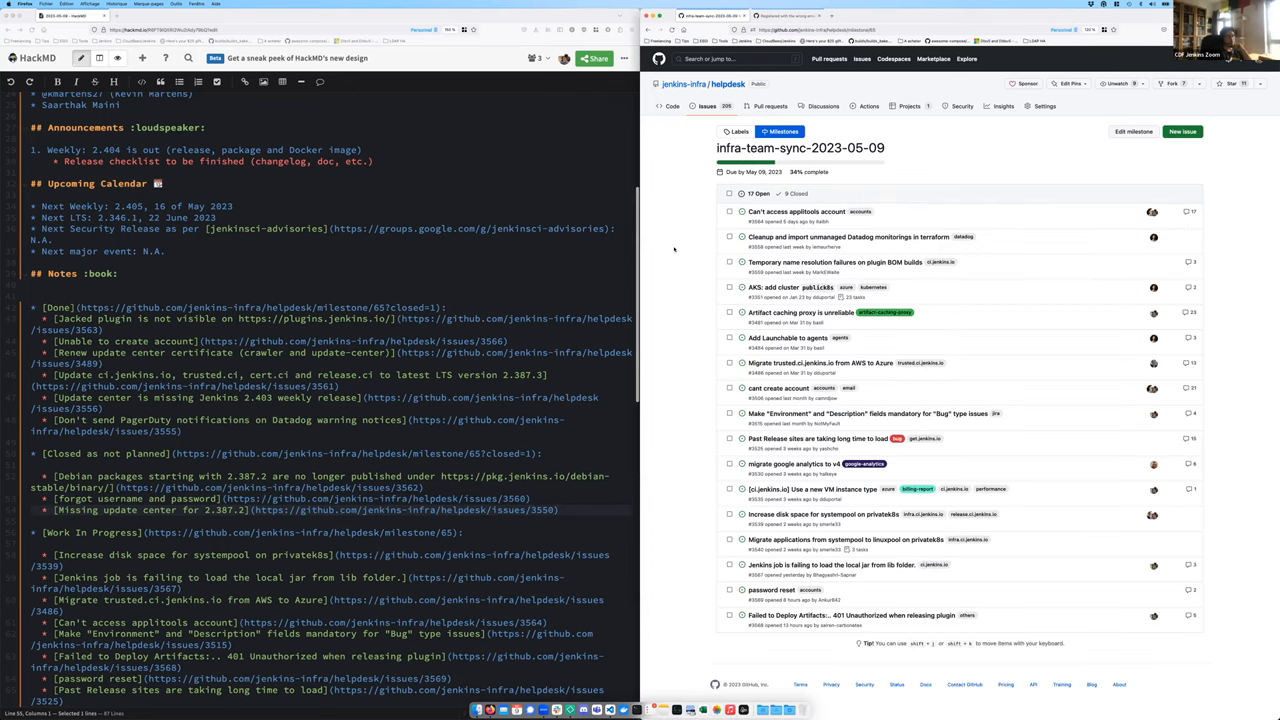
scroll("down", 3)
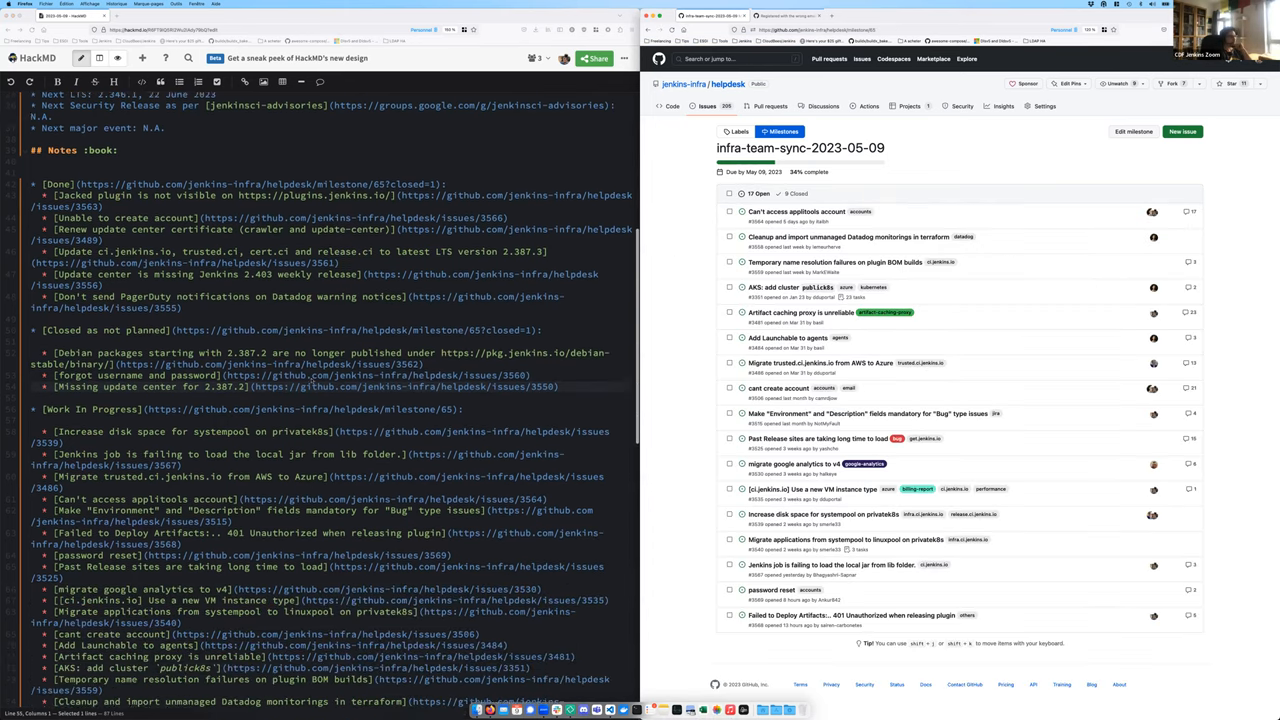
scroll("down", 3)
type("* Might")
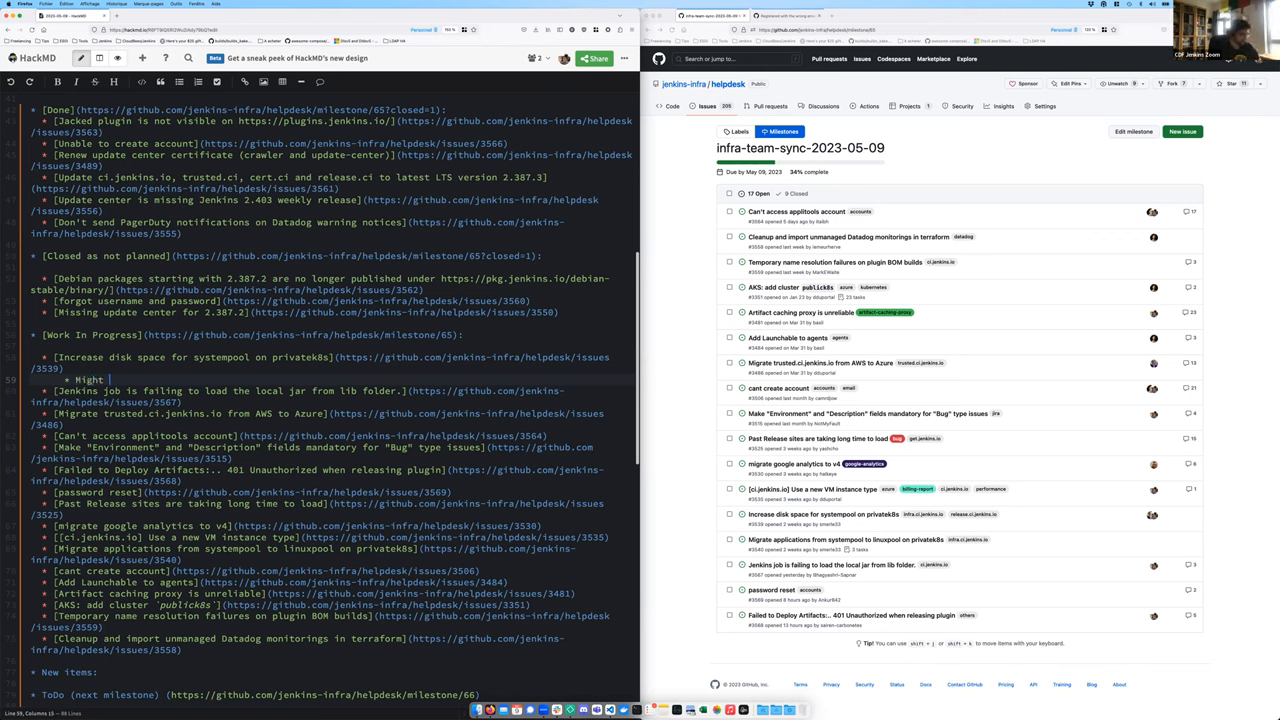
Add the sub-note that changing this requires destroying/recreating the cluster
type("need to recreate a")
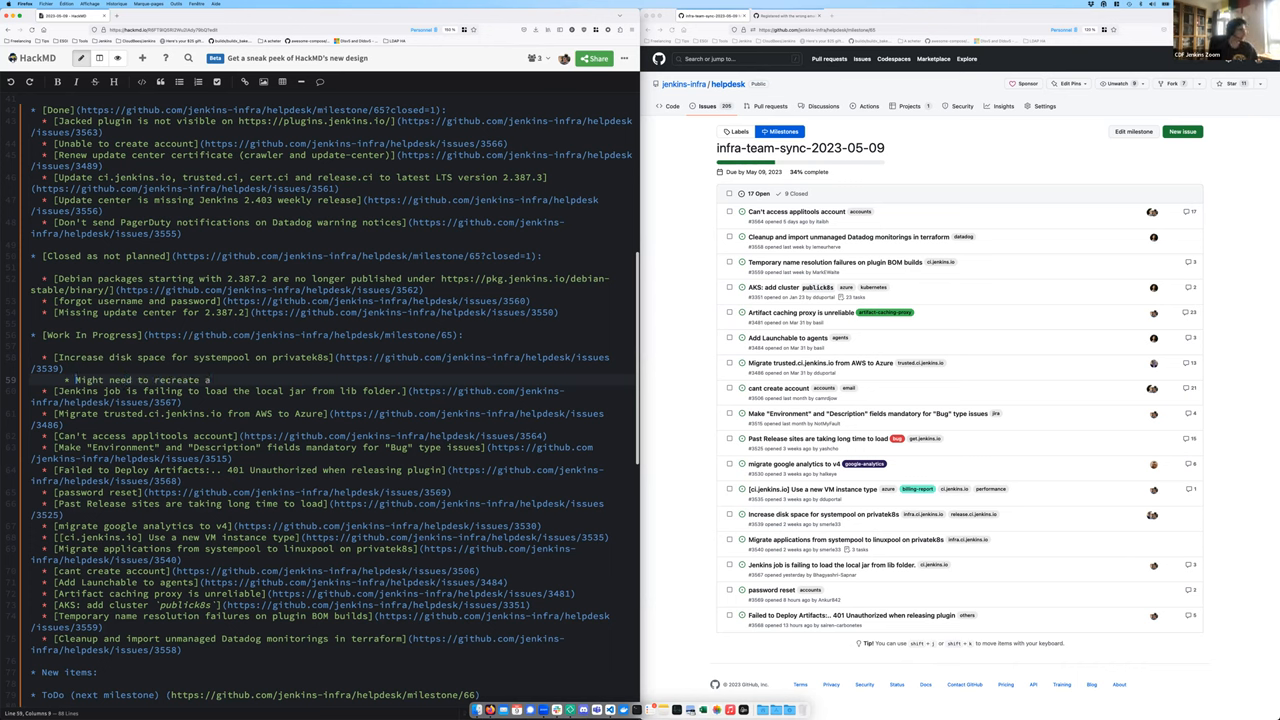
type("Changing")
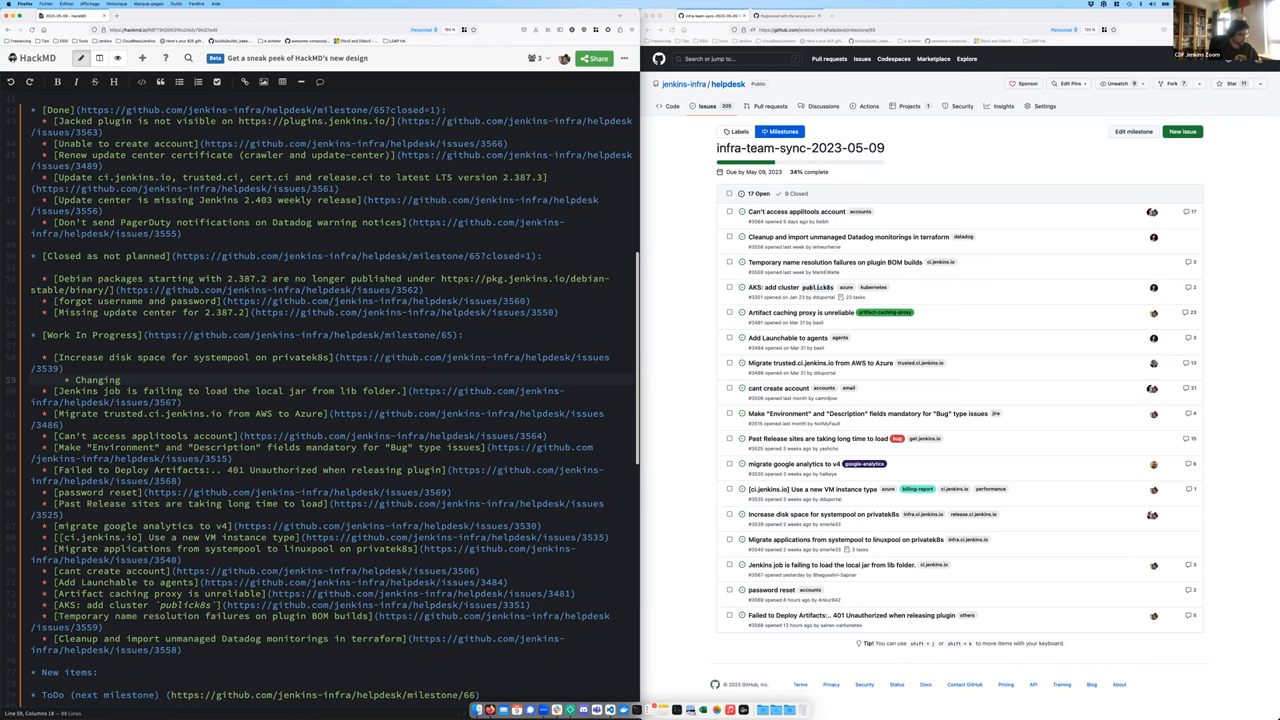
type("this resource")
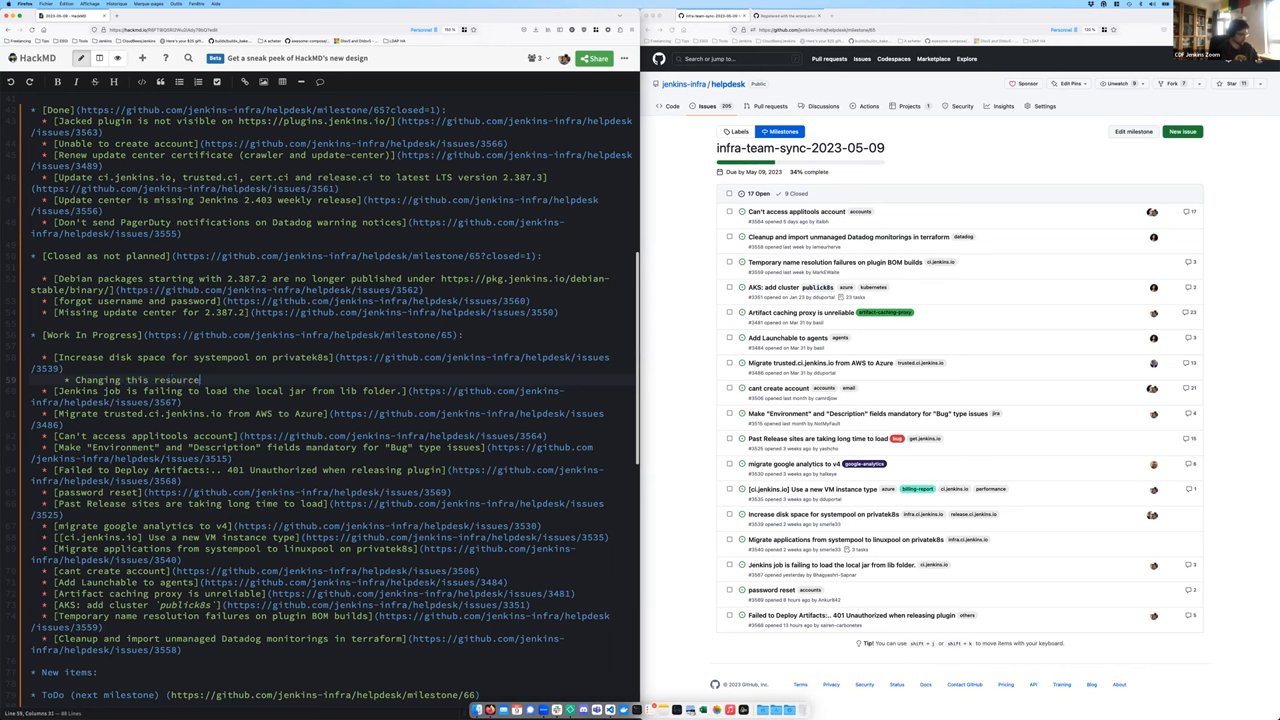
type("require destro")
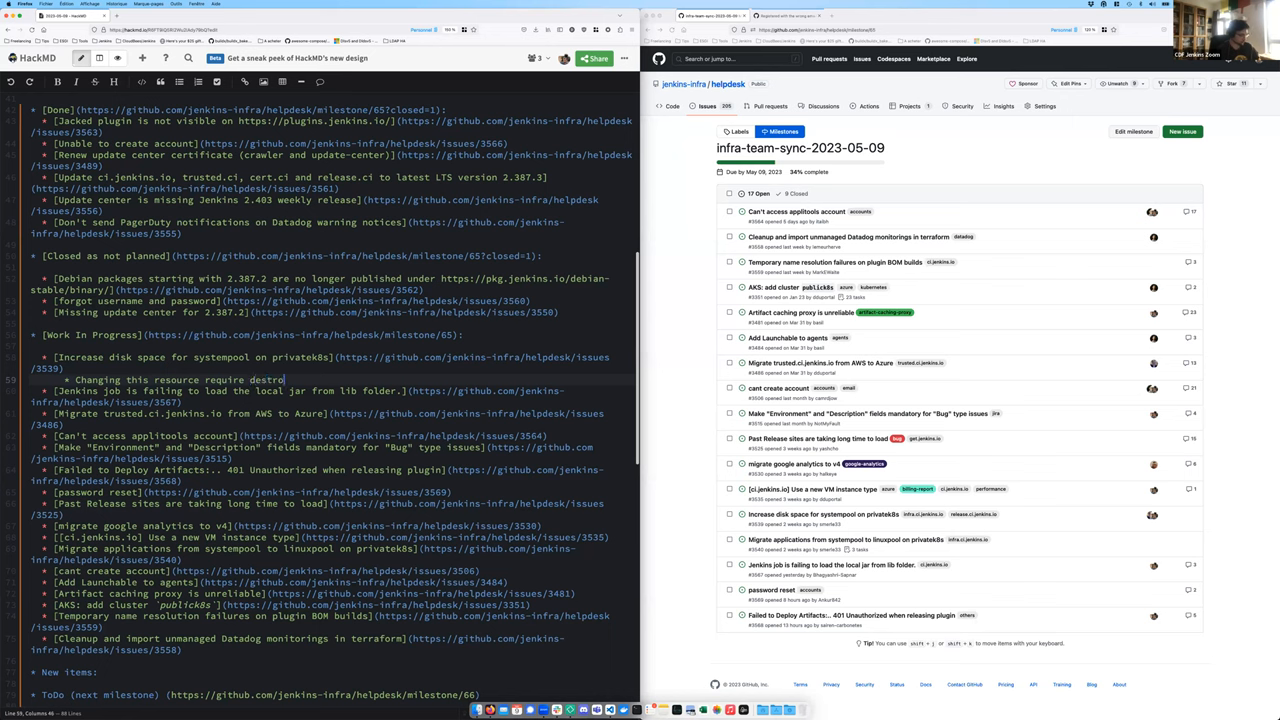
type("/recreate")
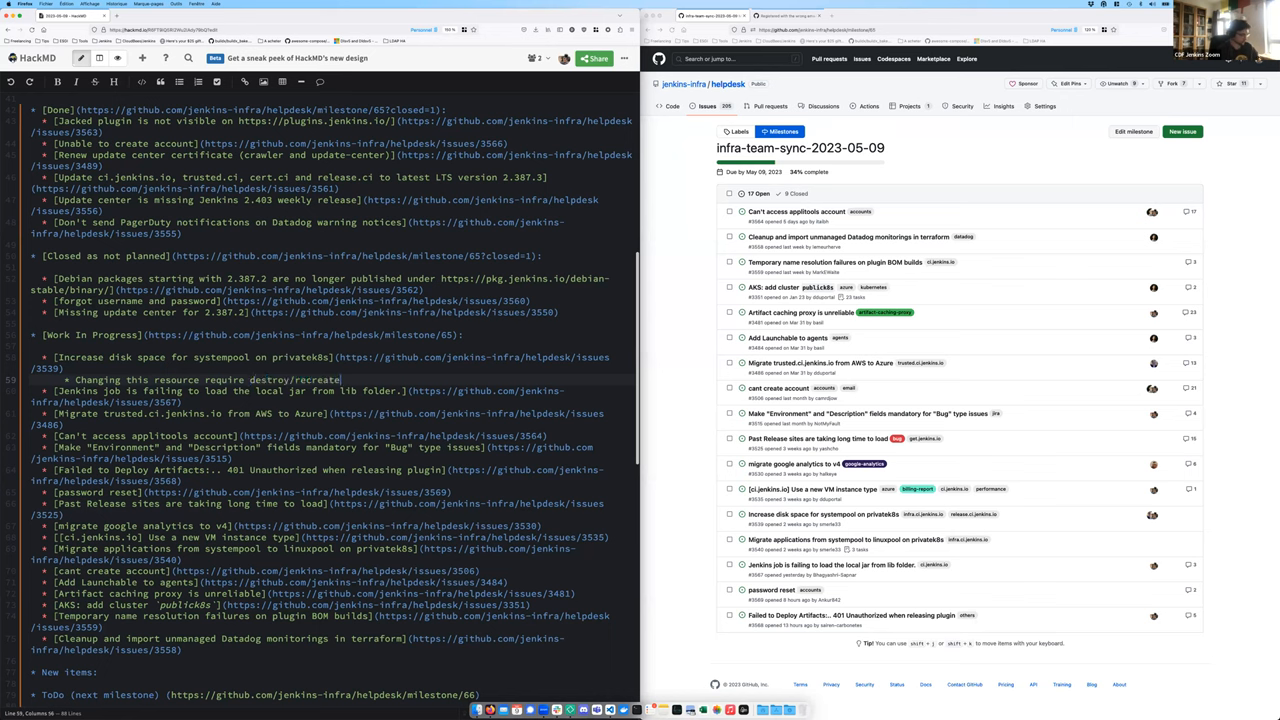
type("of the cluster :(")
type("* We also upgraded linux pool 50 -> 64 Gb")
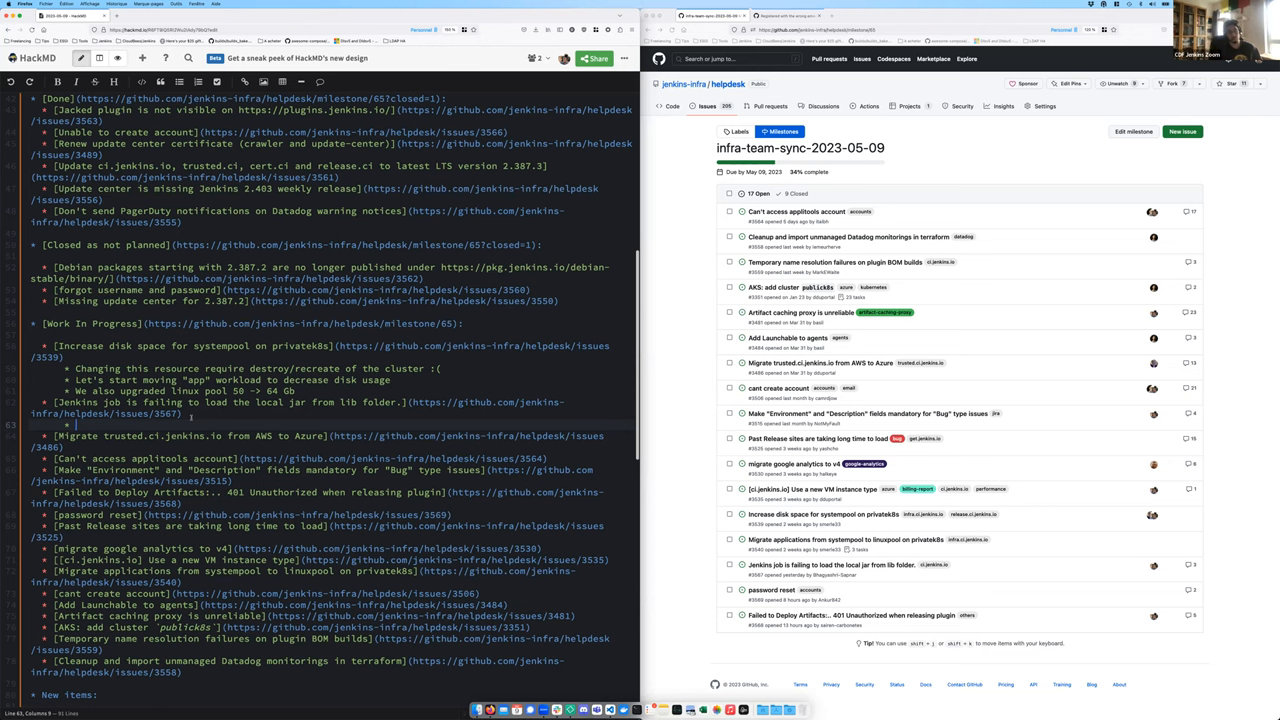
Type the sub-note '2 PR to exclude from ACP' under the local-jar failure item
type("2")
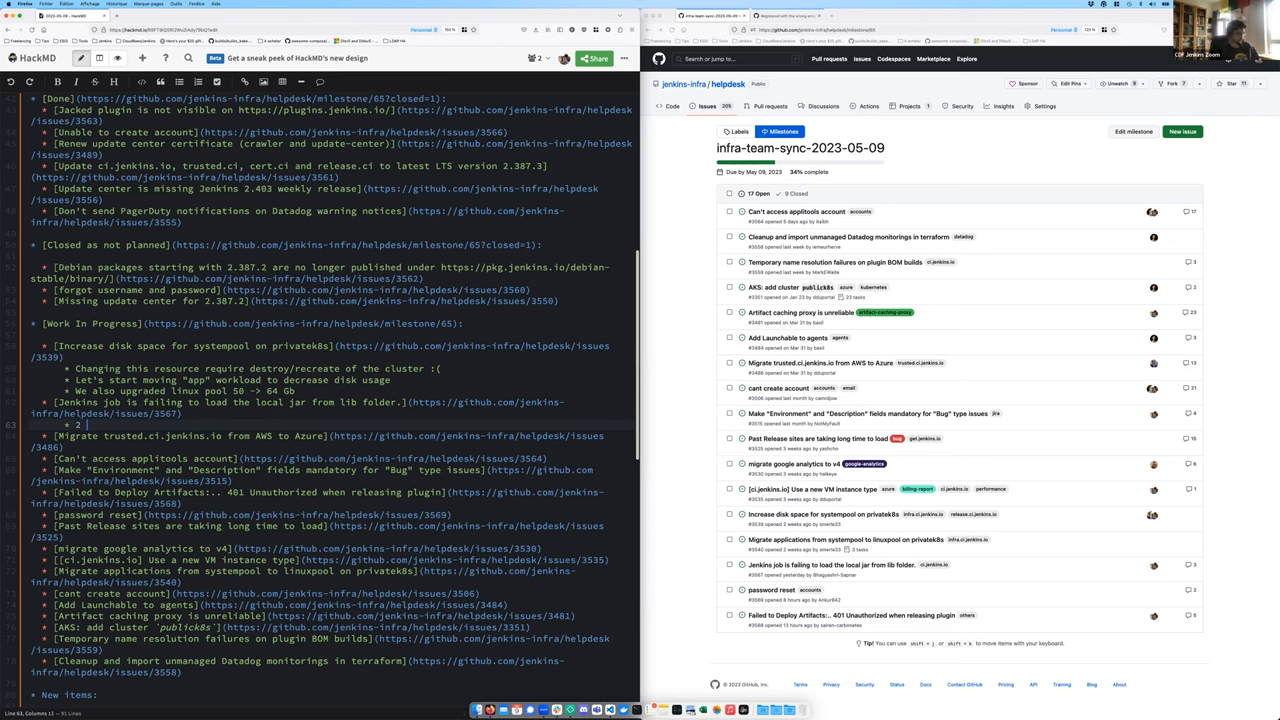
type("PR to exclude f")
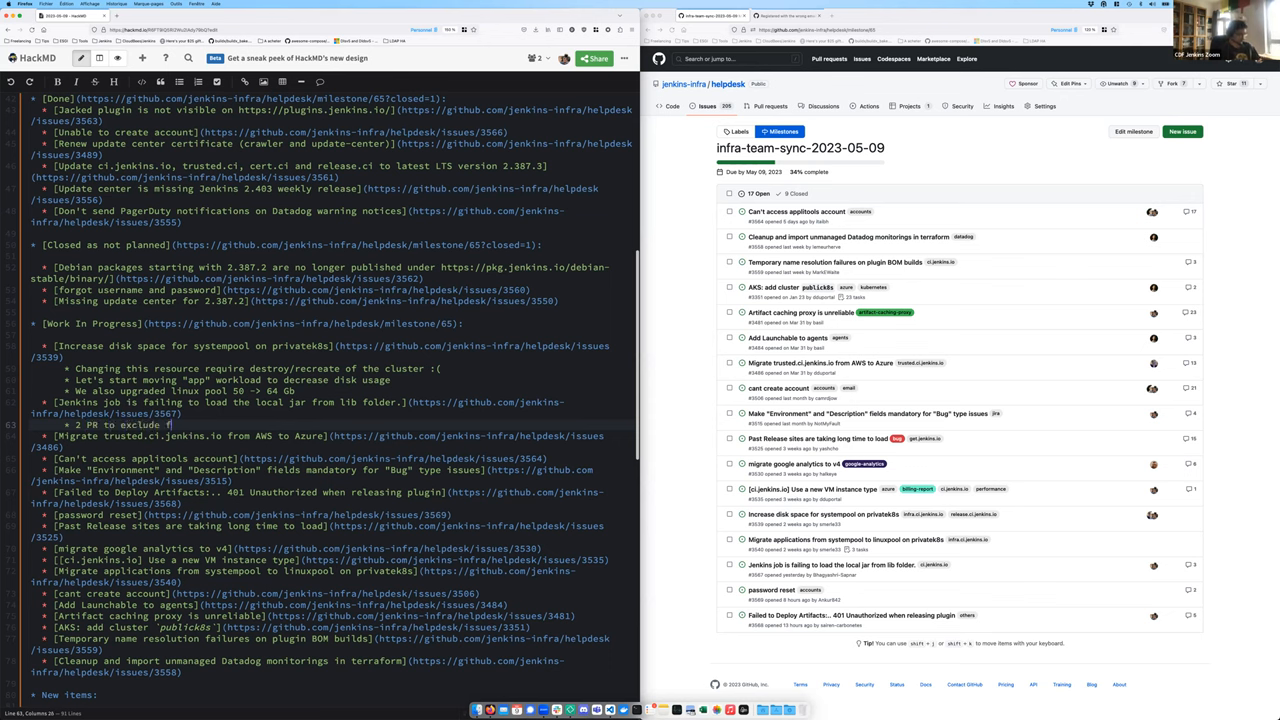
type("from ACP")
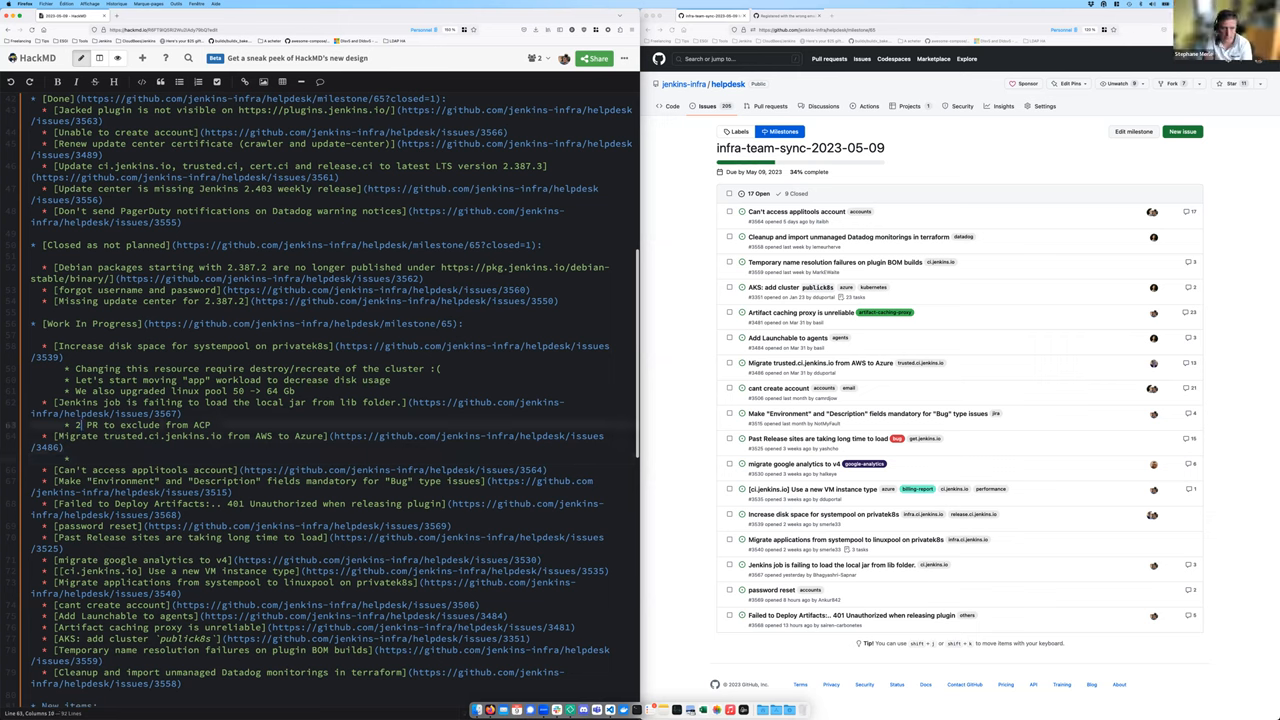
Complete the ACP PRs note (puppet and kube) and start the 3 empty VMs note
type("s")
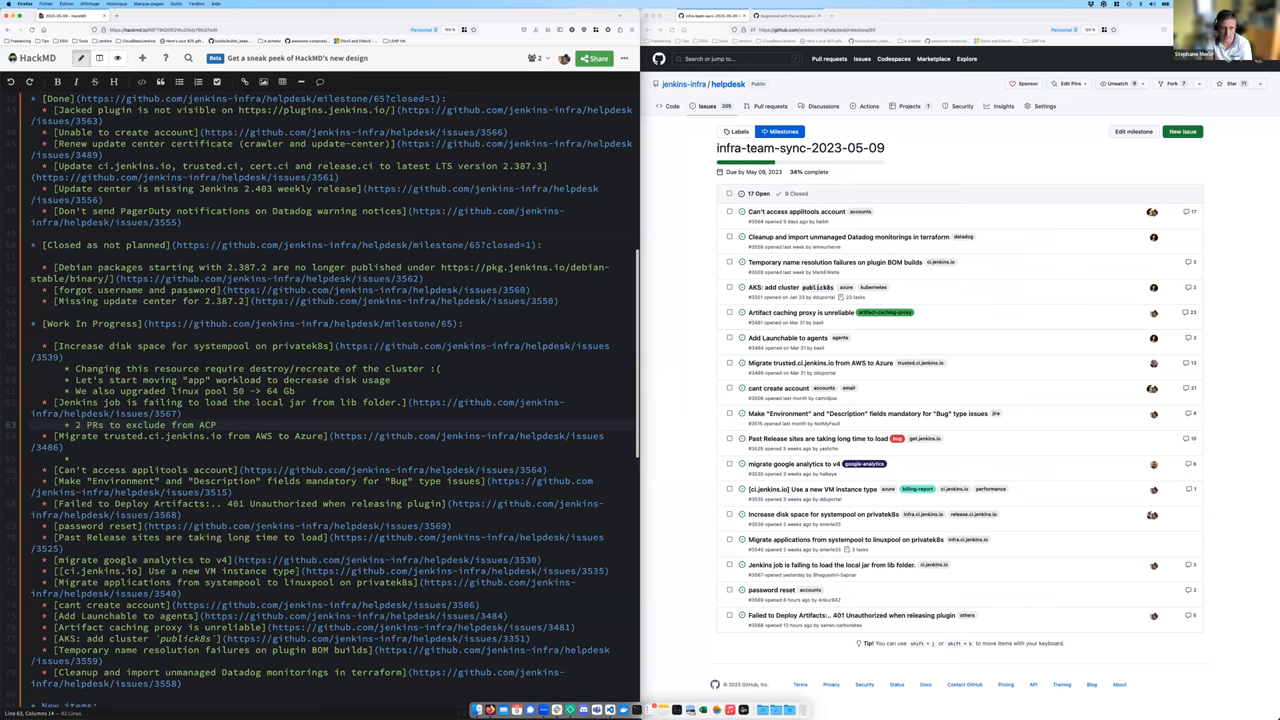
type("(puppet and )")
left_click(333, 458)
type(" 3")
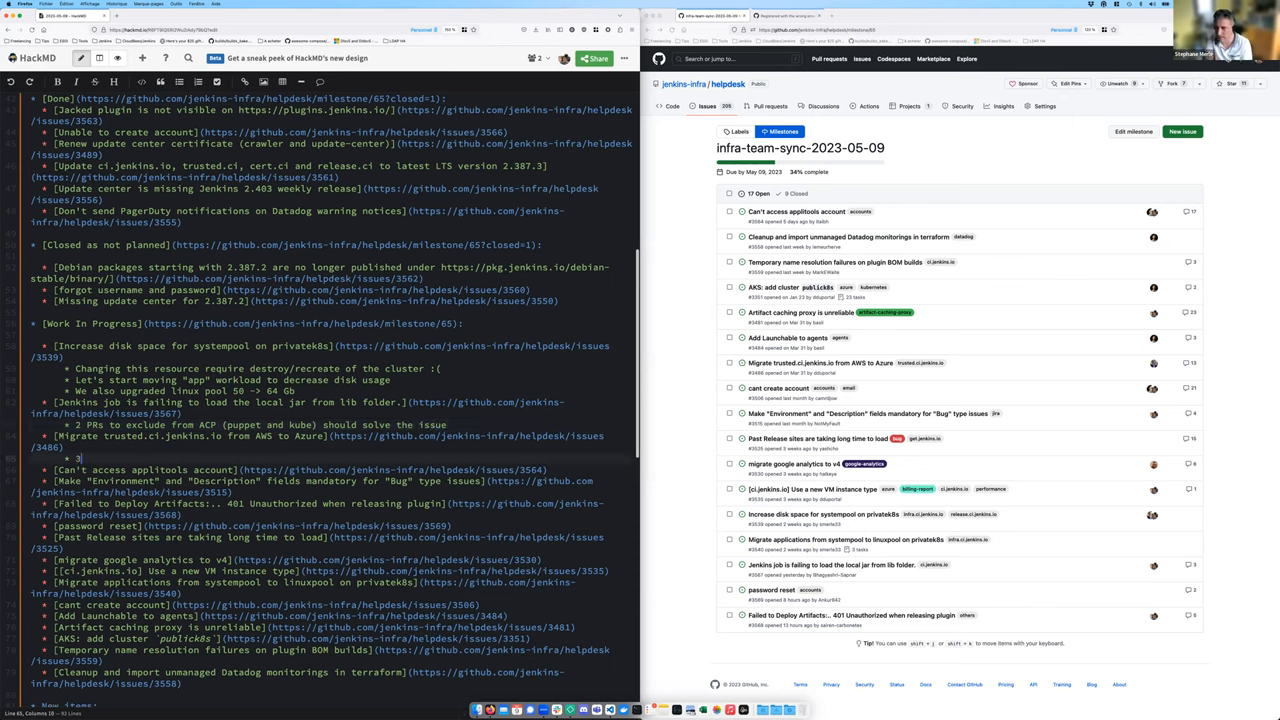
type("VMs in the")
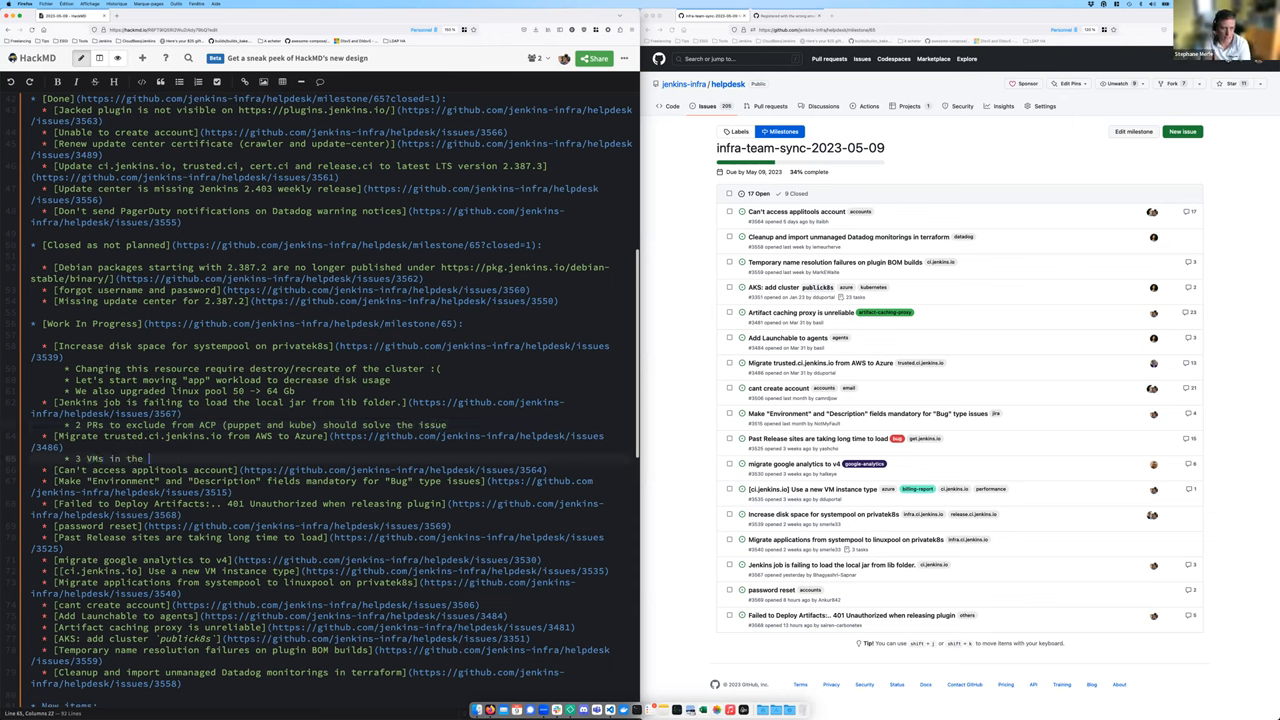
type("same networks")
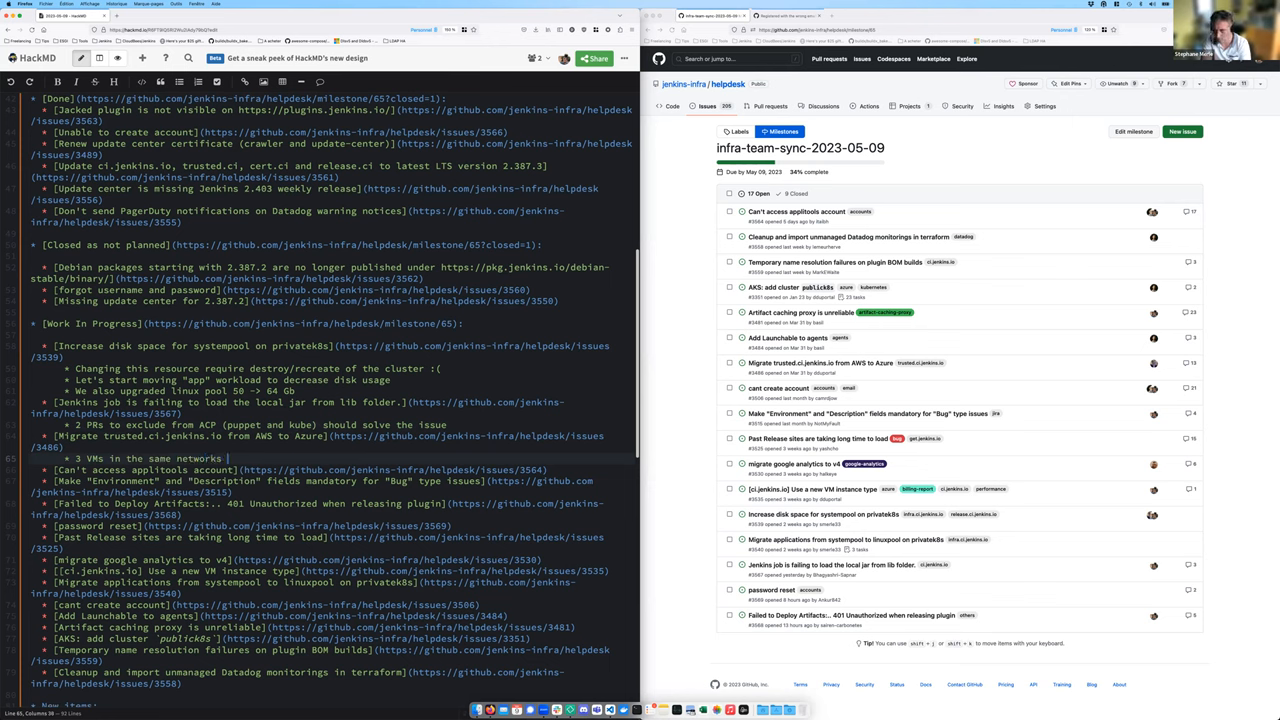
type("(bounc,e controller and")
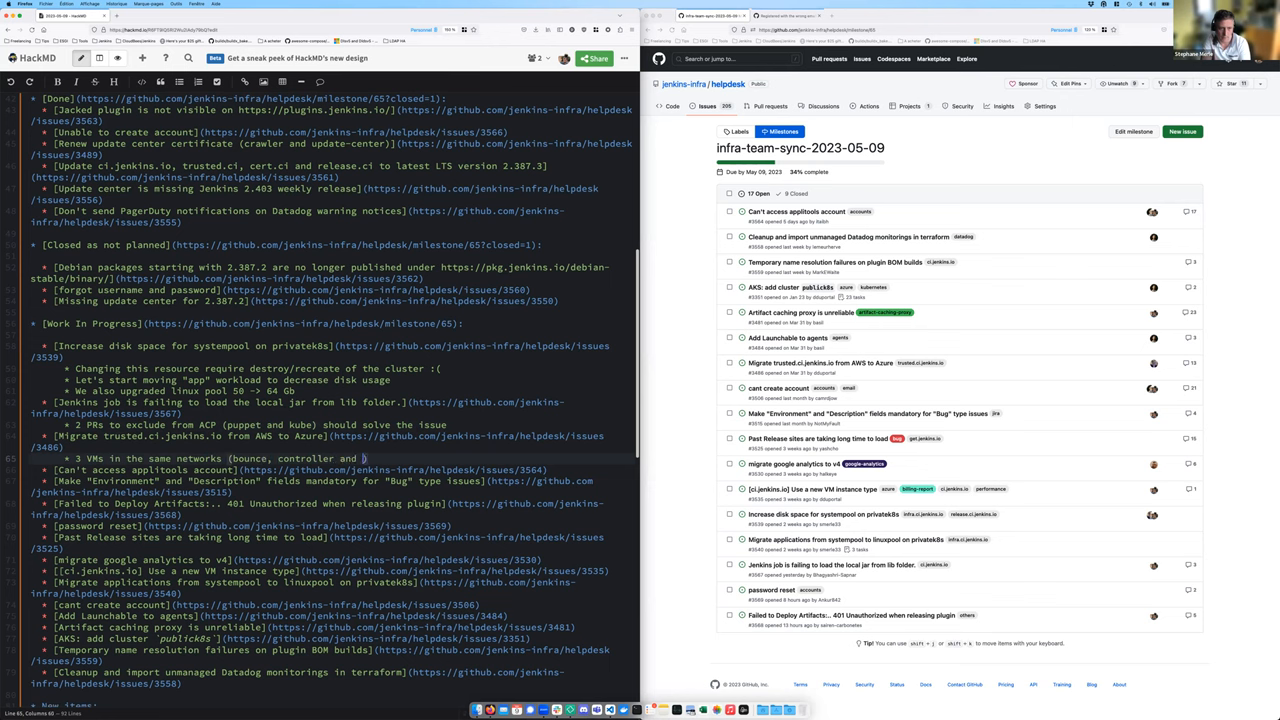
type("permanent)")
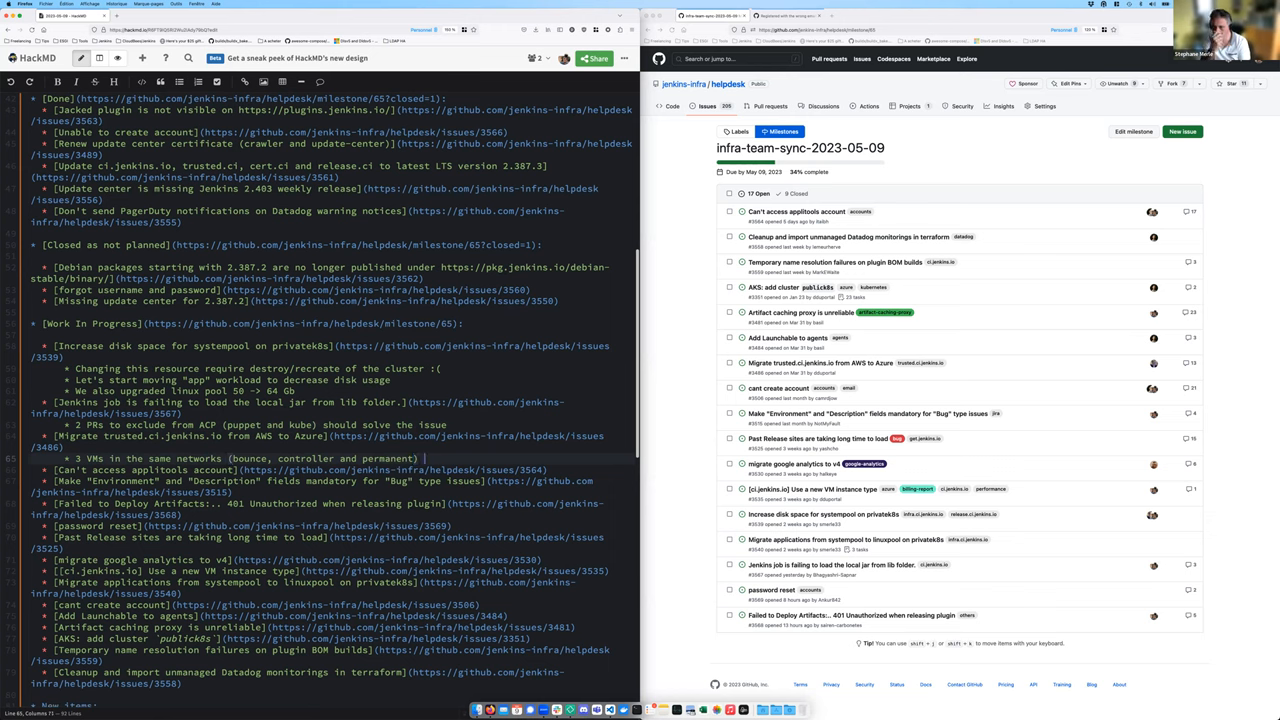
Finish the same-subnet empty VMs note and add next steps: security groups, migrating data
type("/ subnet")
type("* Next")
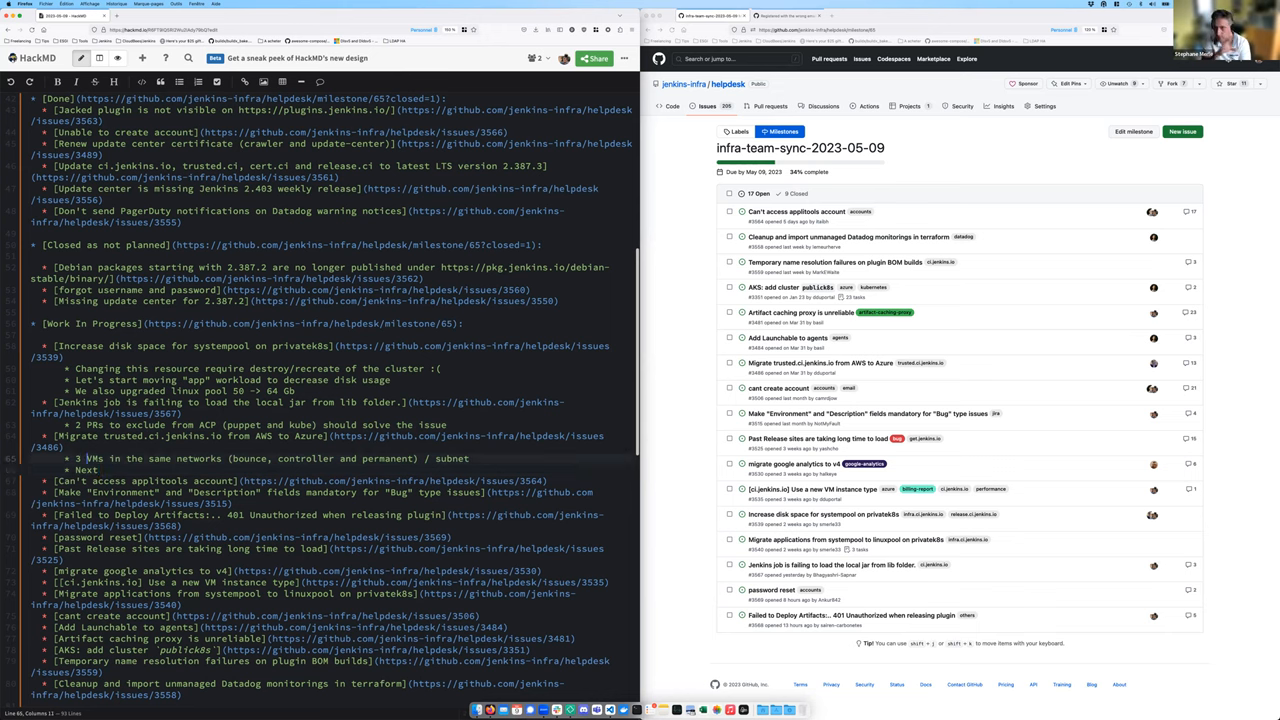
type("(empty)")
left_click(333, 470)
type(": work on security g")
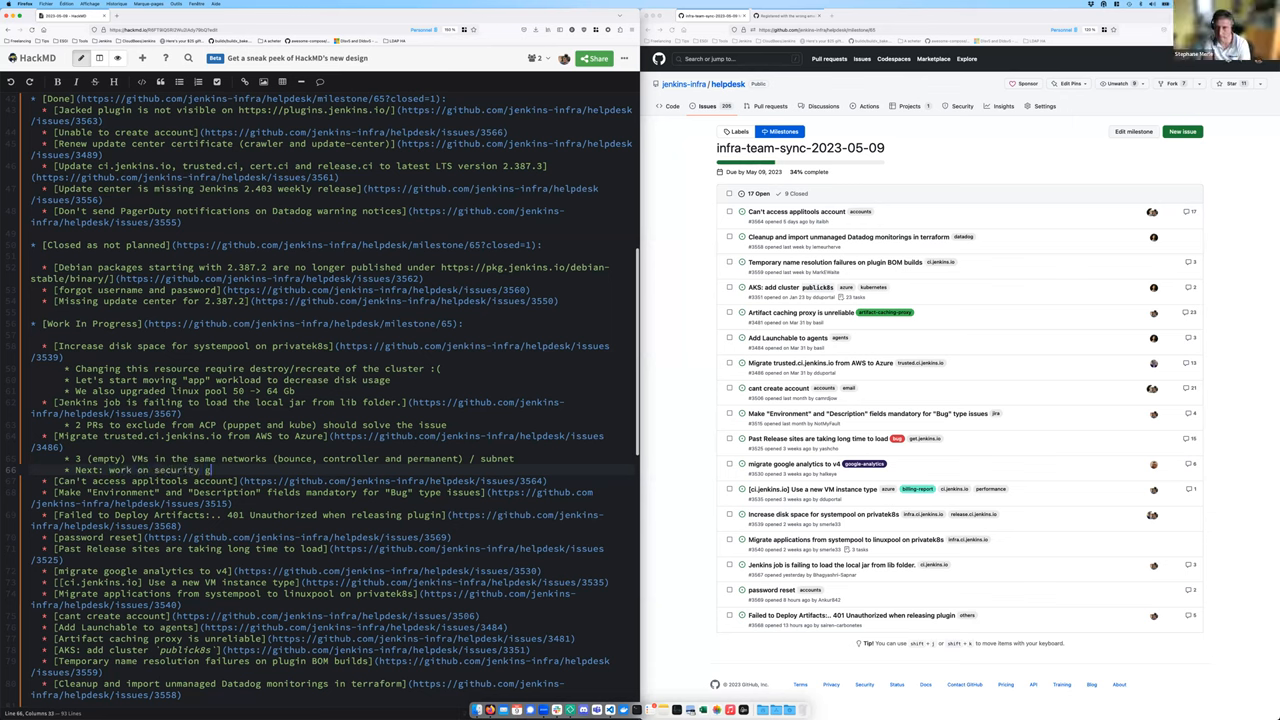
type("roups, and then start")
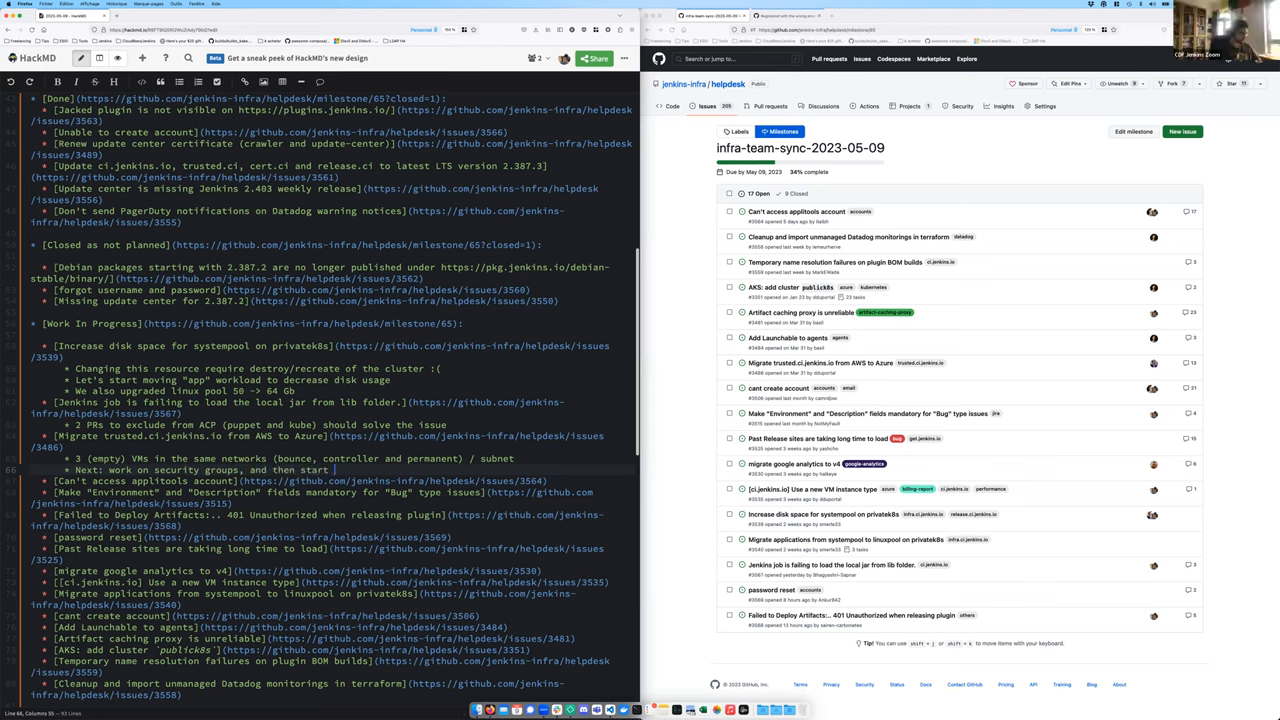
type("migrating data")
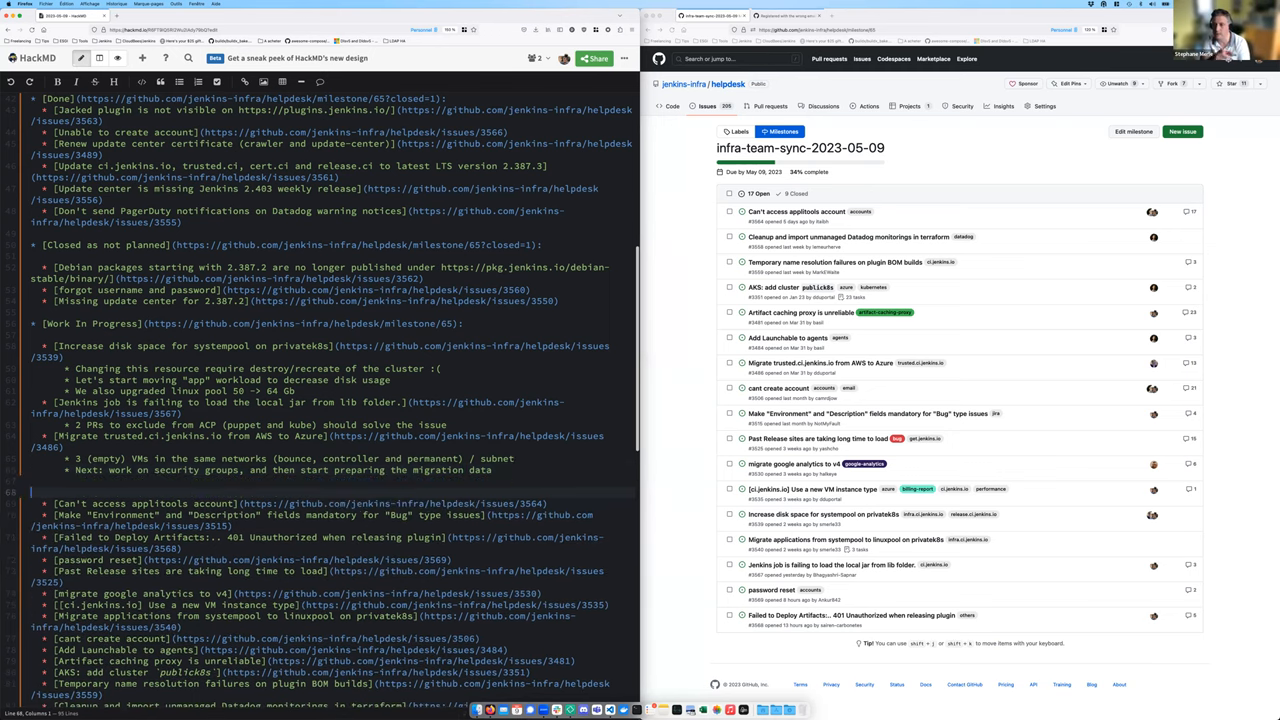
Note Puppet works on Ubuntu 22.04 for jenkins::controller; add VMs once security groups ok
type("Puppet")
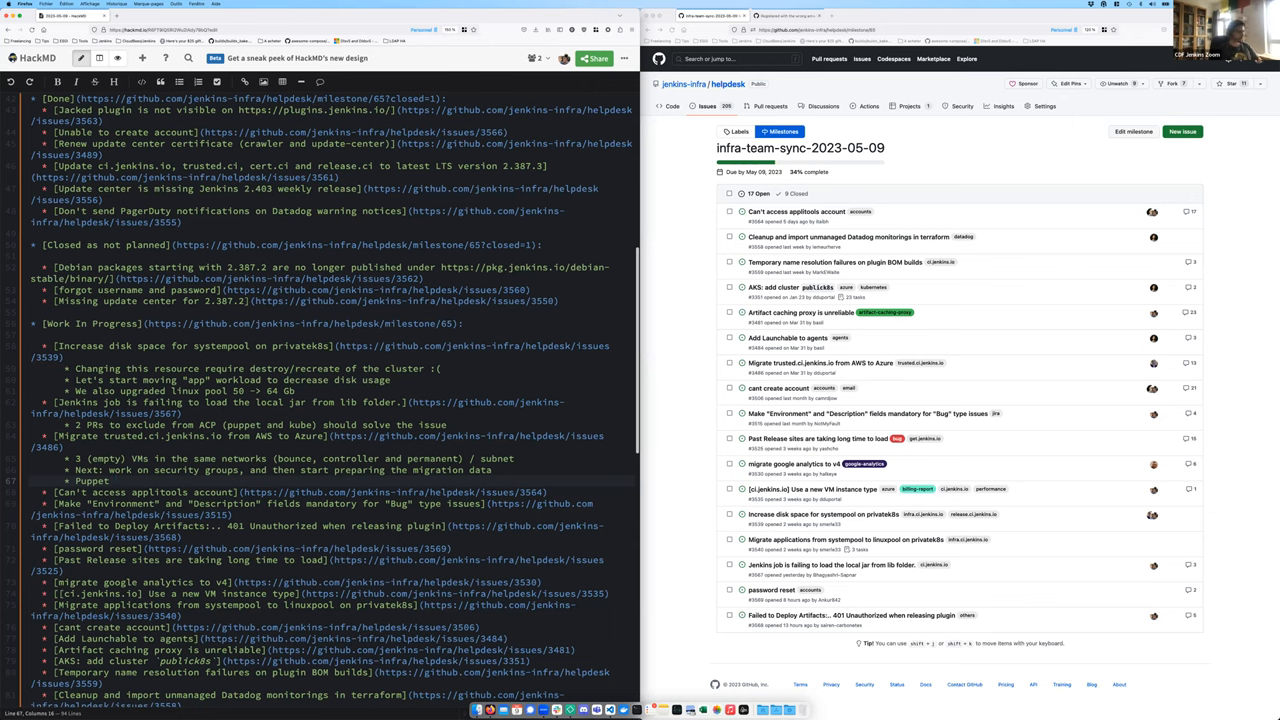
type("works perfectly on")
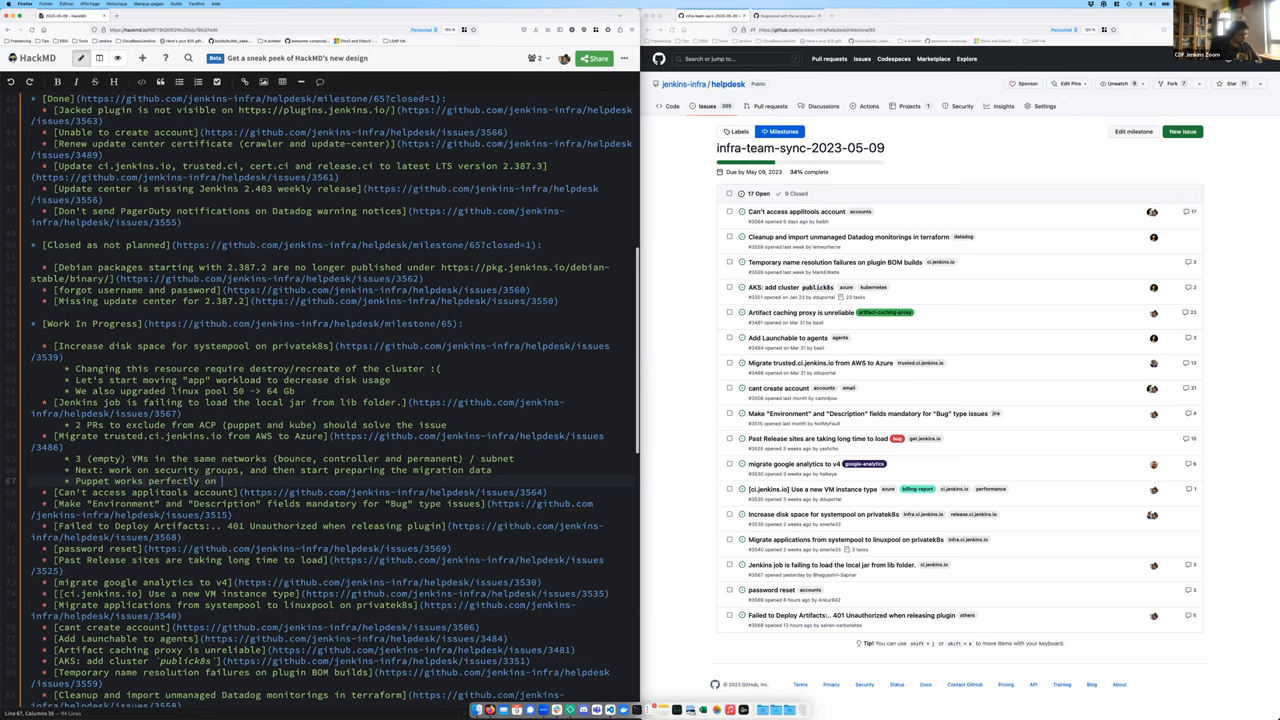
type("Ubuntu 22.04")
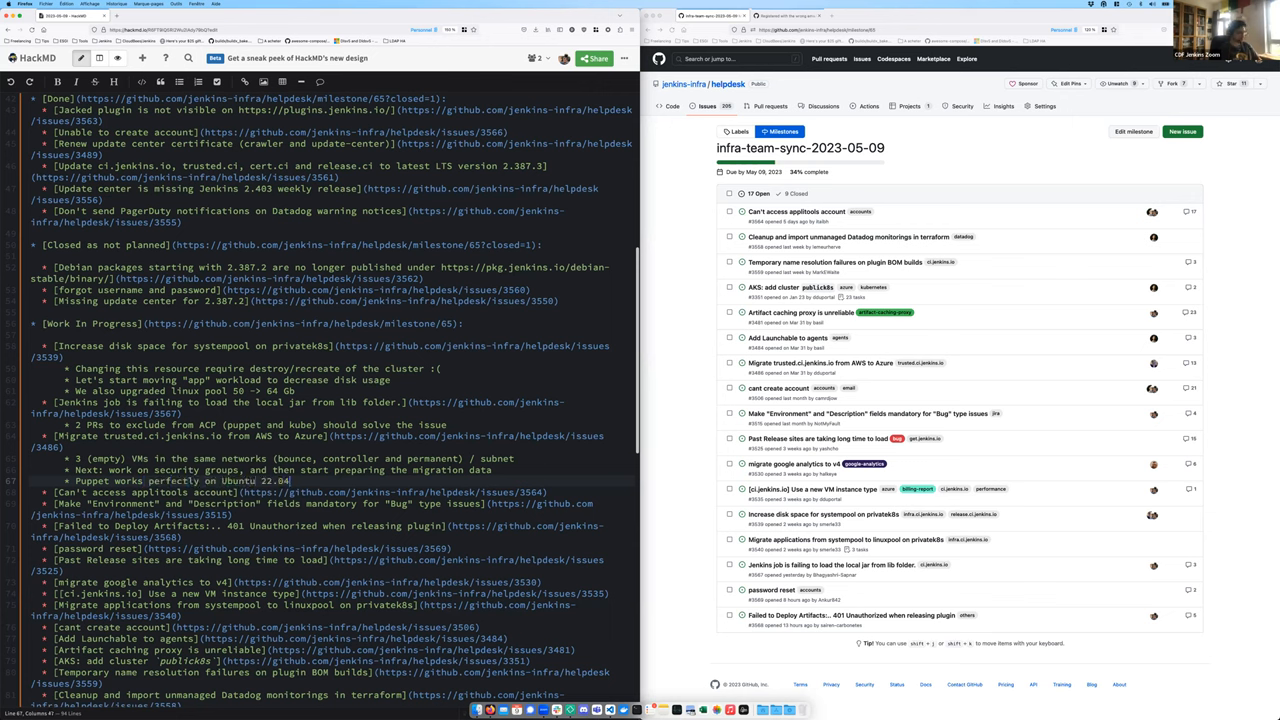
type("for the jenkins:controller:")
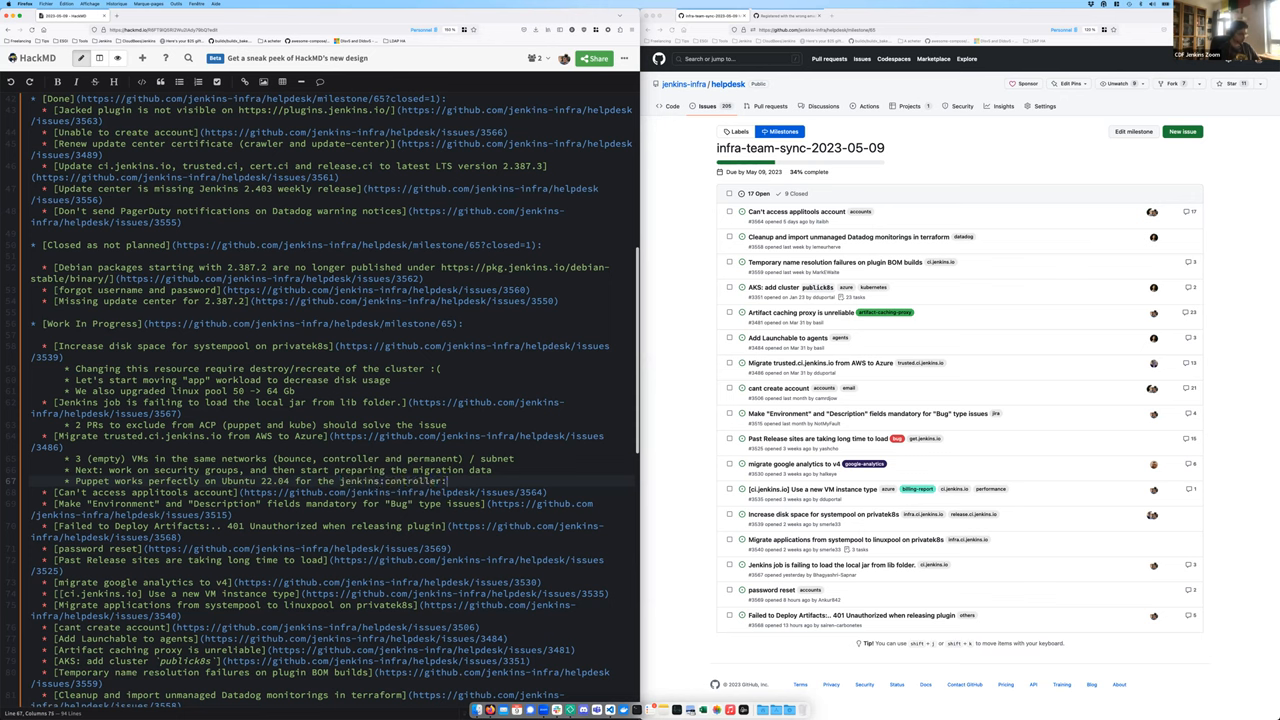
type("go go go to add these VMs once security groups are ok (")
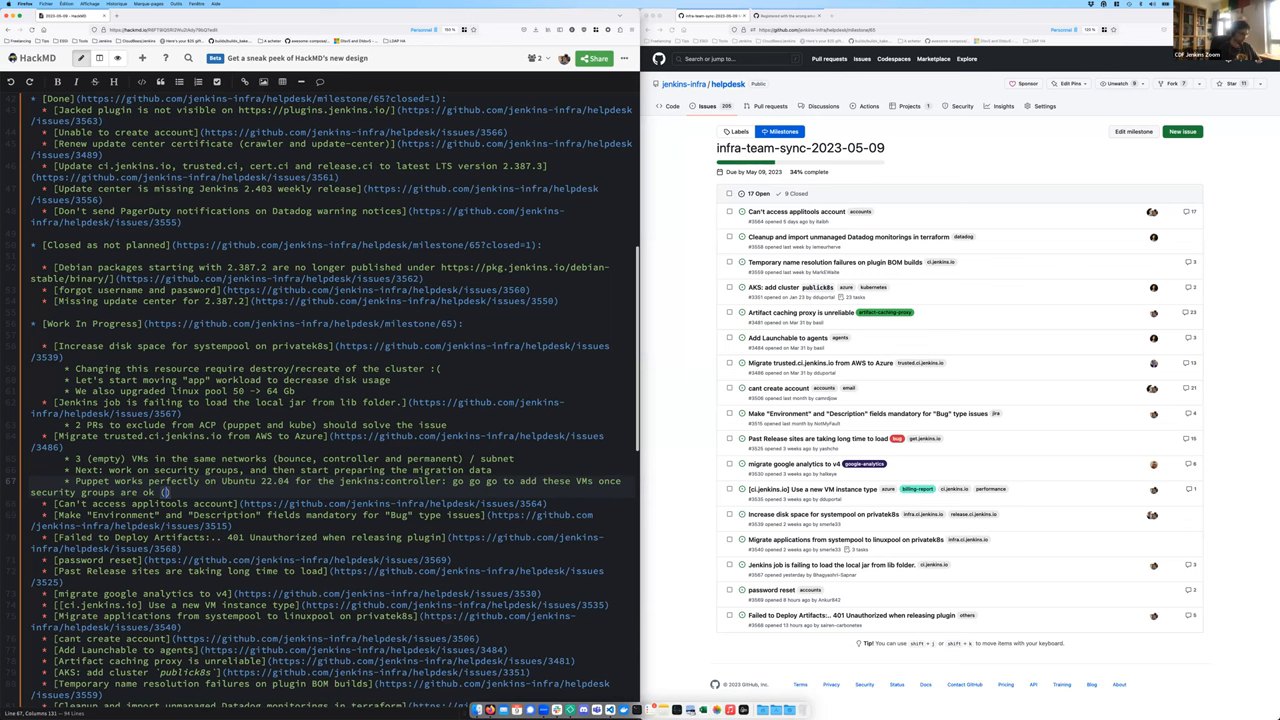
type("and before migration :")
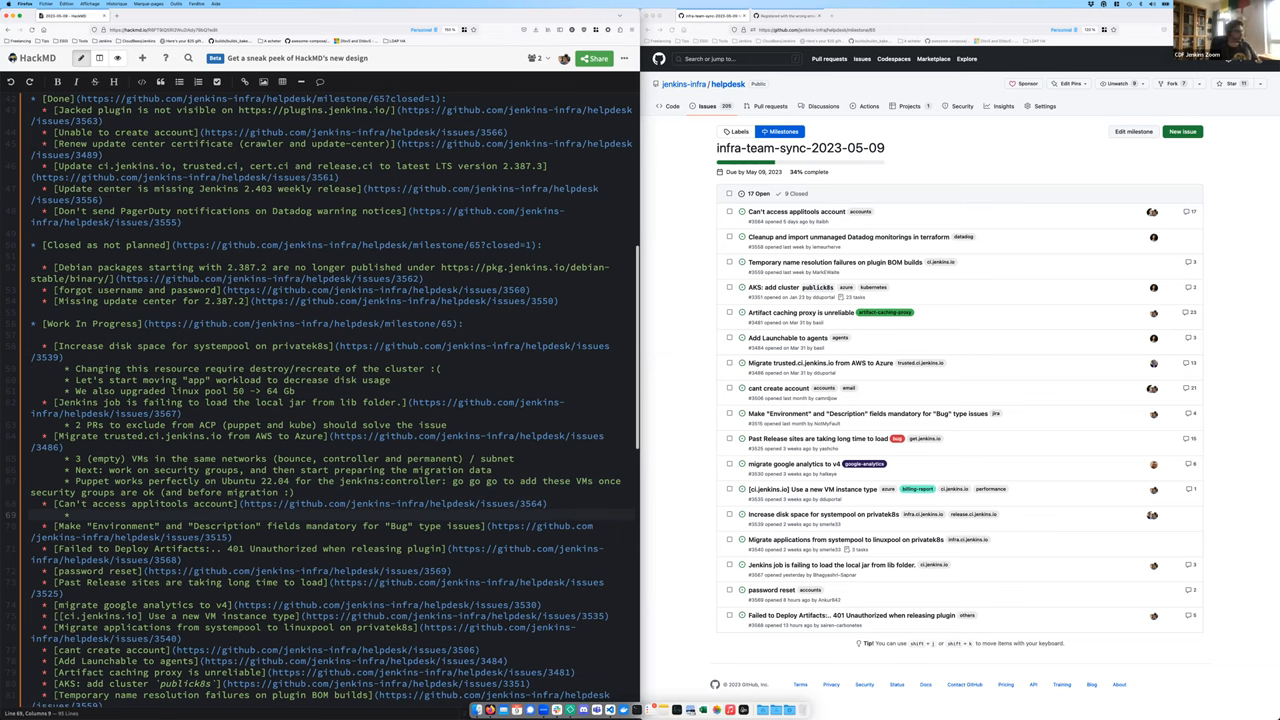
Scroll down the notes to the applitools and Environment/Description field items
scroll("down", 3)
type(" Should be ok, gotta check one last time")
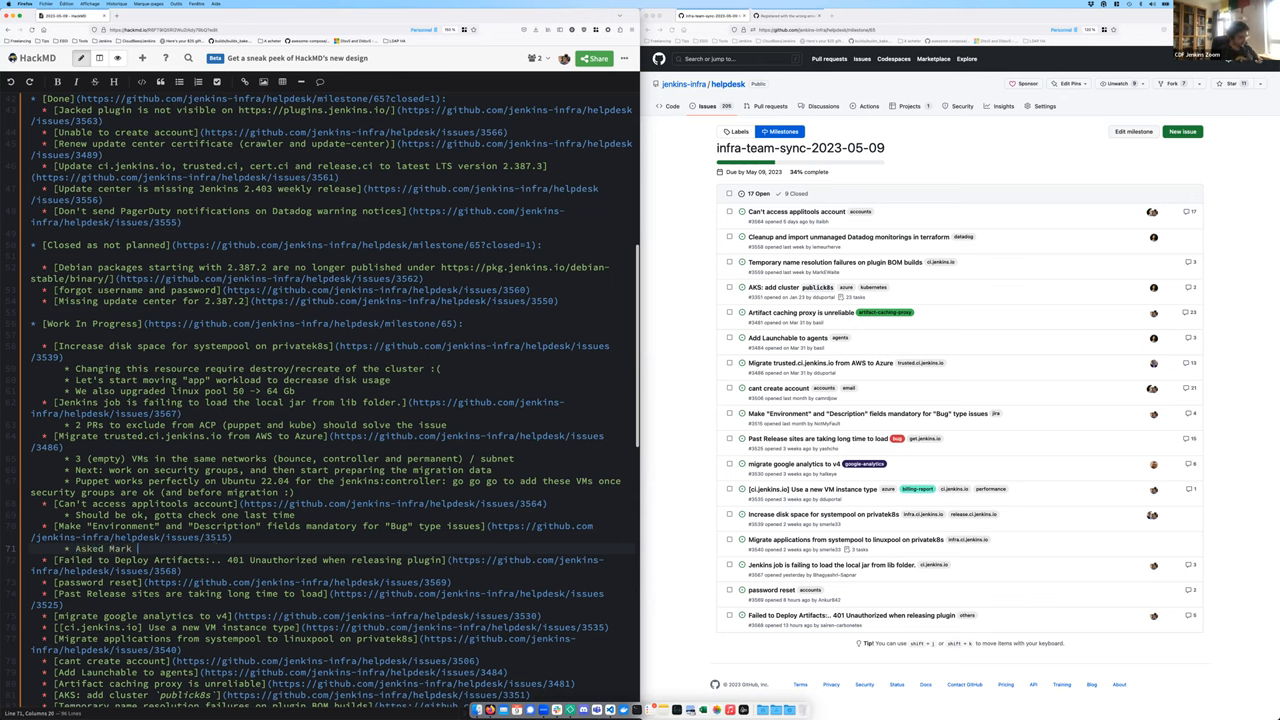
Note 'Asked for help' and the likely Environment field objection for technical reasons on the mailing list
type("for help")
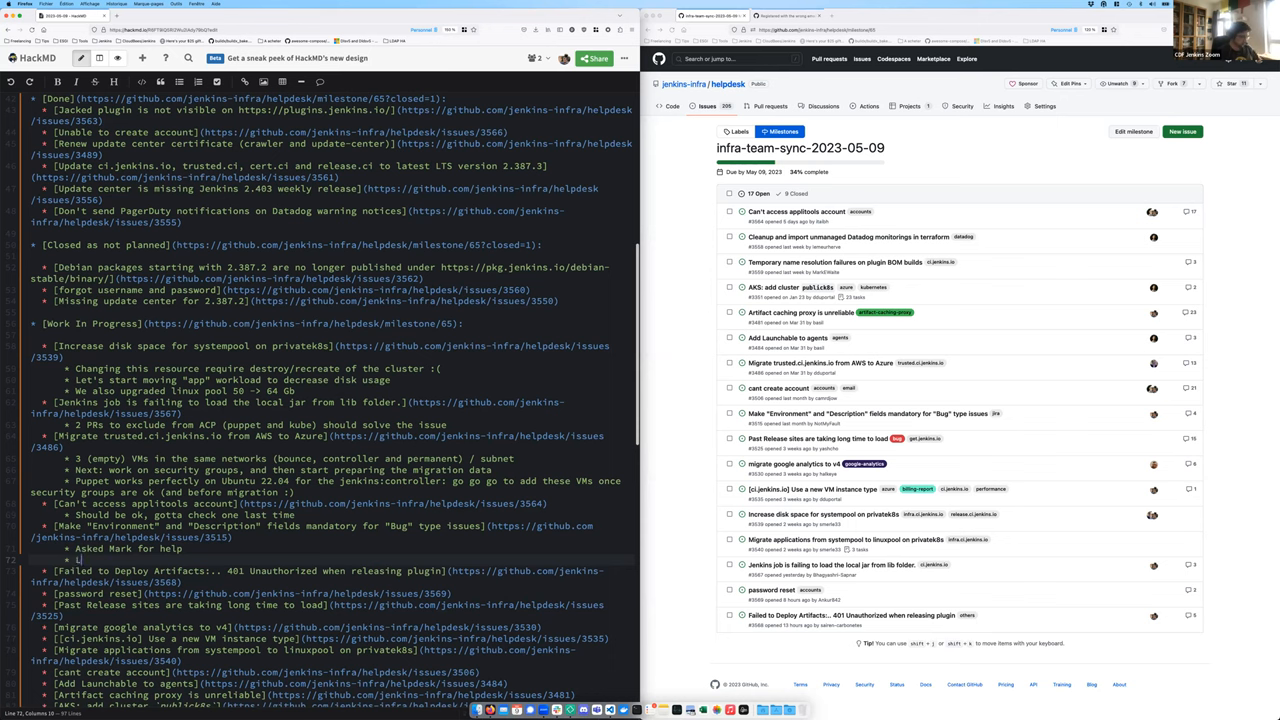
type("ooks like there might be")
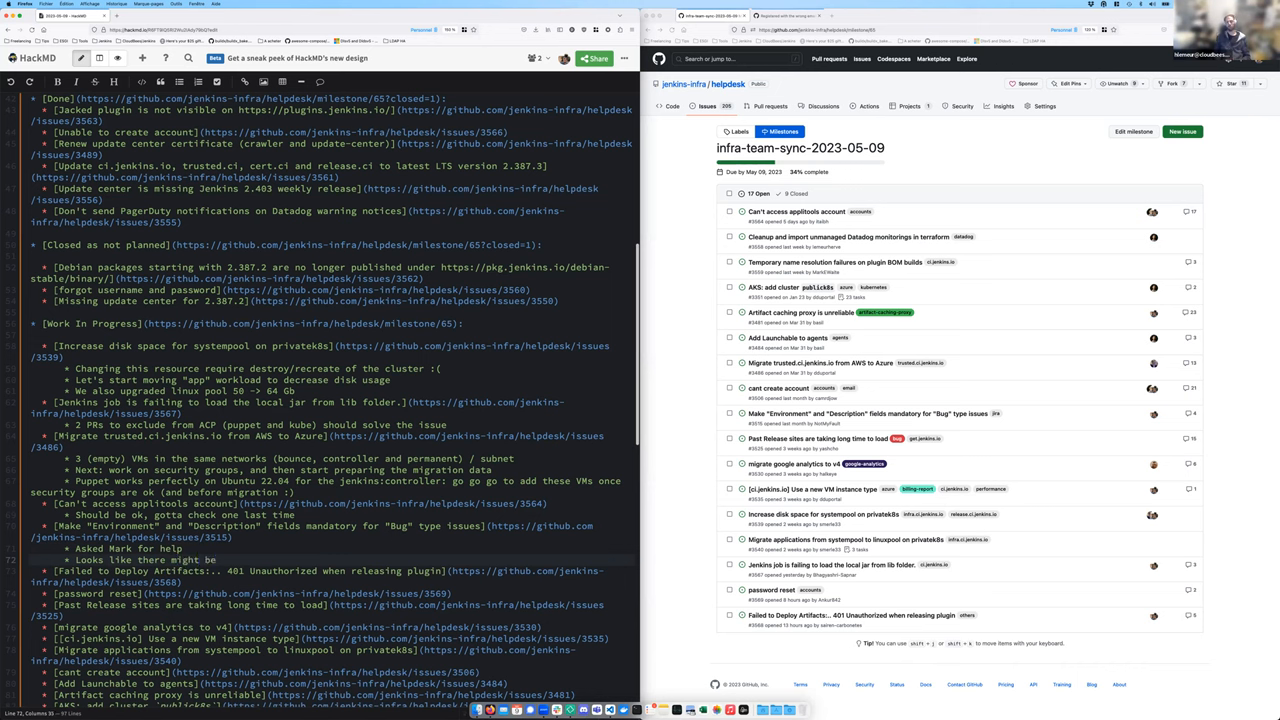
type("objection for the \"Environment\" (")
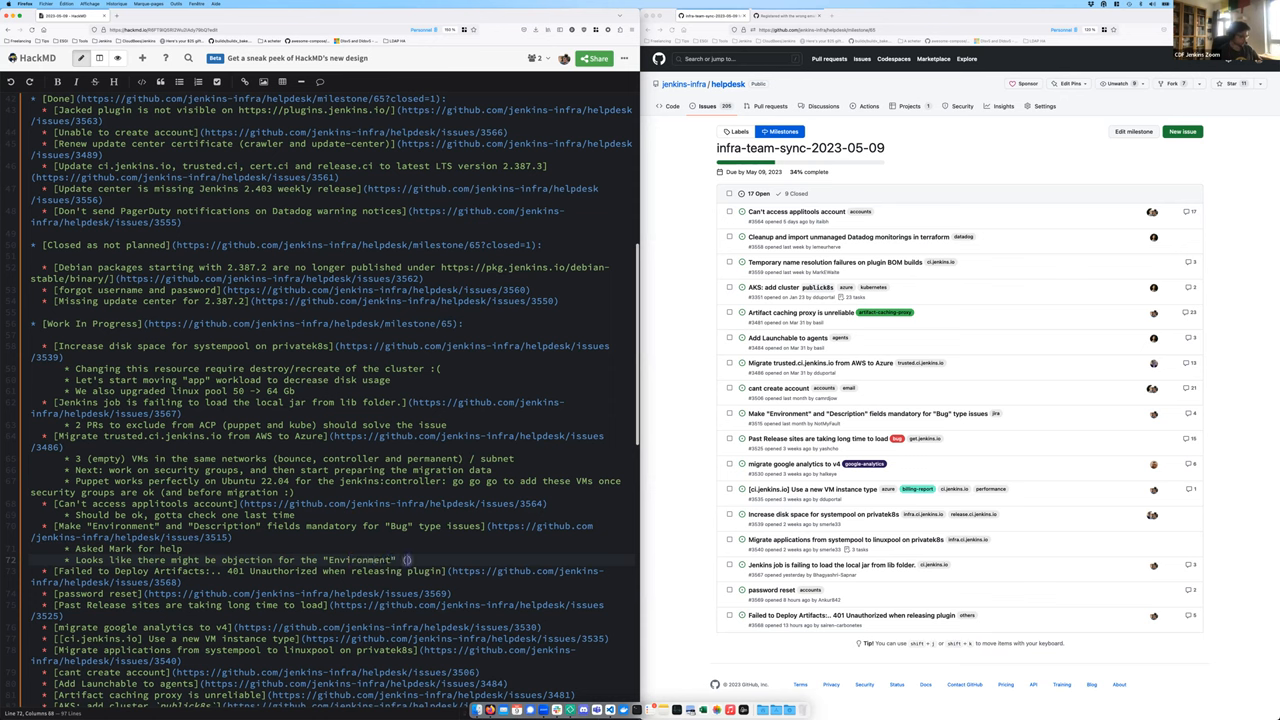
type("technical reasons")
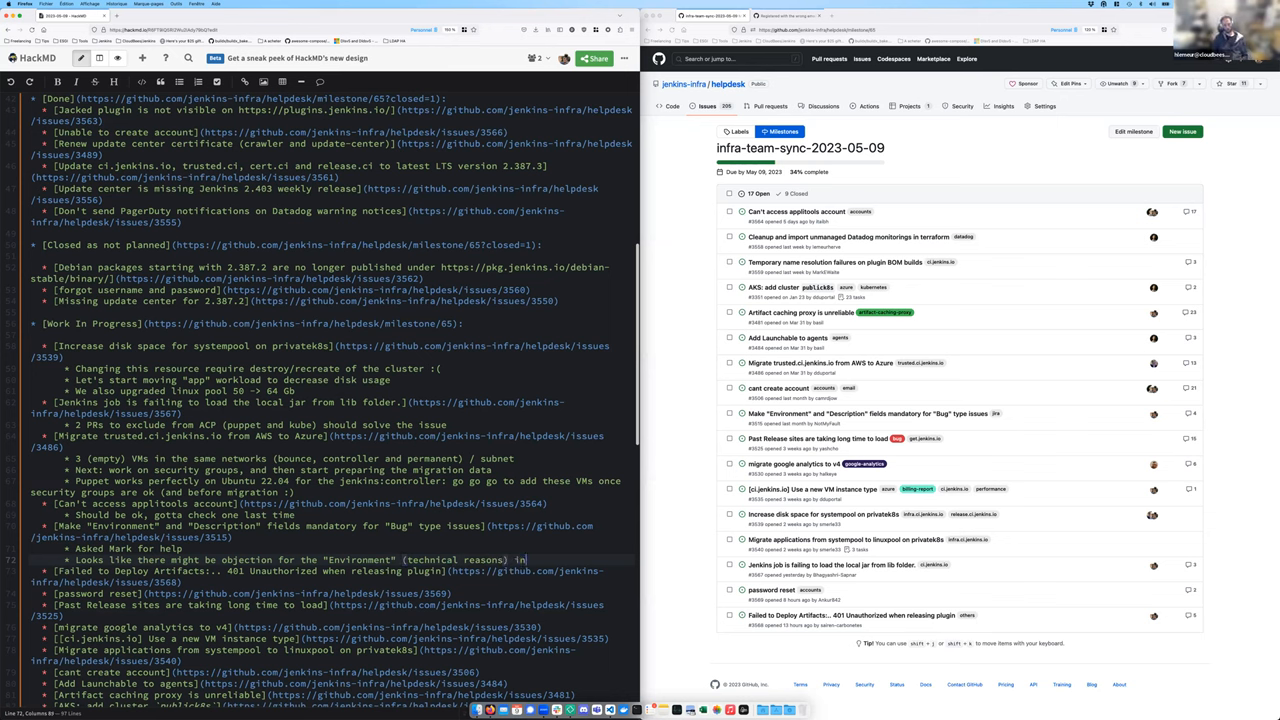
type("the mailing list")
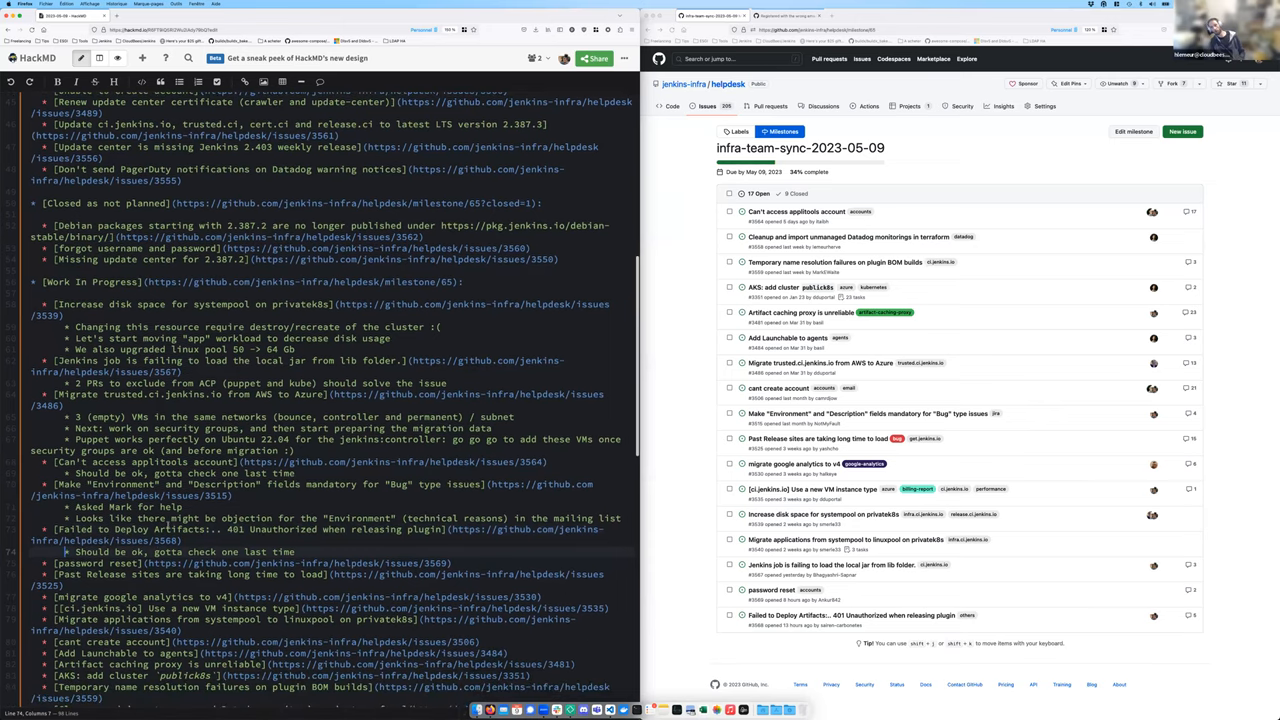
Scroll through issue #3568's comments to the reporter's latest debug-log comment
scroll("up", 3)
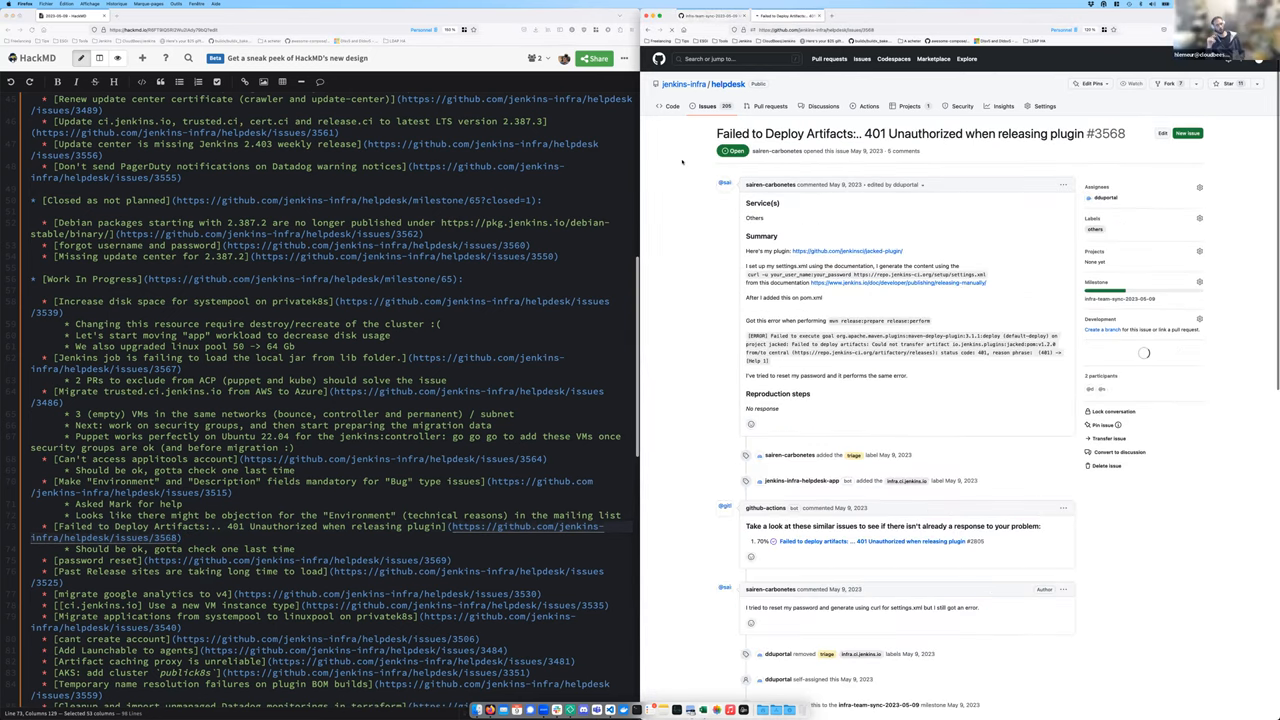
scroll("down", 3)
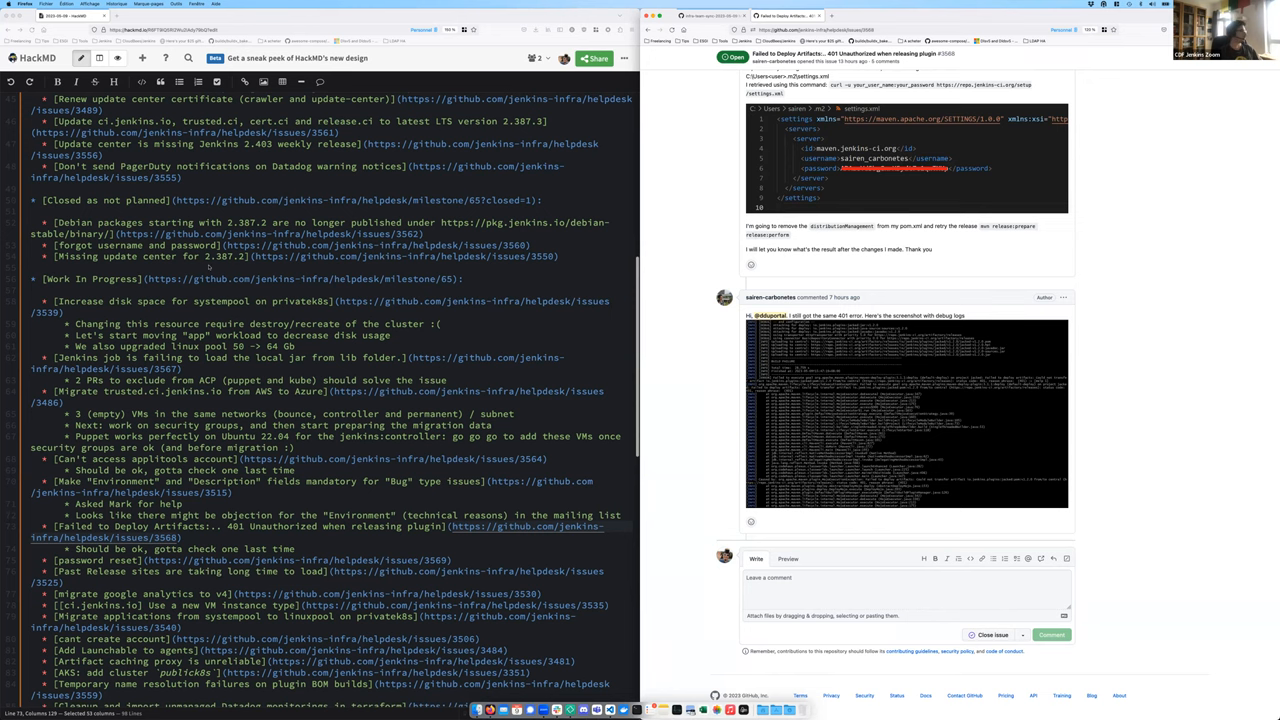
scroll("up", 3)
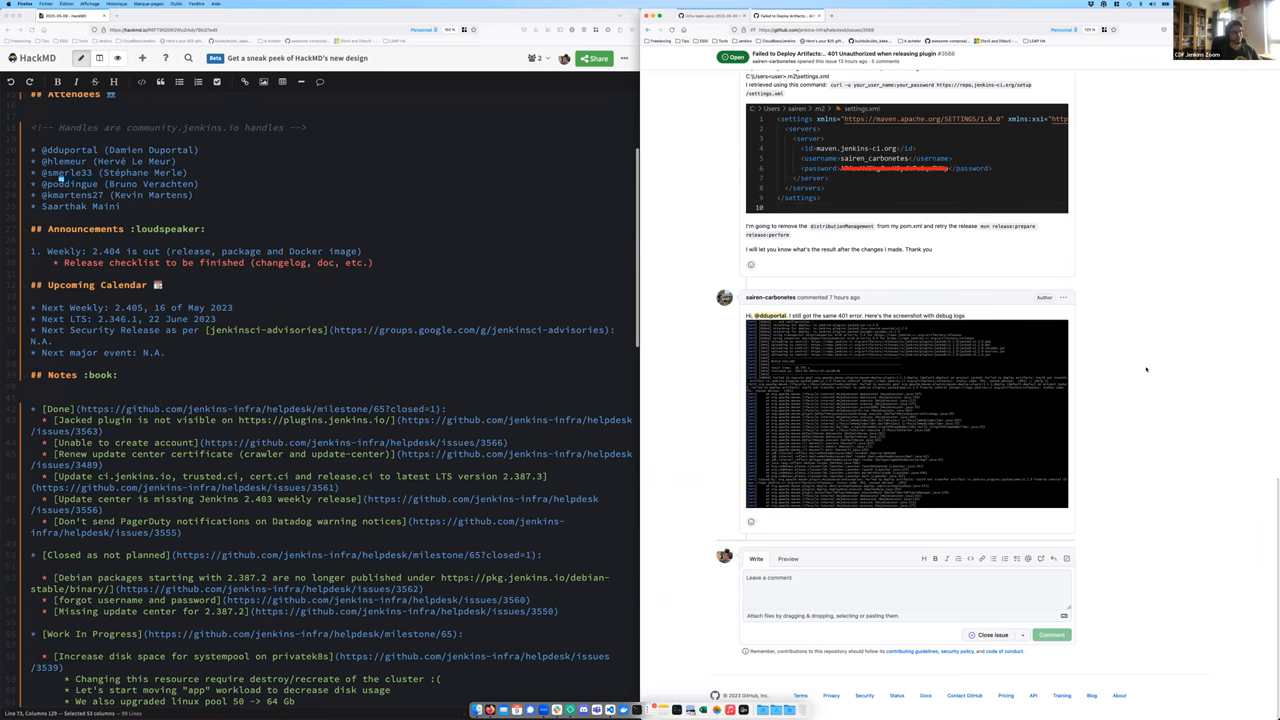
mouse_move(670, 383)
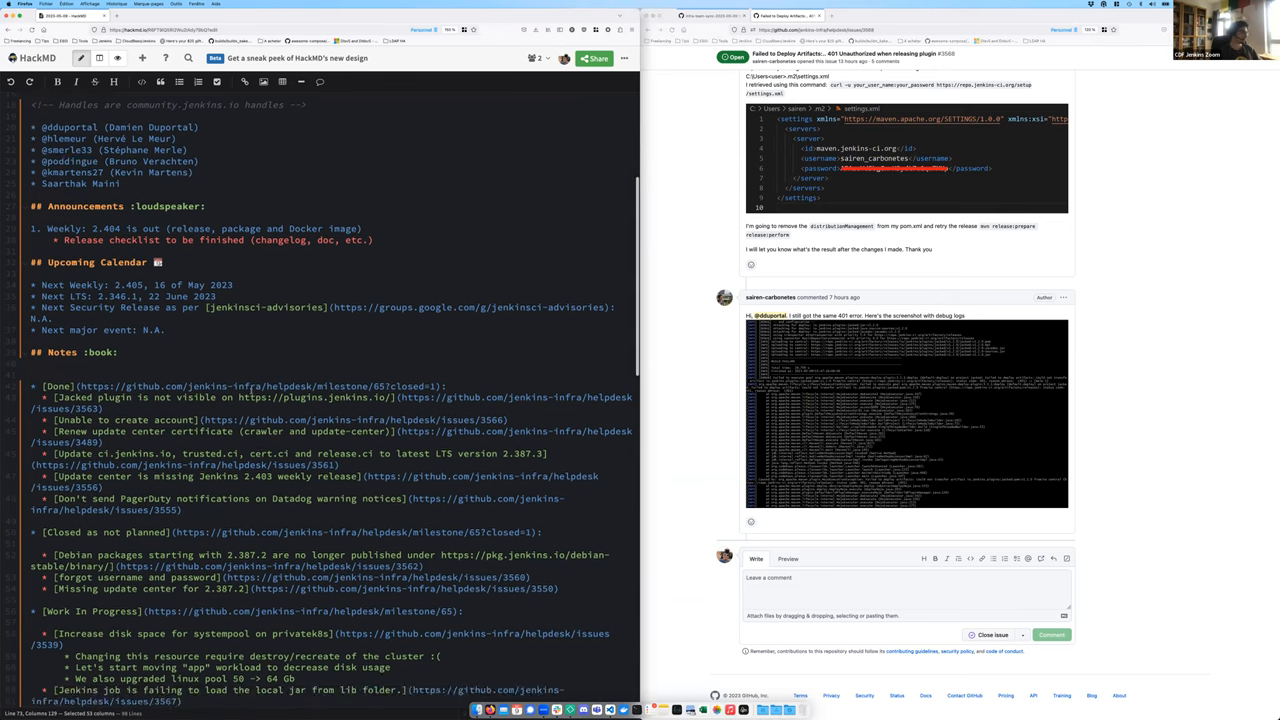
scroll("down", 3)
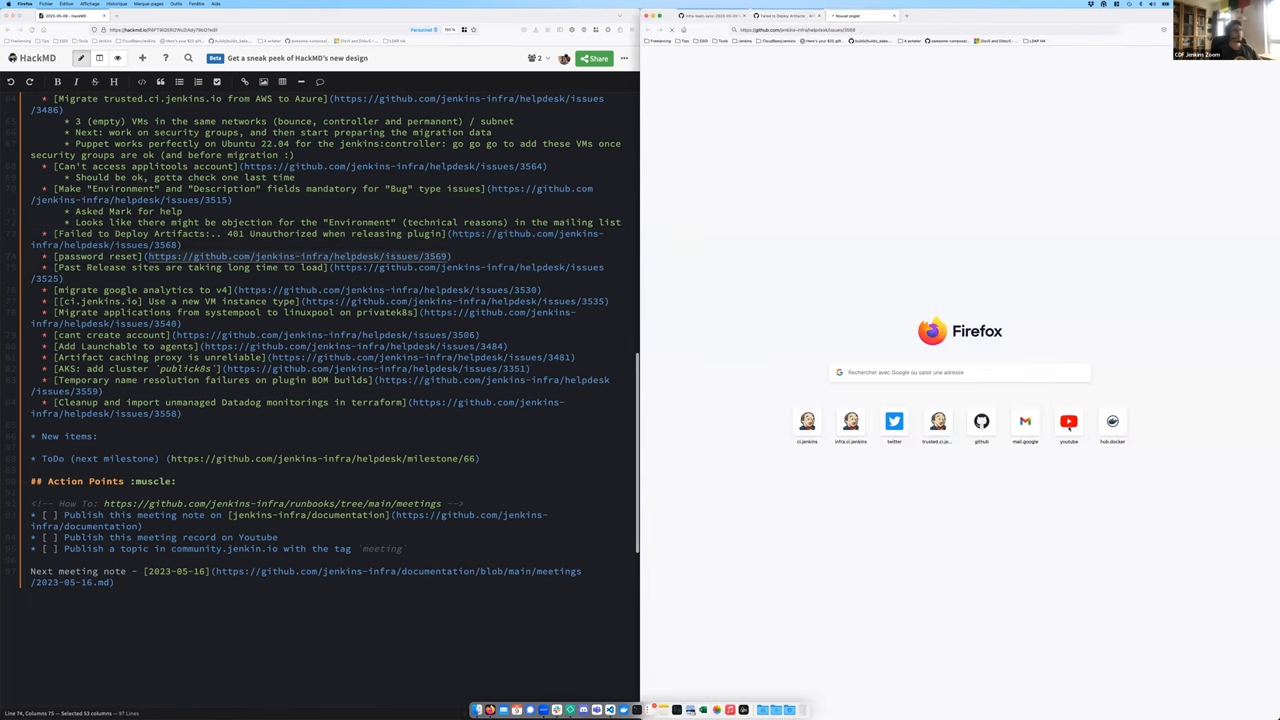
Open password reset issue #3569 in a new tab from its link in the notes
left_click(297, 256)
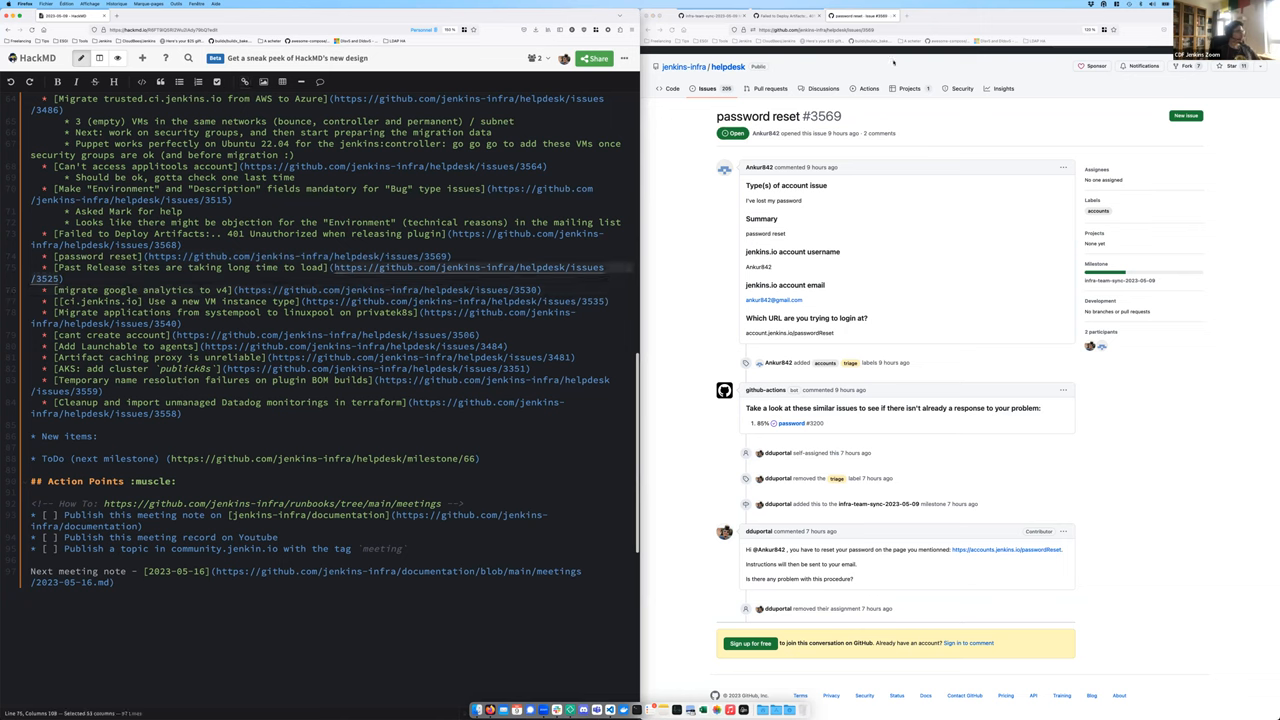
left_click(820, 29)
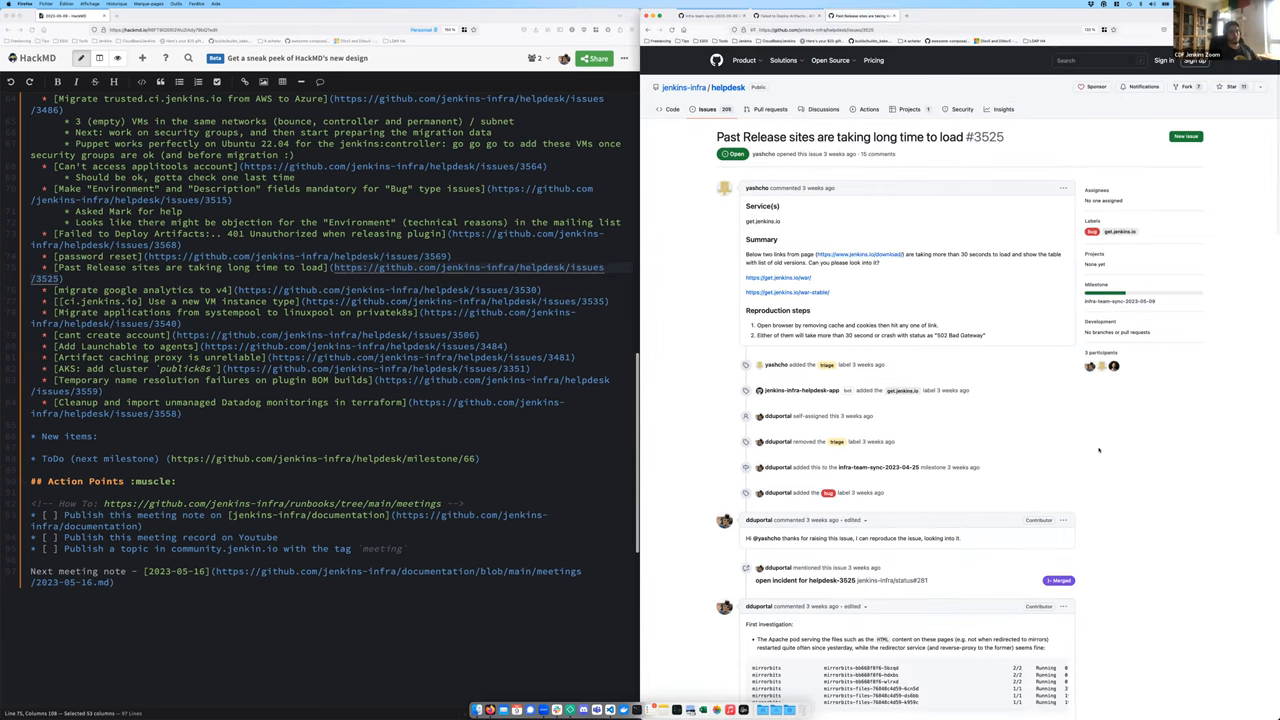
scroll("down", 3)
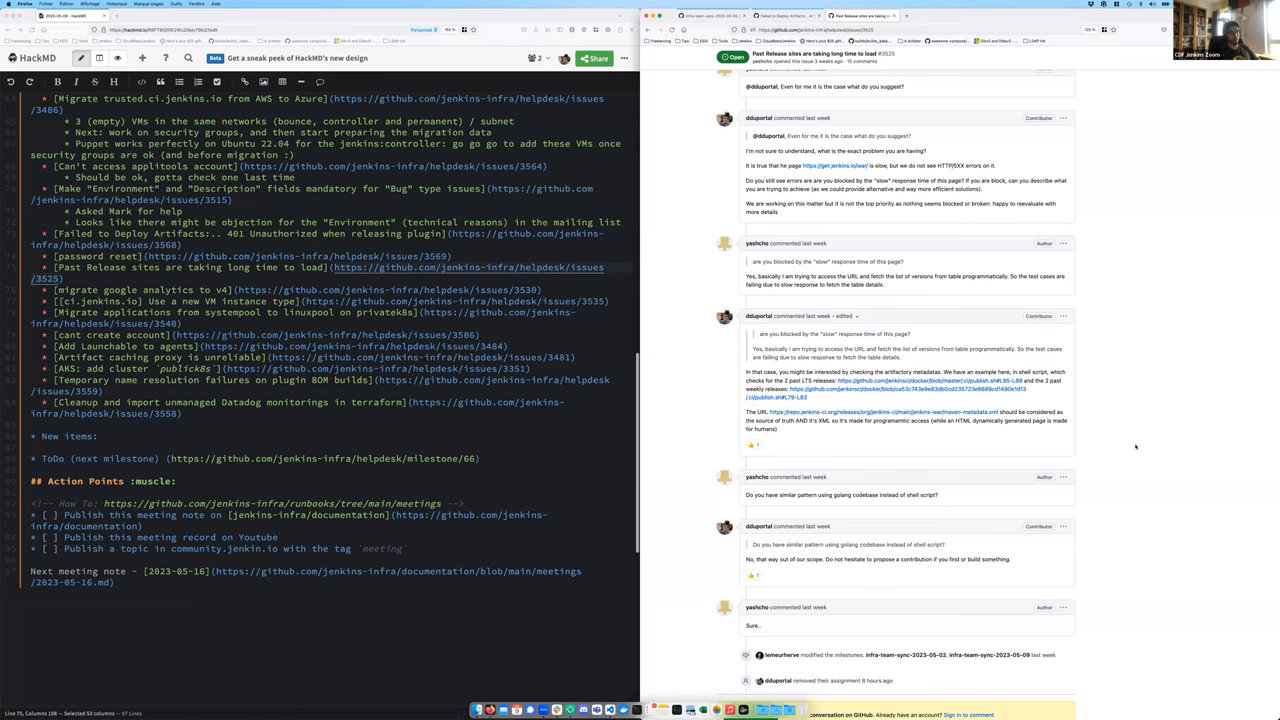
scroll("up", 3)
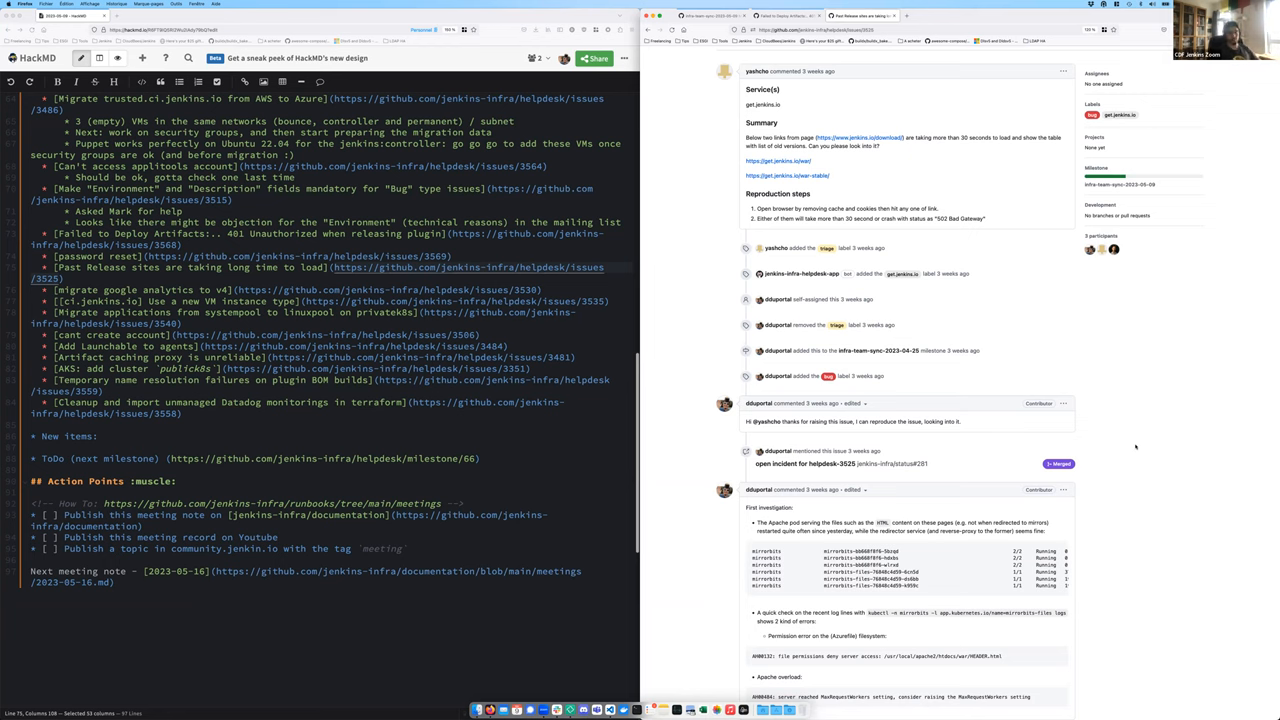
mouse_move(1160, 398)
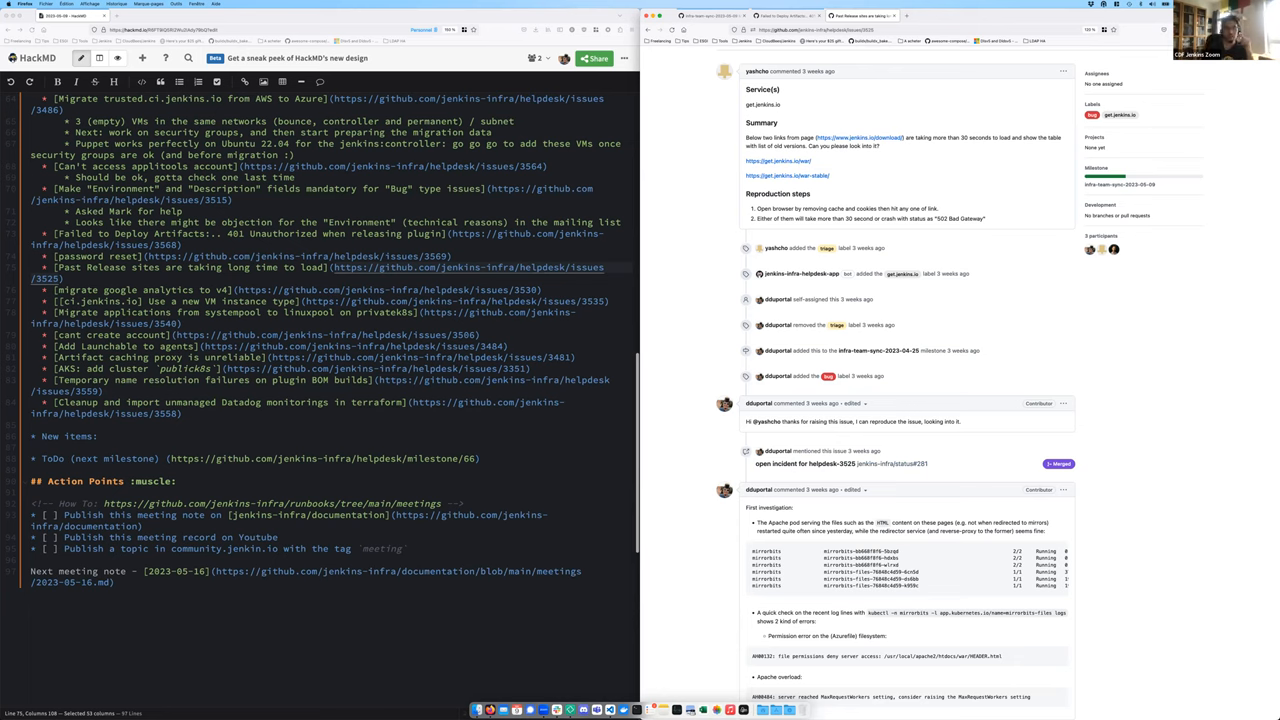
mouse_move(1030, 400)
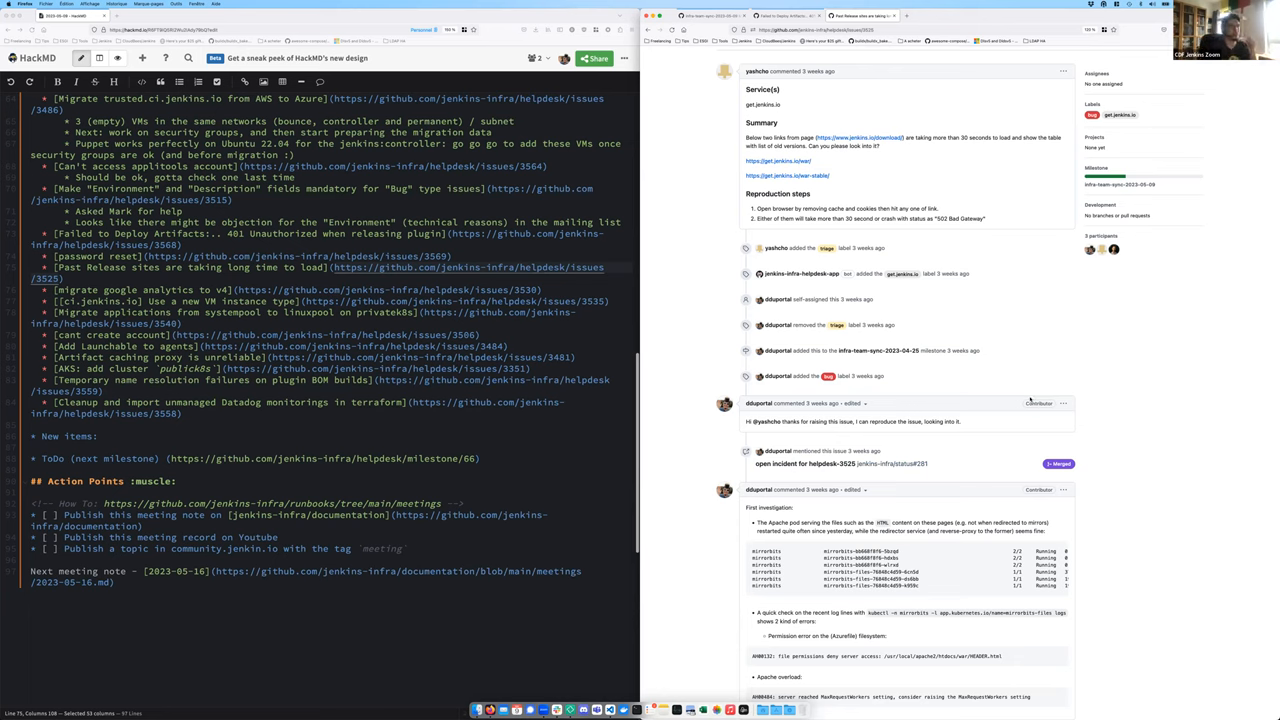
mouse_move(1158, 415)
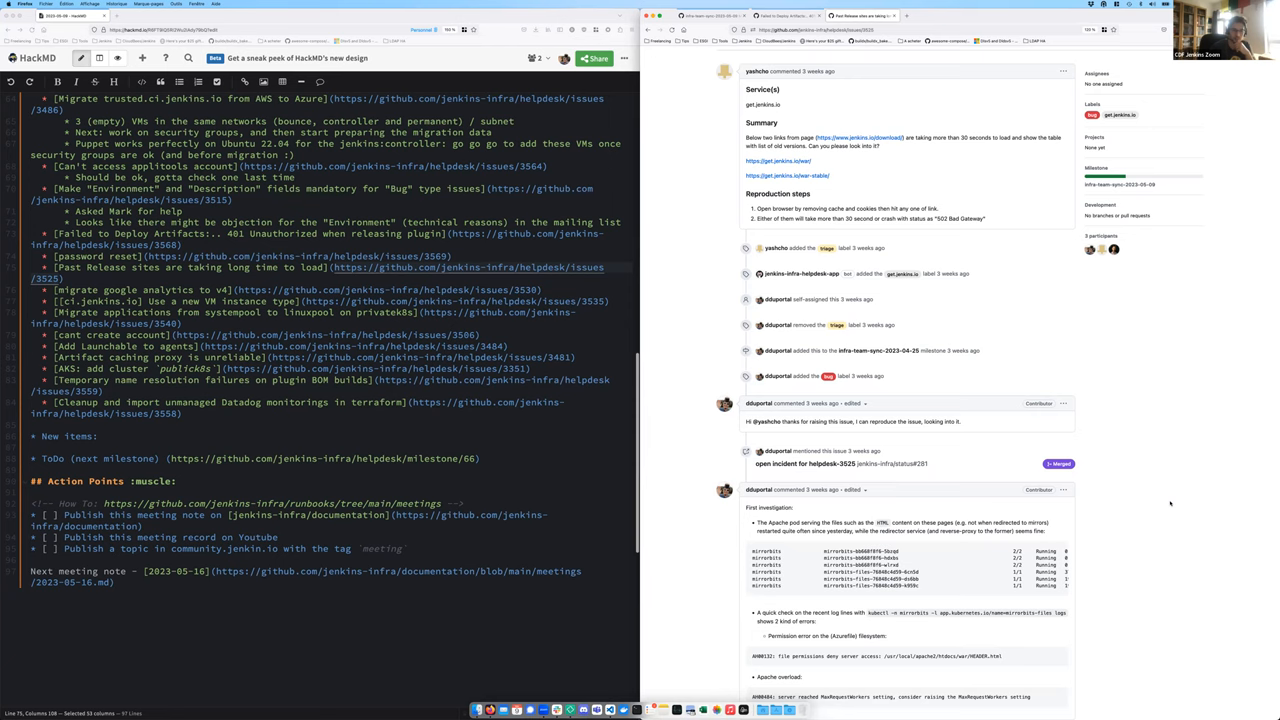
scroll("down", 3)
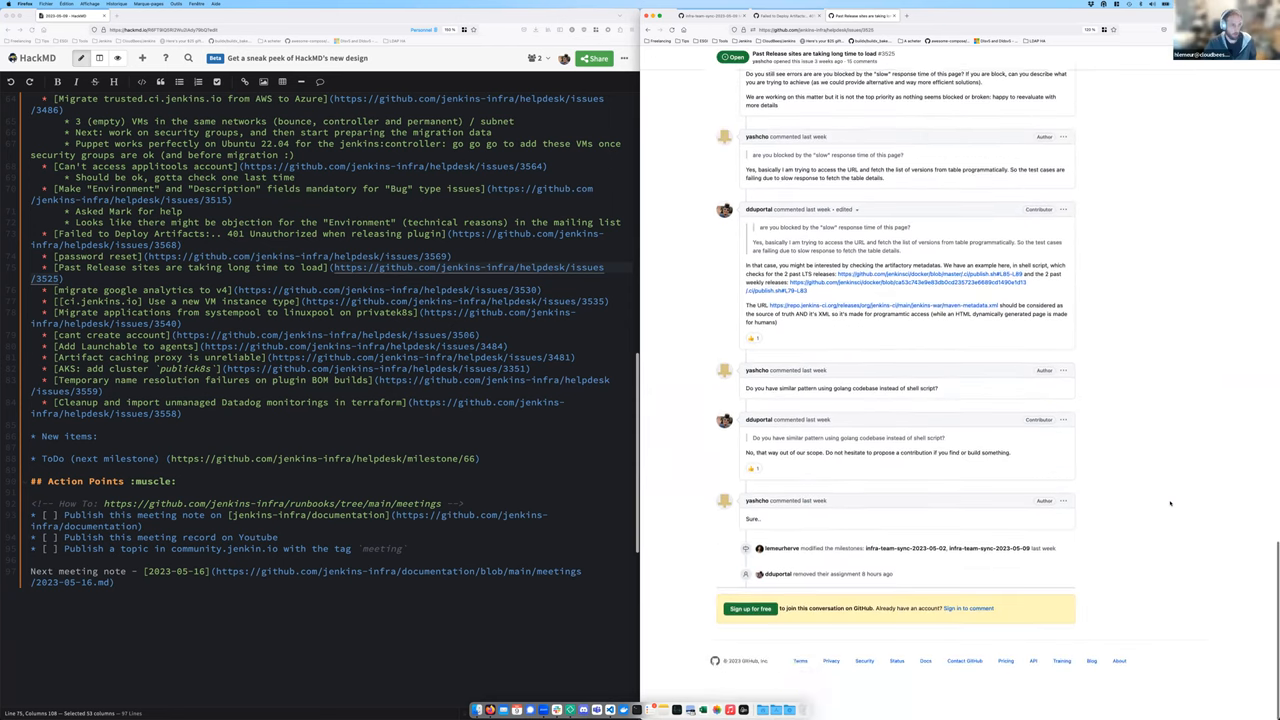
scroll("up", 3)
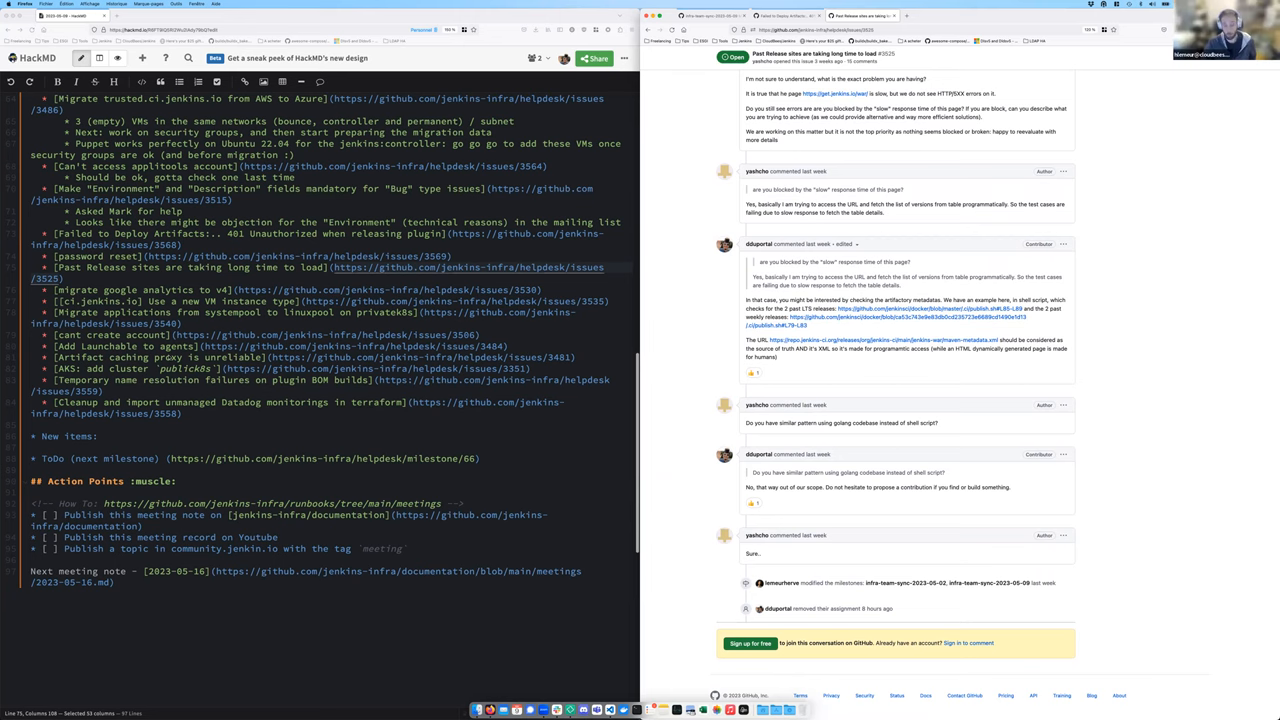
scroll("up", 3)
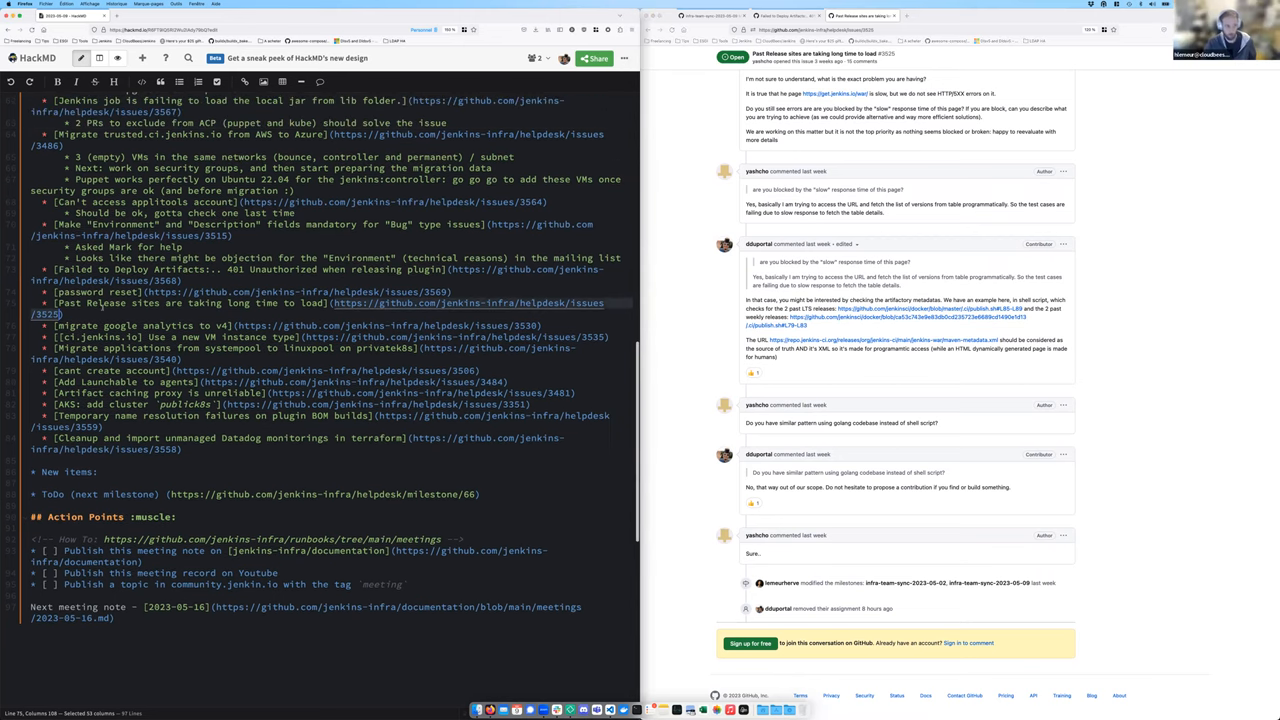
left_click(68, 314)
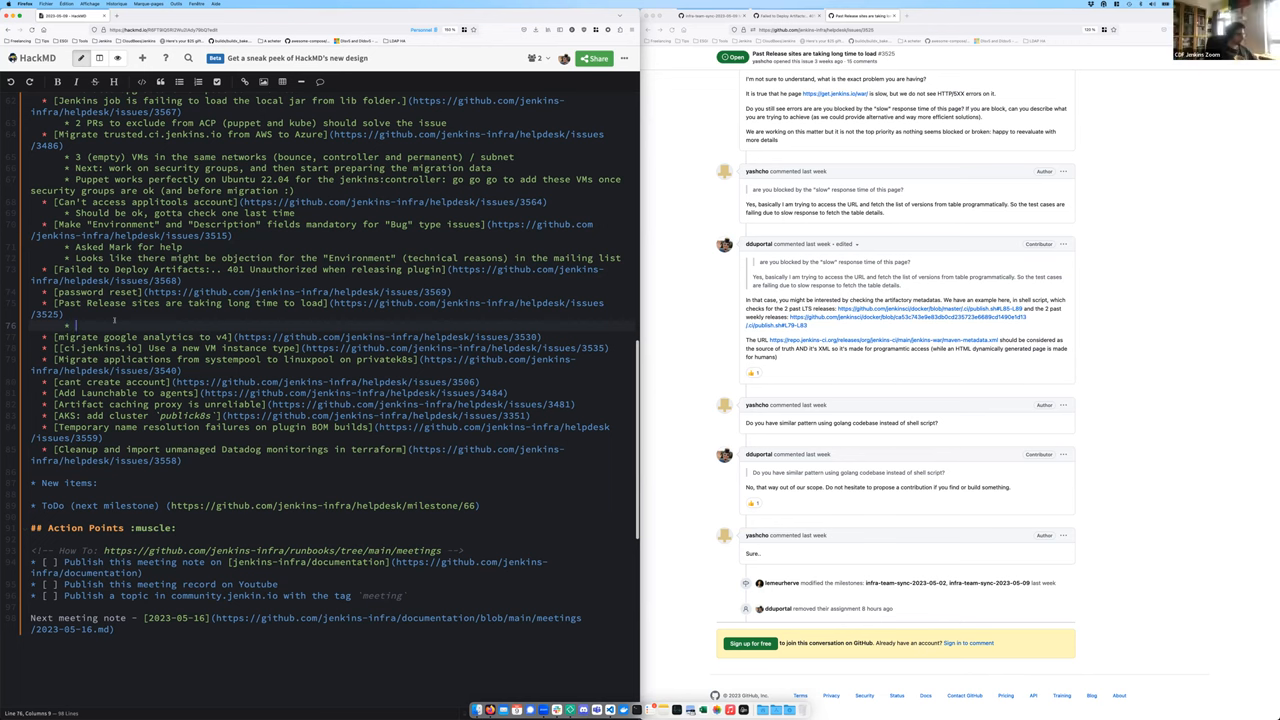
Add 'Back to backlog as they are no emergency nor blocker now' under Past Release sites
type("Back to backlog as they are n")
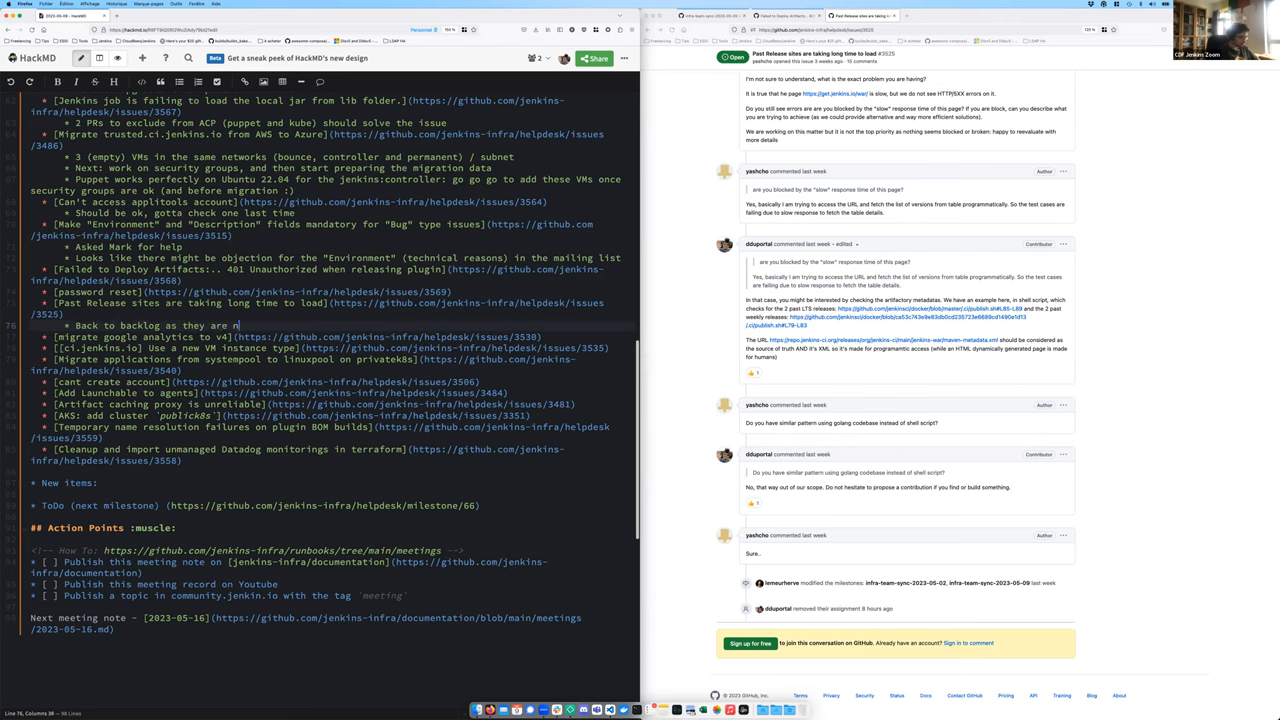
type("o emergency or blocker now")
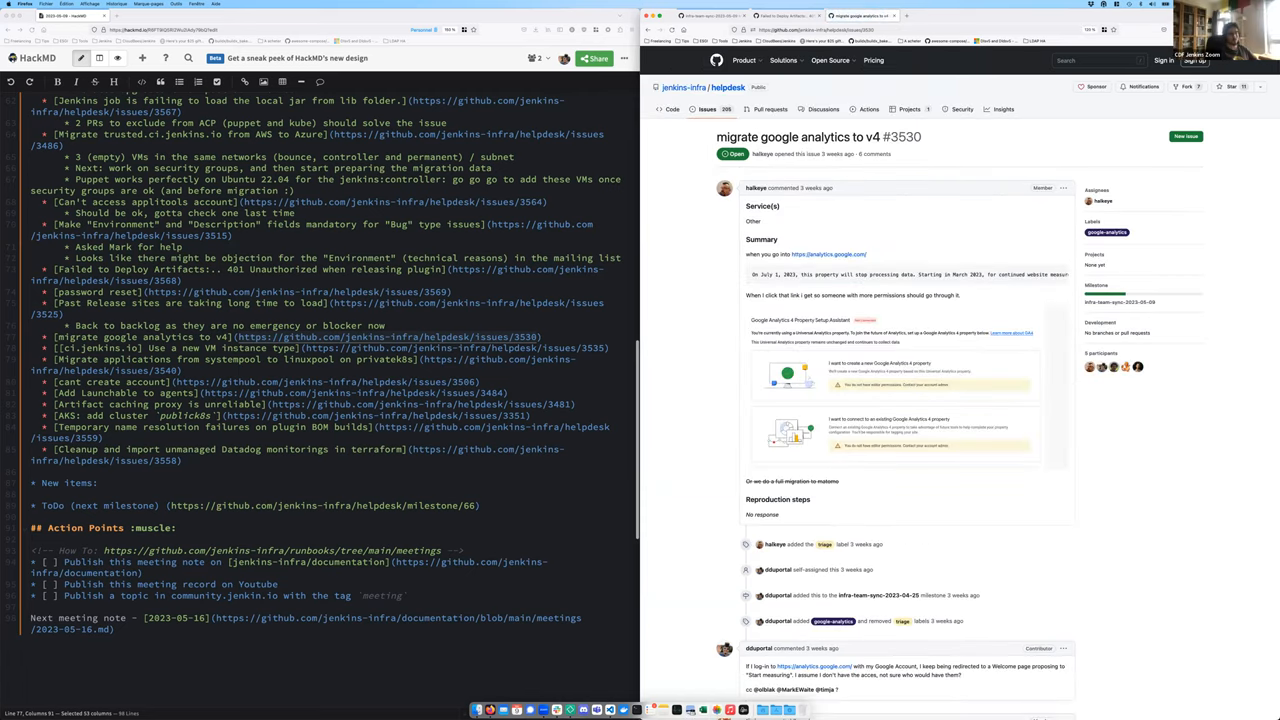
mouse_move(681, 288)
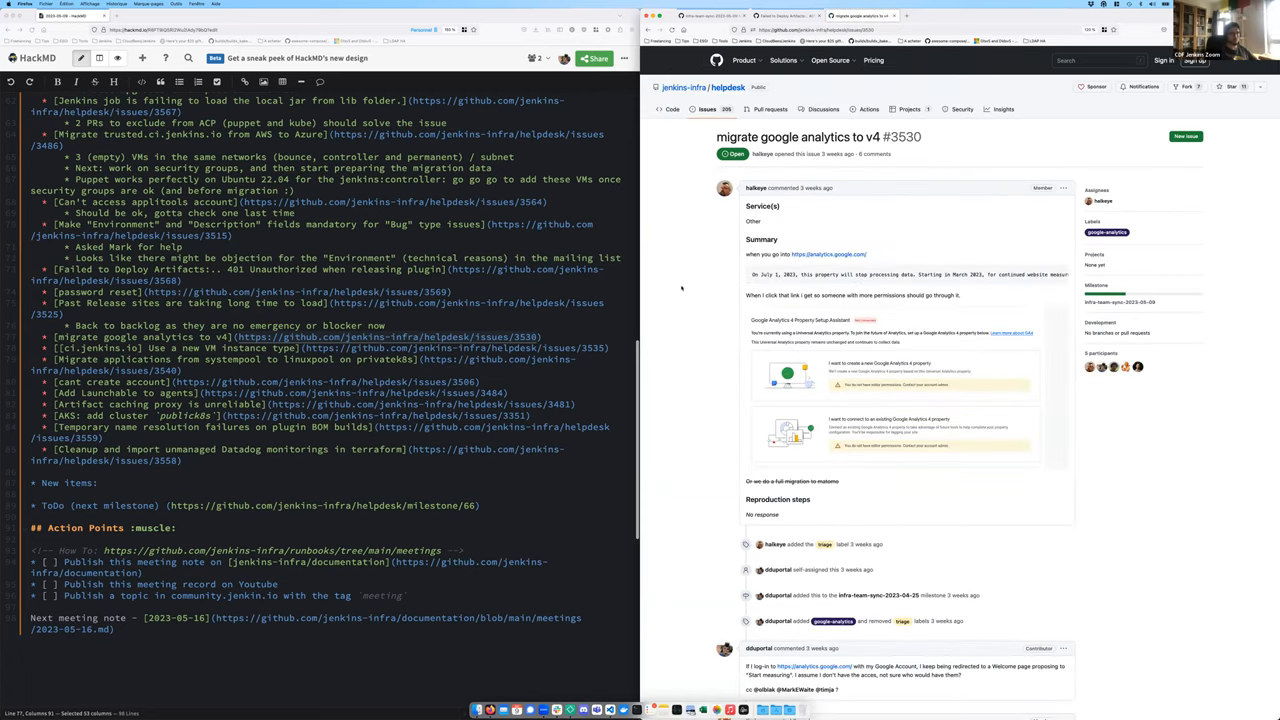
scroll("down", 3)
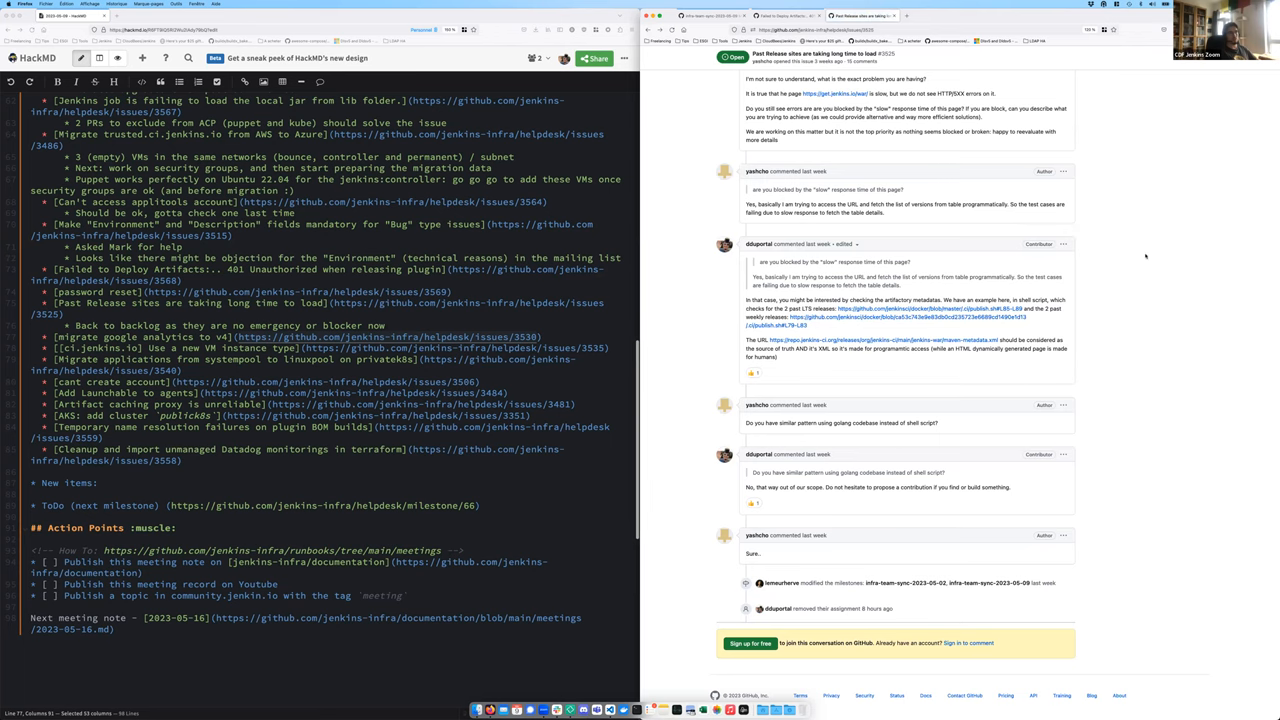
scroll("up", 3)
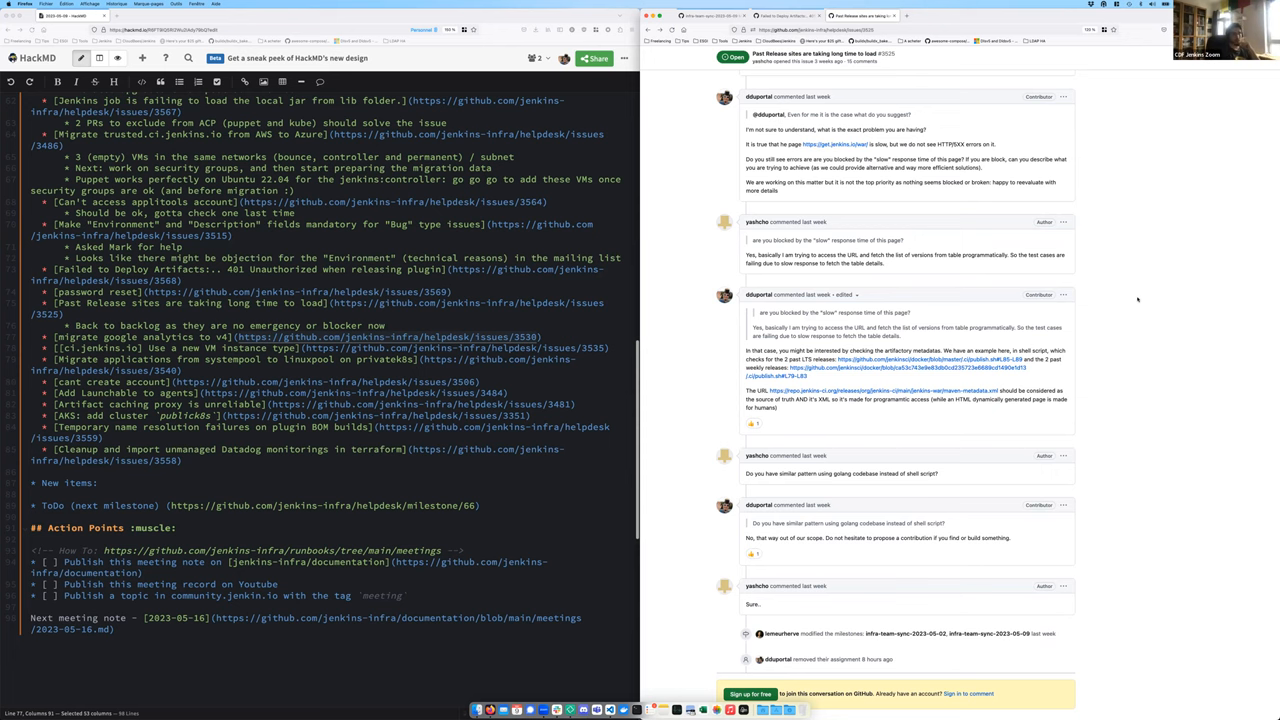
scroll("down", 3)
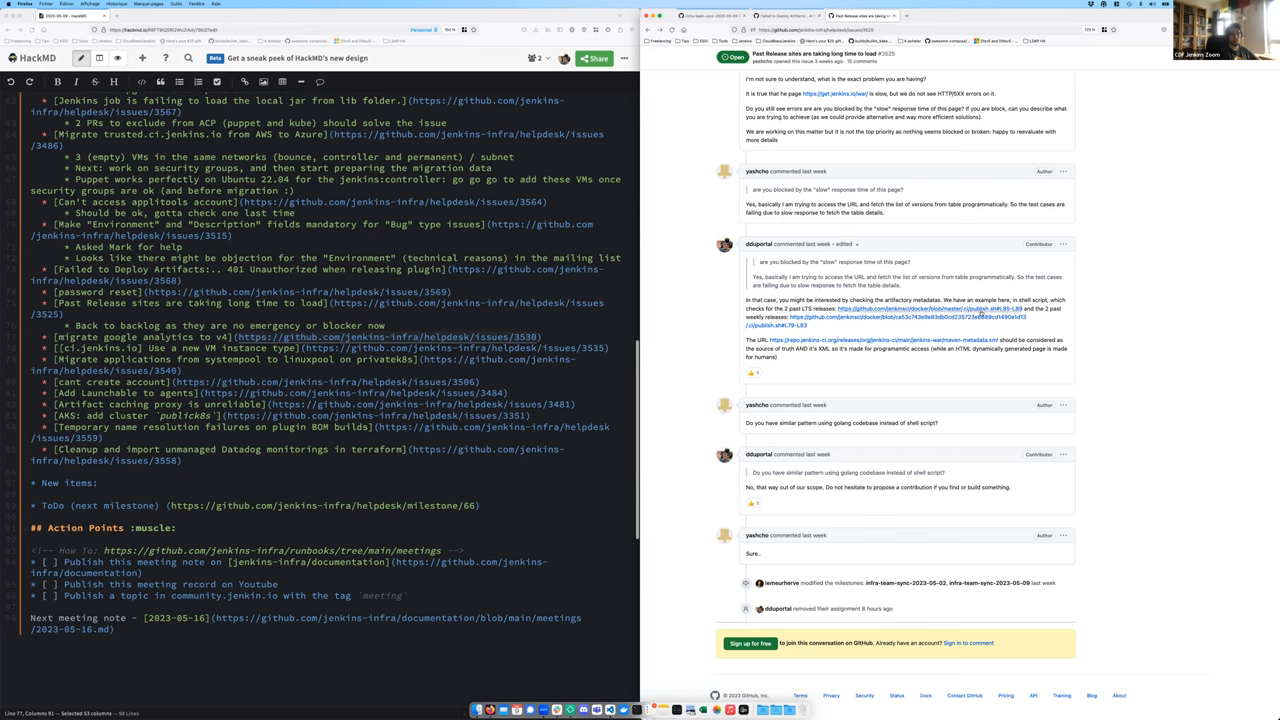
mouse_move(1165, 370)
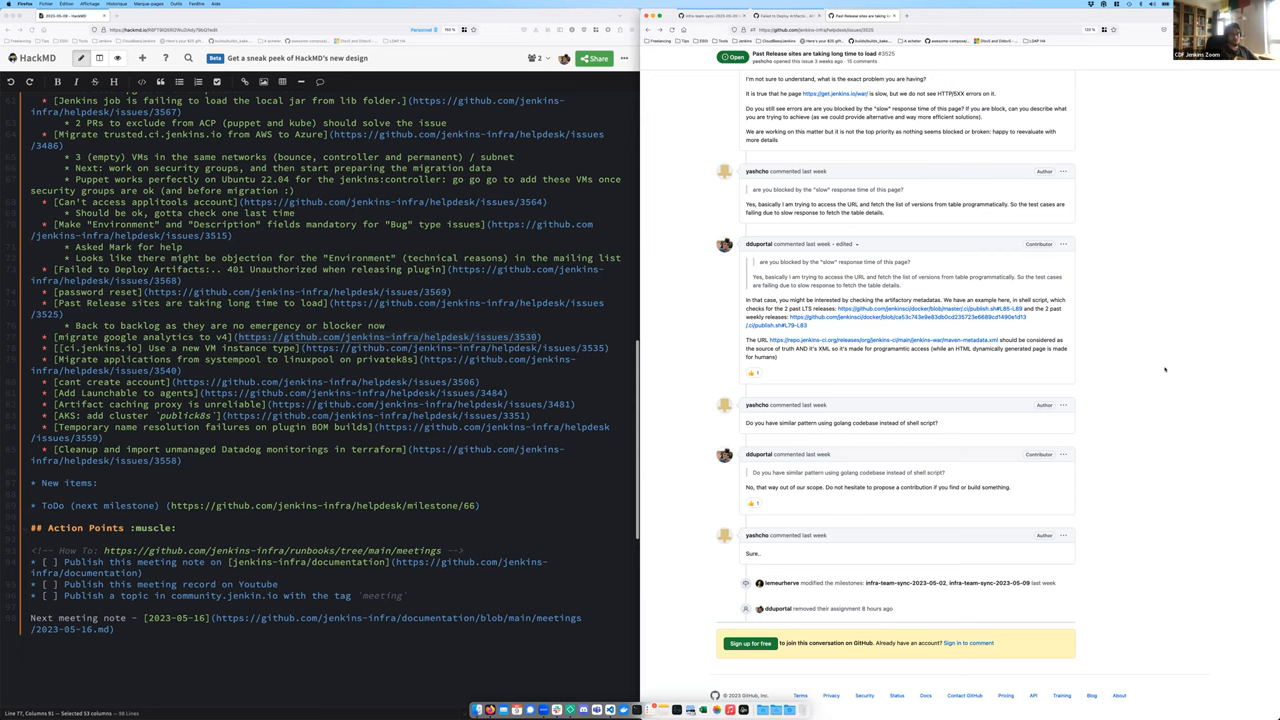
mouse_move(1180, 376)
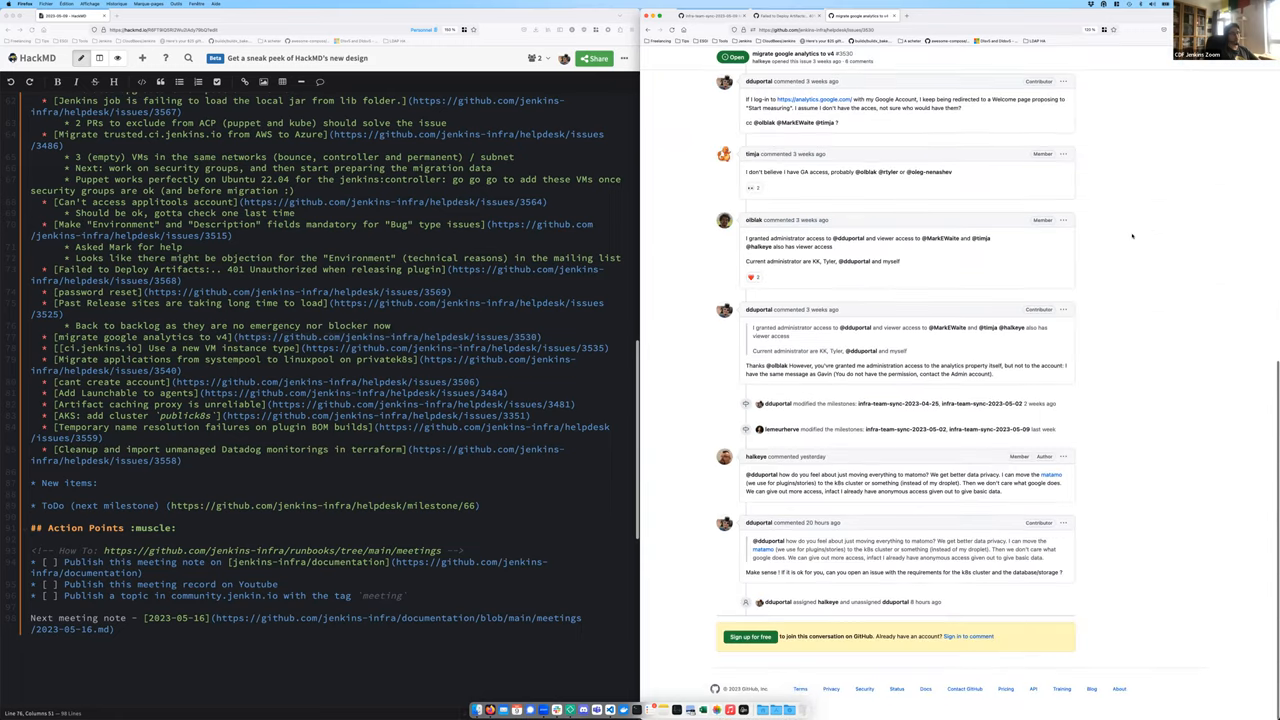
scroll("up", 3)
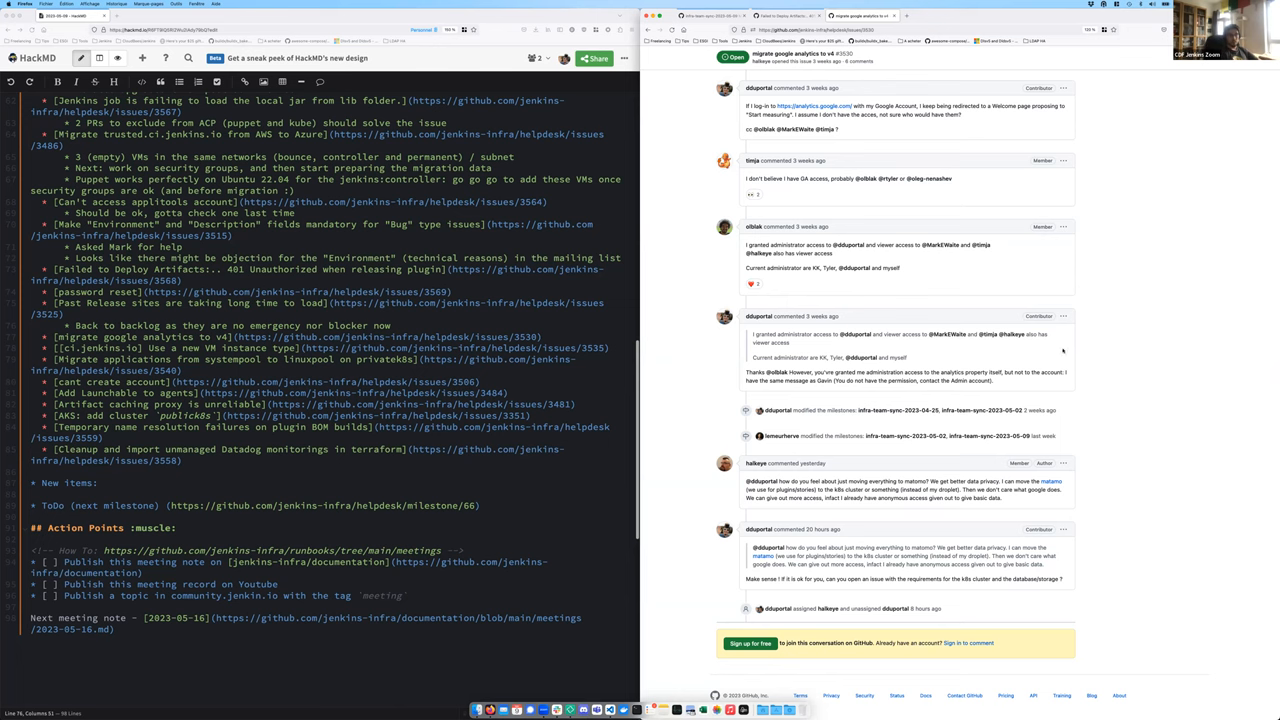
scroll("up", 3)
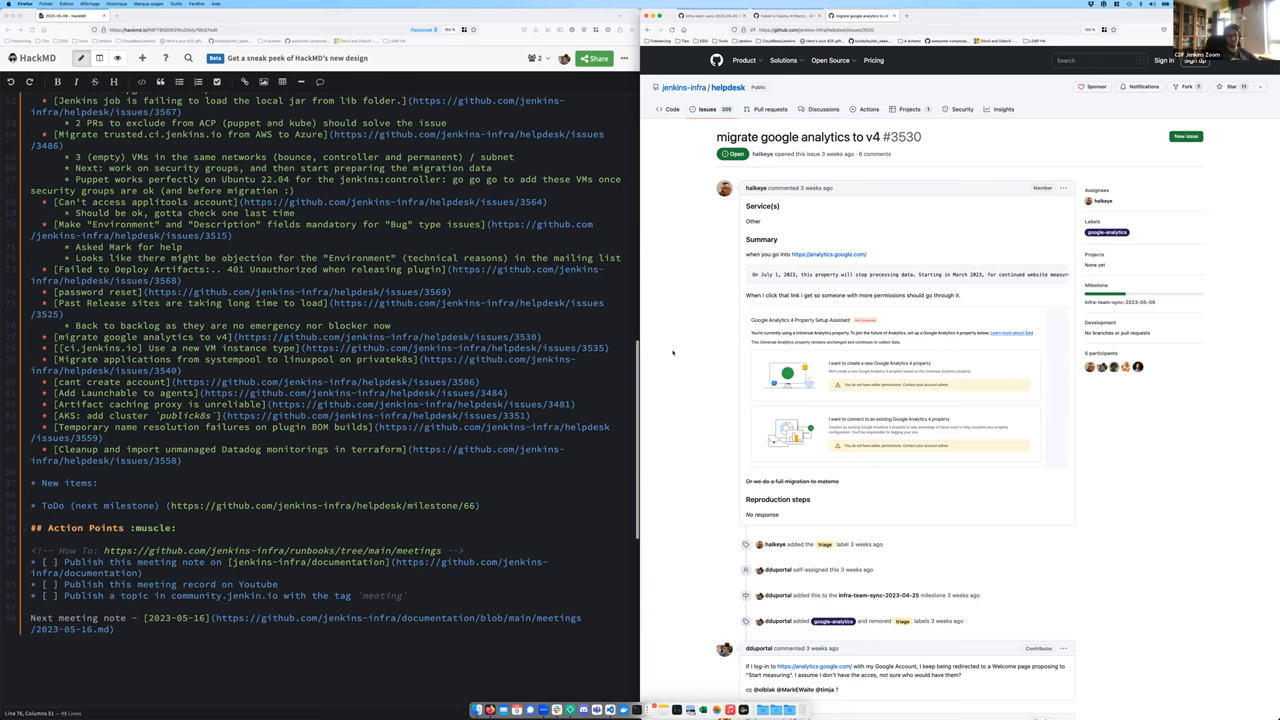
Scroll down the Google Analytics v4 issue to read its comment thread
scroll("down", 3)
type("* Back to backlogs until Olivier and Gavin")
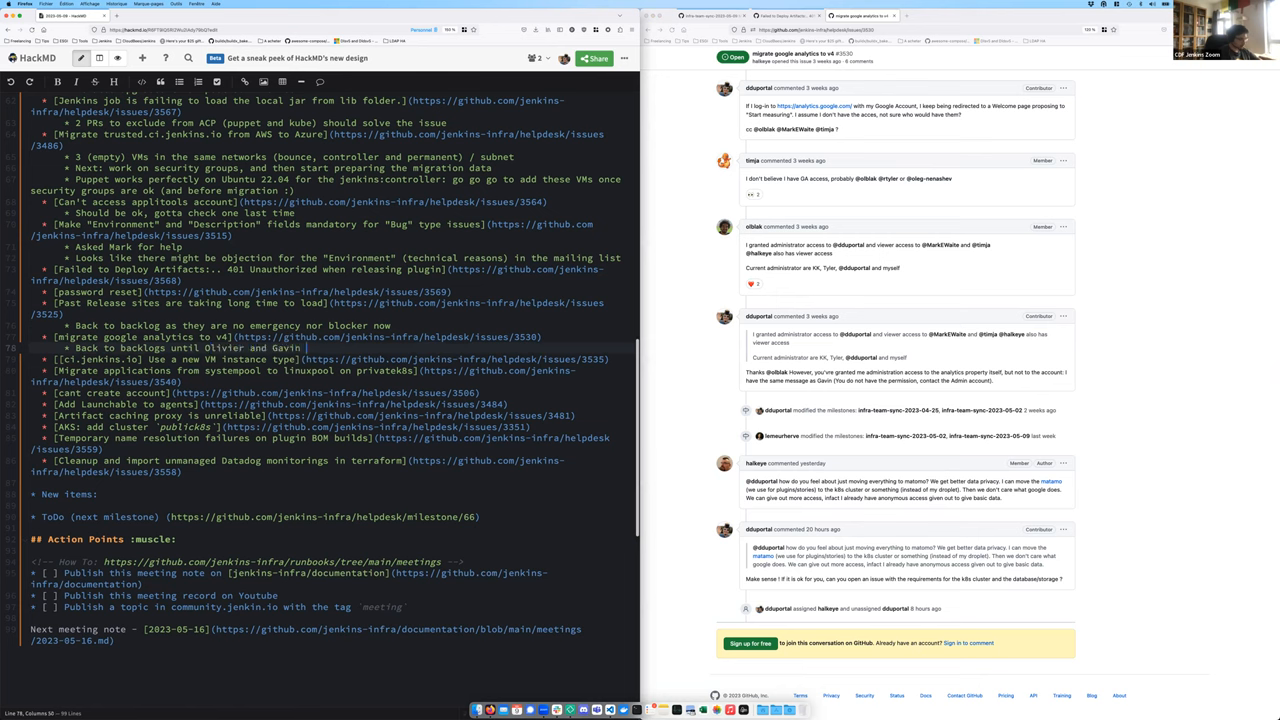
Complete the GA v4 sub-note: back to backlogs until Olivier and Gavin answer
type("answers backs")
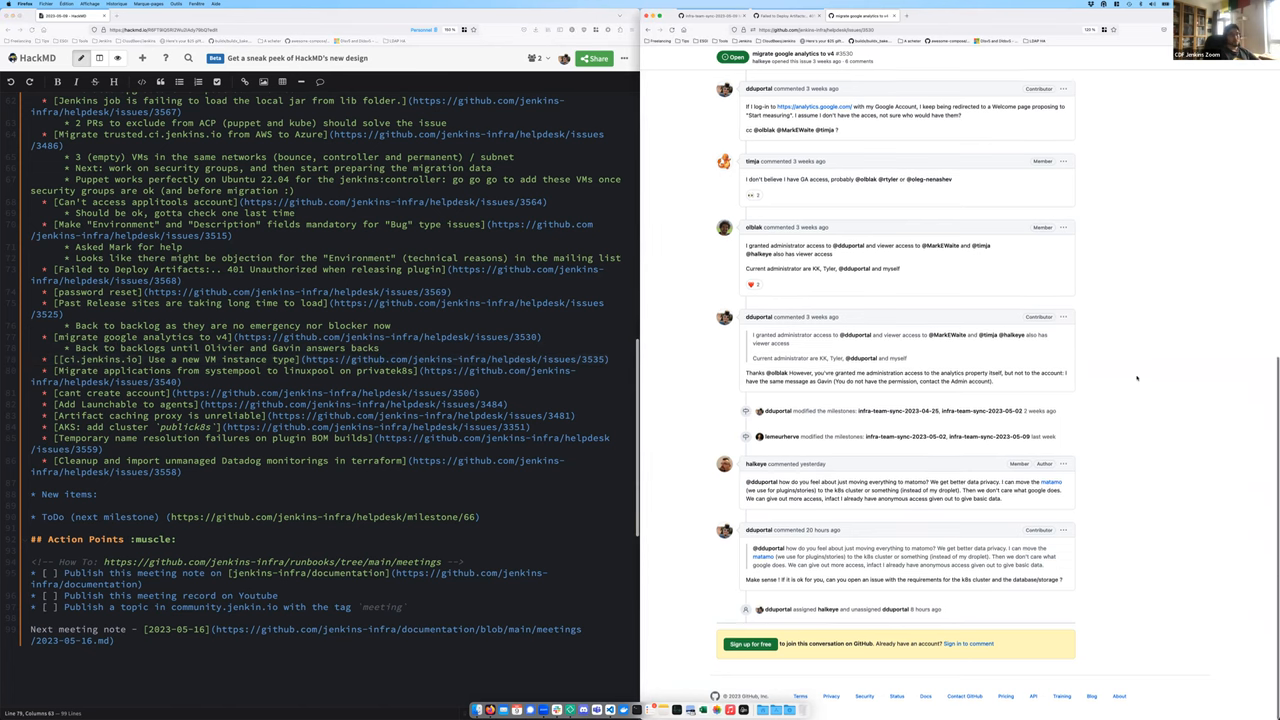
scroll("up", 3)
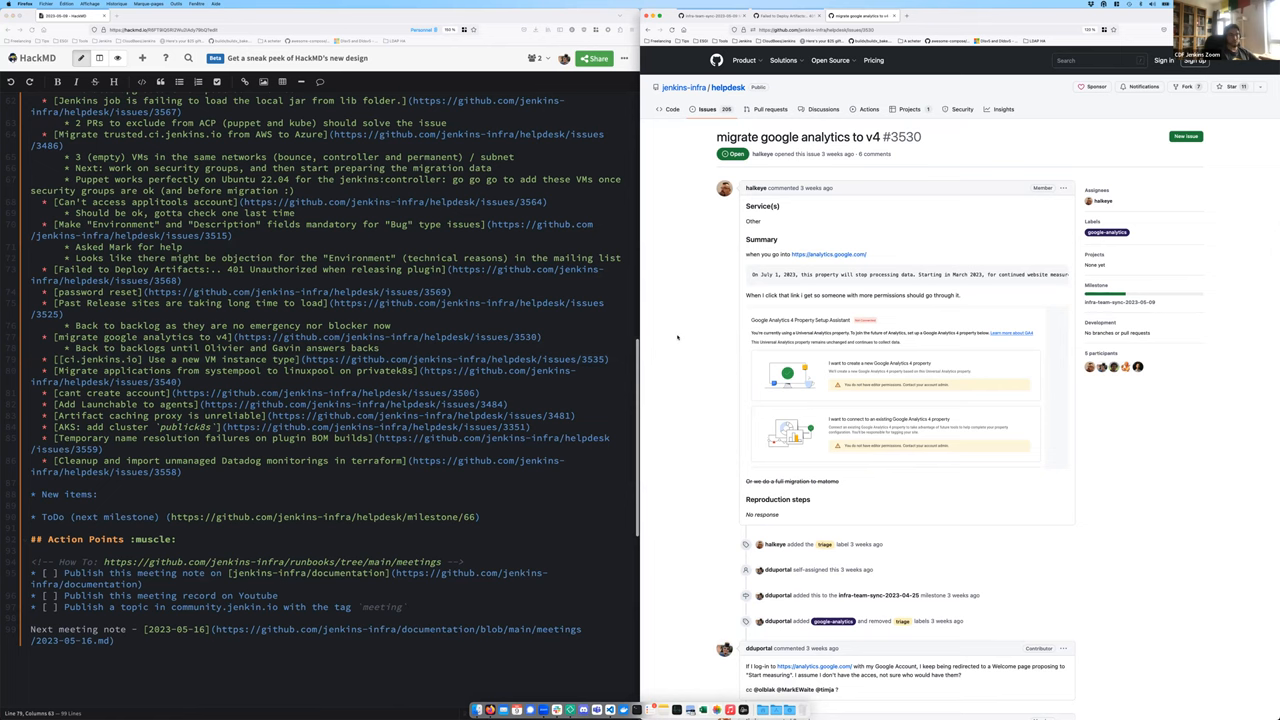
scroll("down", 3)
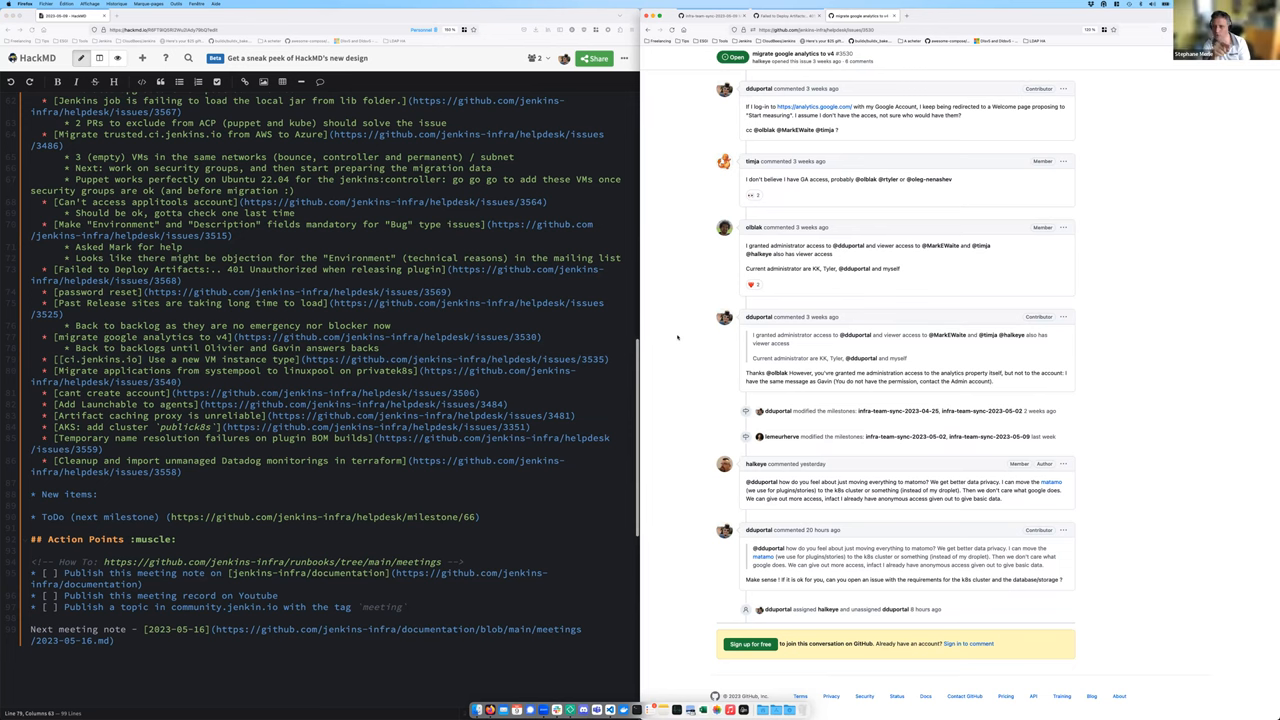
scroll("up", 3)
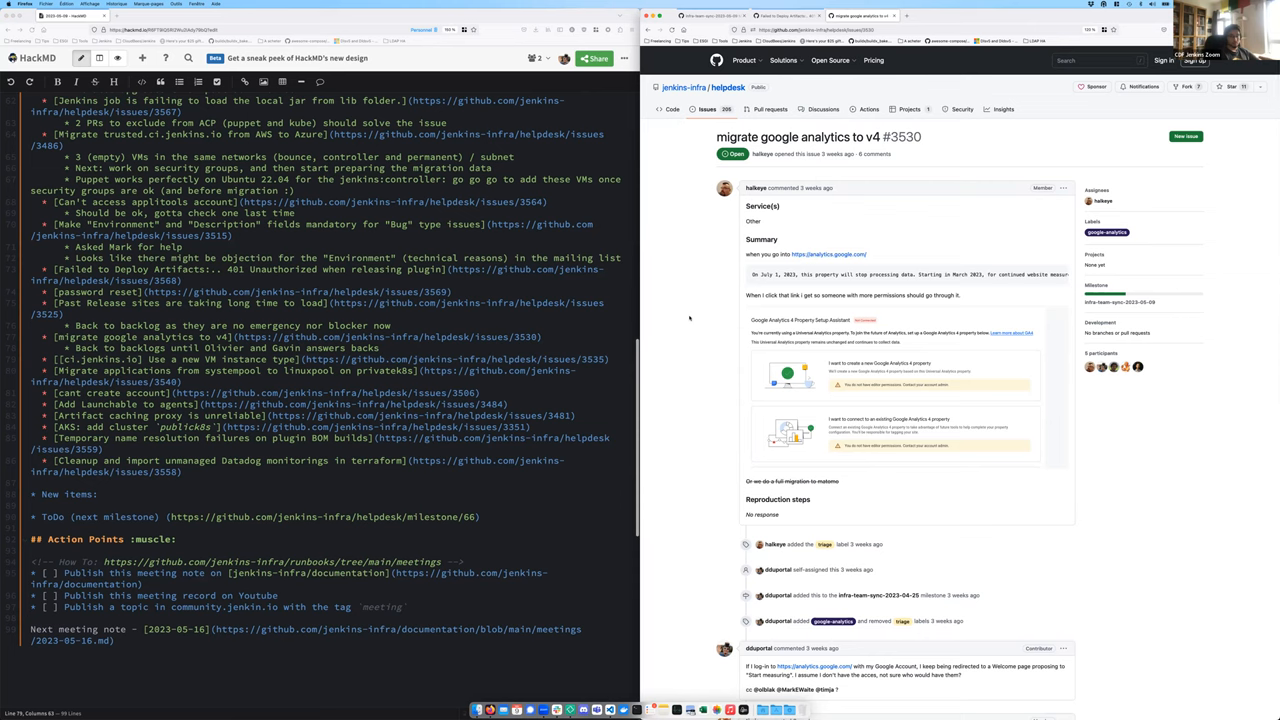
mouse_move(673, 360)
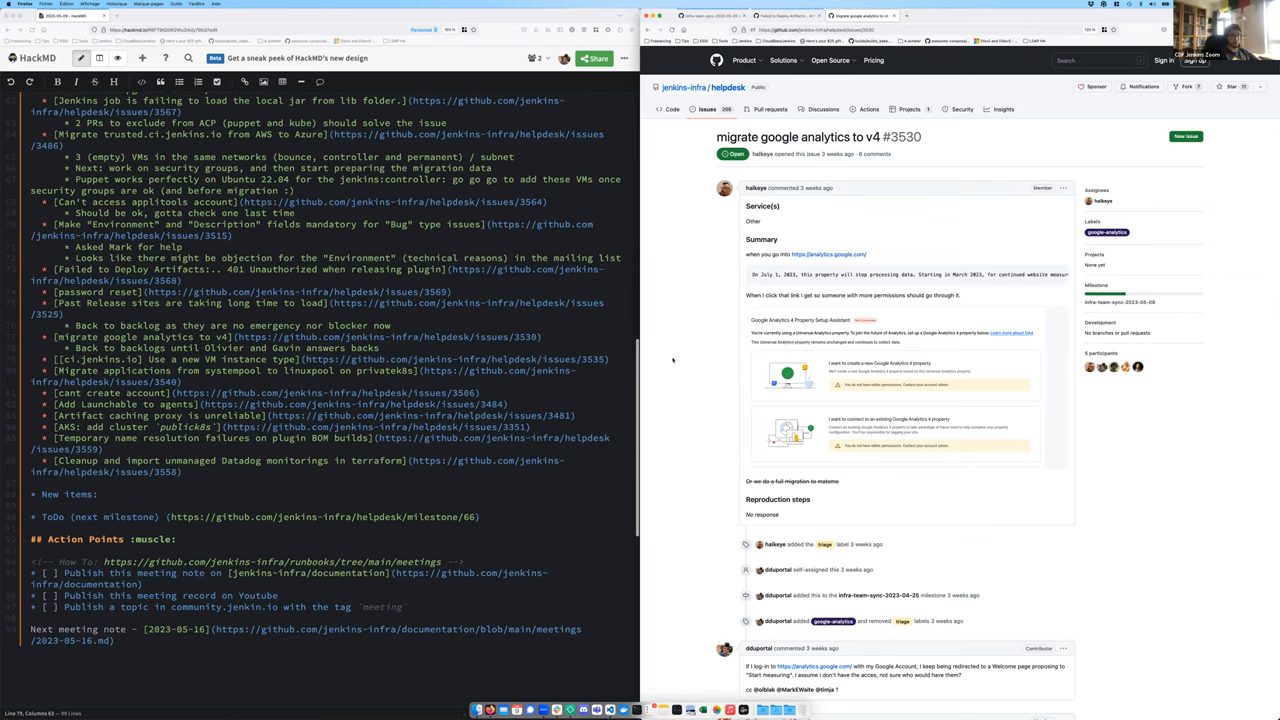
scroll("down", 3)
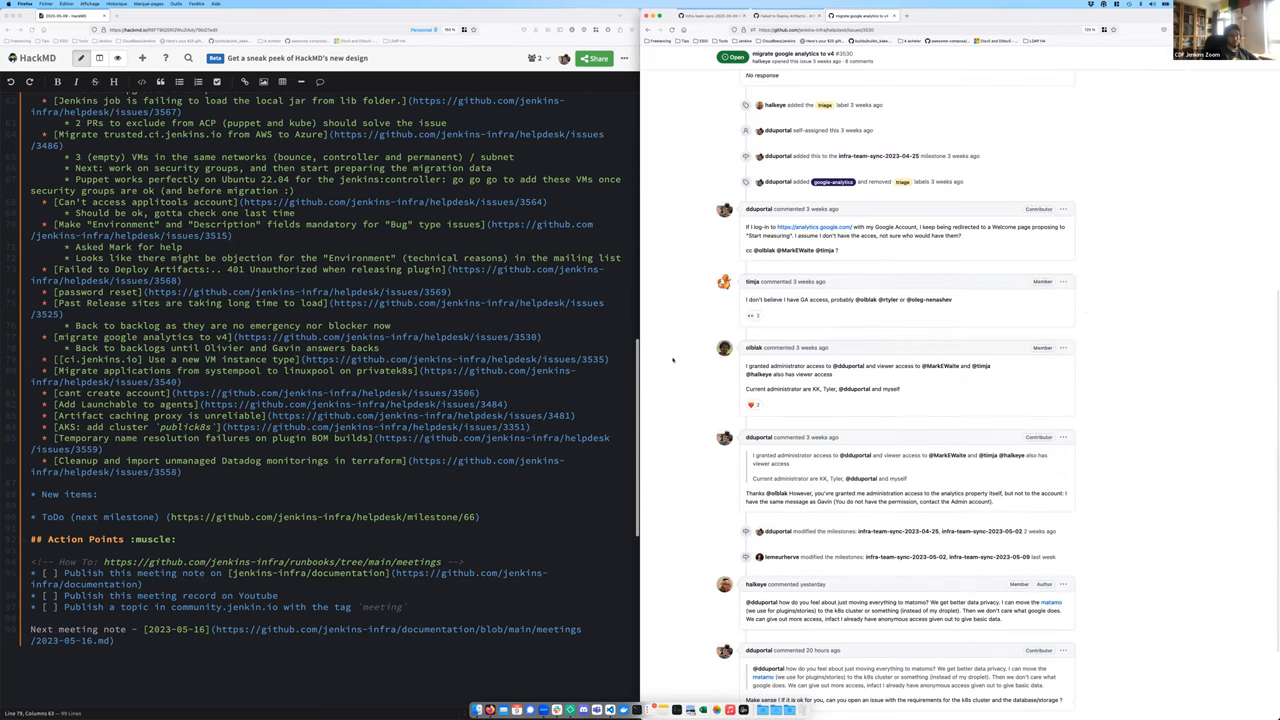
scroll("down", 3)
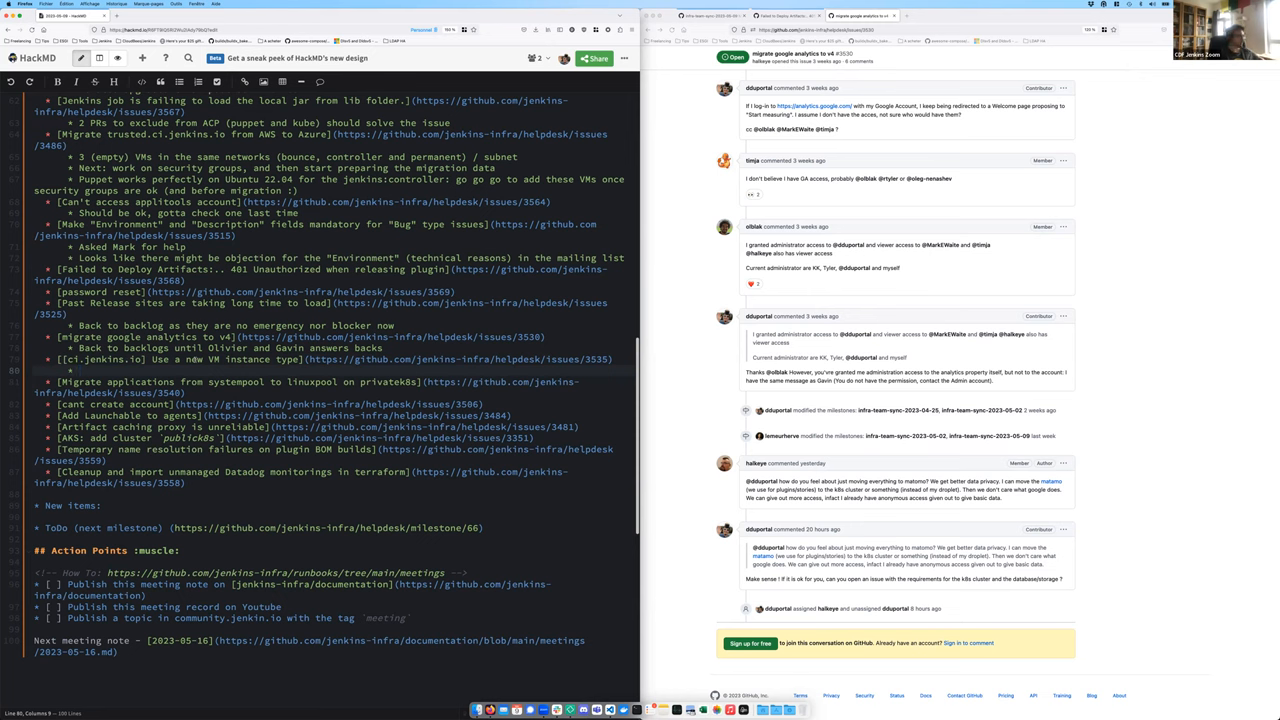
Note 'Work in progress, size found, VM ready to be created, need PR and review' under the VM item
type("Work in progress, w")
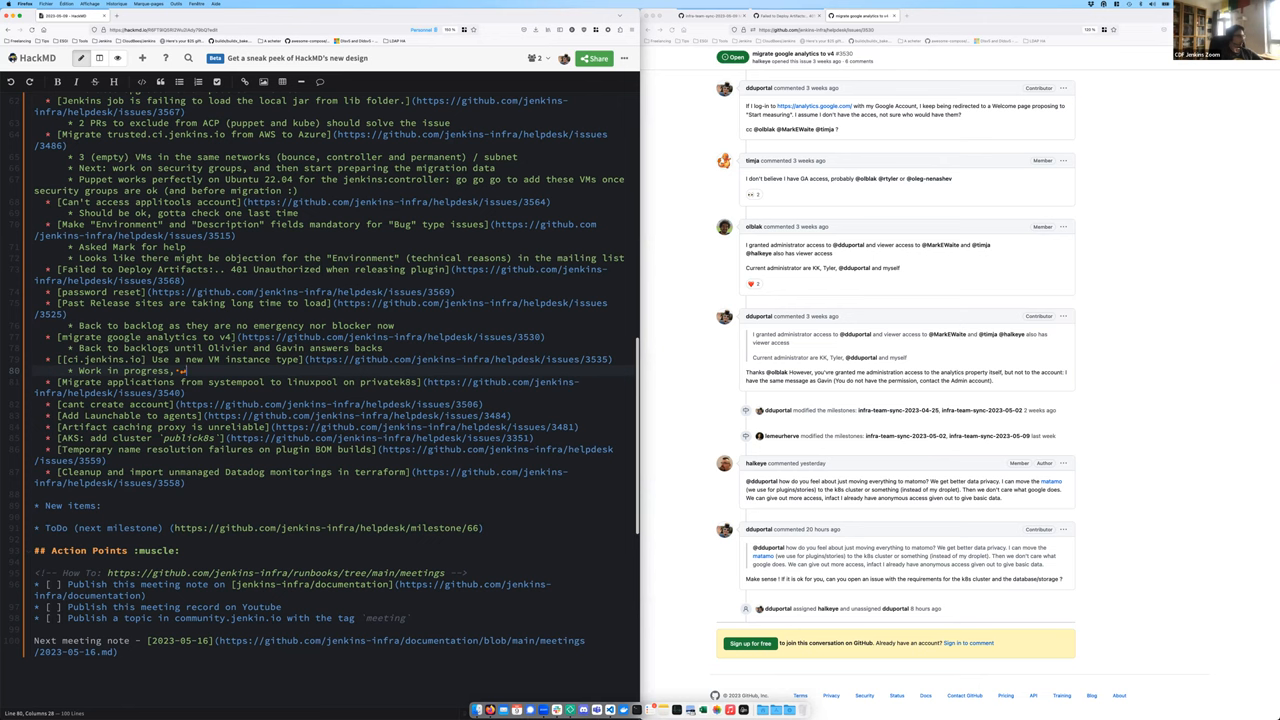
type("ize found,")
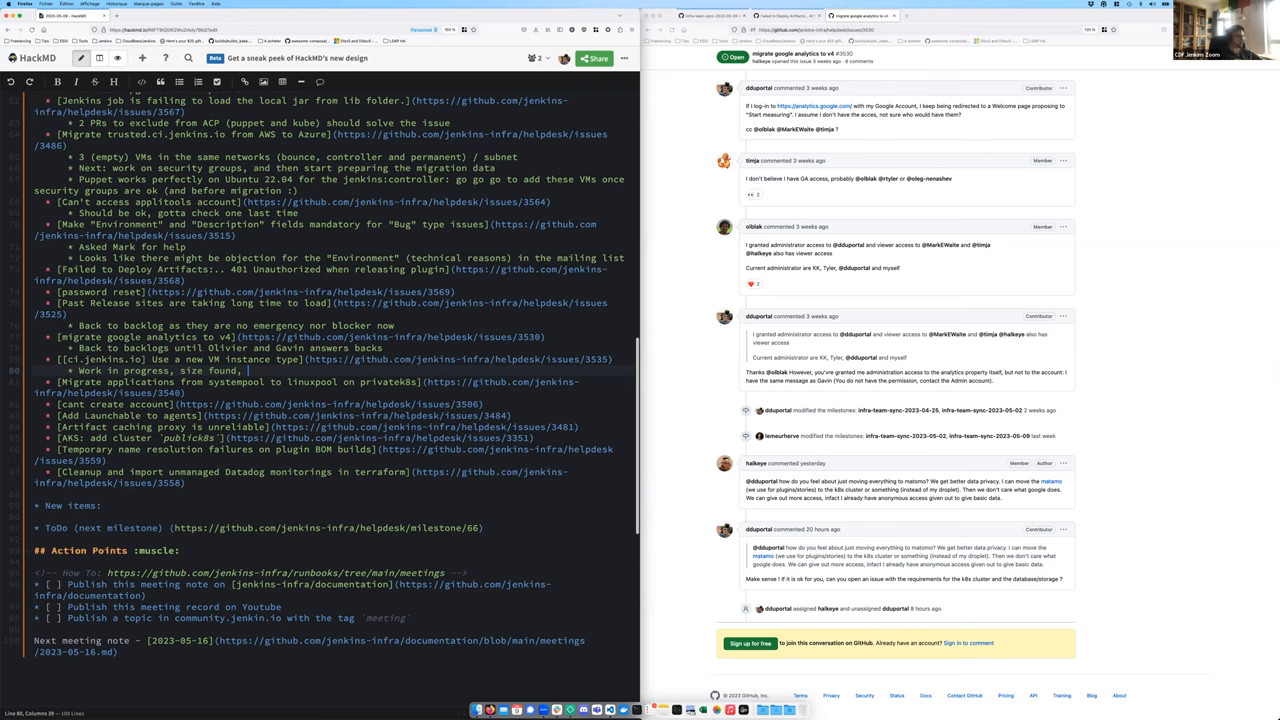
type("VM ready")
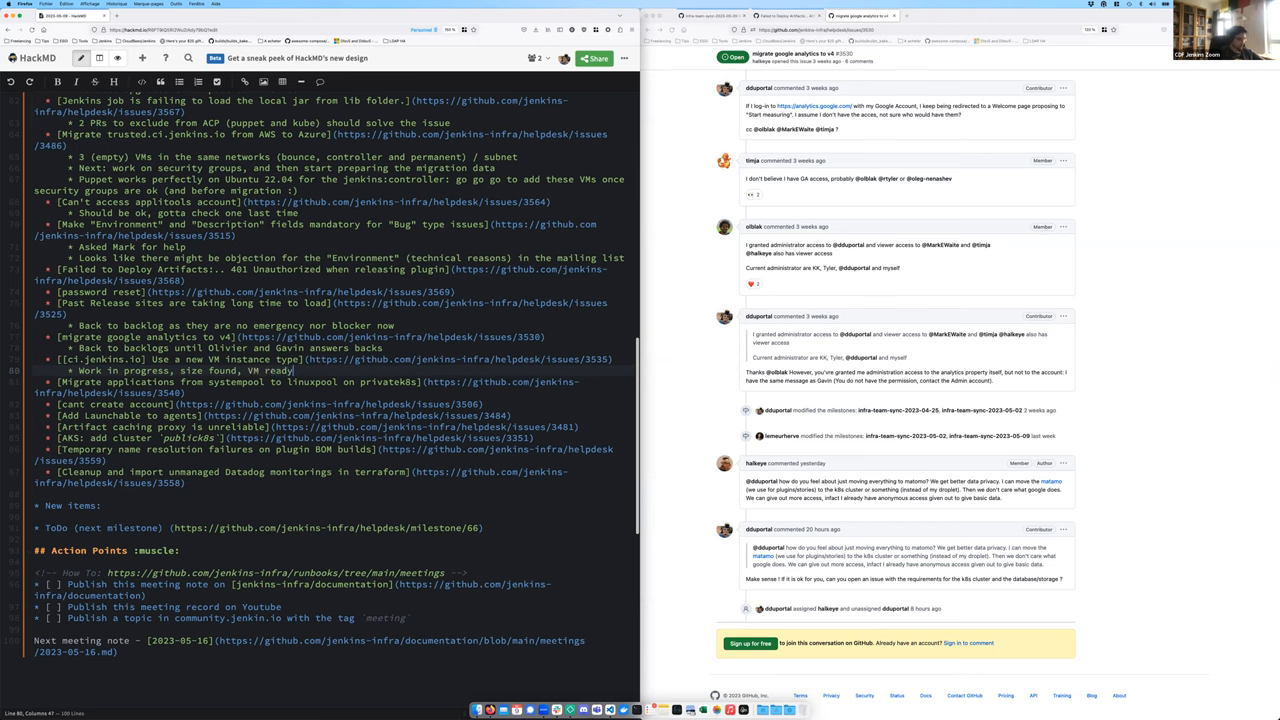
type("to be created, need")
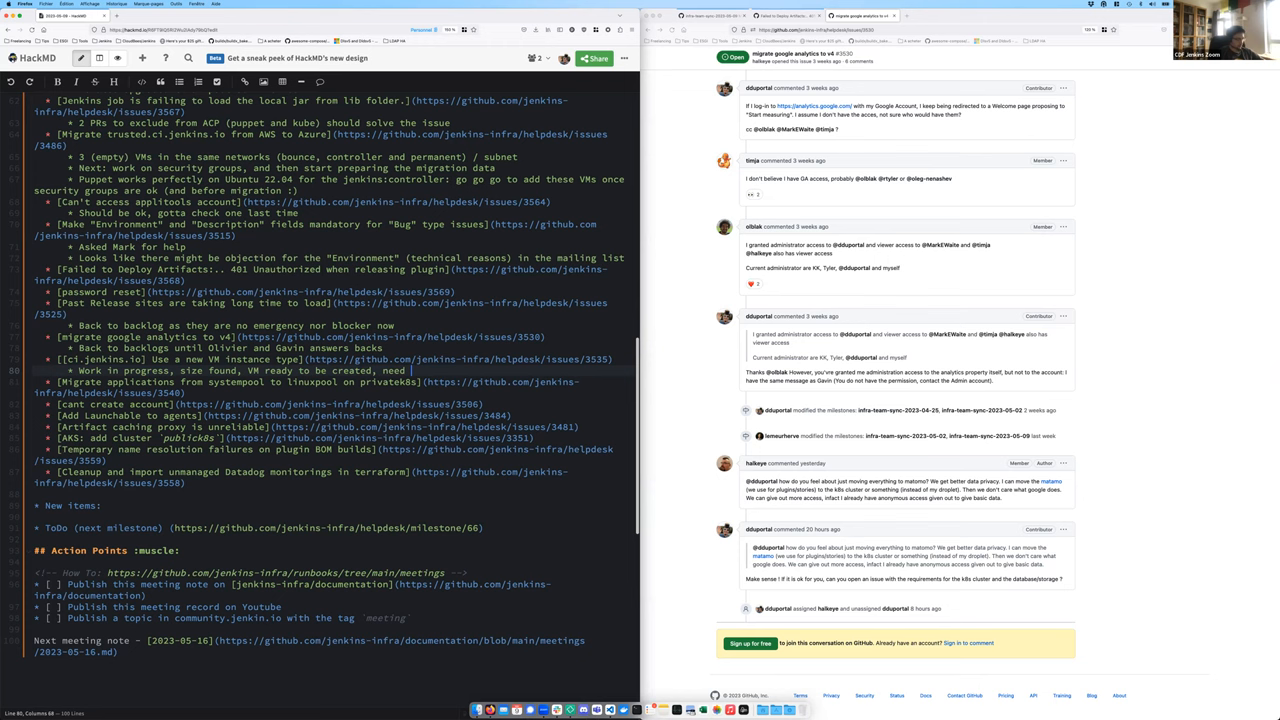
type("PR and review")
type("* Gotta work on this")
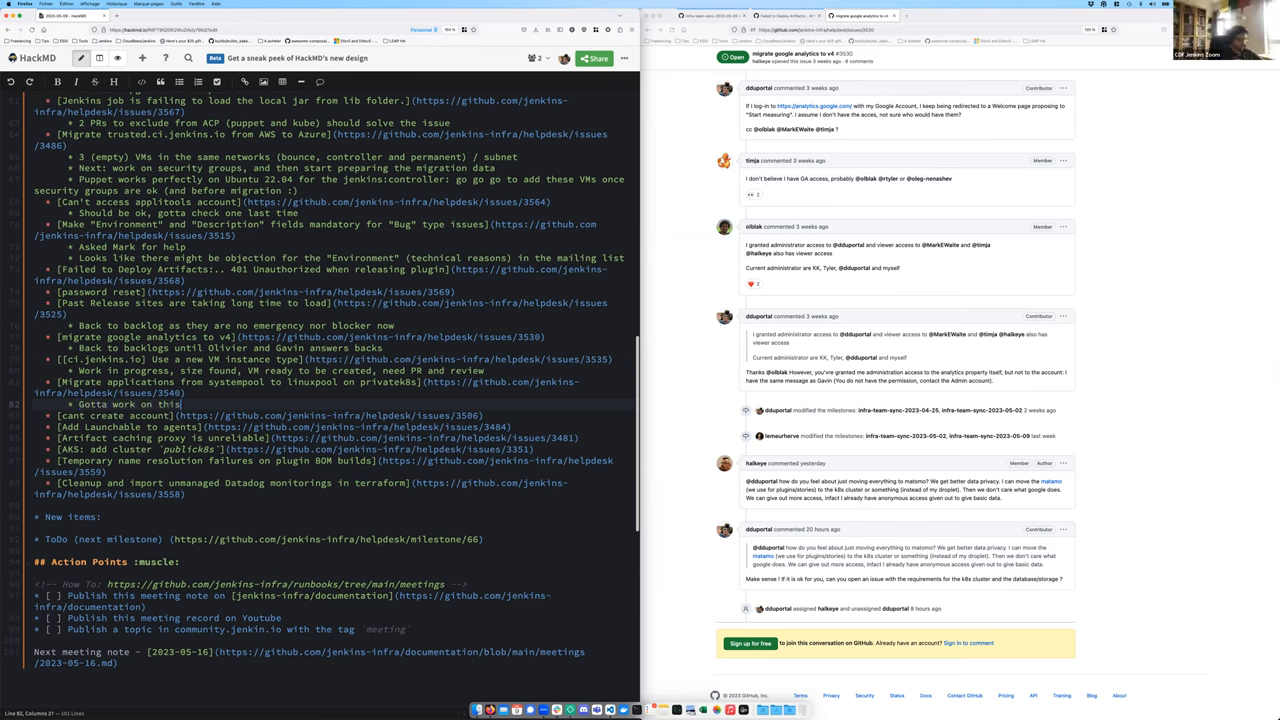
Append '(delayed by core releases and long week end)' to the linuxpool migration note
type("(delayed by")
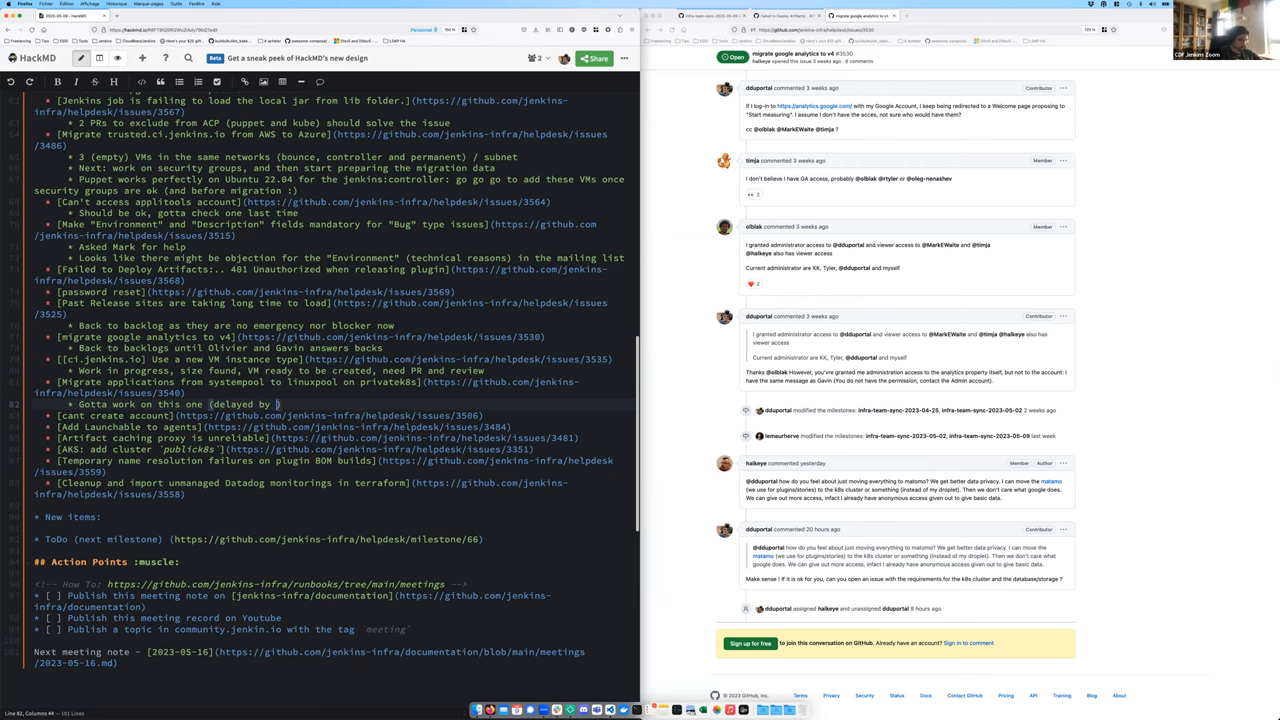
type("core releases")
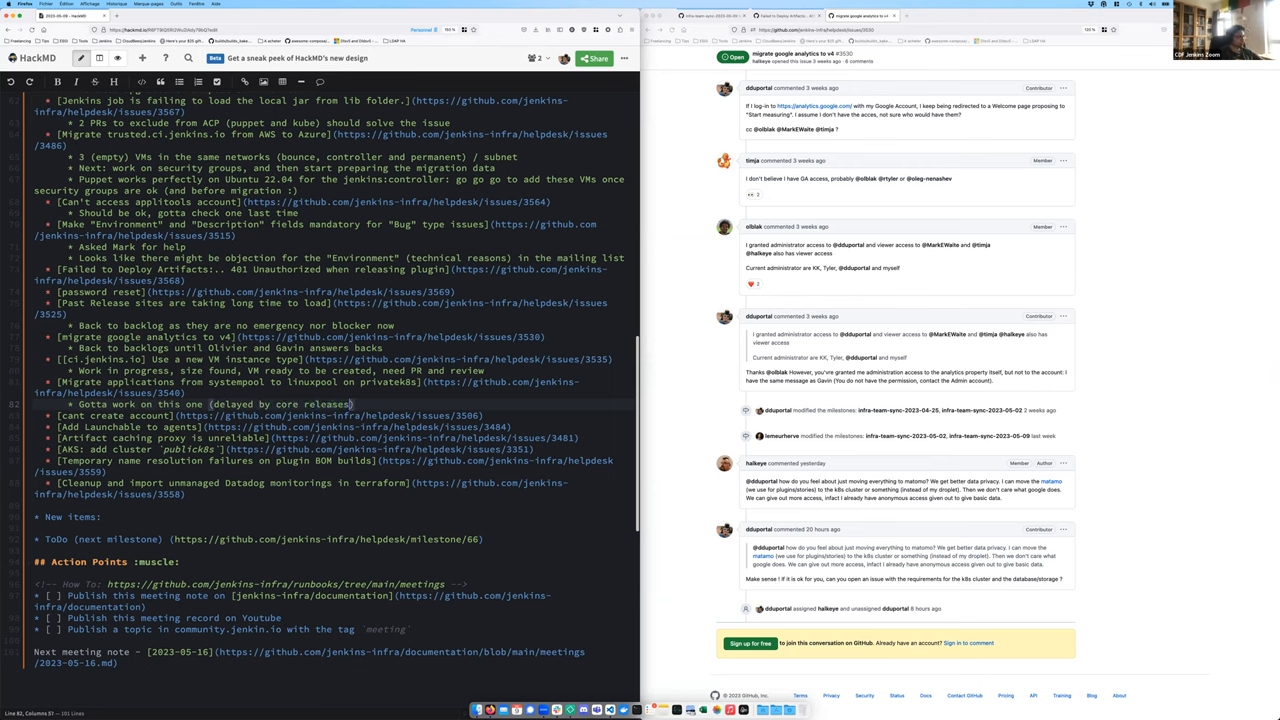
type("and lon week end")
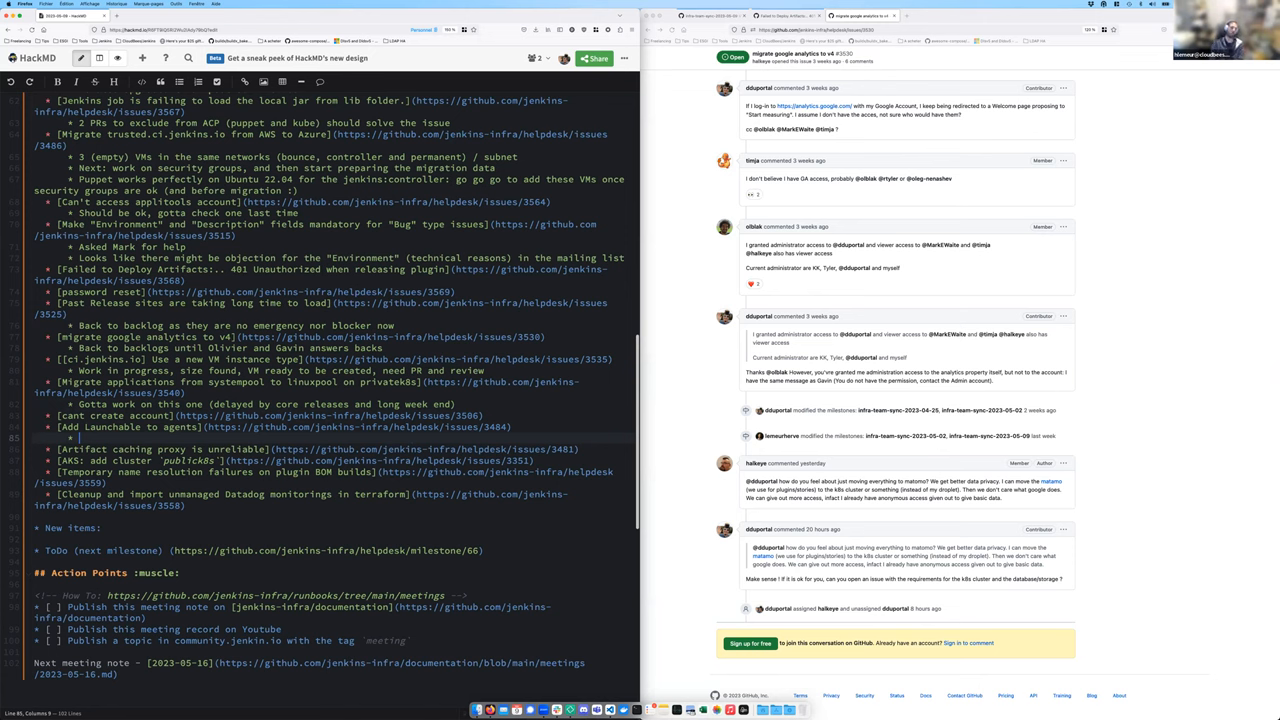
Note Python + launchable installed on Windows ACI nanoserver images, and the Server Core DLL workaround
type("P")
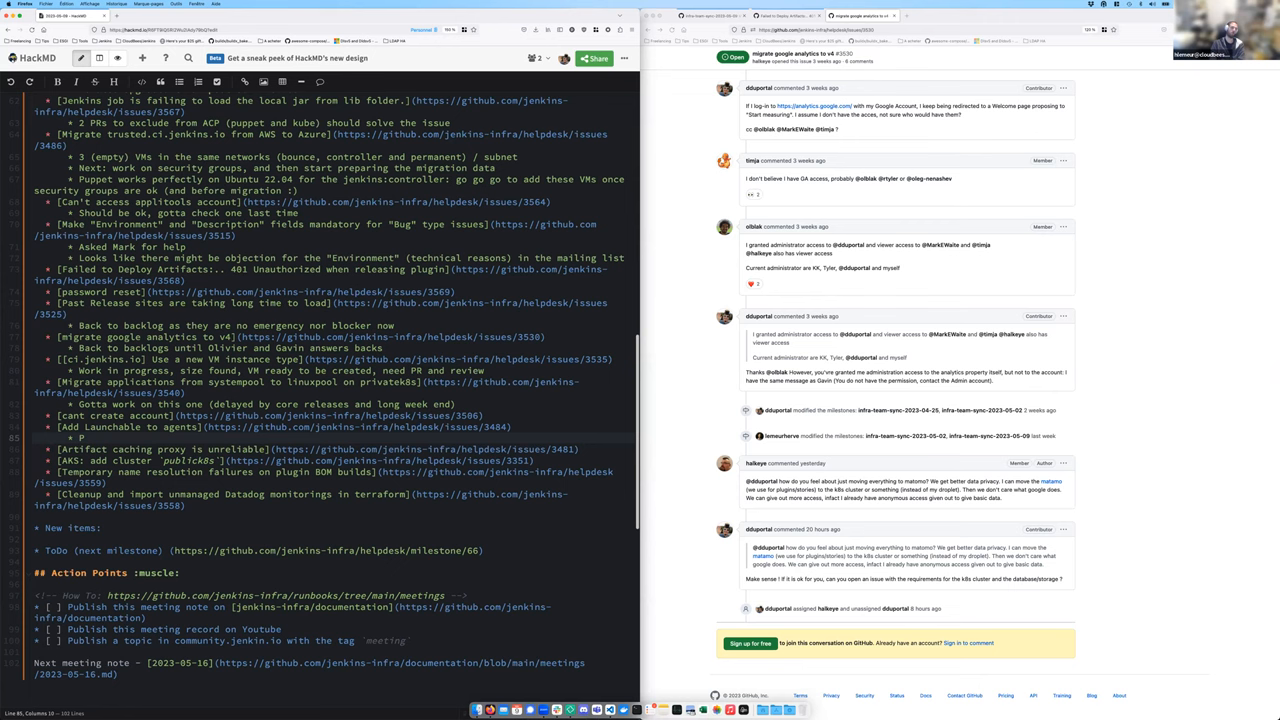
type("ython +")
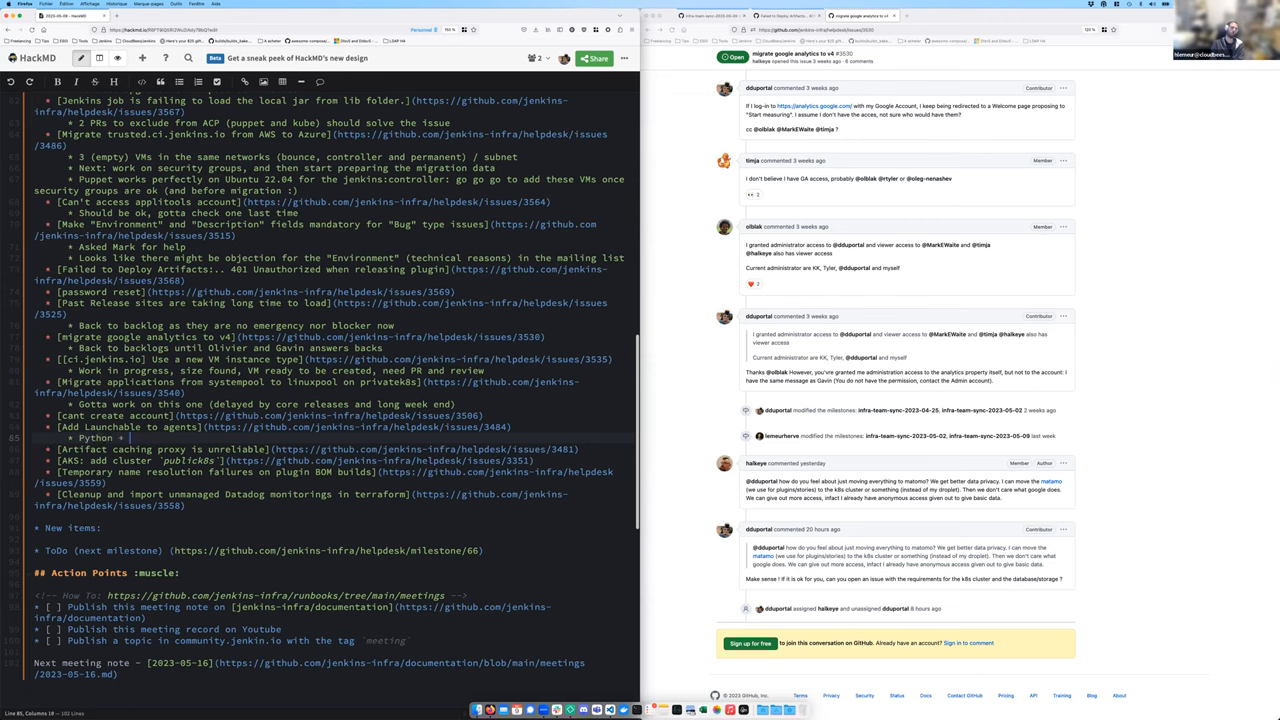
type("launchable installed on the")
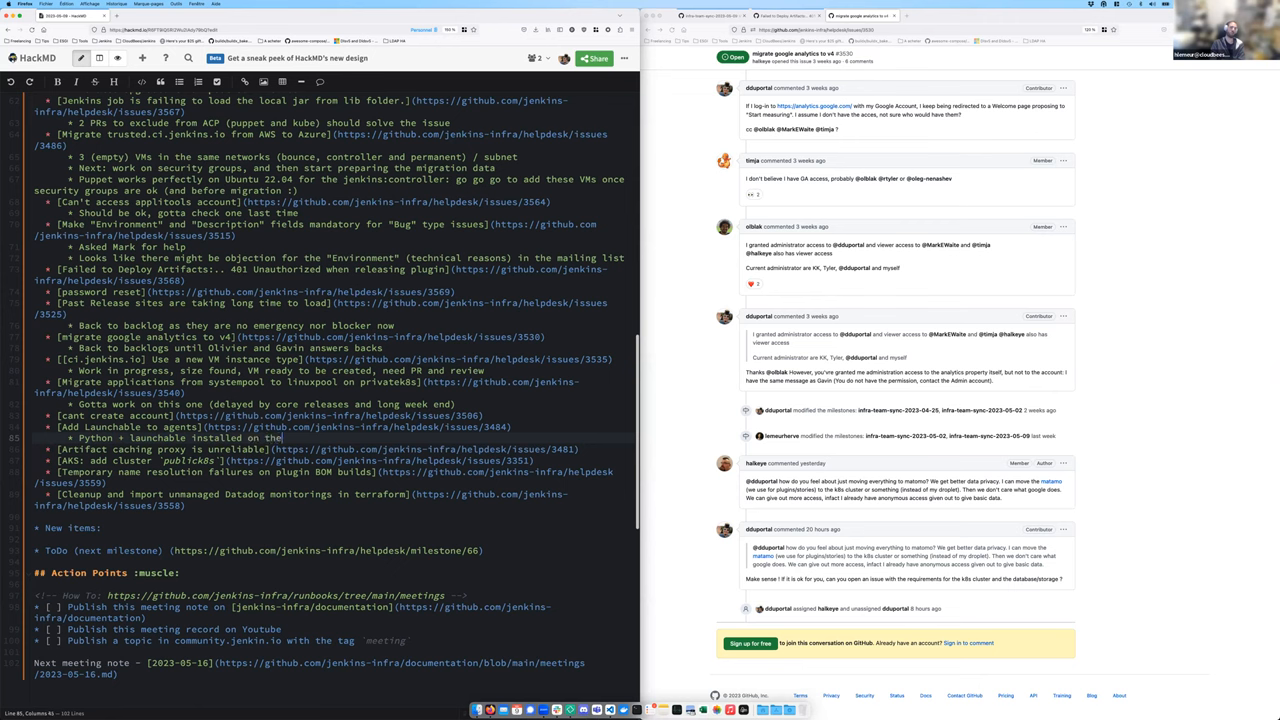
type("windows ACI")
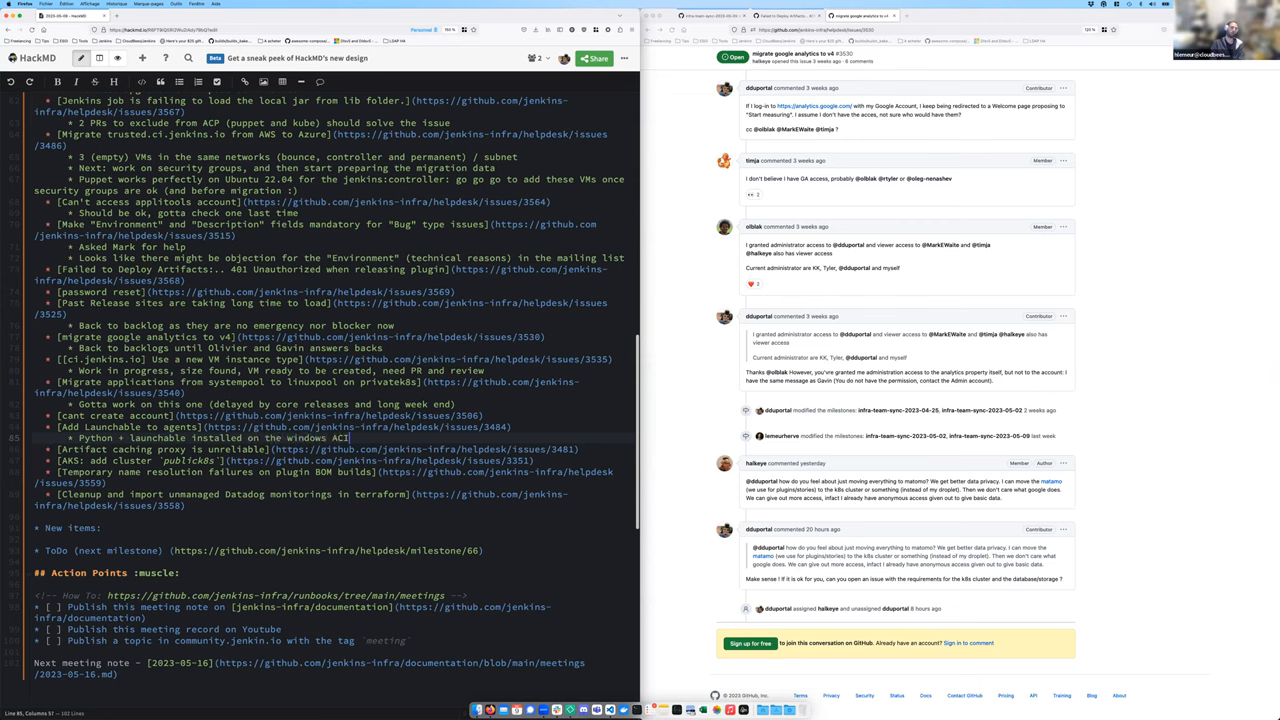
type("nanoserver images, but has errors on runtime and does not work with launchable alone :'(")
type("* Working around missing DLLs, trying to")
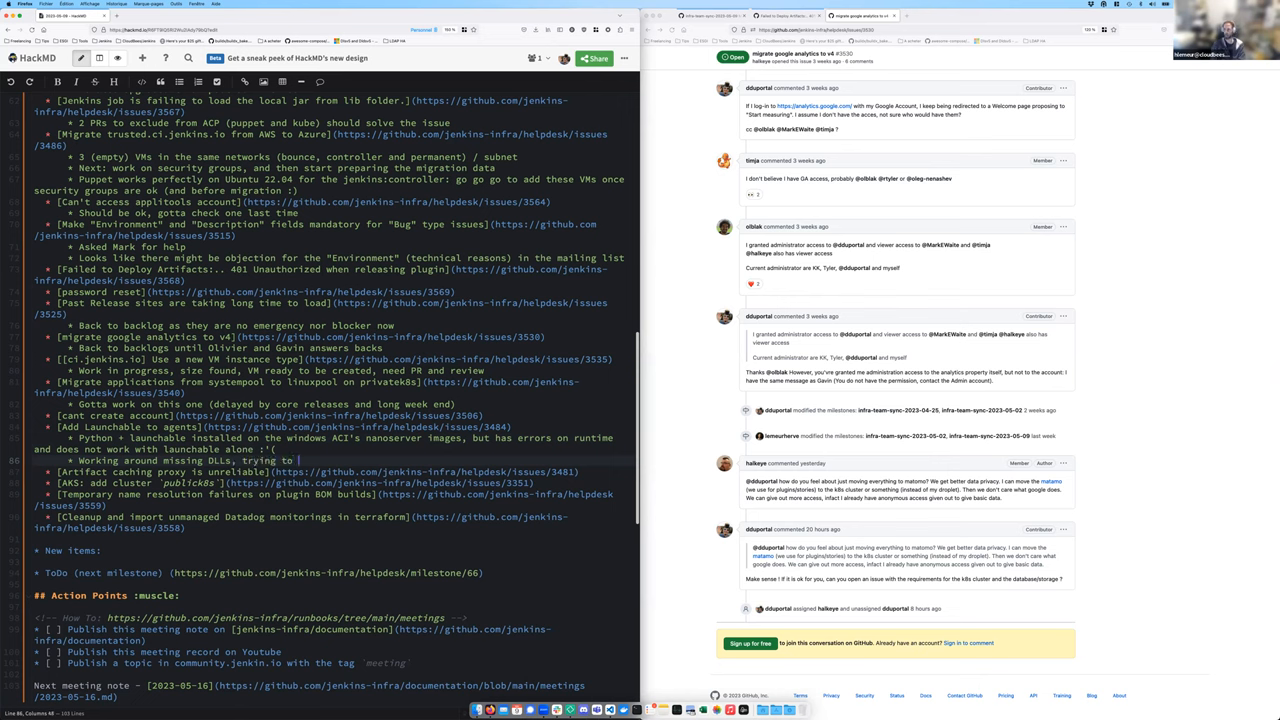
type("get them from windows server core b")
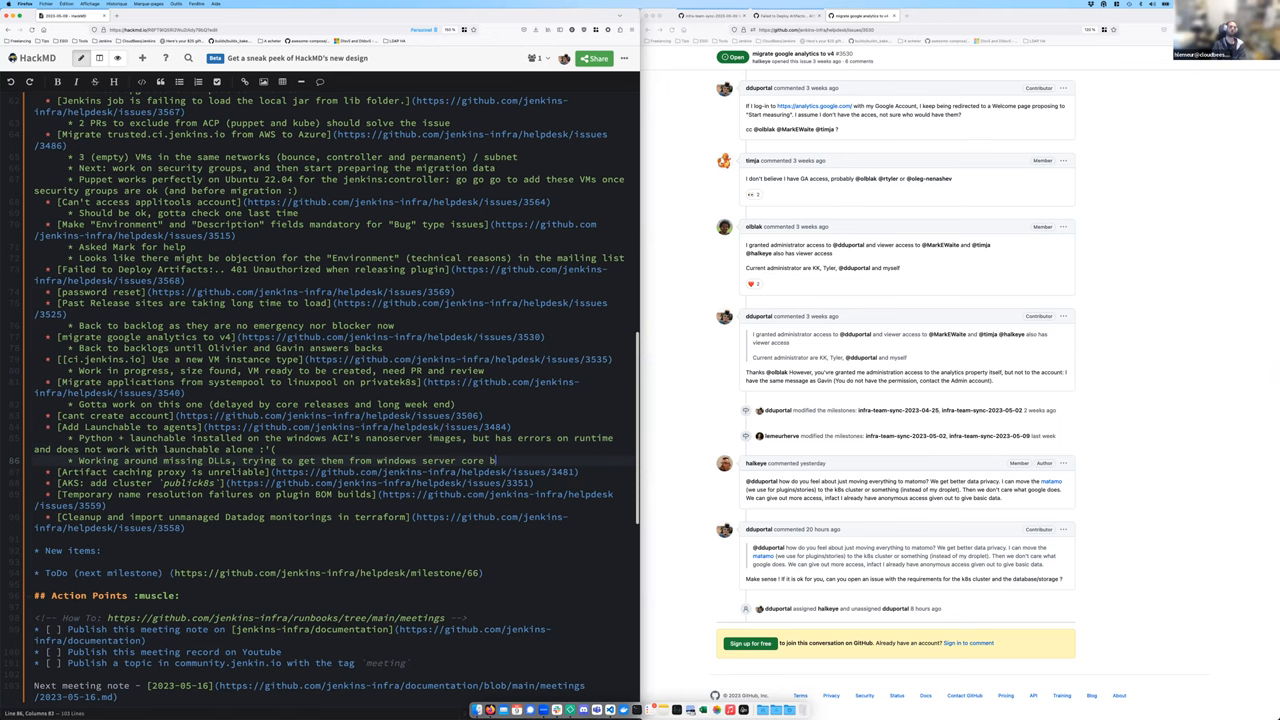
type("ut looks like a rabbit hole")
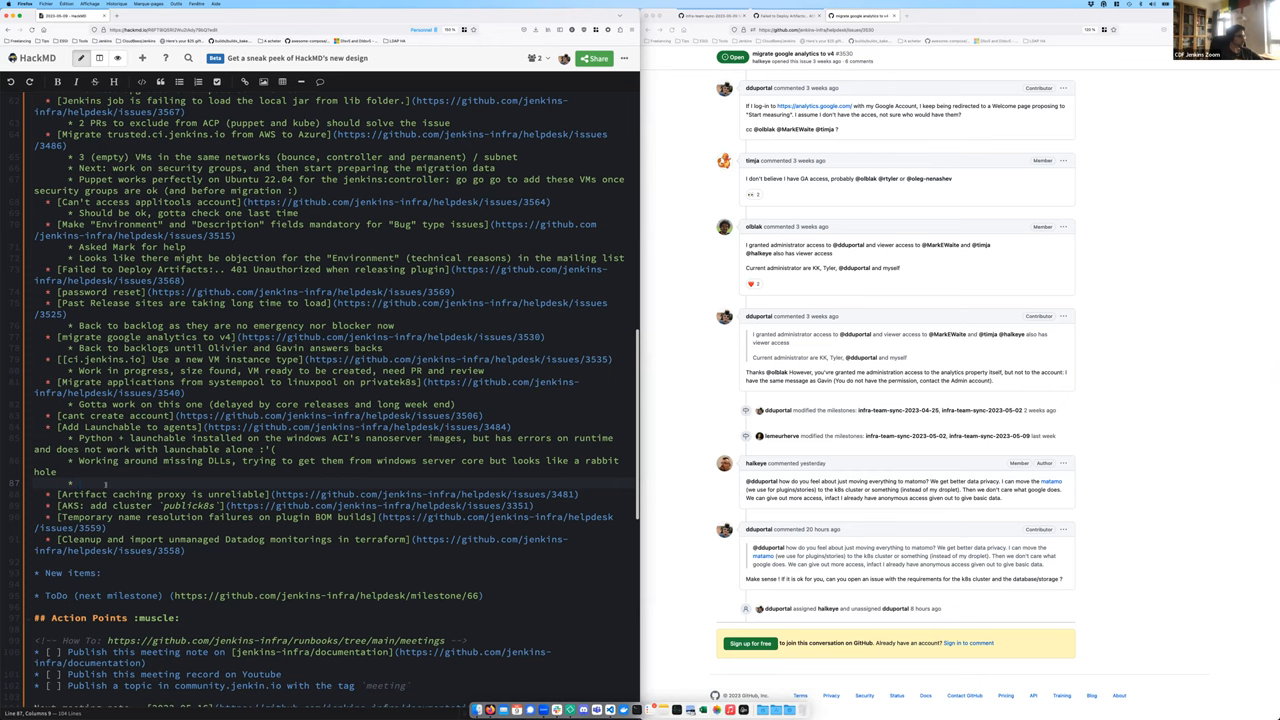
Write the Launchable sub-note: check with Basil, otherwise use Windows Server Core as base image
type("Let's ch")
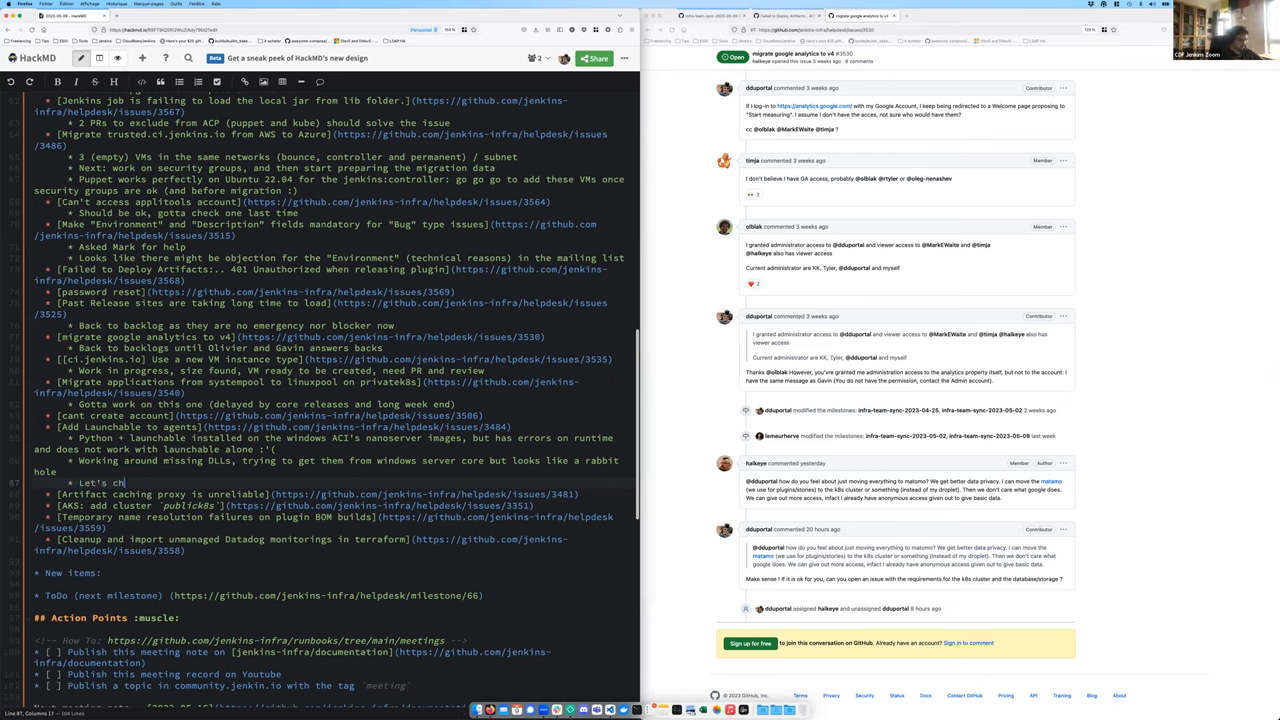
type("eck with Basil with the current")
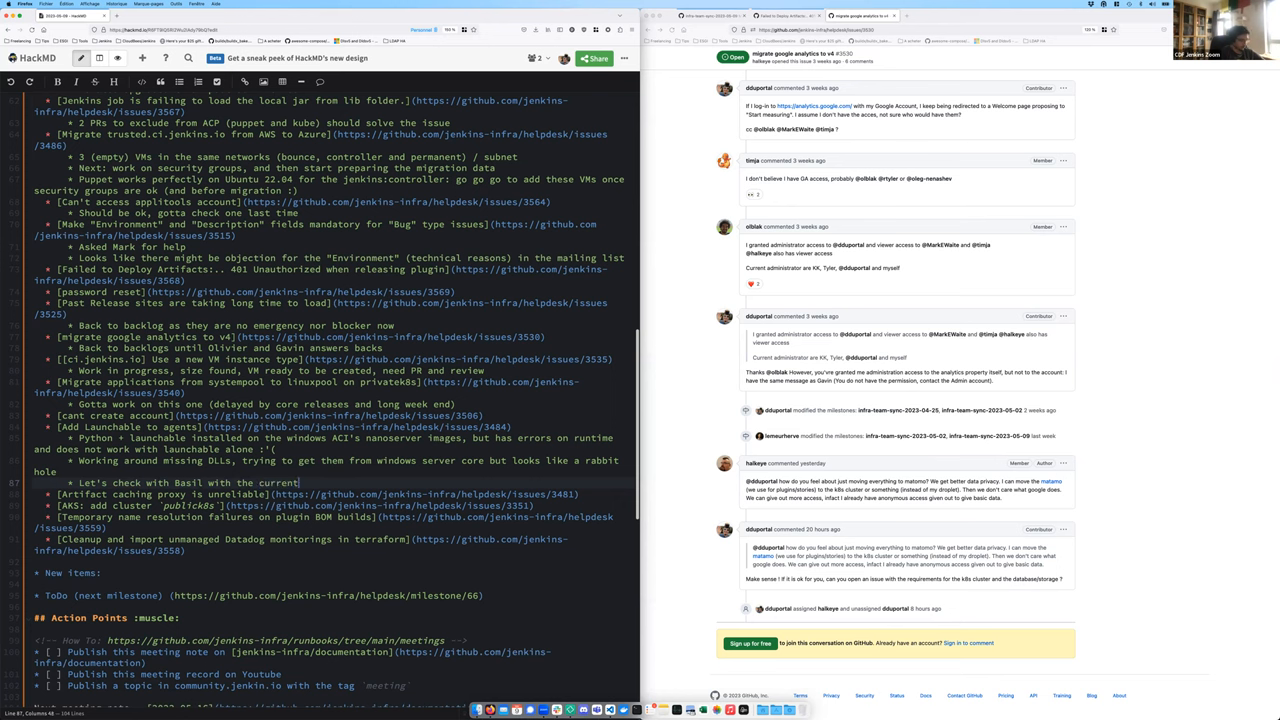
type("state if it work")
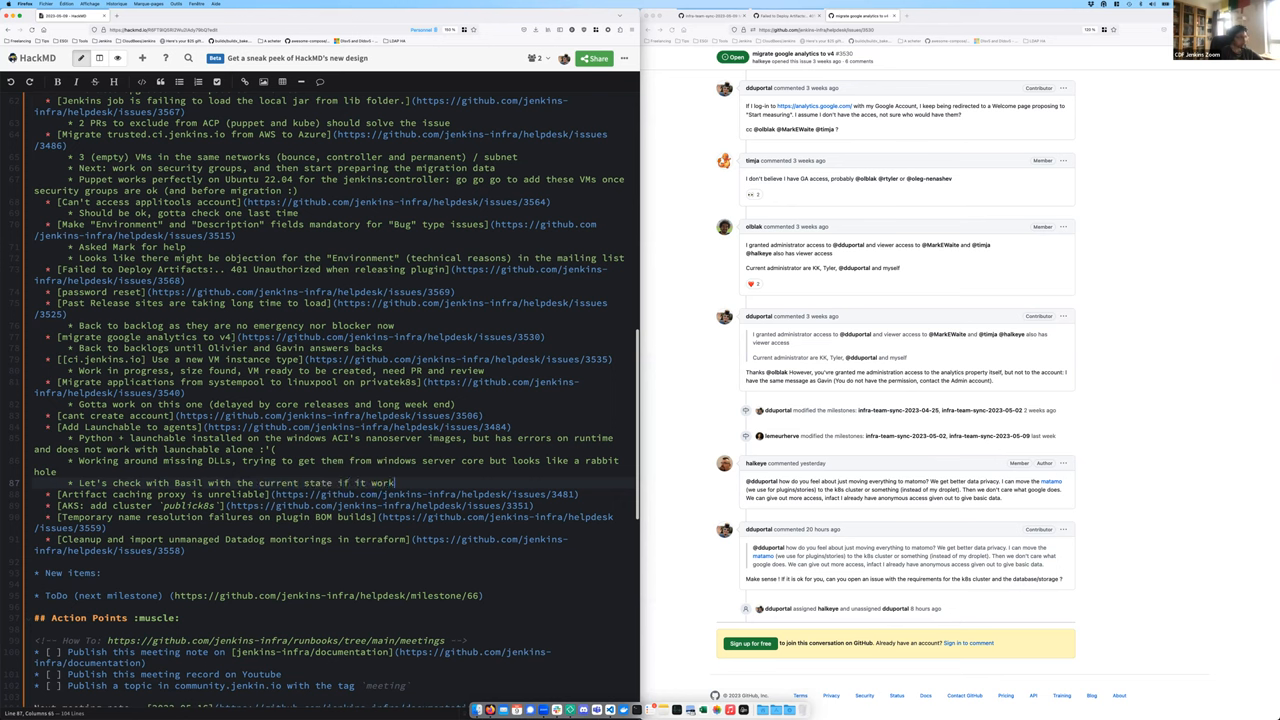
type(", otherwise w")
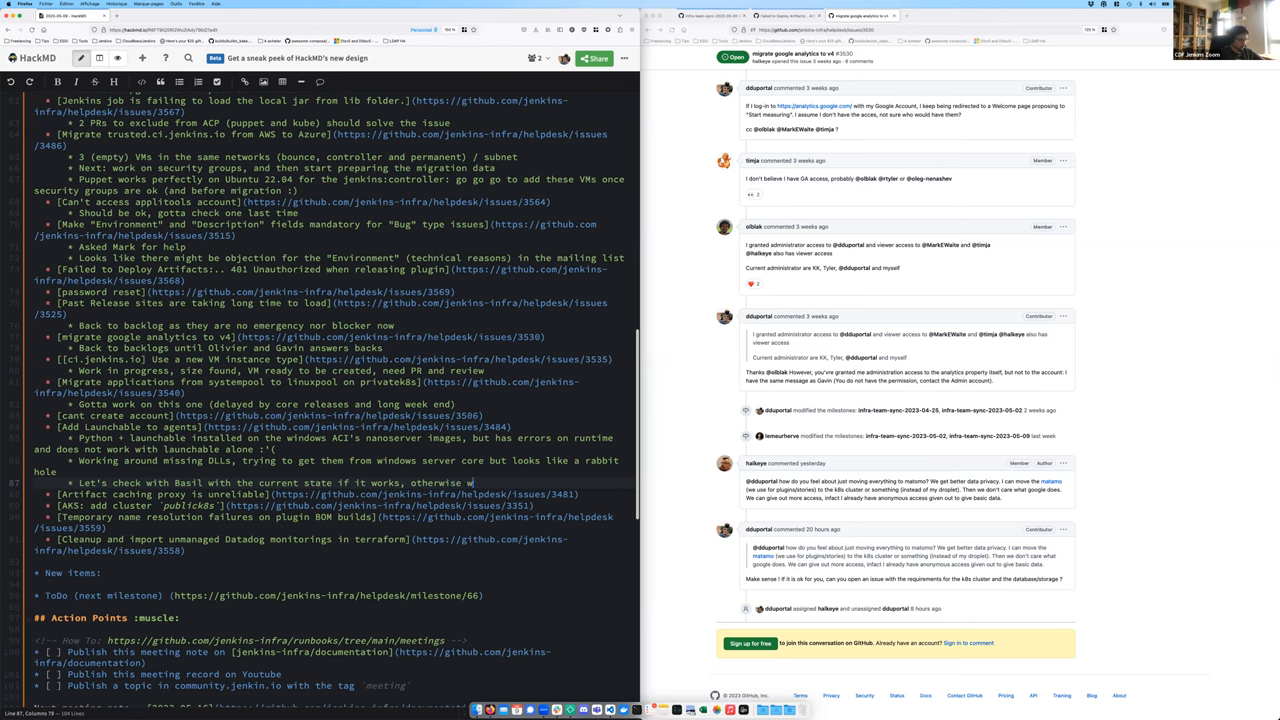
type("e'll have to us")
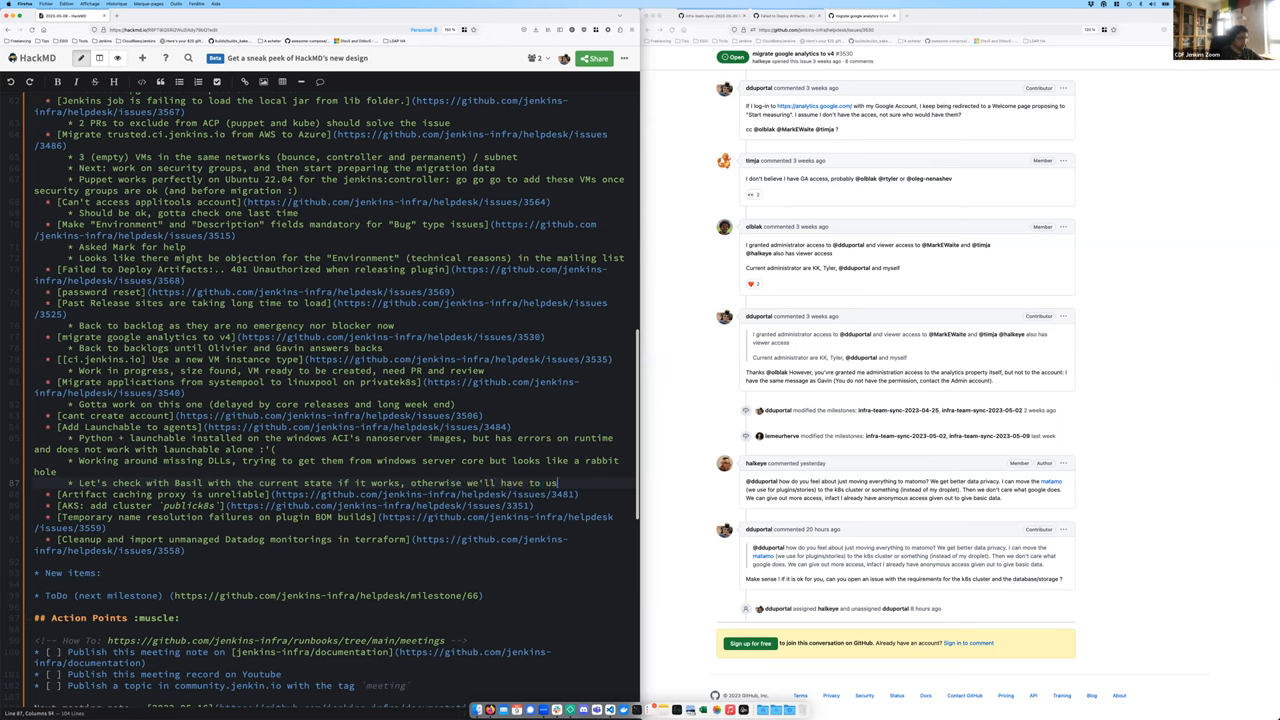
type("windows server core as base image")
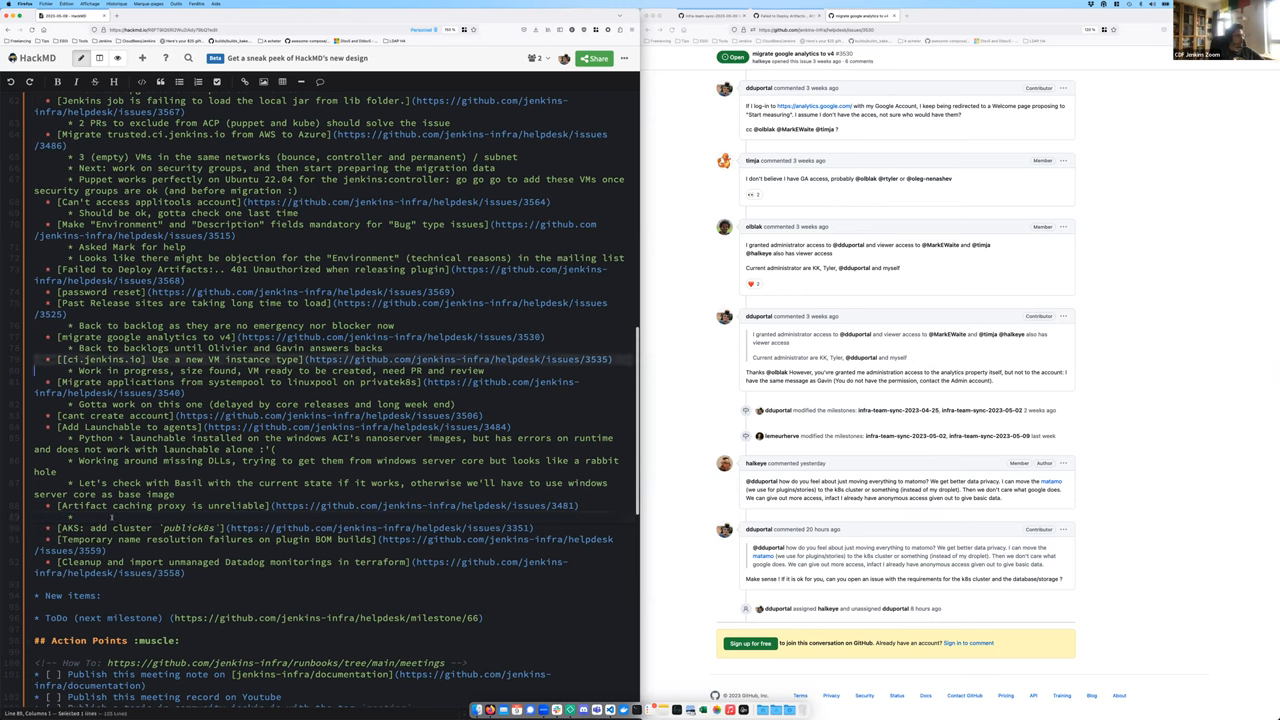
Place the cursor in the empty sub-bullet under 'Artifact caching proxy is unreliable'
left_click(48, 505)
type(" With the new inbound azure VM feature, we should be able to migrate ci.jenkins.io ephemeral agents to the ACP network")
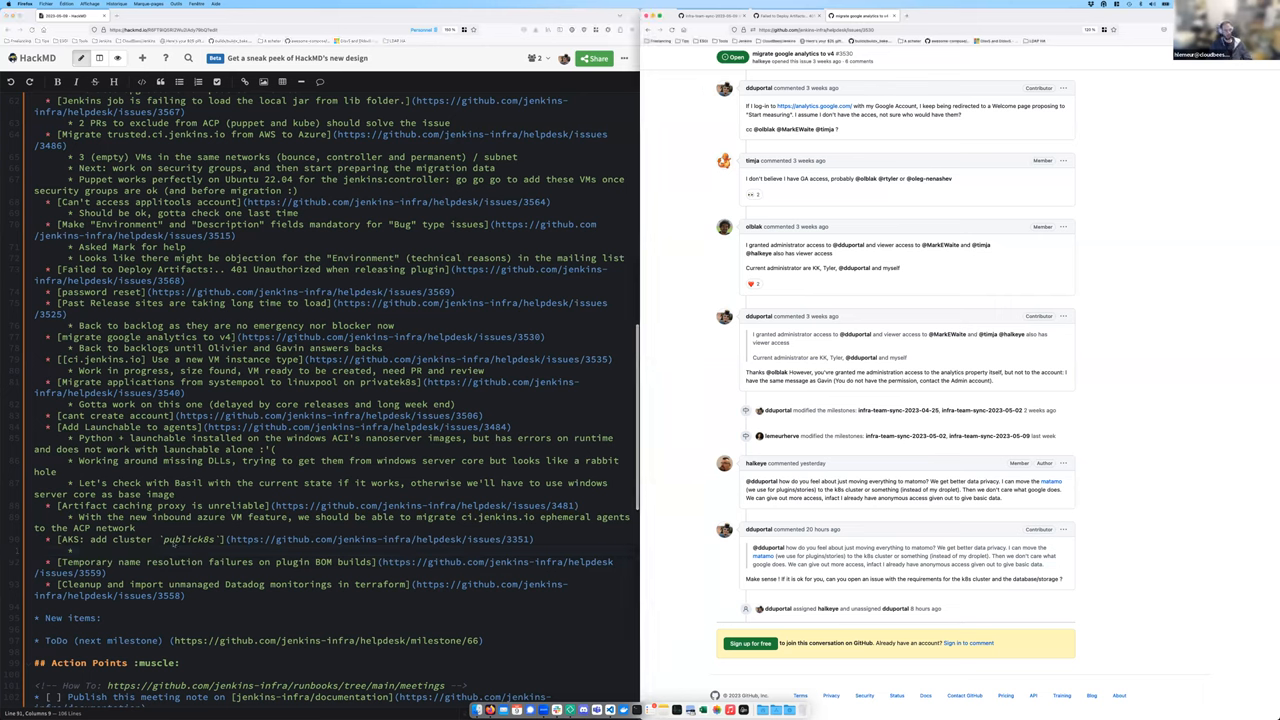
Write the AKS publick8s sub-bullet 'Need to plan migrations (pick a service and move it, and iterate)'
type("Need")
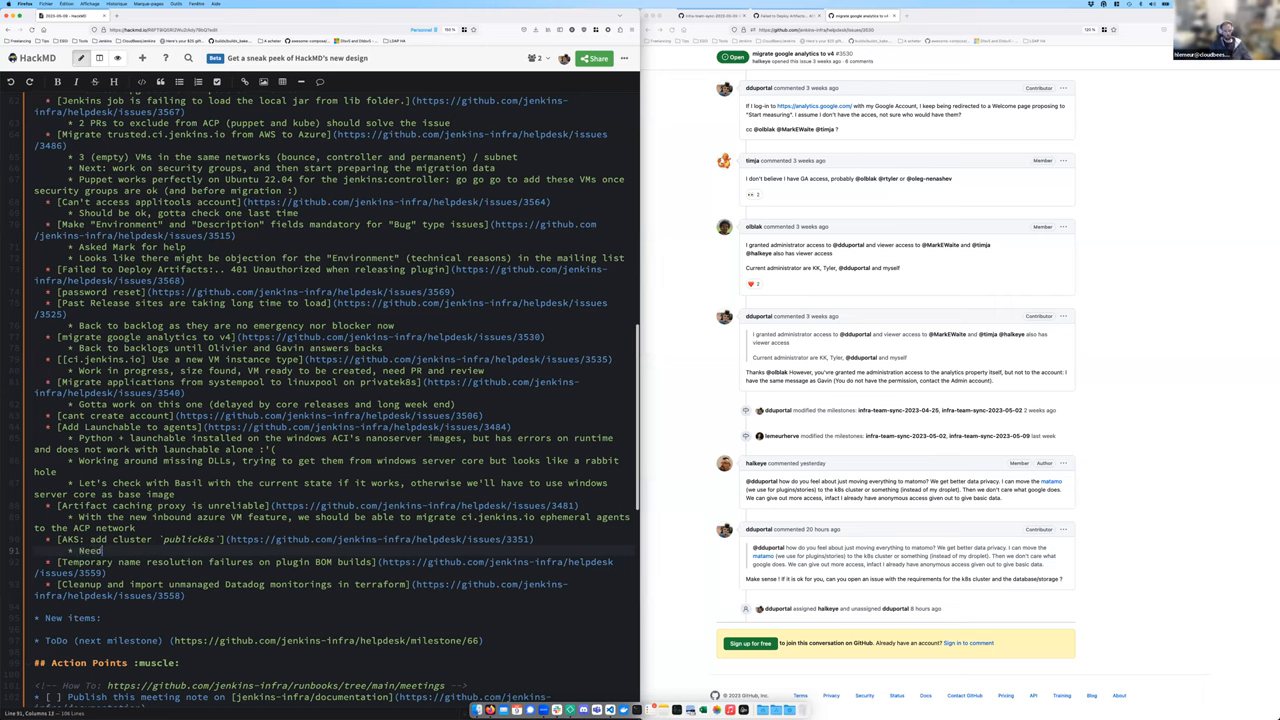
type("to plan")
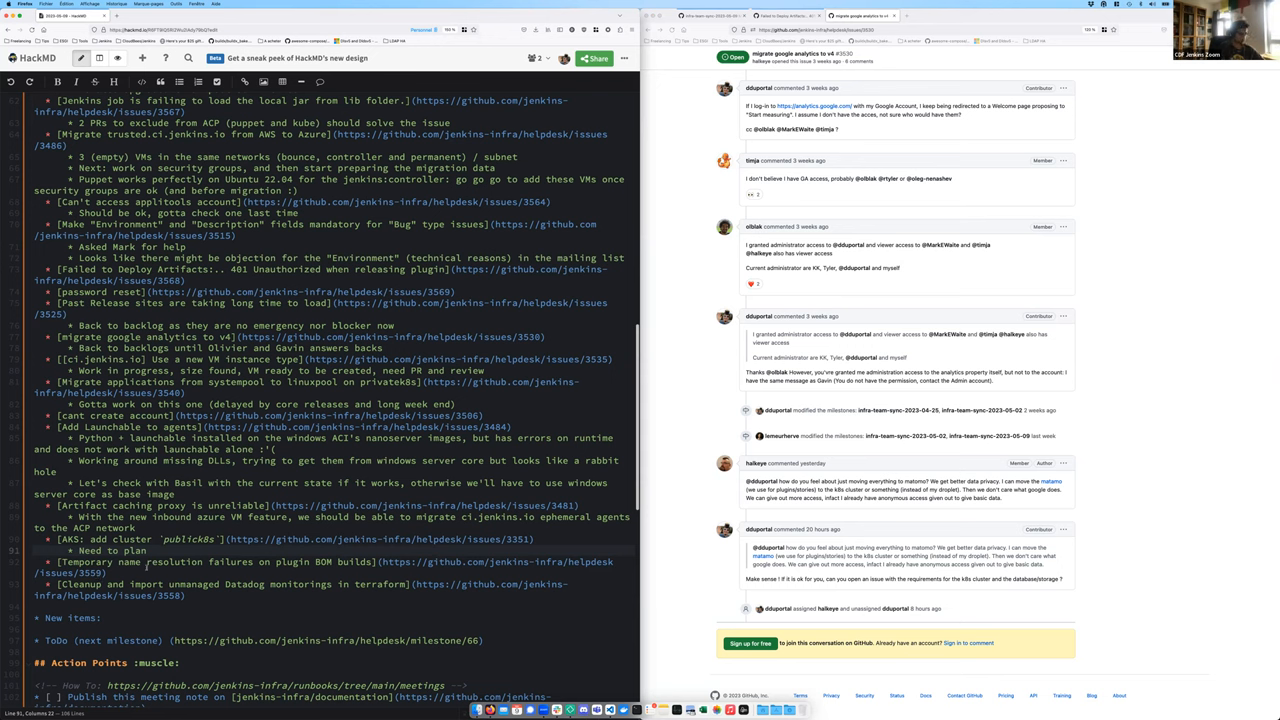
type("migrations (pick a service and move")
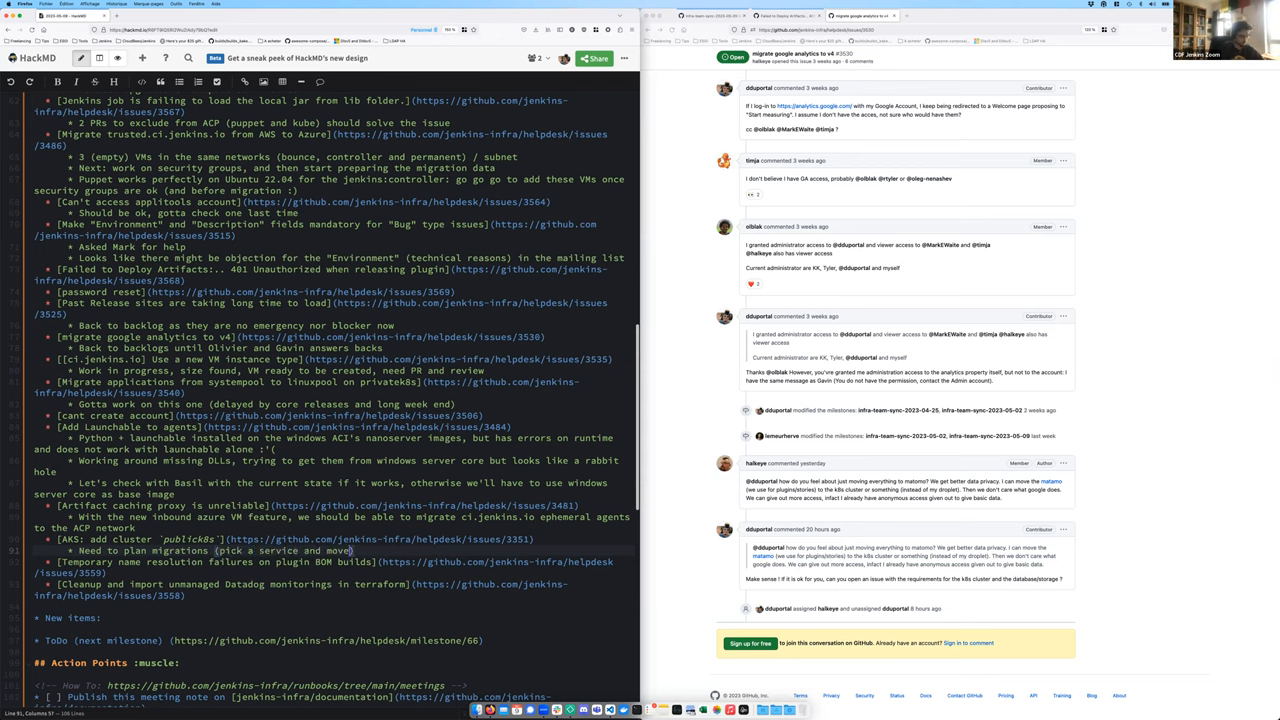
type(", and iterate")
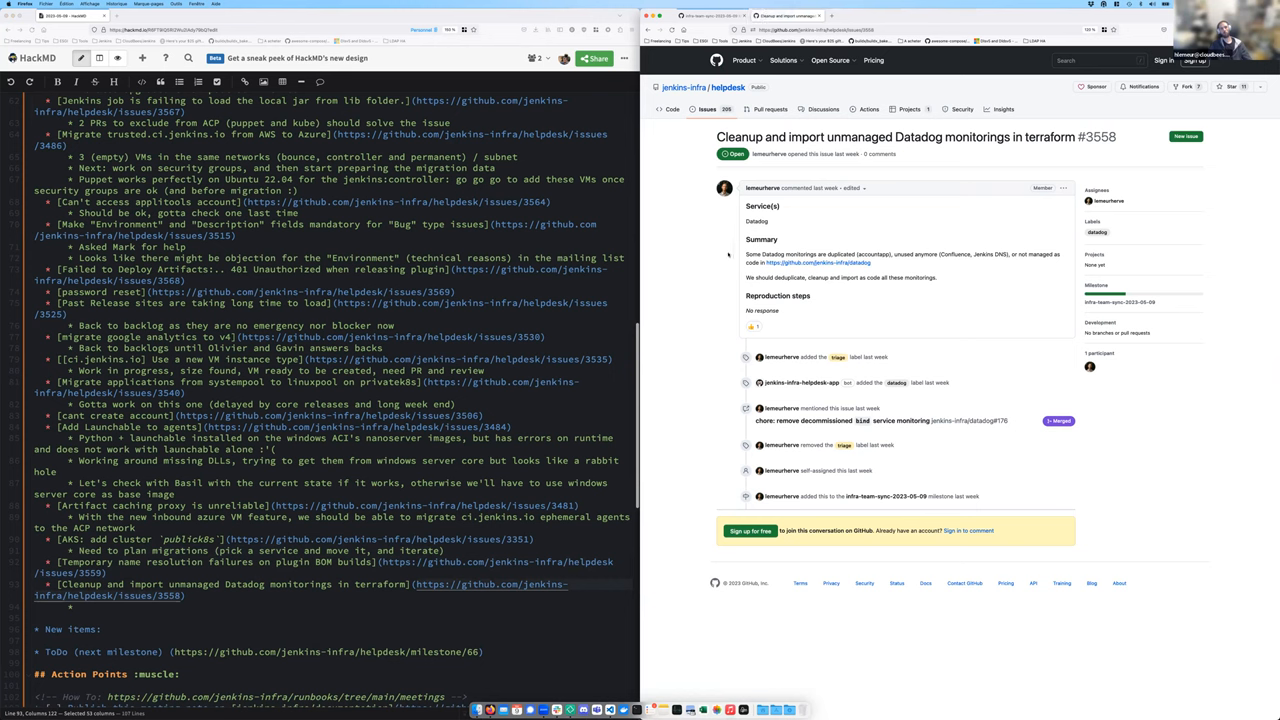
mouse_move(900, 225)
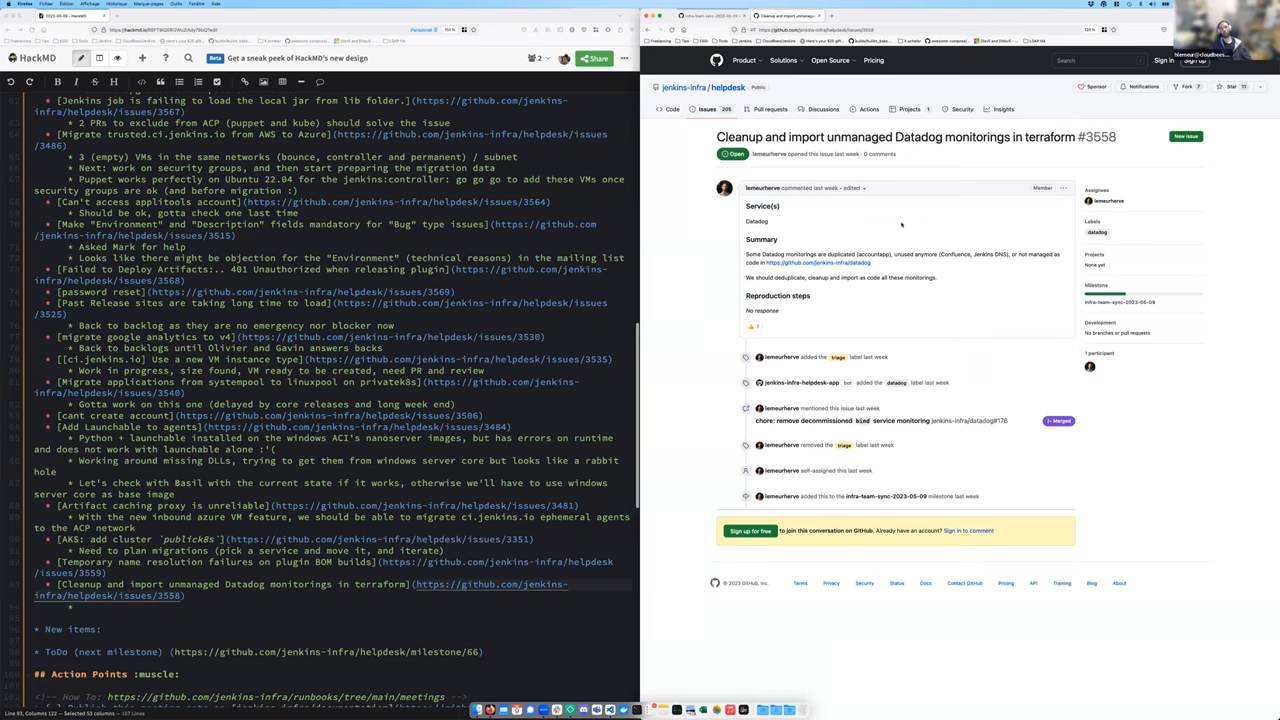
mouse_move(910, 225)
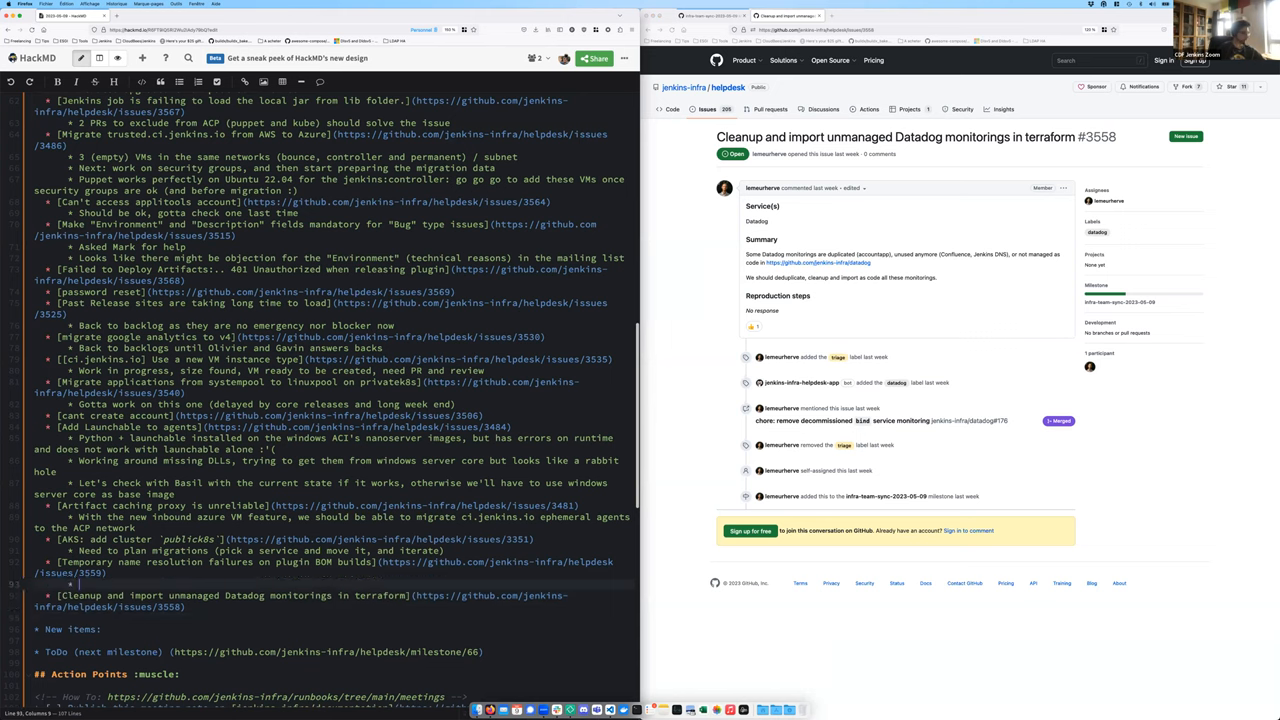
Note that more investigation is needed on the Core DNS embedded in the EKS clusters
type("Need more investigat")
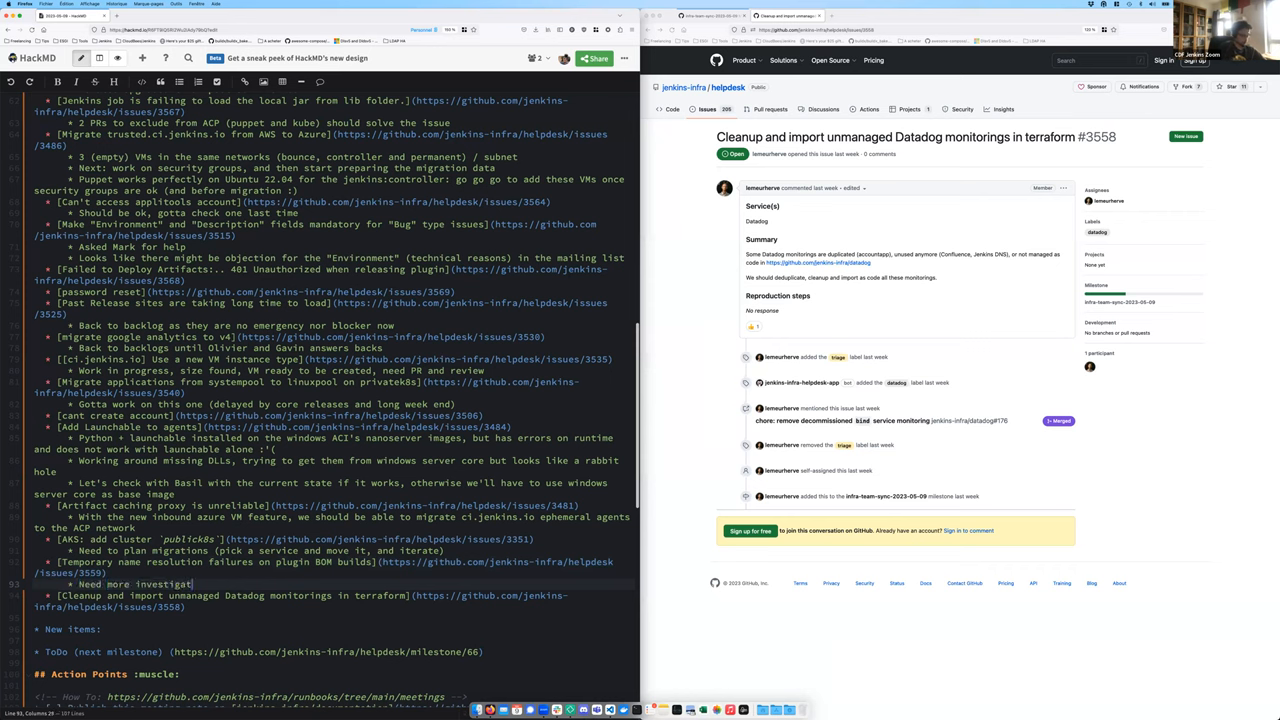
type("ion on the Core")
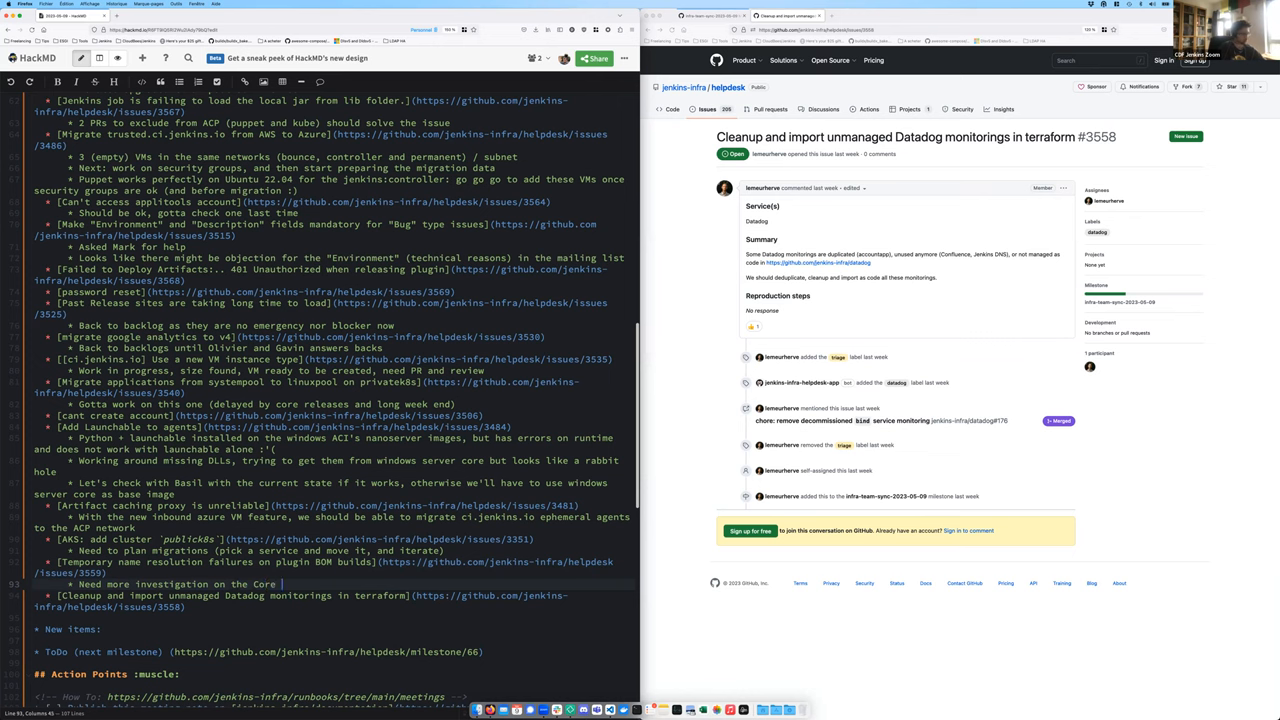
type("DNS")
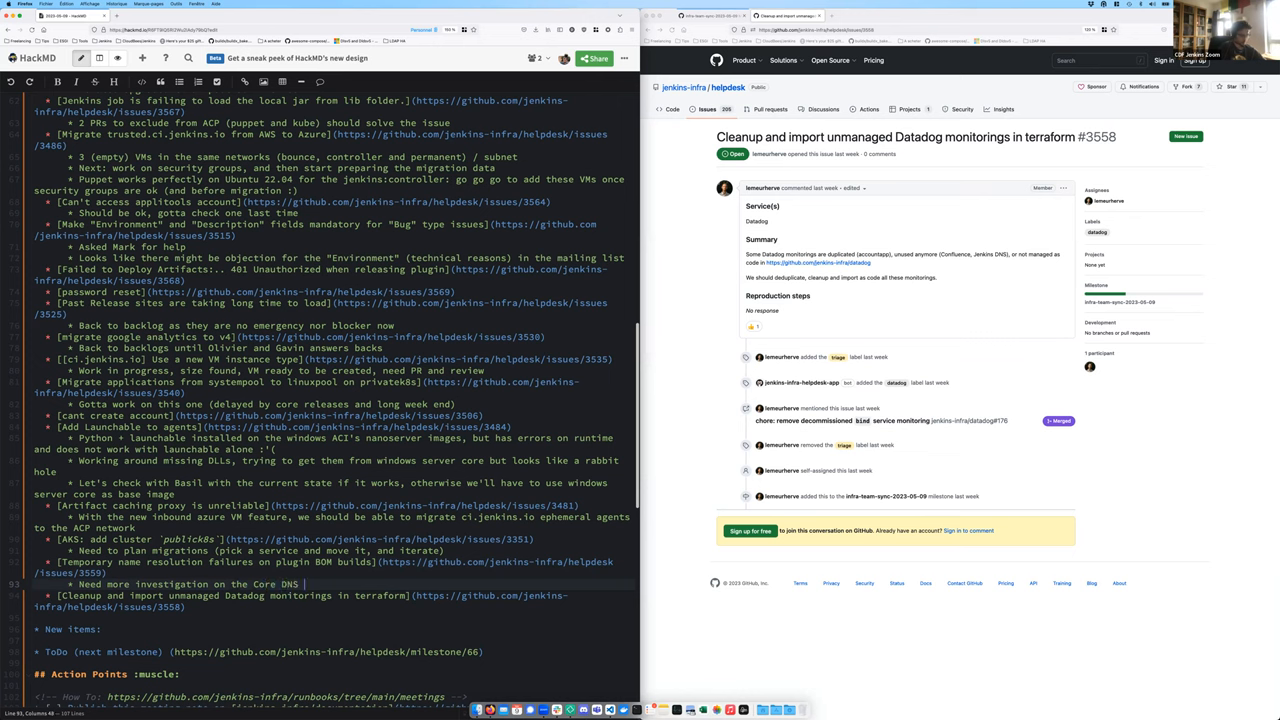
type("embeeded in the")
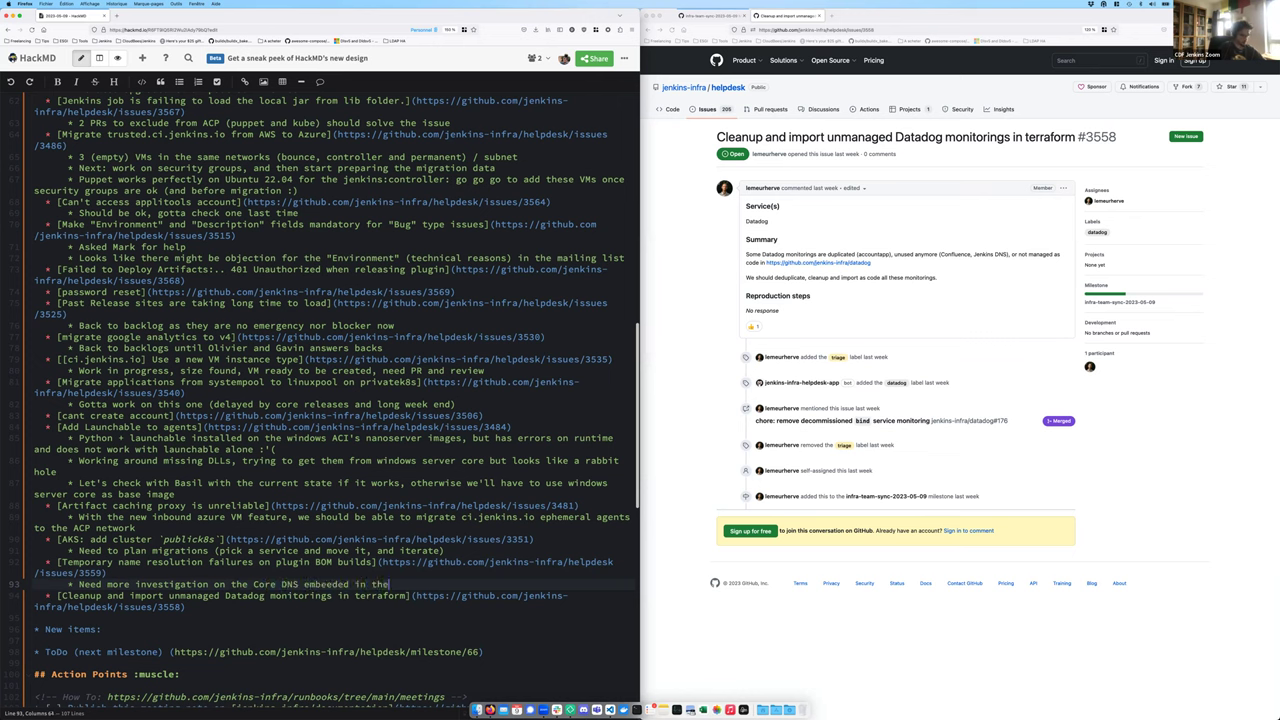
type("EKS clusters")
type("* We removed ")
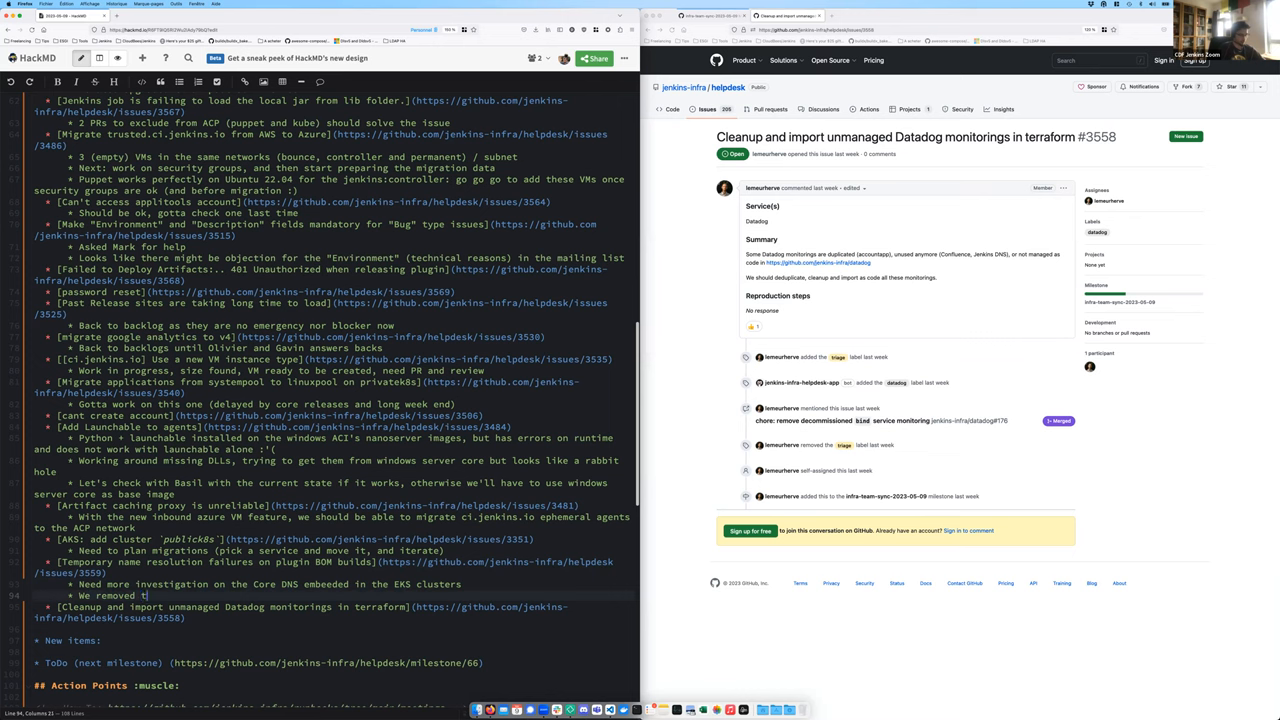
Note the removal of the datadog agent custom probes on cik8s
type("the datadog agent")
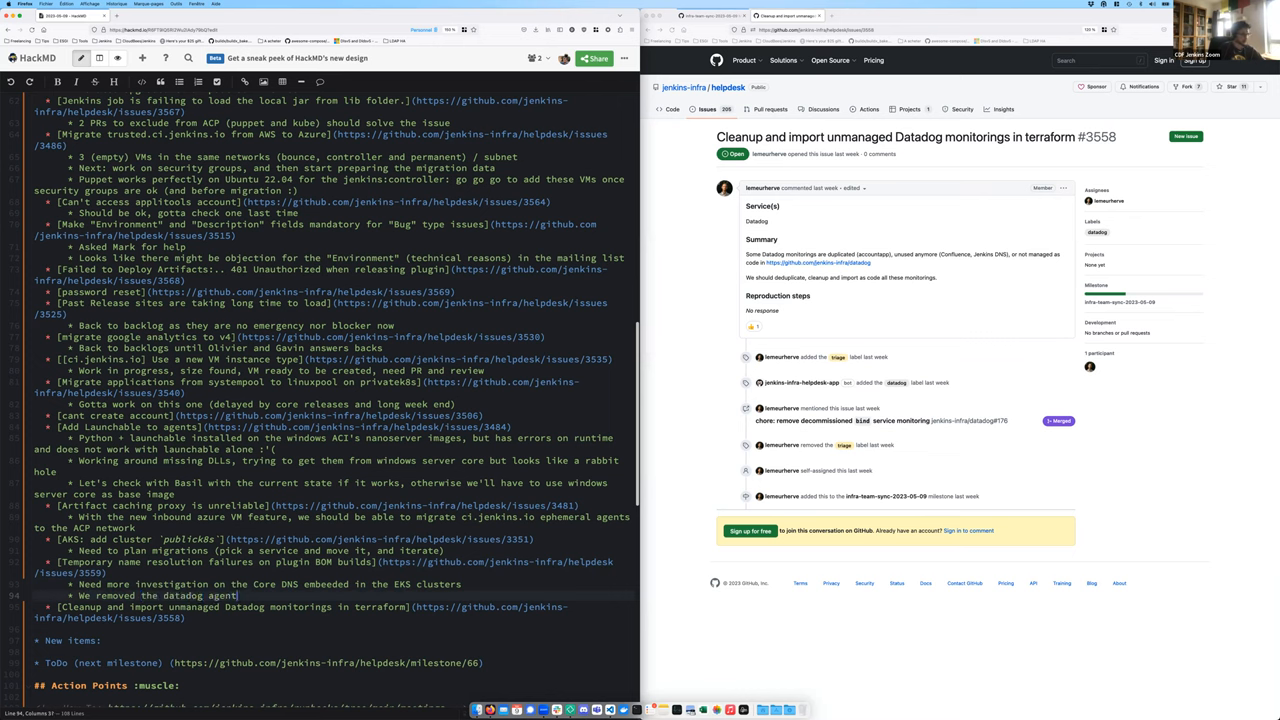
type("custom")
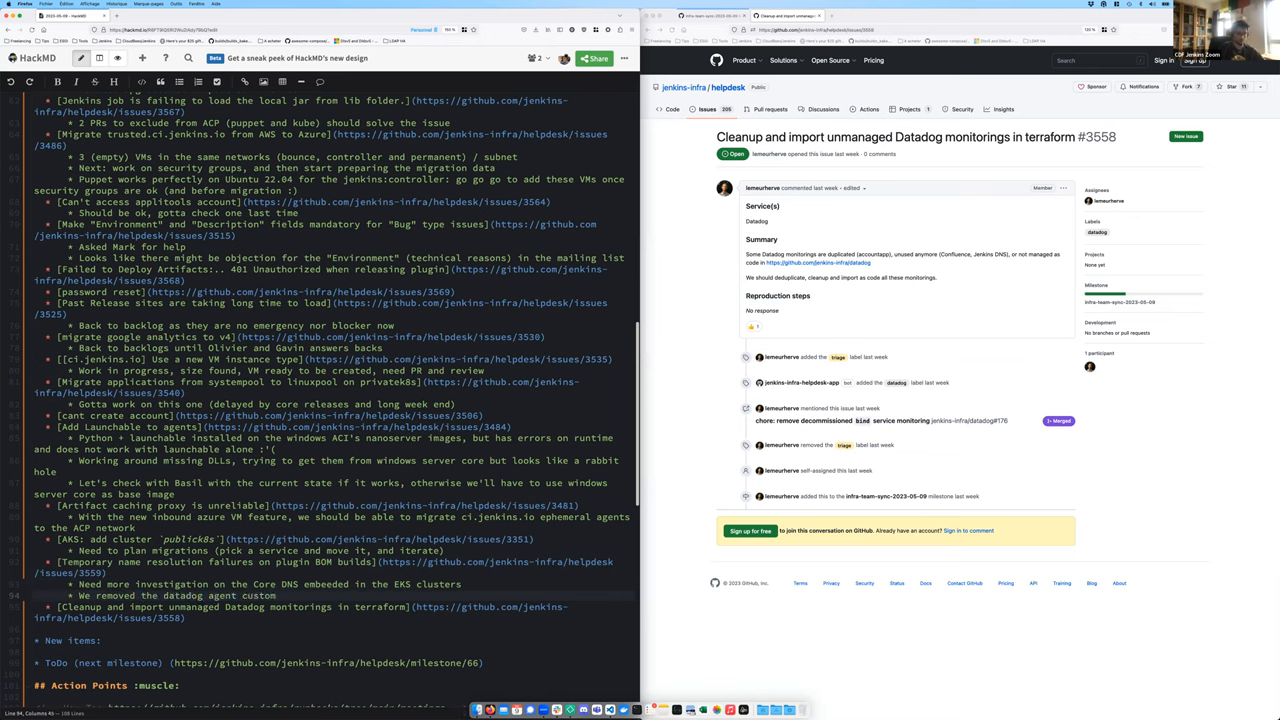
type("probles on cik8s, need to the same eks-pu")
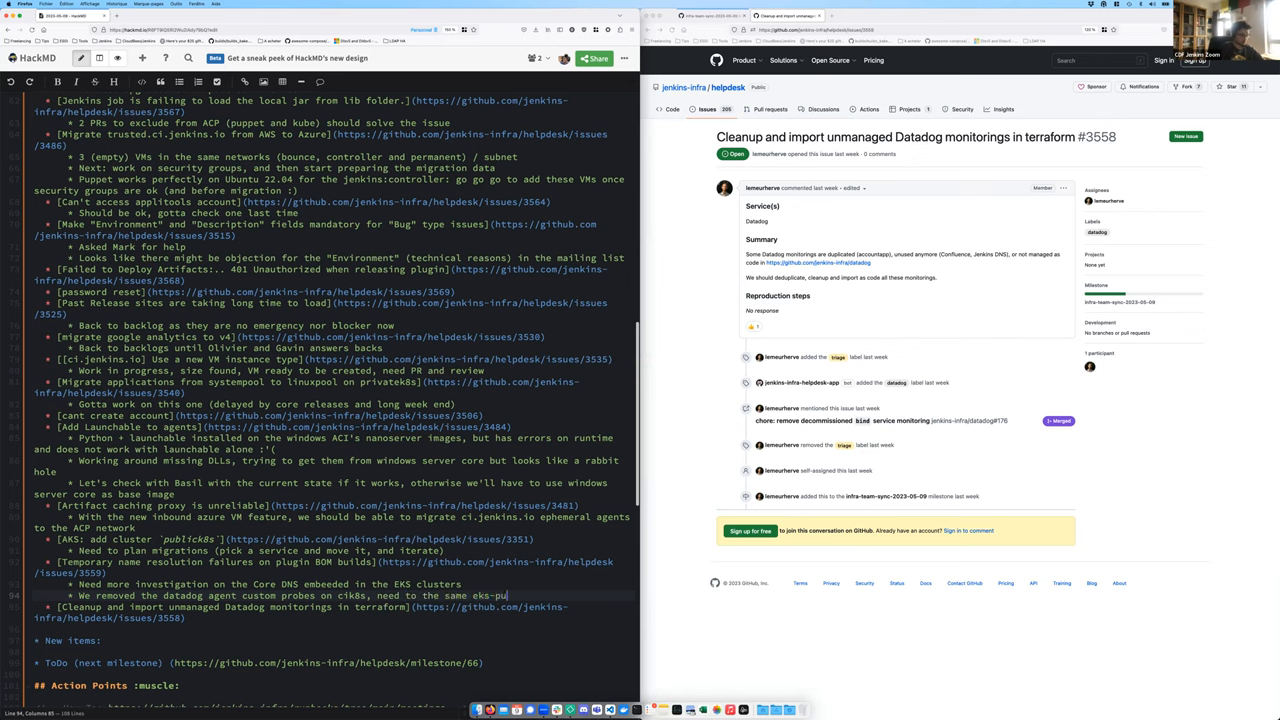
type("blic")
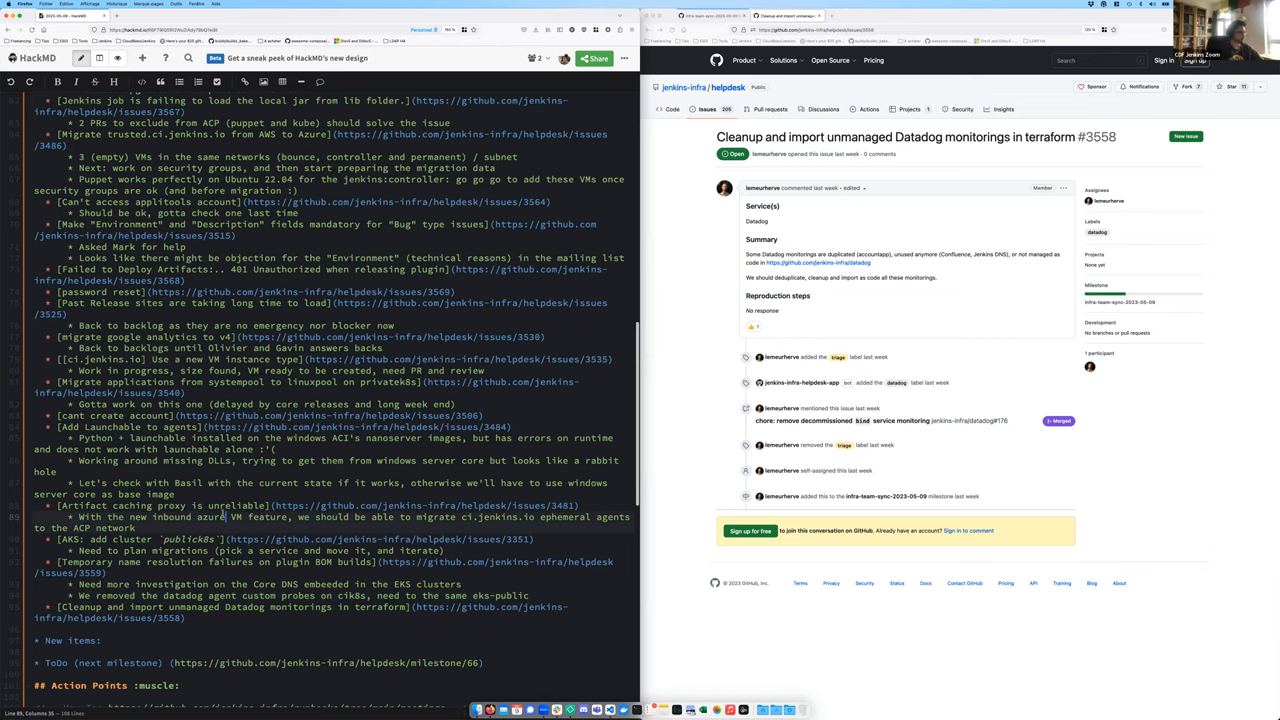
Go from the issue's milestone link to the infra-team-sync-next milestone's open issues in GitHub
scroll("down", 3)
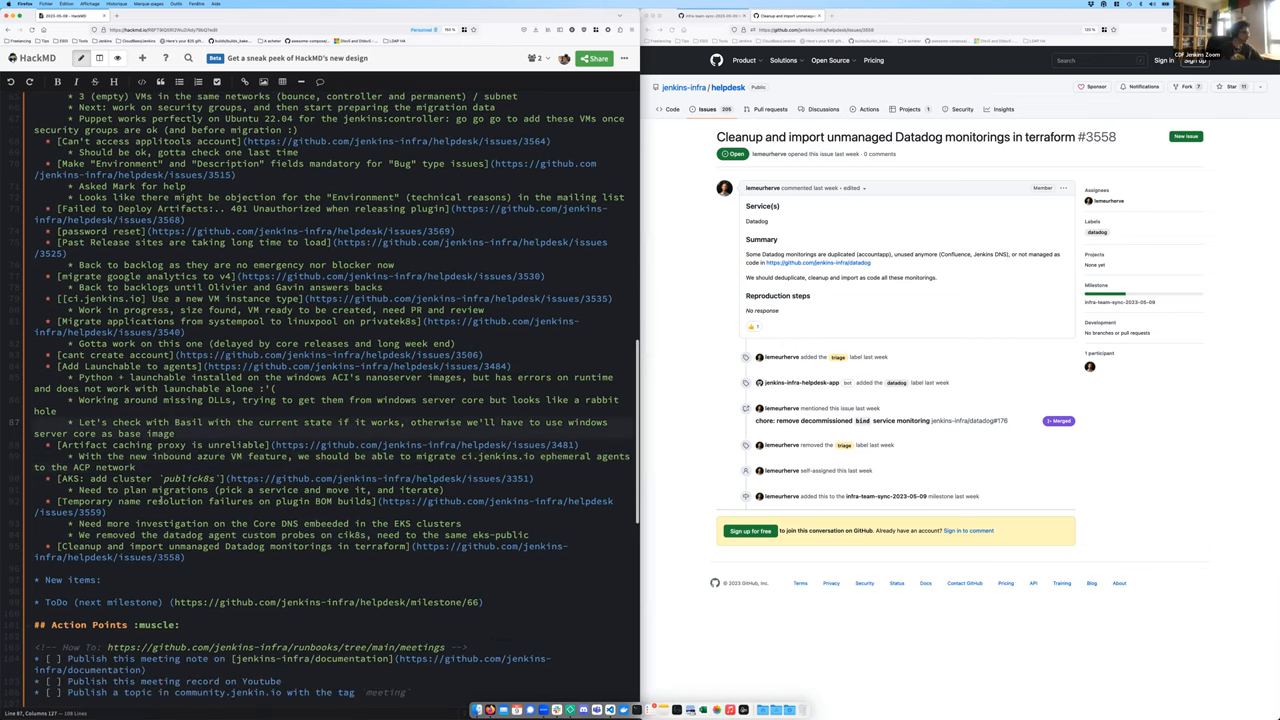
scroll("up", 3)
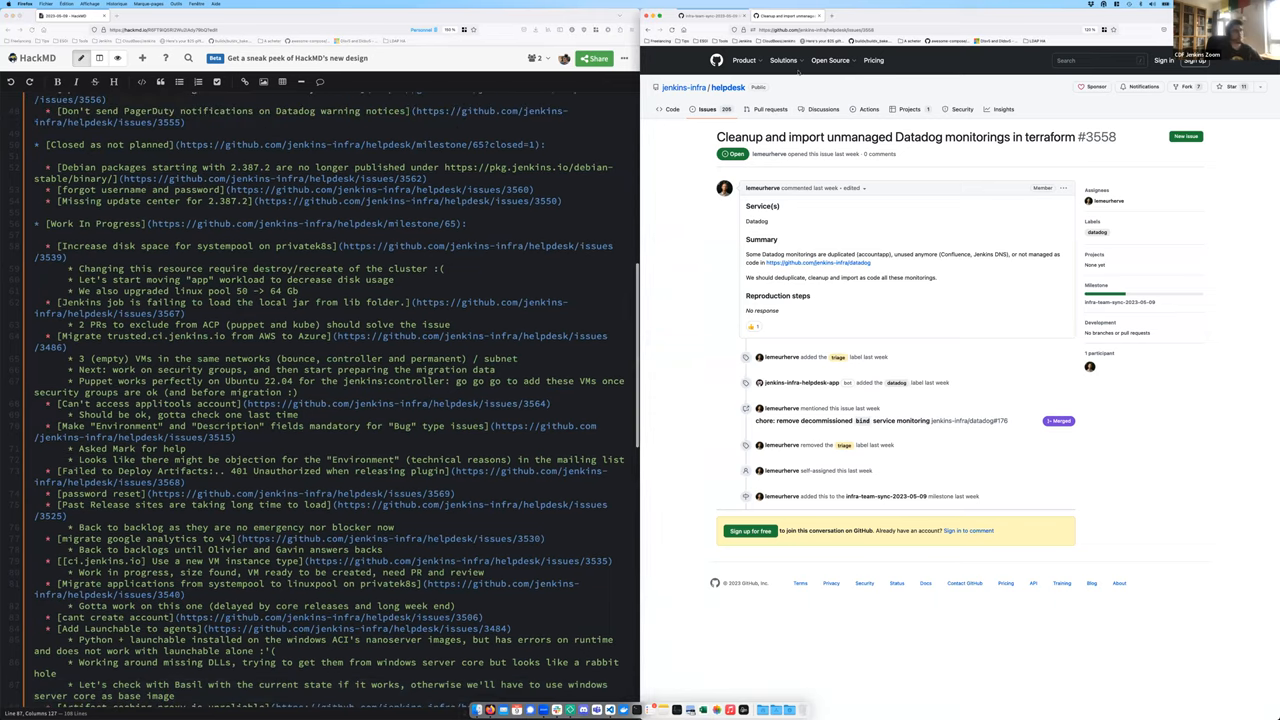
left_click(1120, 303)
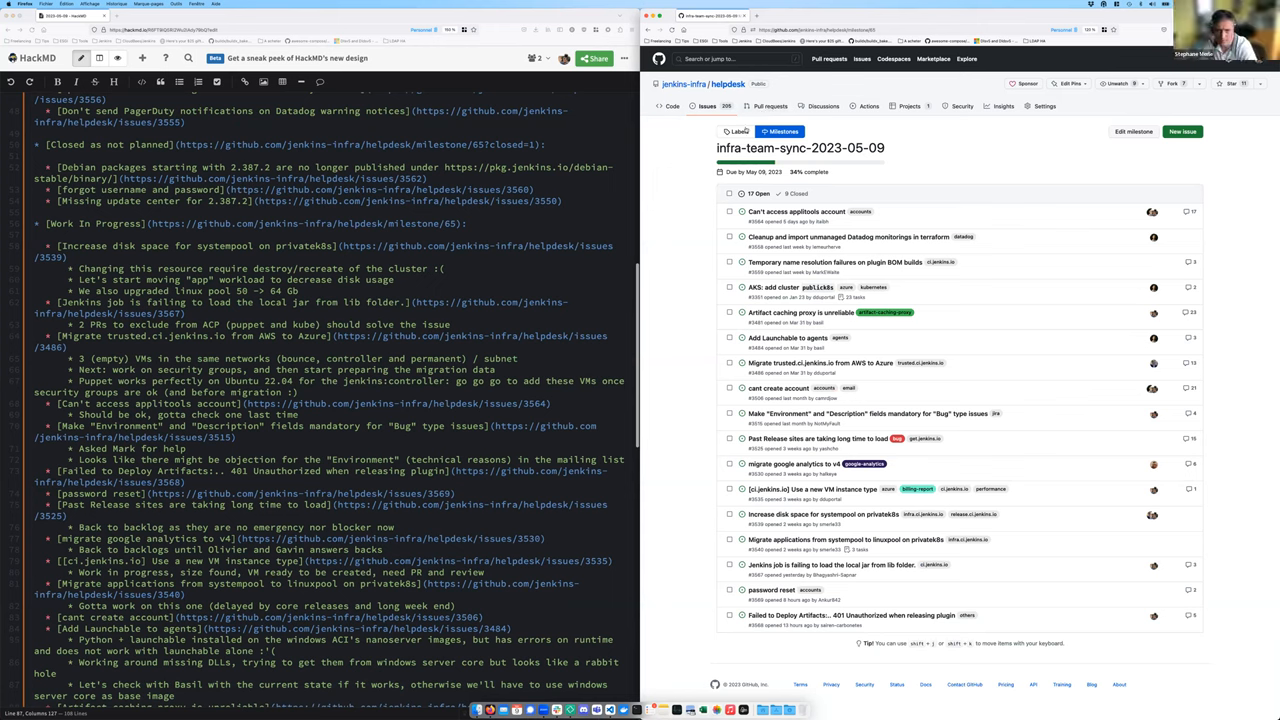
mouse_move(876, 123)
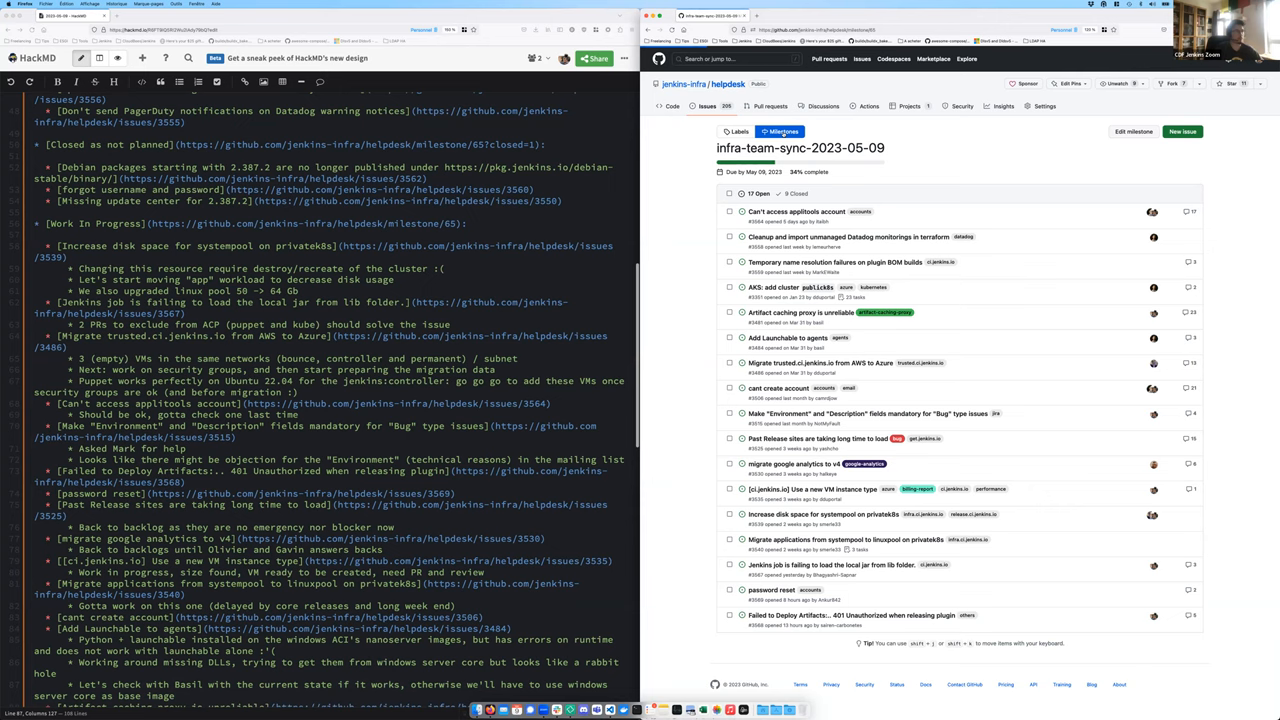
left_click(782, 131)
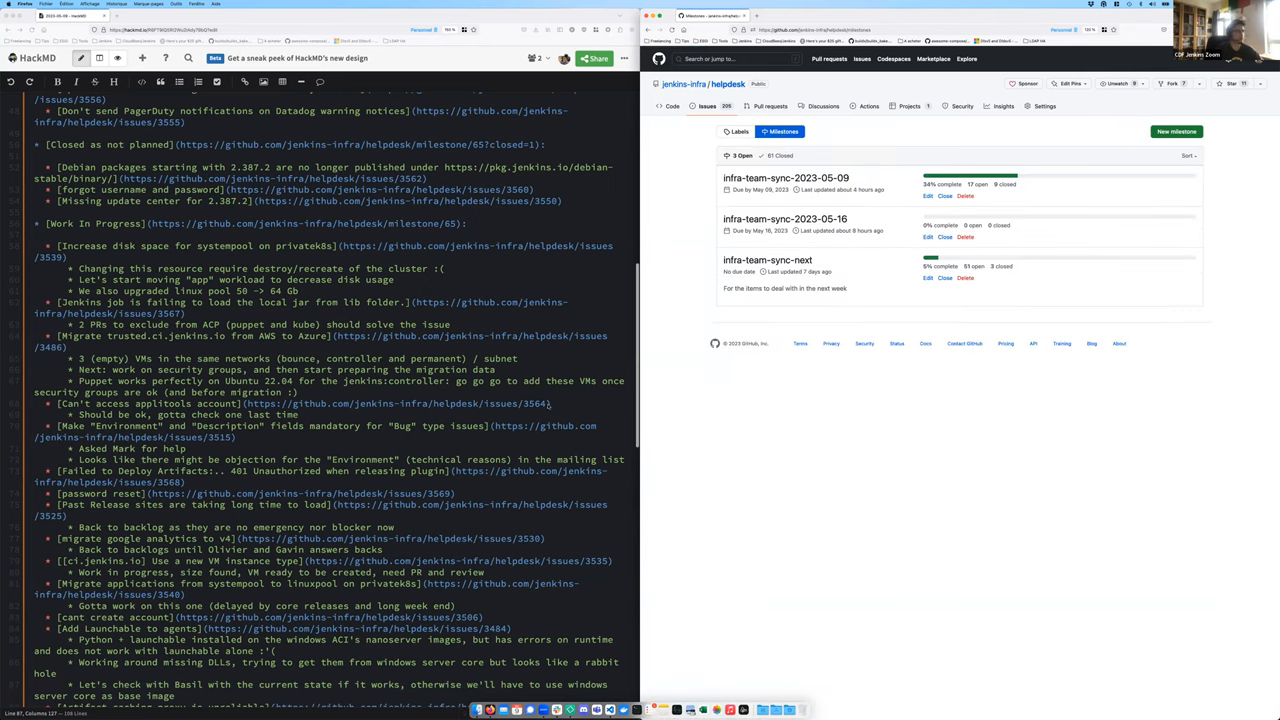
scroll("down", 3)
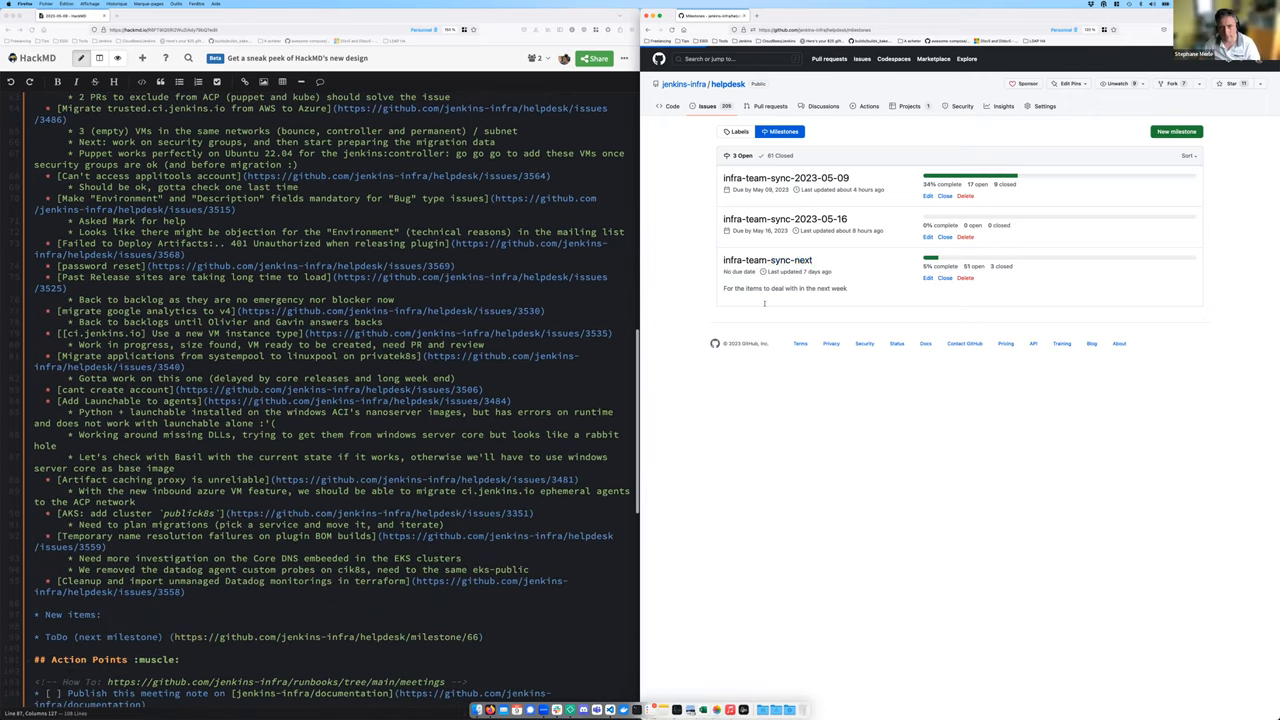
left_click(767, 260)
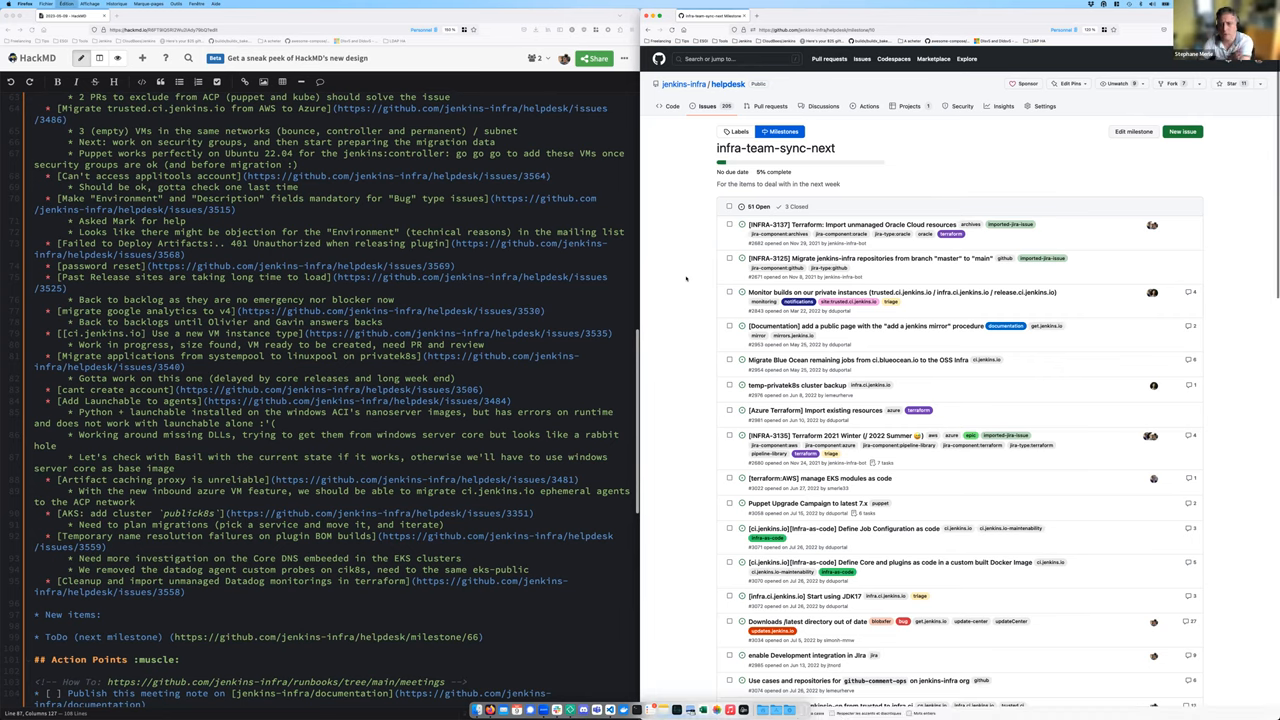
scroll("down", 3)
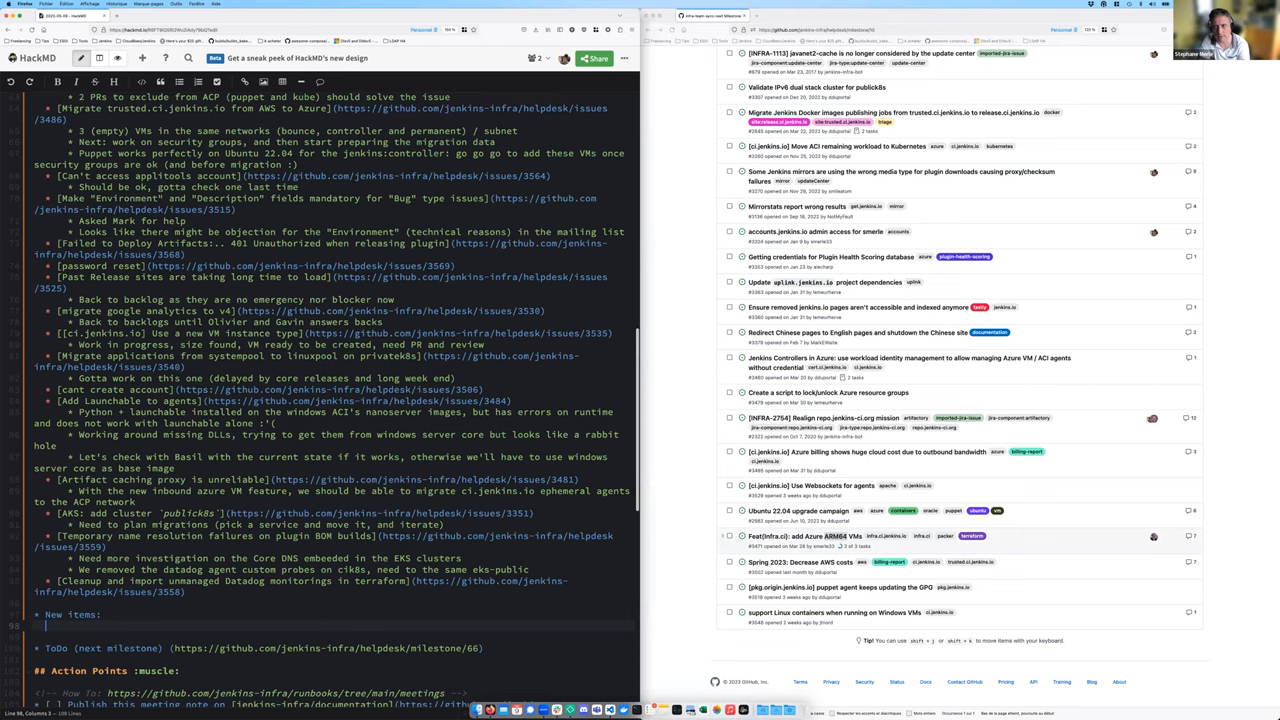
Add the Azure ARM64 VMs item linked to helpdesk issue 3471
type("https://github.com/jenkins-infra/helpdesk/issues/3471")
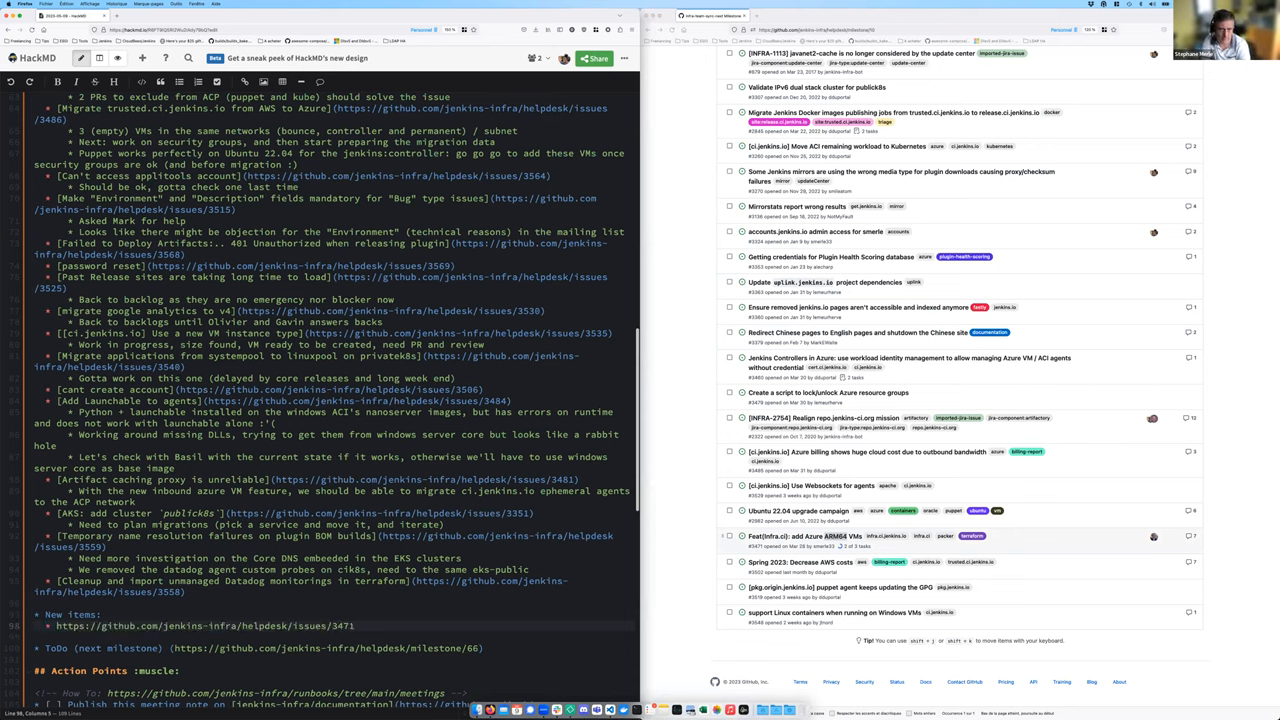
type("Azure")
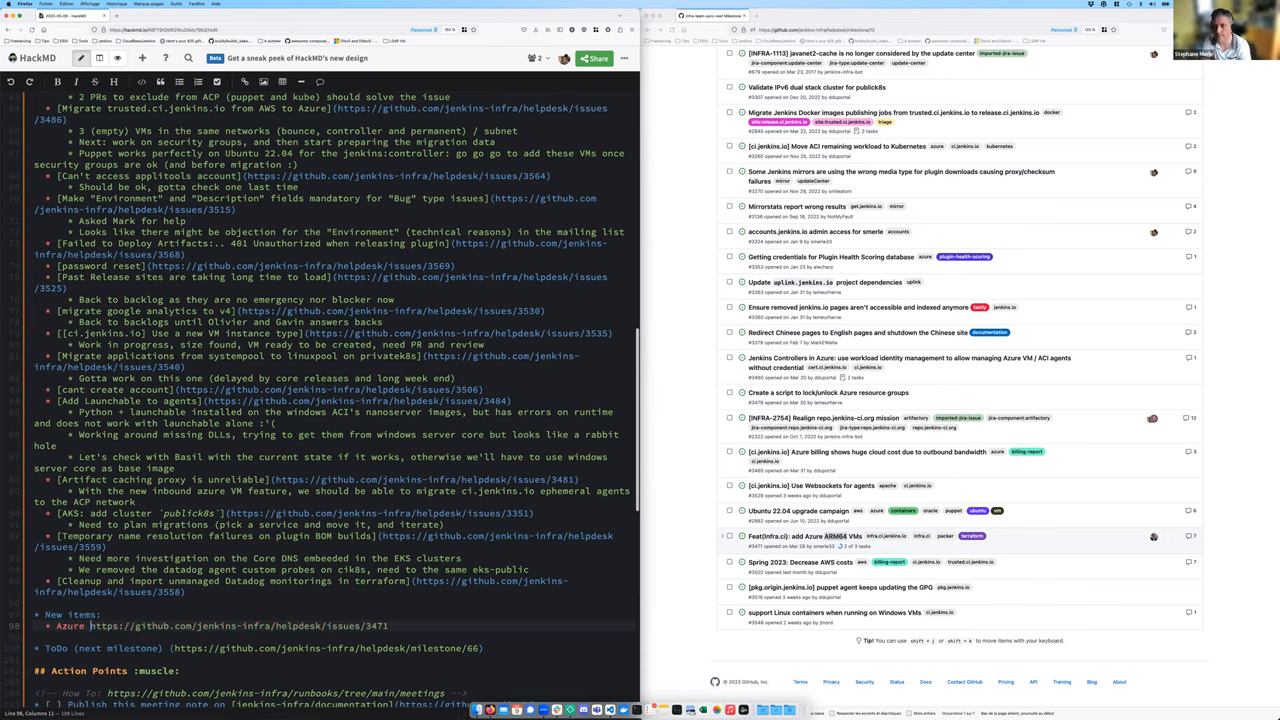
type("ARM64 VMs](")
type("* Work with success")
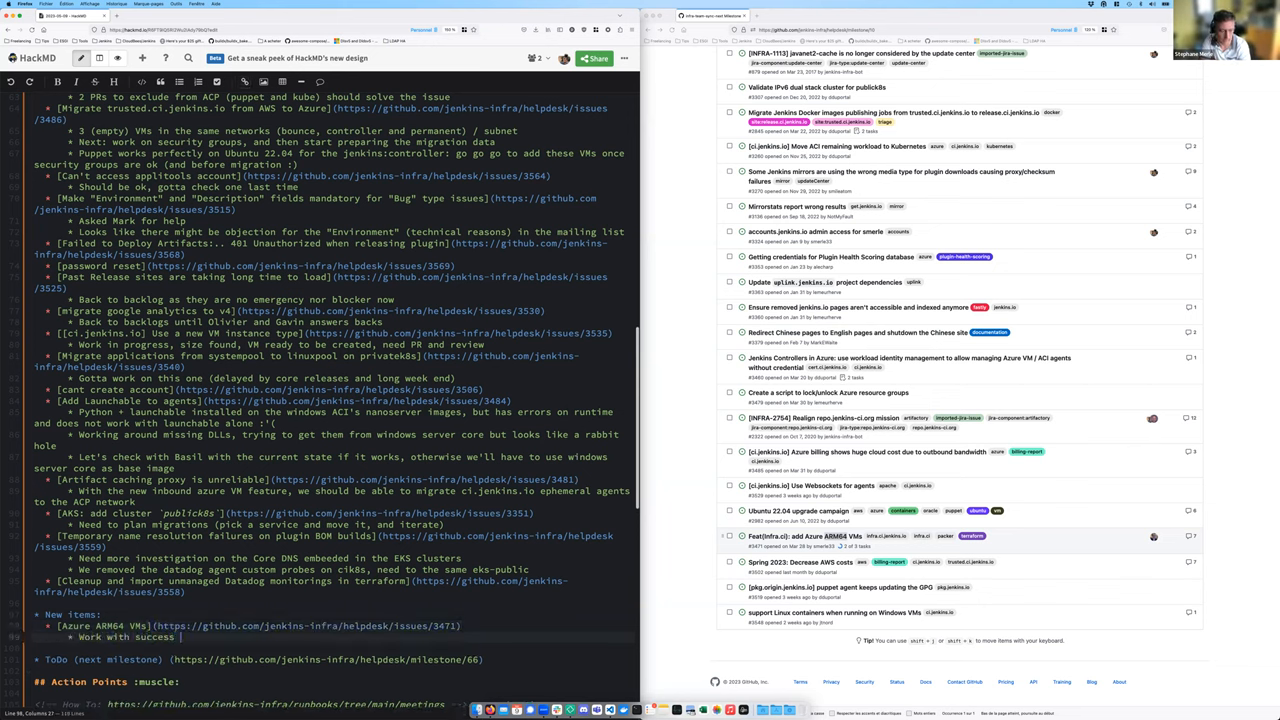
Add the infra.ci next-step sub-bullet about removing the AWS arm64 template
type("for infra.ci and packer")
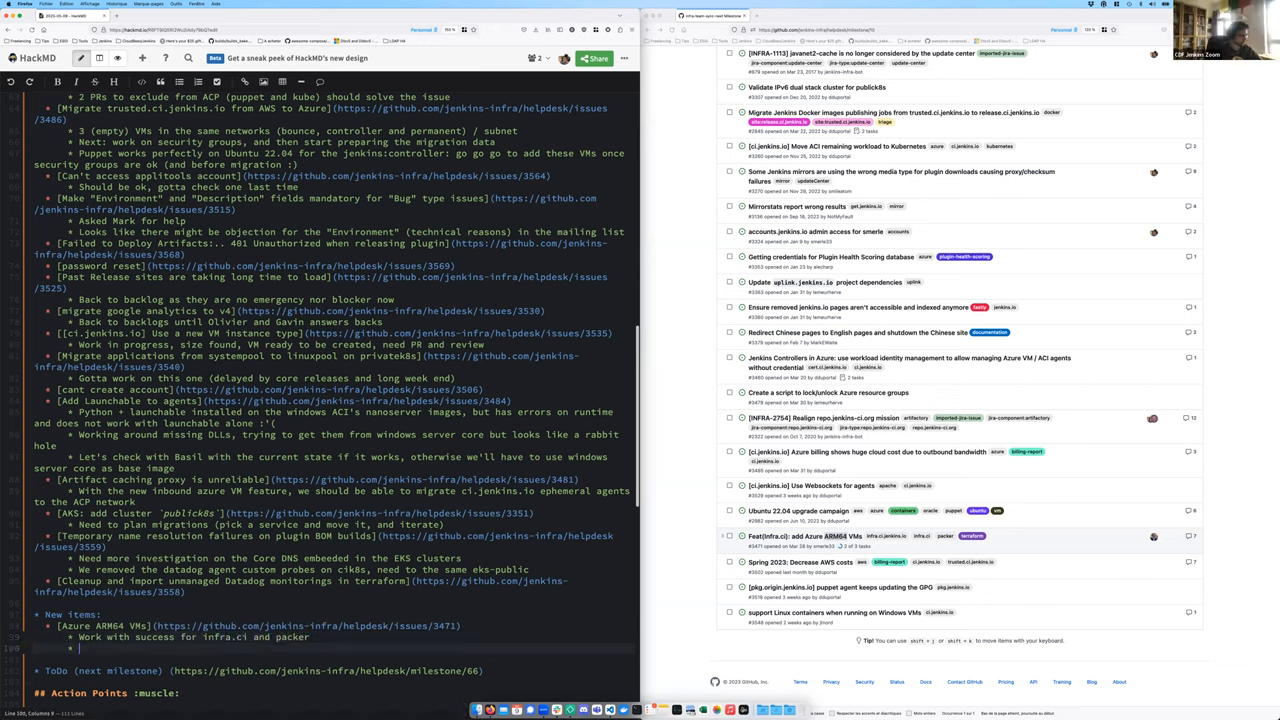
type("Next st")
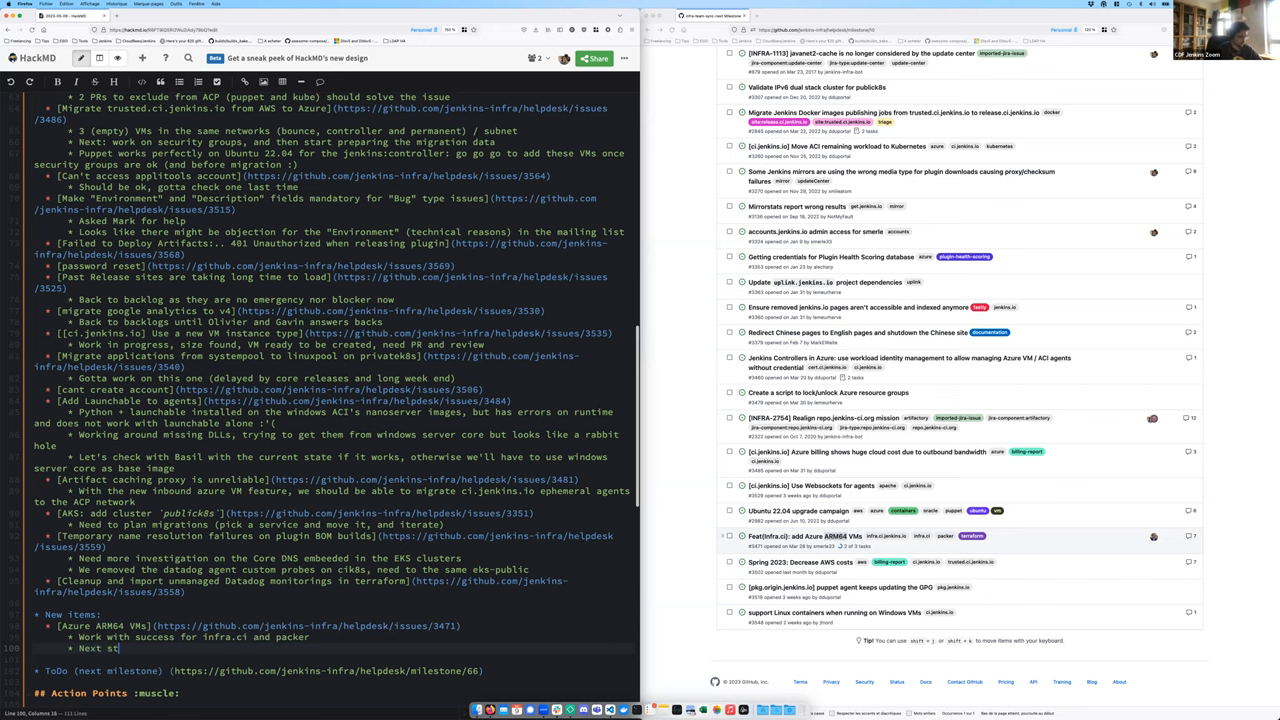
type("ep for infra.ci: remove A")
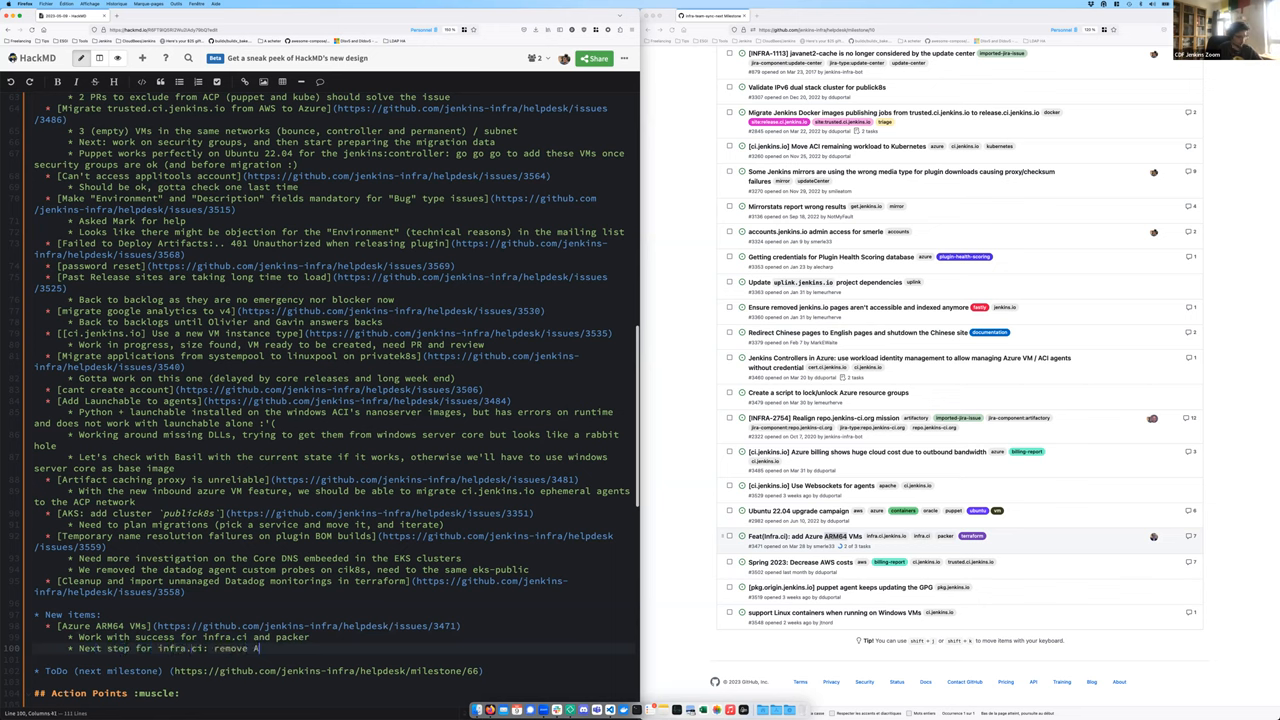
type("WS a")
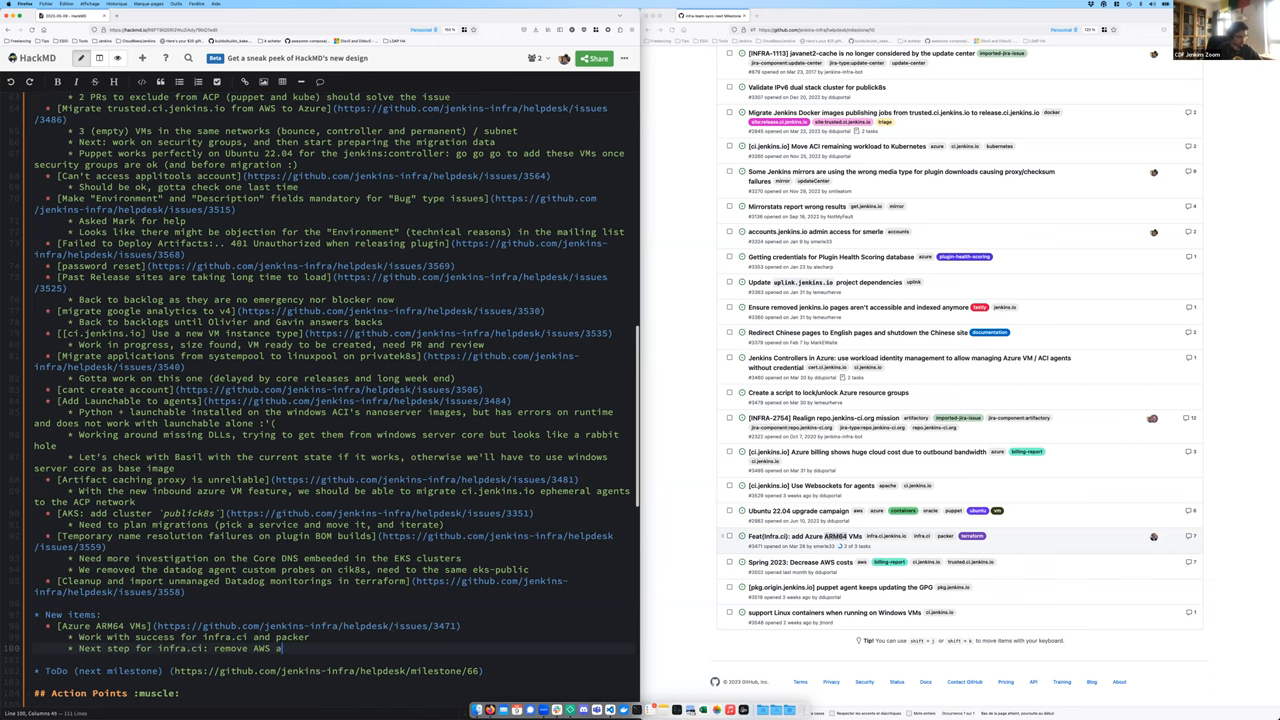
type("arm64 template")
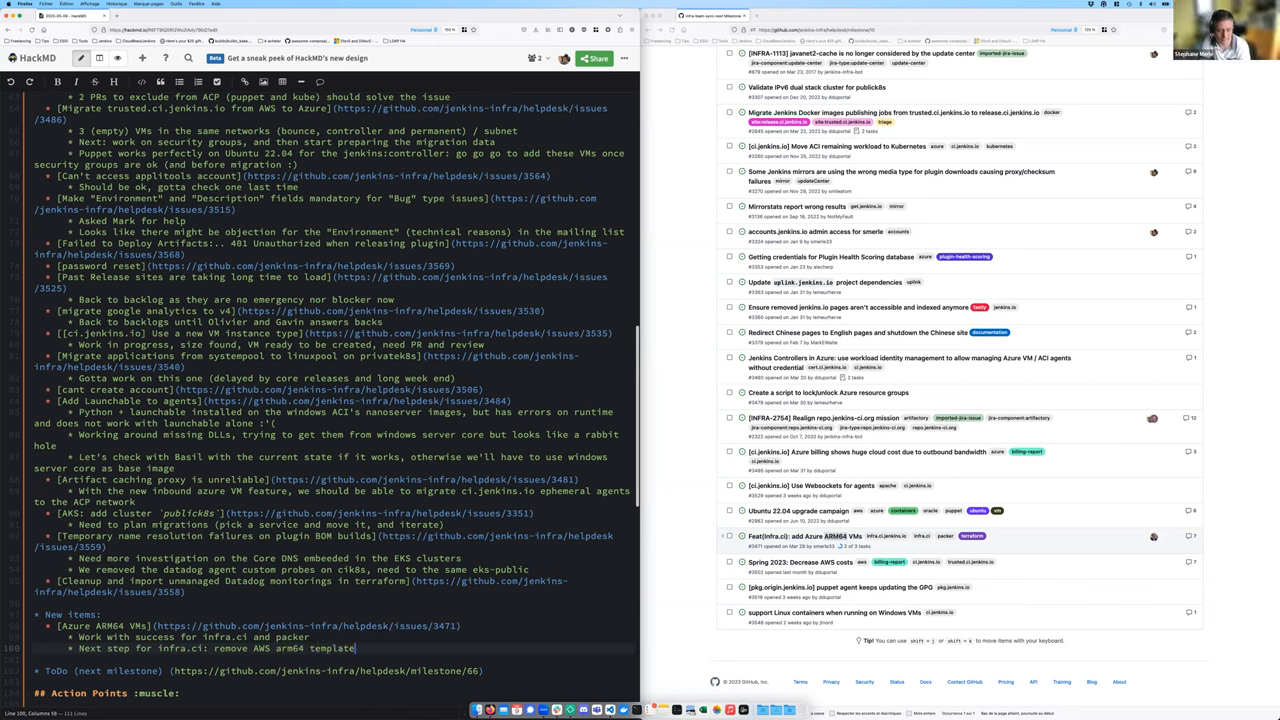
key("Return")
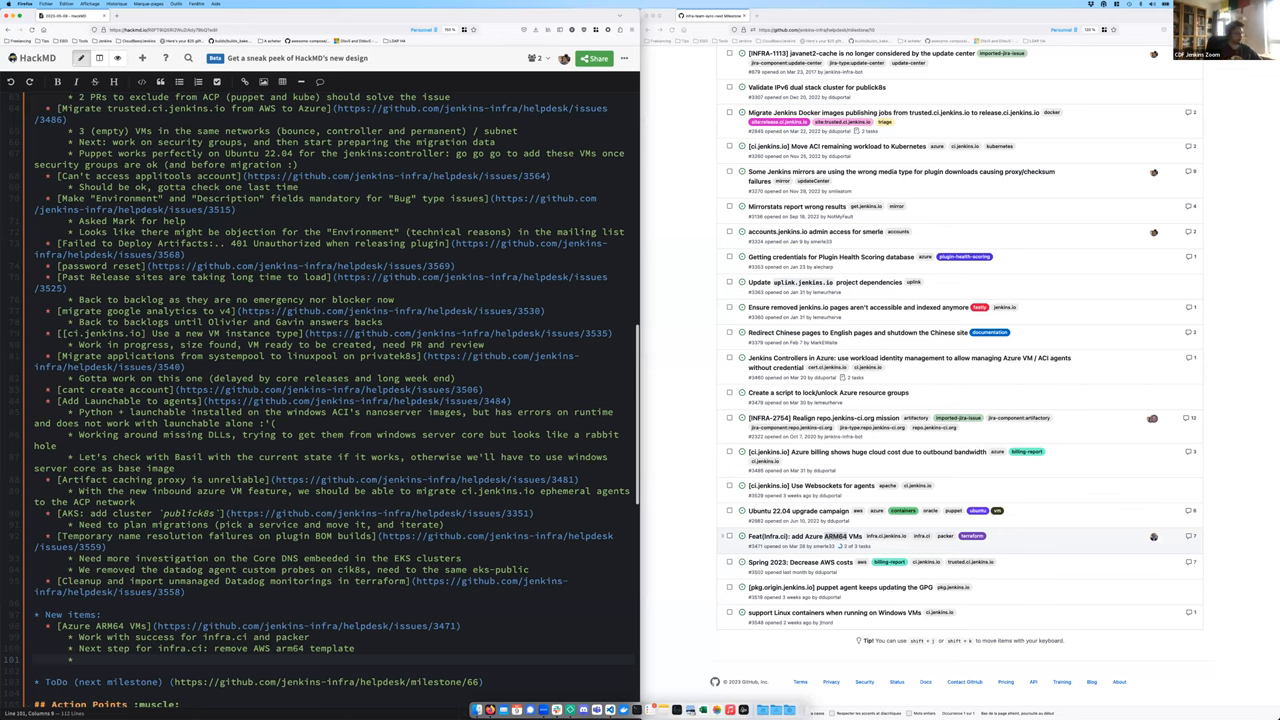
Add sub-bullets for switching ci.jenkins to Azure arm64 and cleaning AWS code from packer-image
type("Next step")
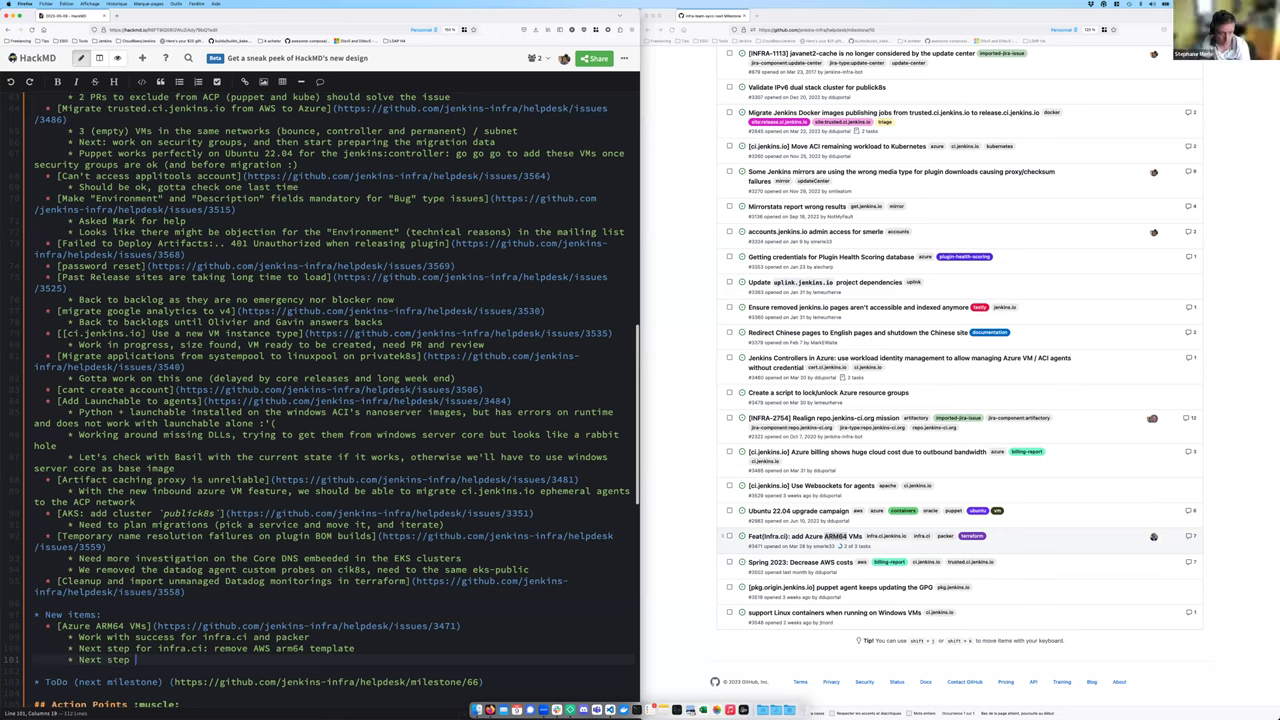
type("for ci.jenkins: do the same (AWS ->")
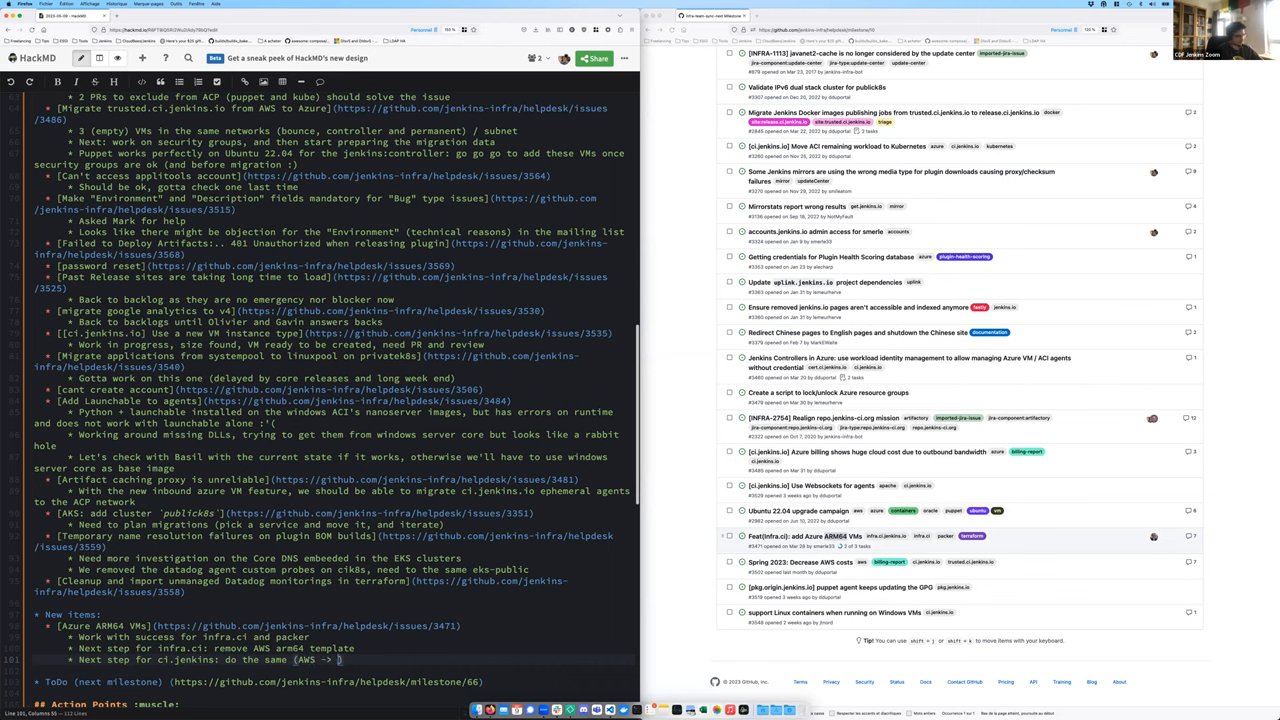
type("Azurte for arm)")
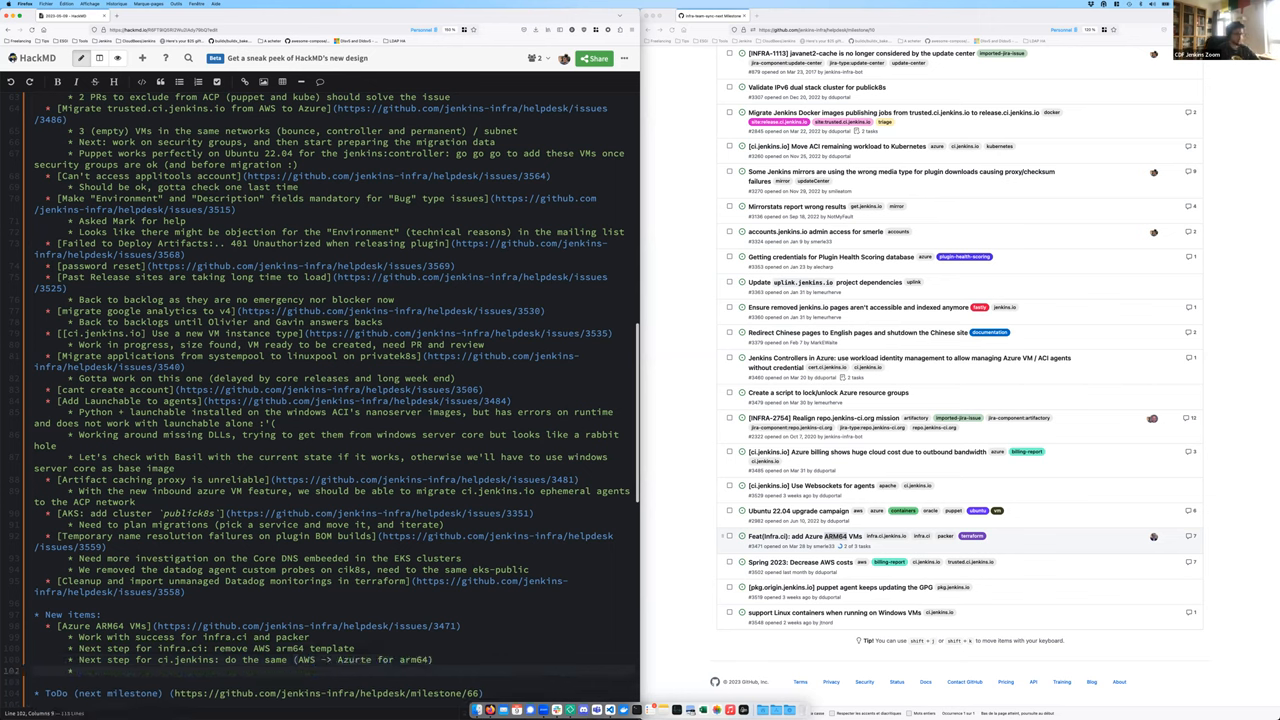
type("Last mile:")
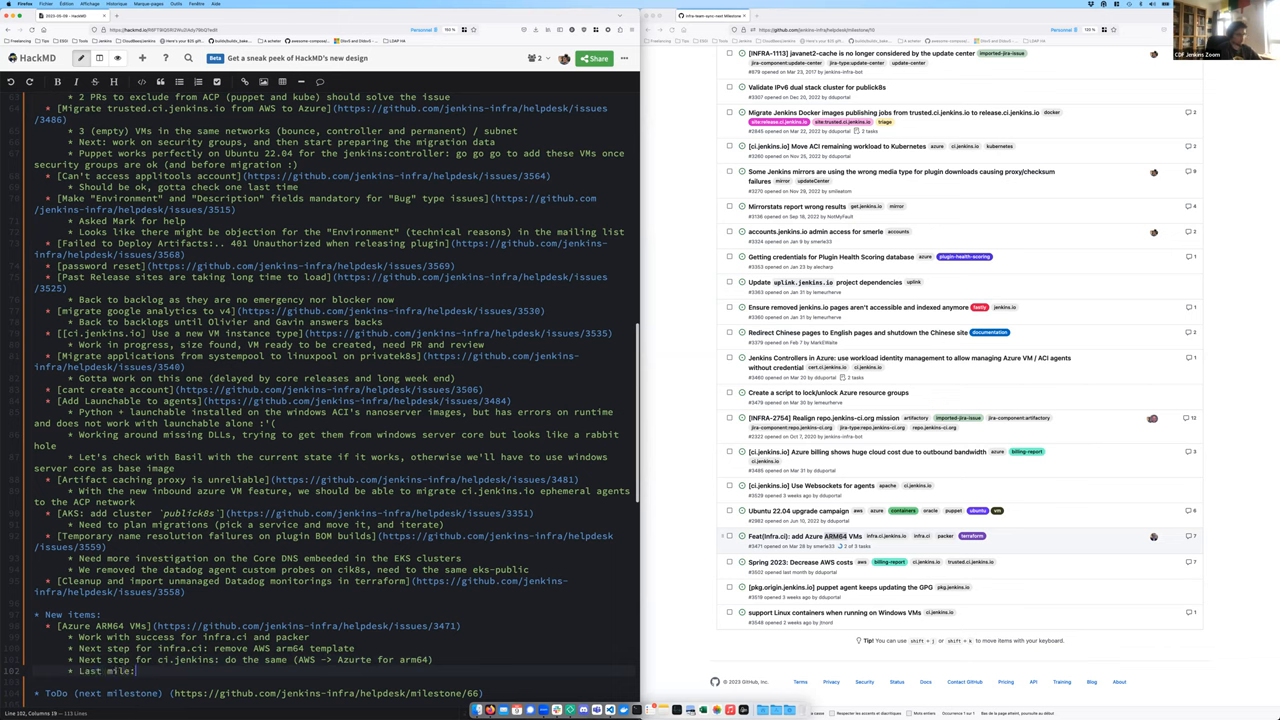
type("cleanup packer-1")
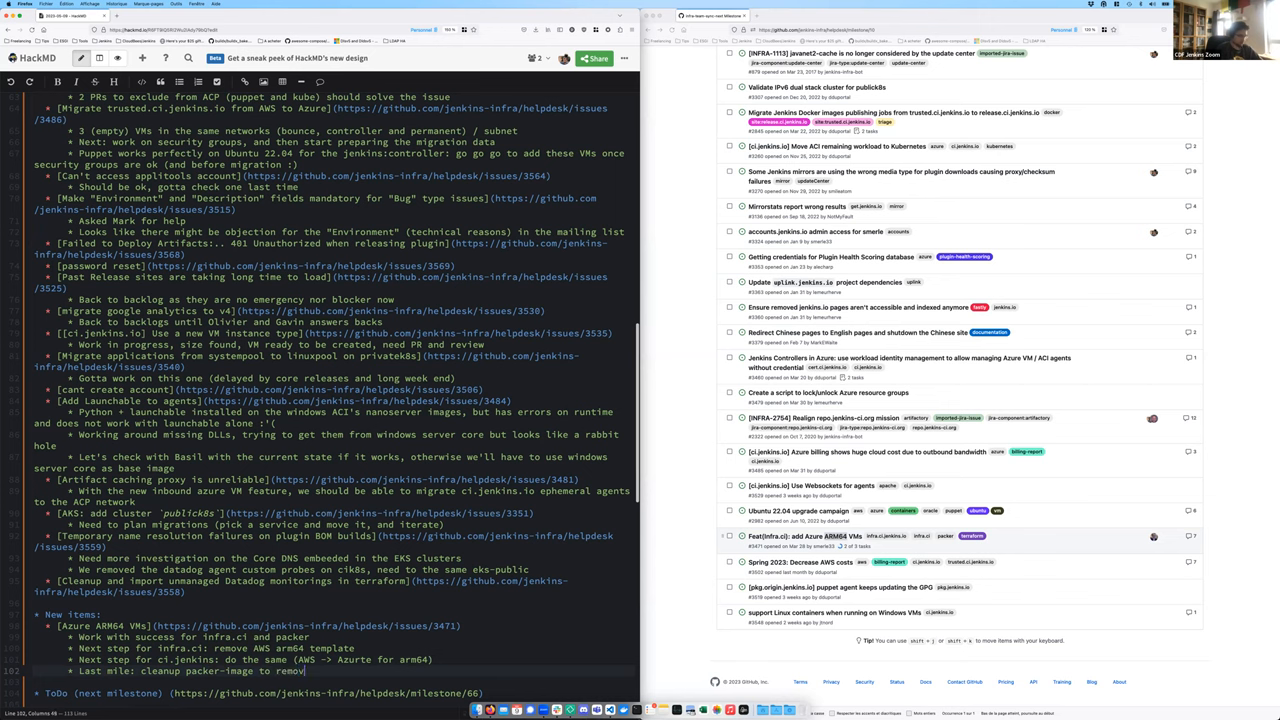
type("any AWS code")
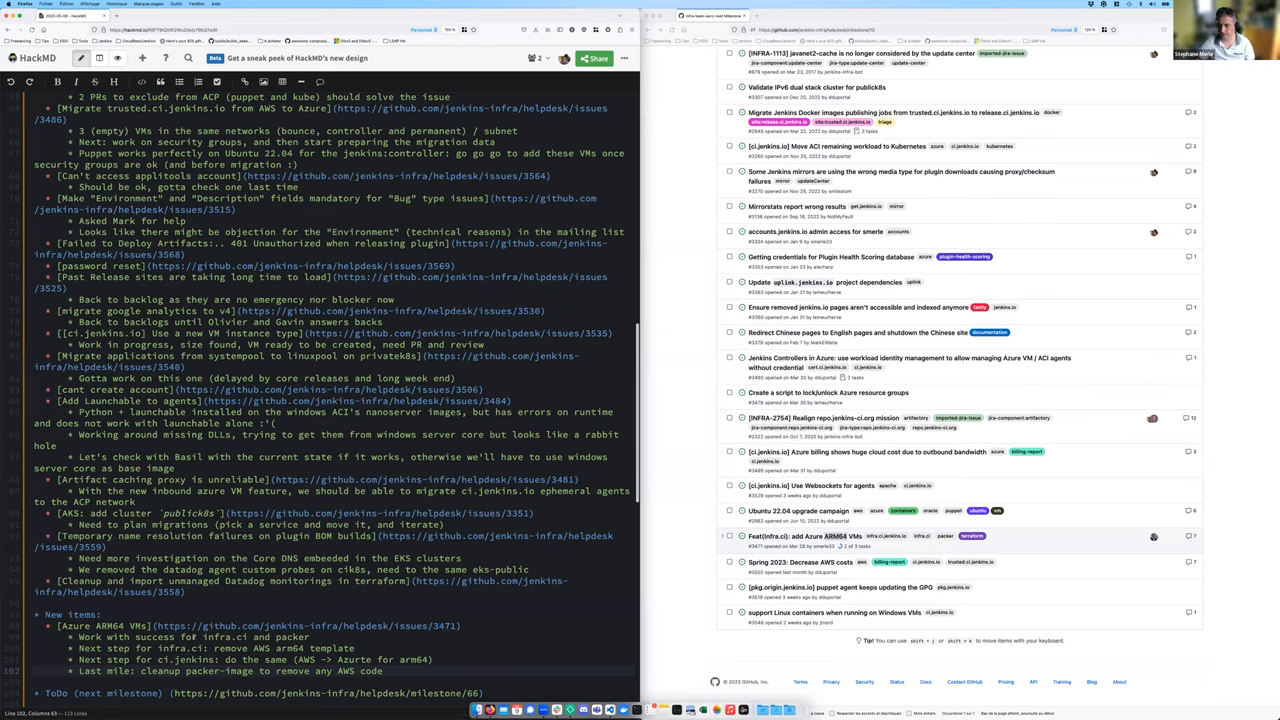
Add the Ubuntu 22.04 item (helpdesk issue 2982) with an 'AKS node pools' sub-bullet
scroll("down", 3)
type("* [Ubuntu 22.04](https://github.com/jenkins-infra/helpdesk/issues/2982")
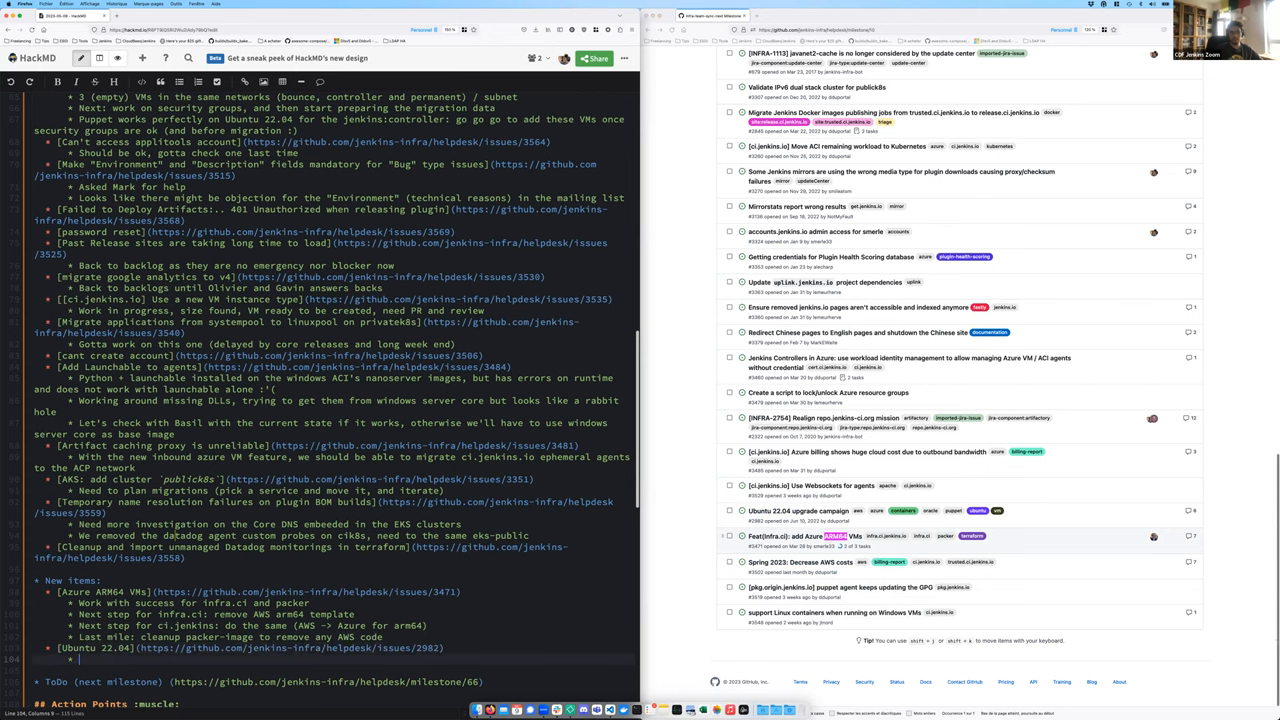
type("AKS node pools")
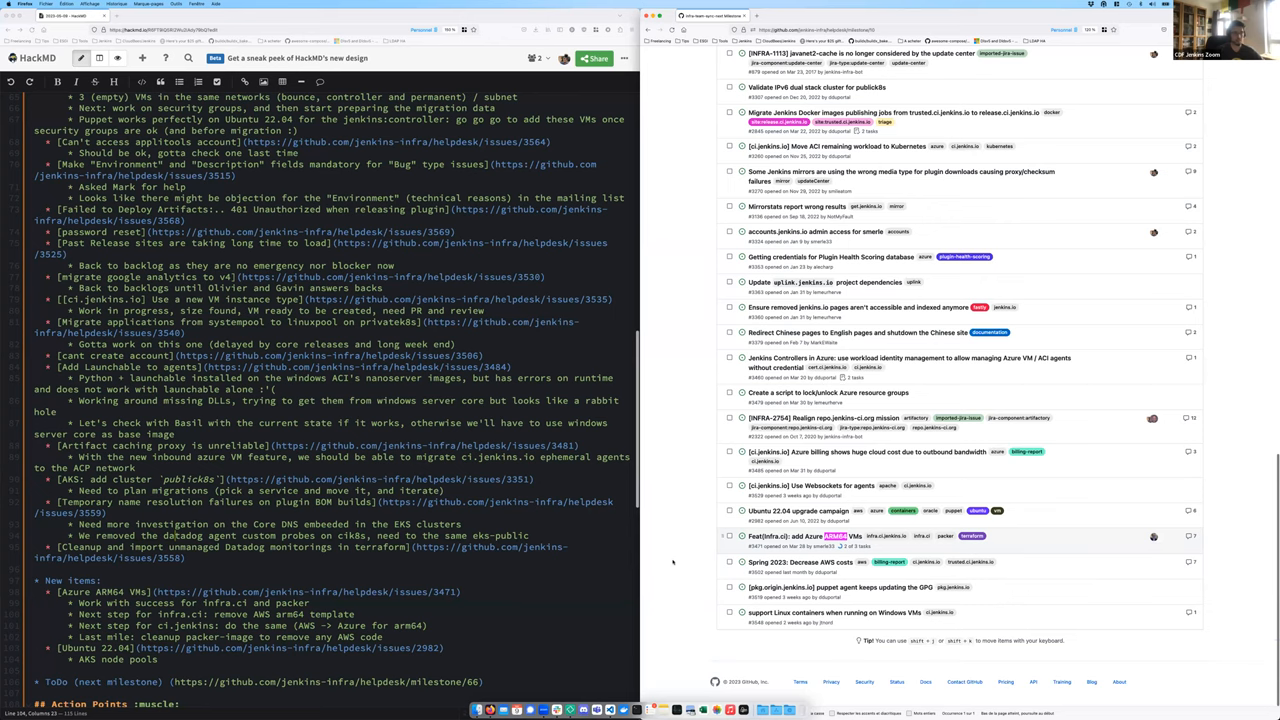
Show all 205 open jenkins-infra/helpdesk issues instead of the milestone page
scroll("up", 3)
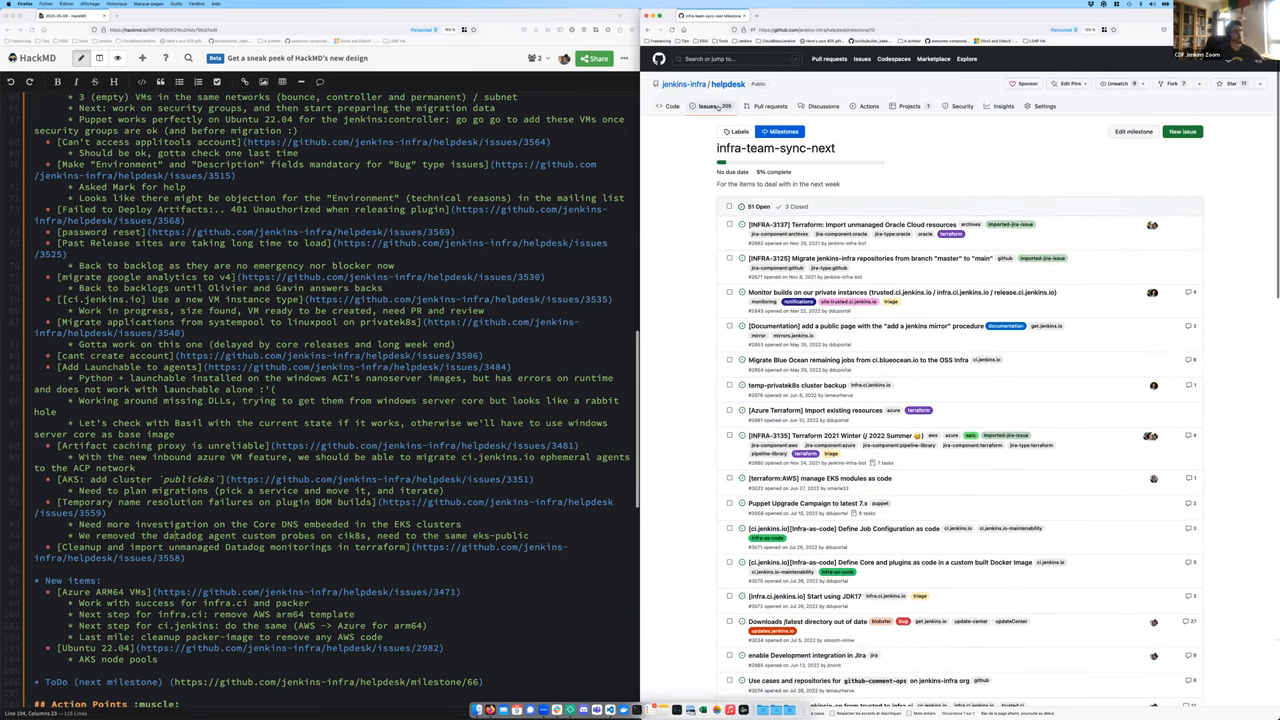
left_click(708, 106)
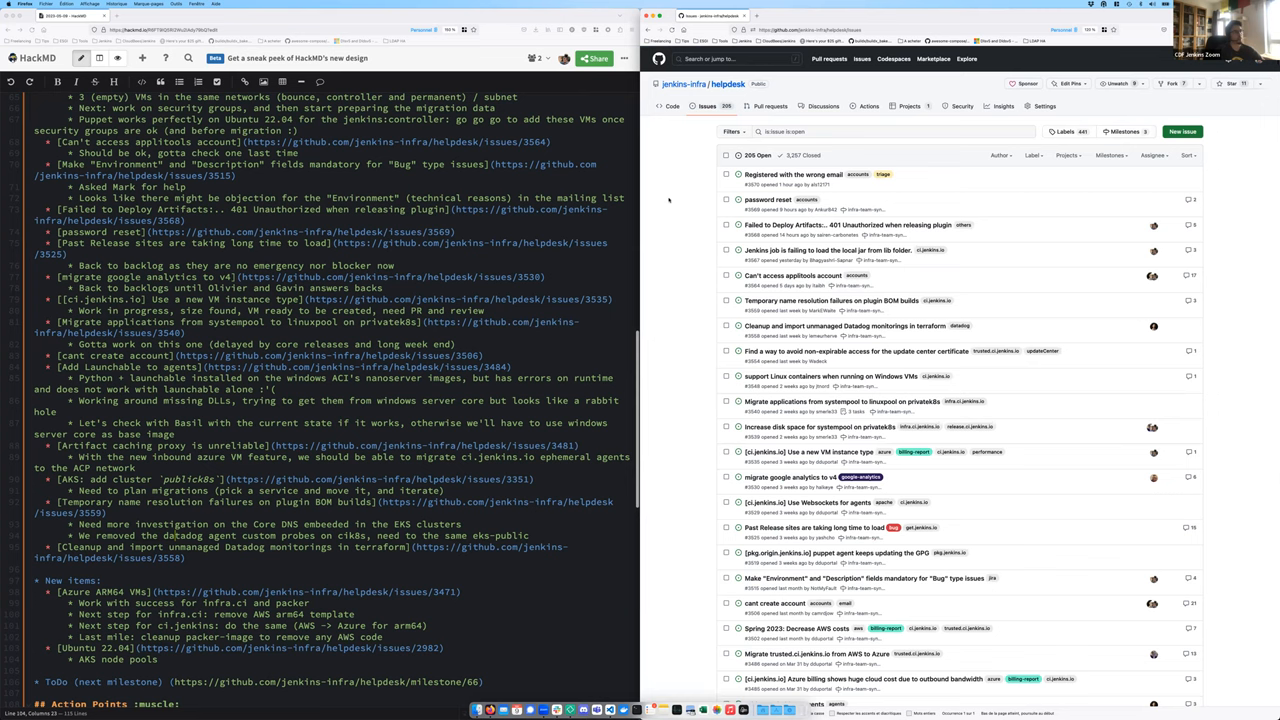